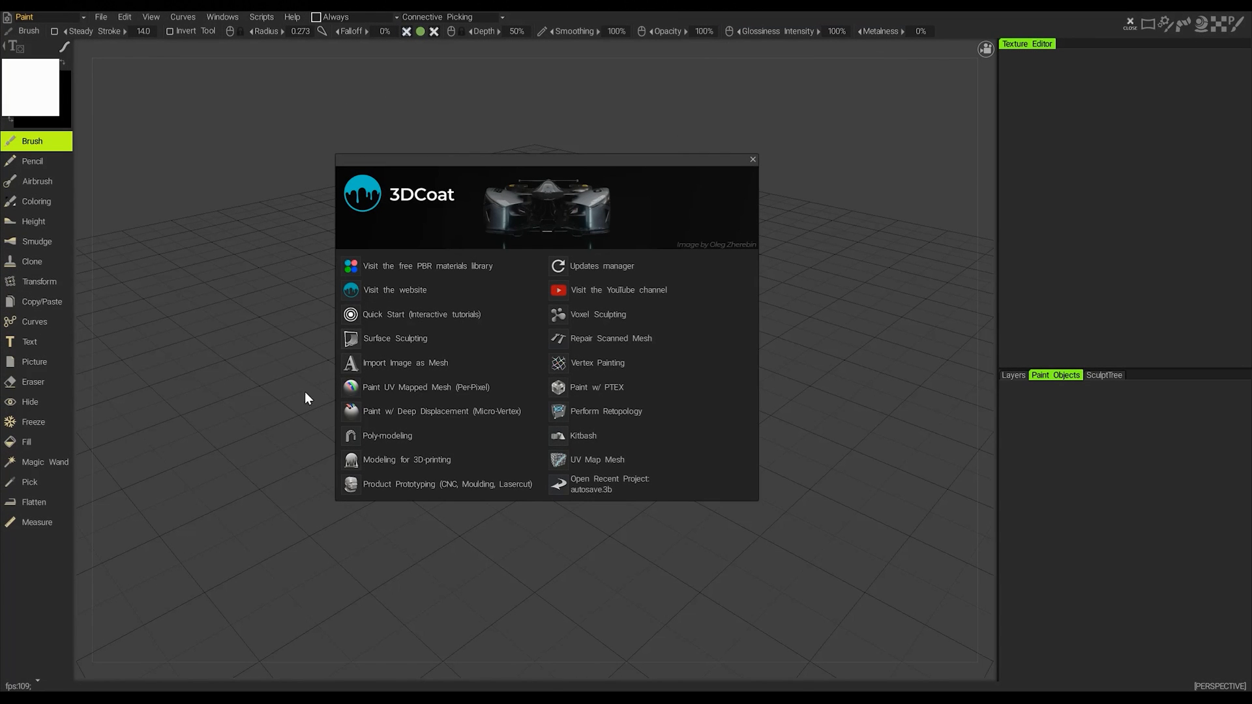
pyautogui.moveTo(301, 425)
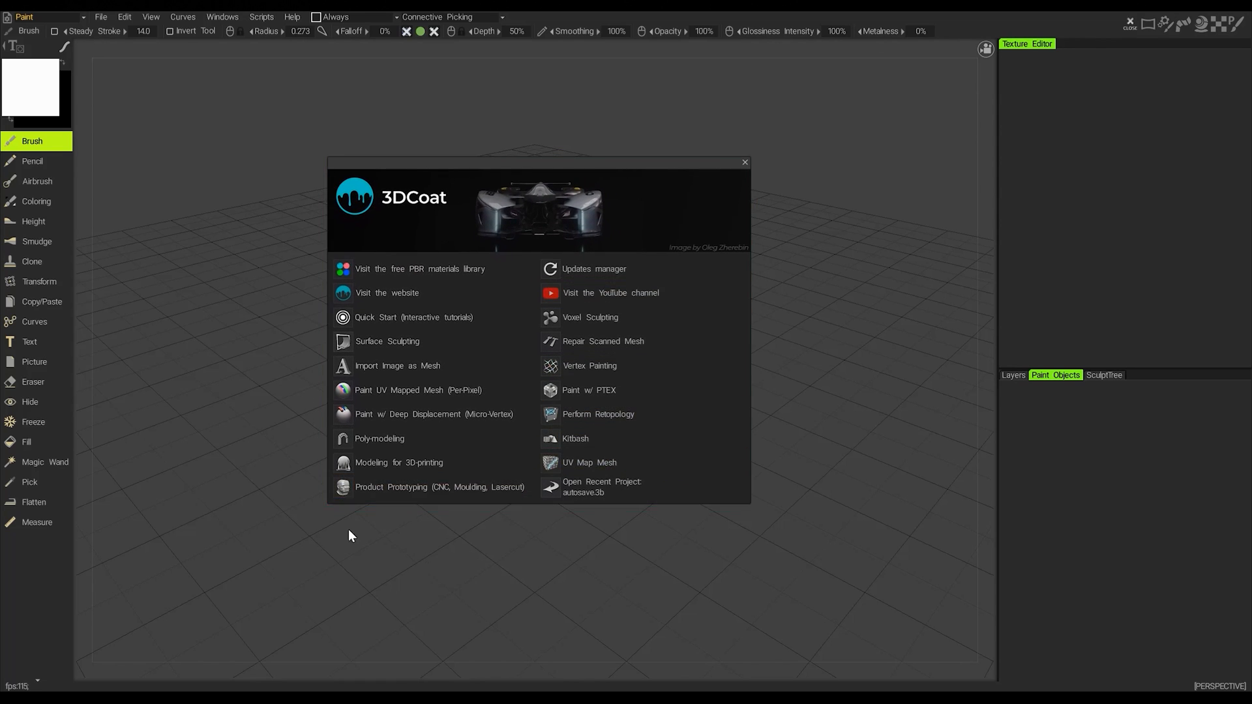
pyautogui.moveTo(410, 487)
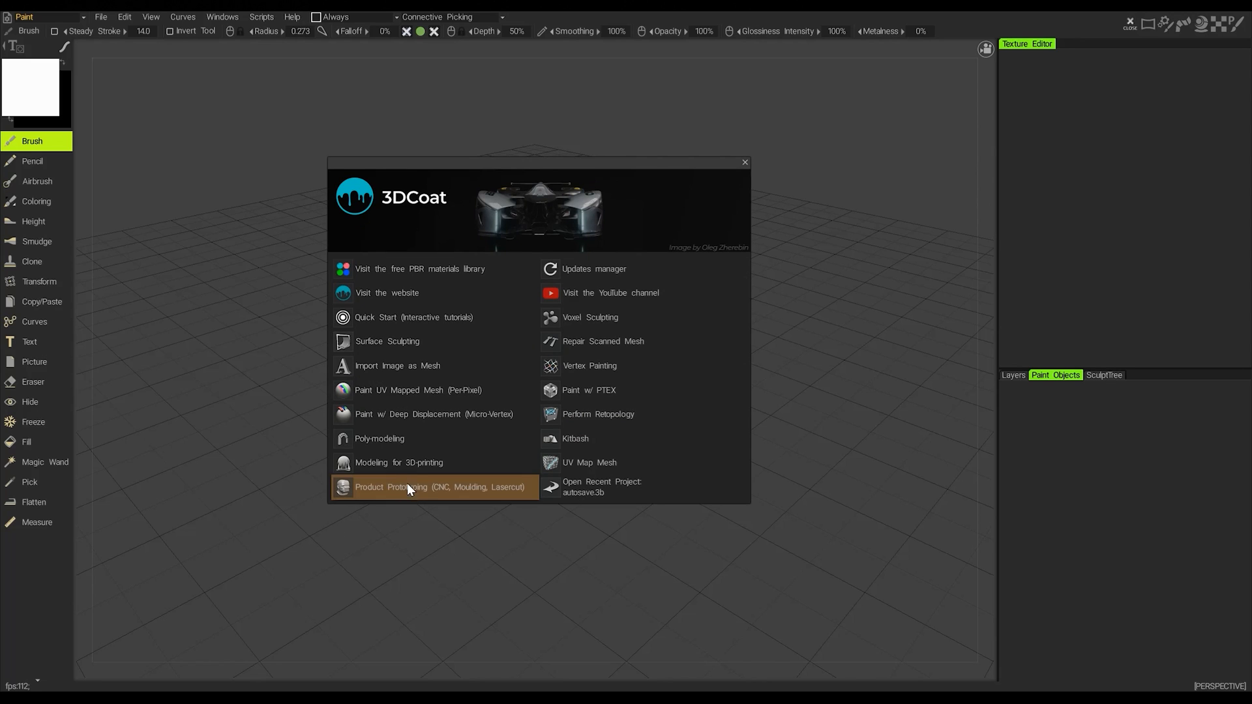
pyautogui.moveTo(422, 446)
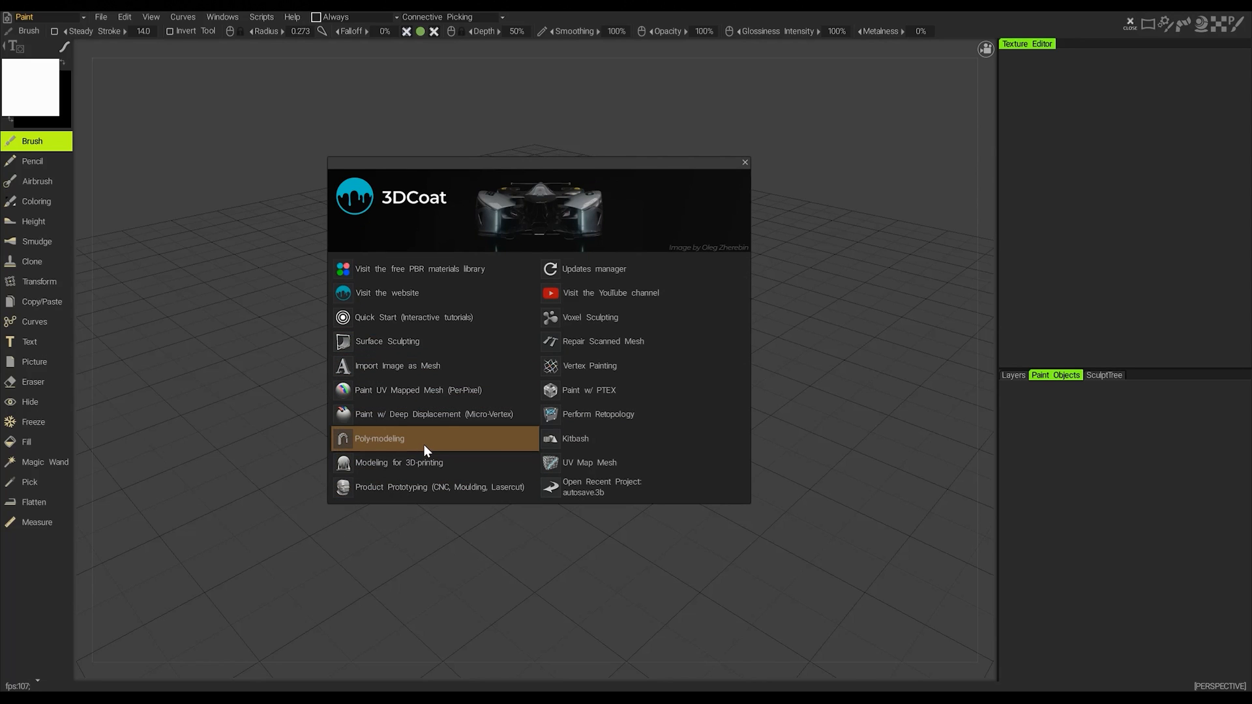
pyautogui.moveTo(373, 450)
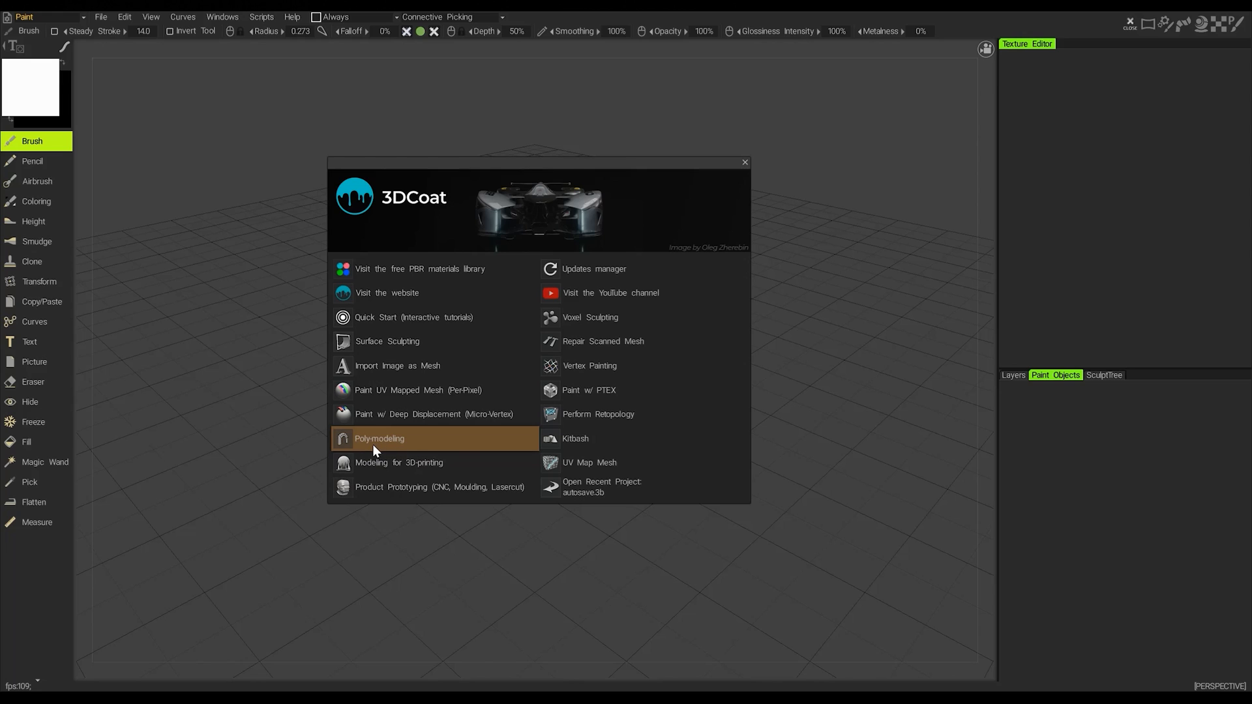
pyautogui.moveTo(383, 452)
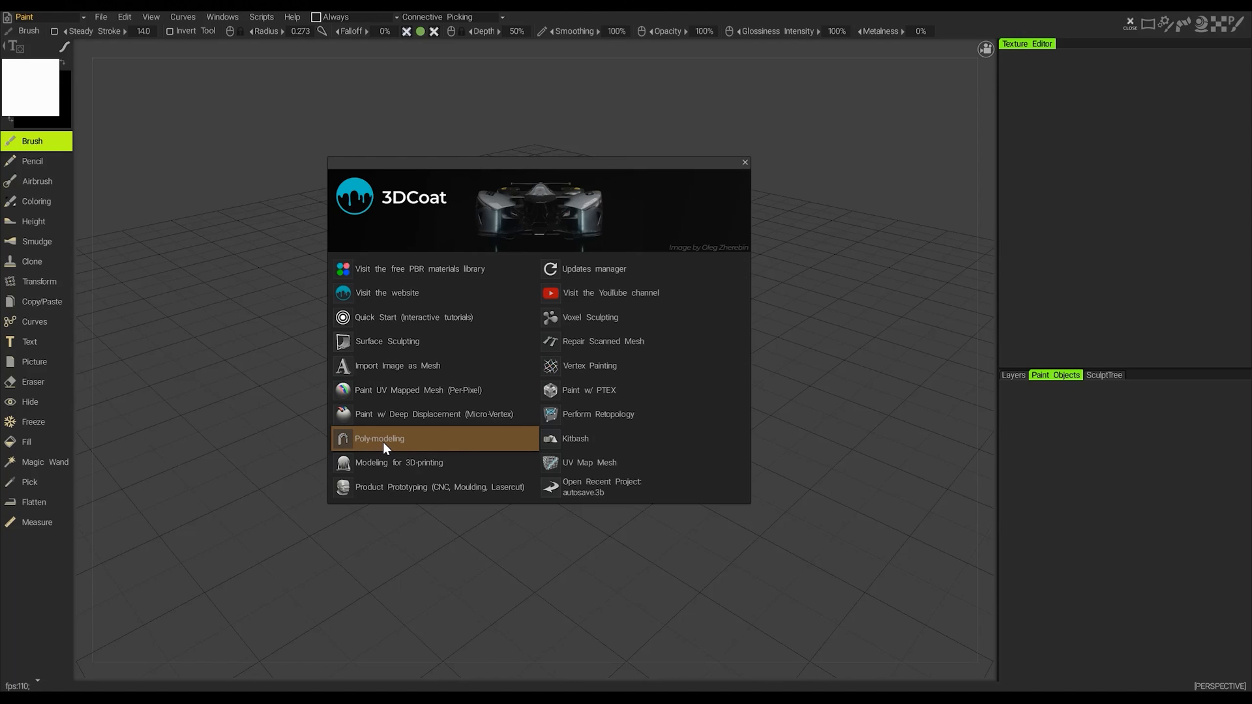
pyautogui.moveTo(405, 452)
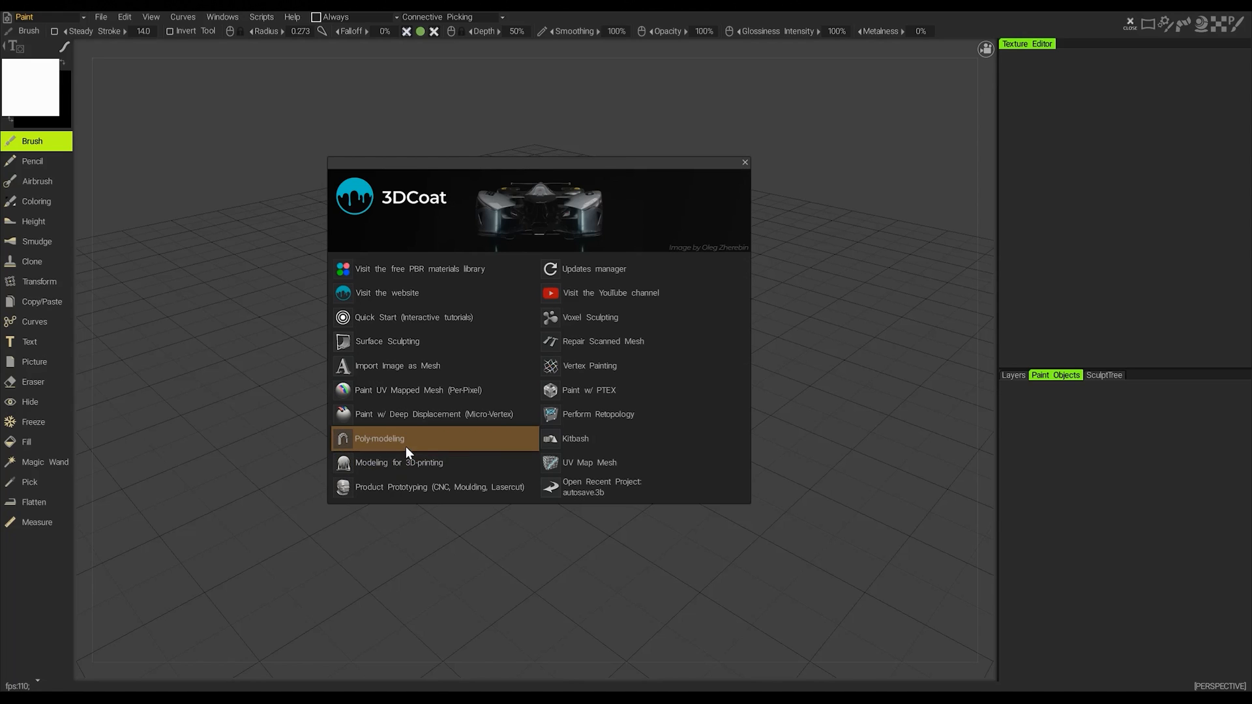
pyautogui.moveTo(423, 450)
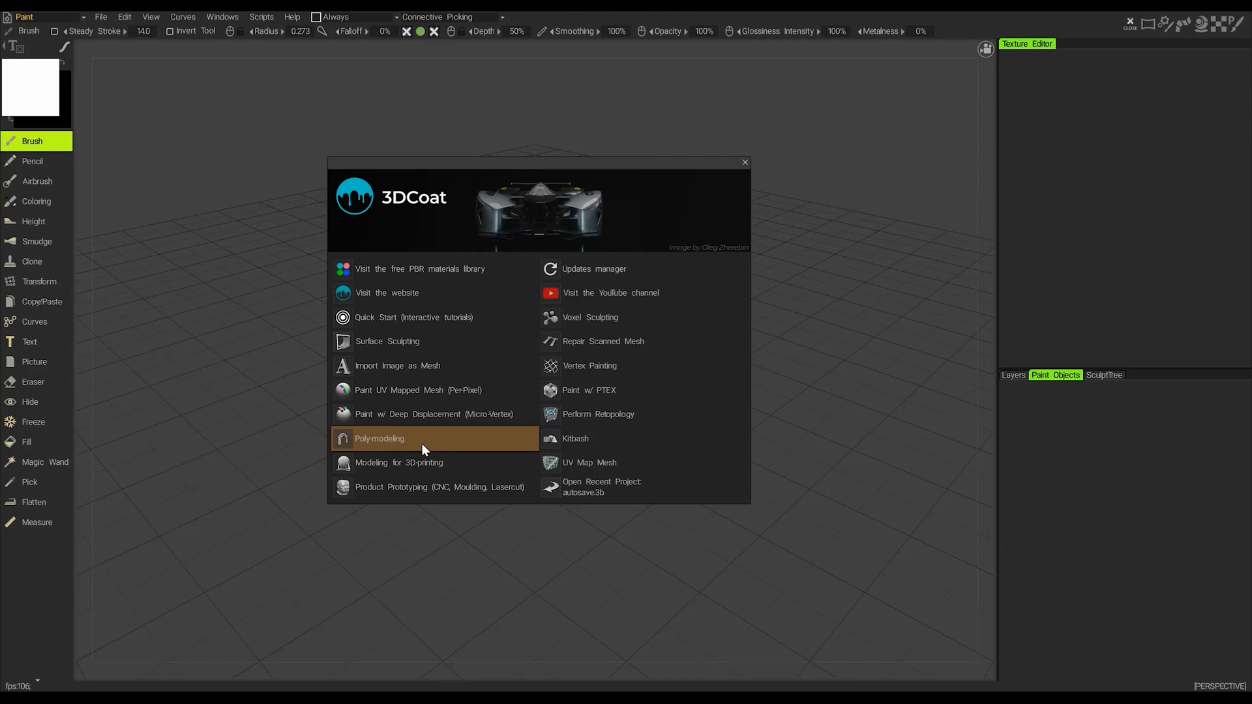
pyautogui.moveTo(392, 414)
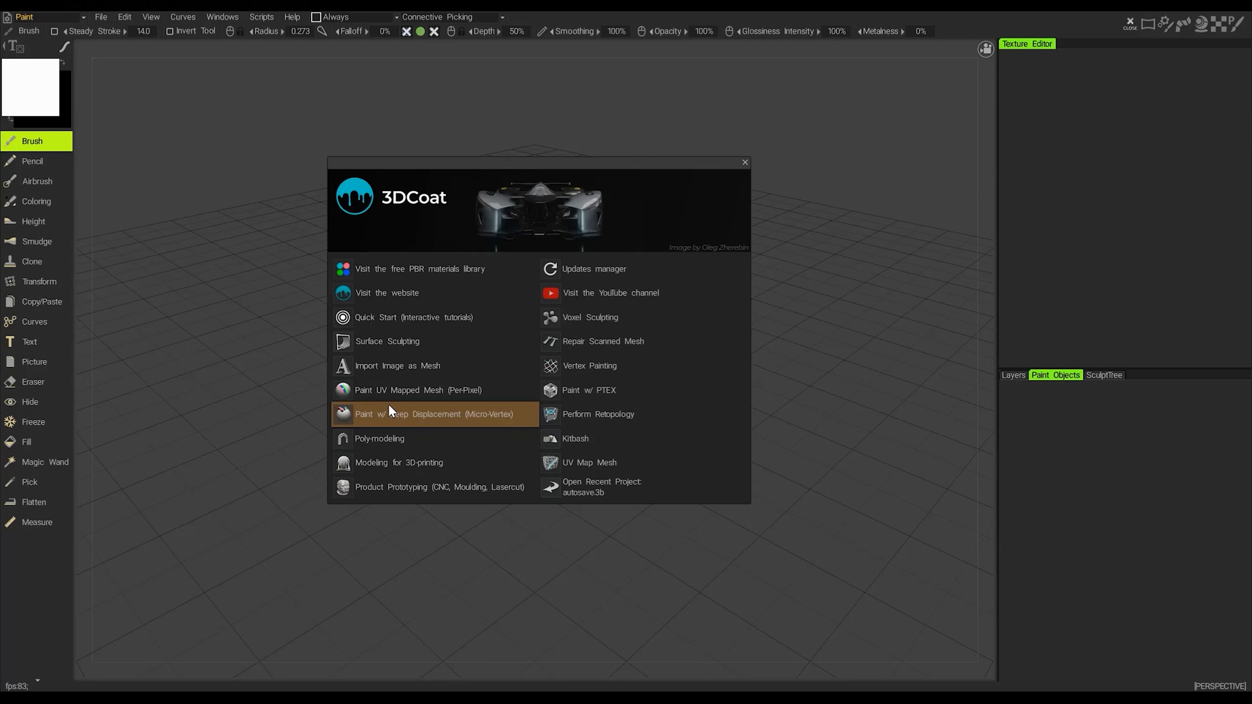
pyautogui.moveTo(427, 443)
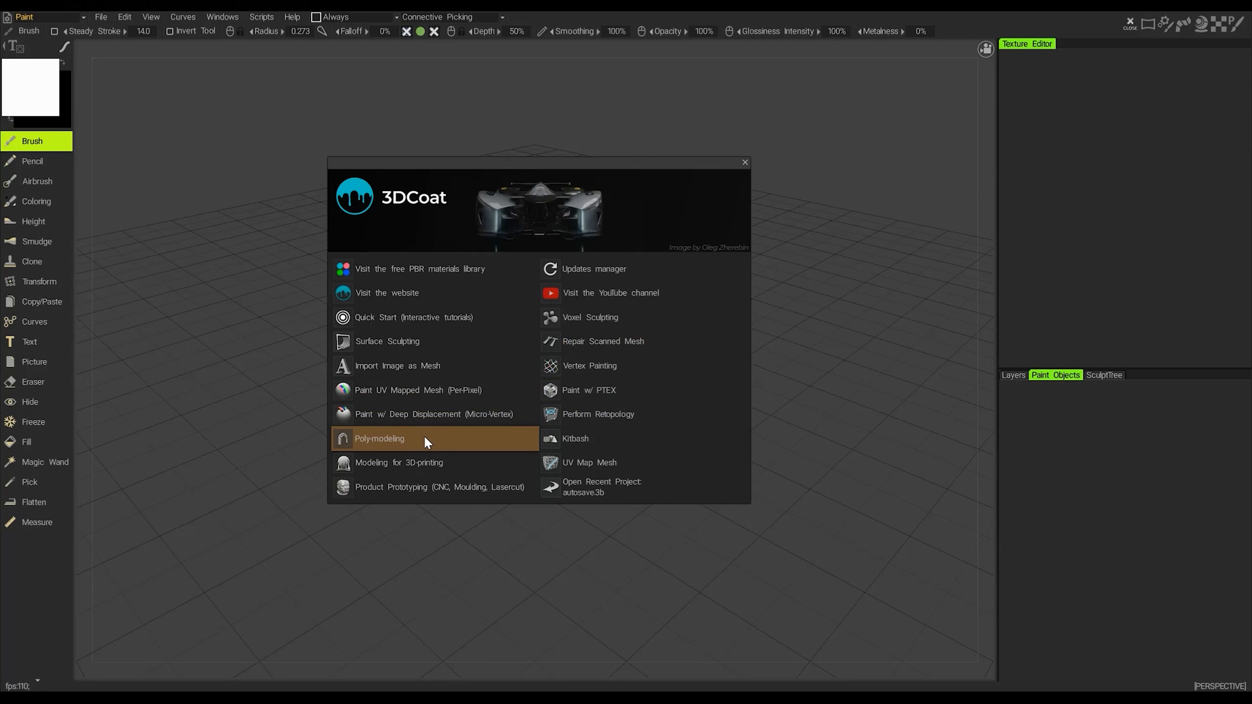
pyautogui.moveTo(363, 452)
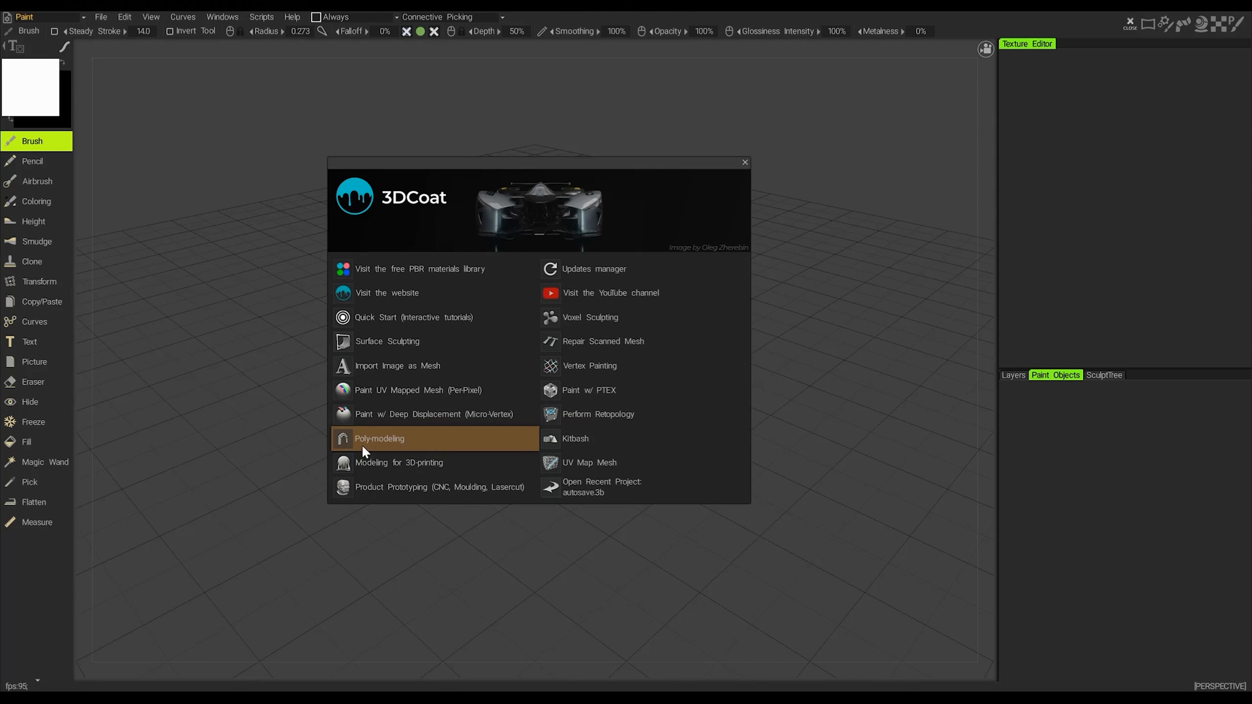
pyautogui.moveTo(385, 444)
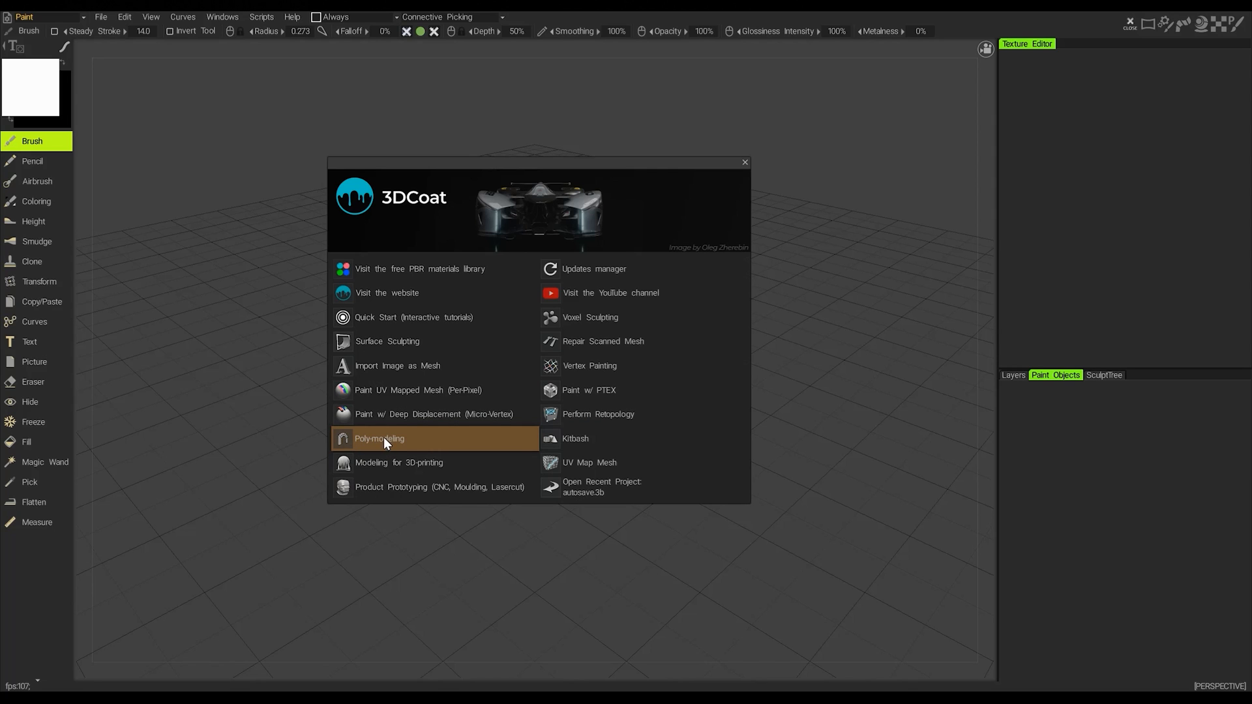
# - Start a new Poly-modeling session from the welcome dialog to reach the Modeling workspace
pyautogui.click(379, 438)
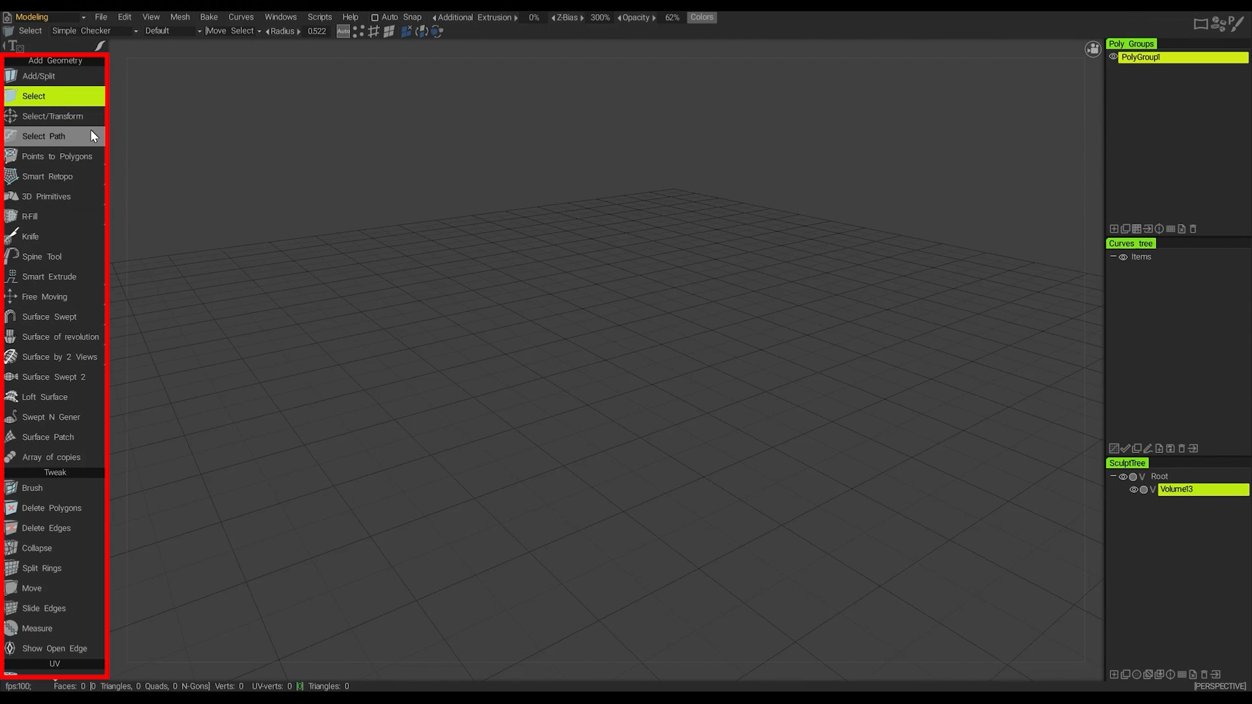
pyautogui.moveTo(71, 548)
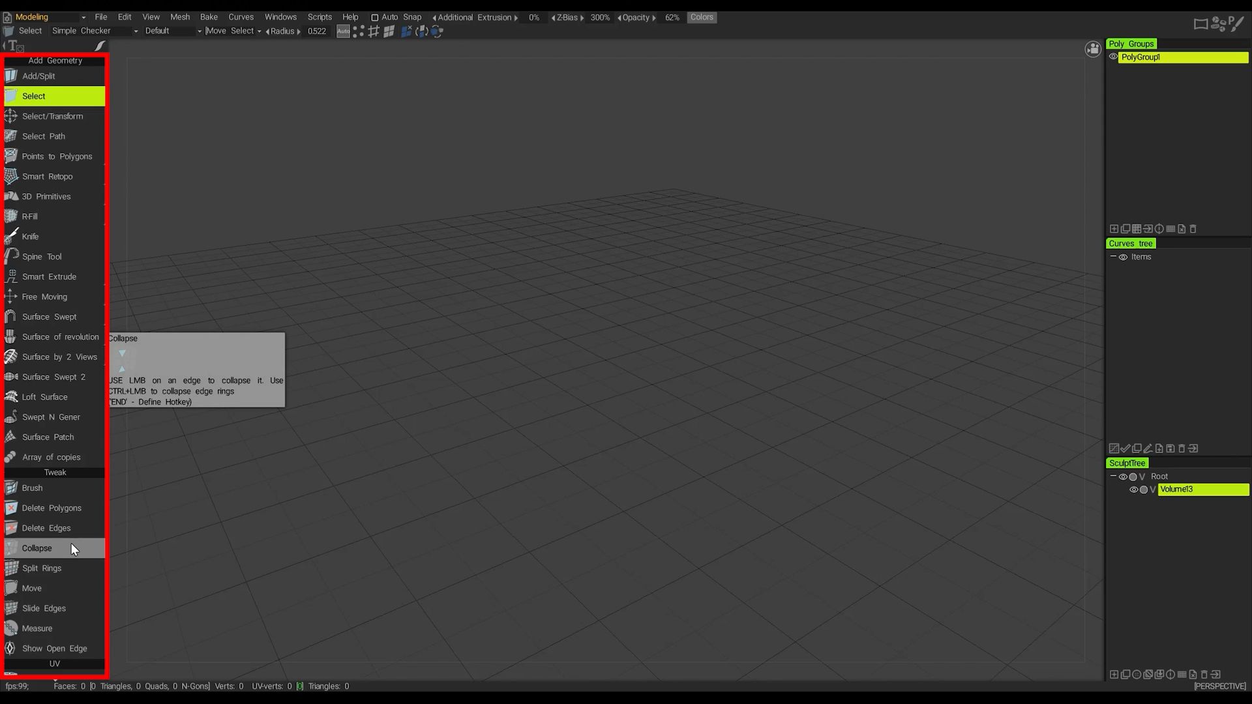
pyautogui.moveTo(1145, 111)
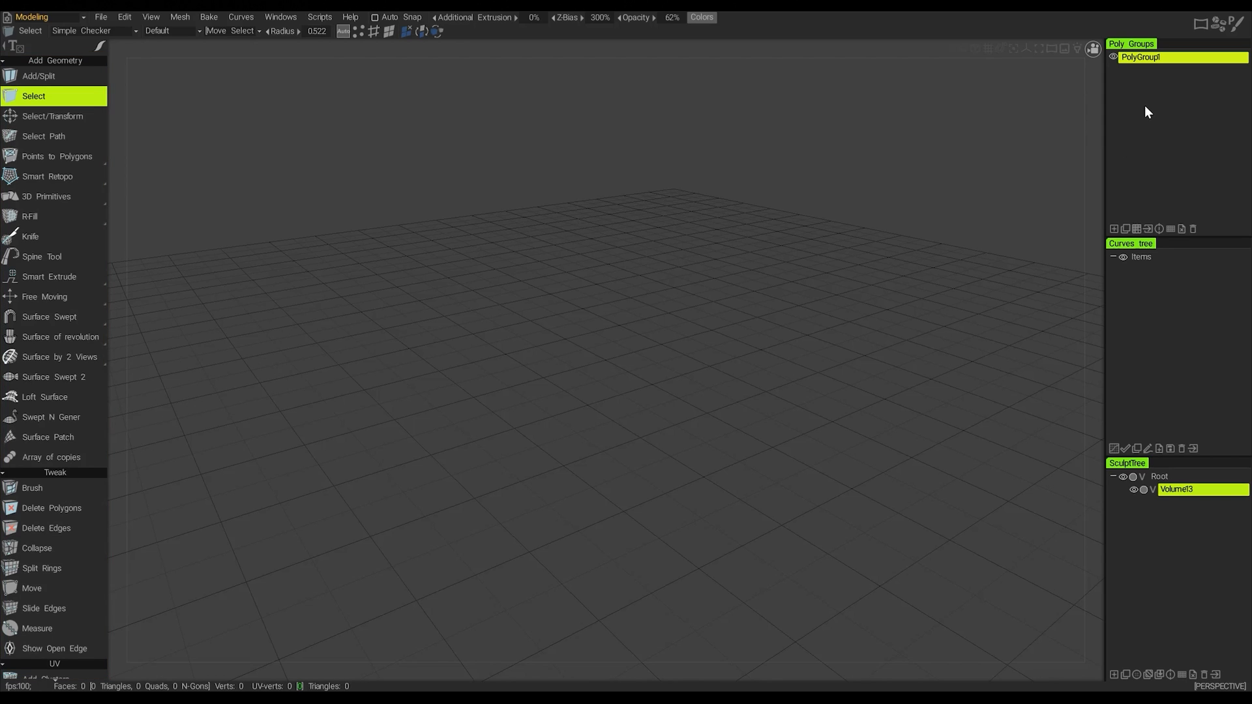
pyautogui.moveTo(1144, 528)
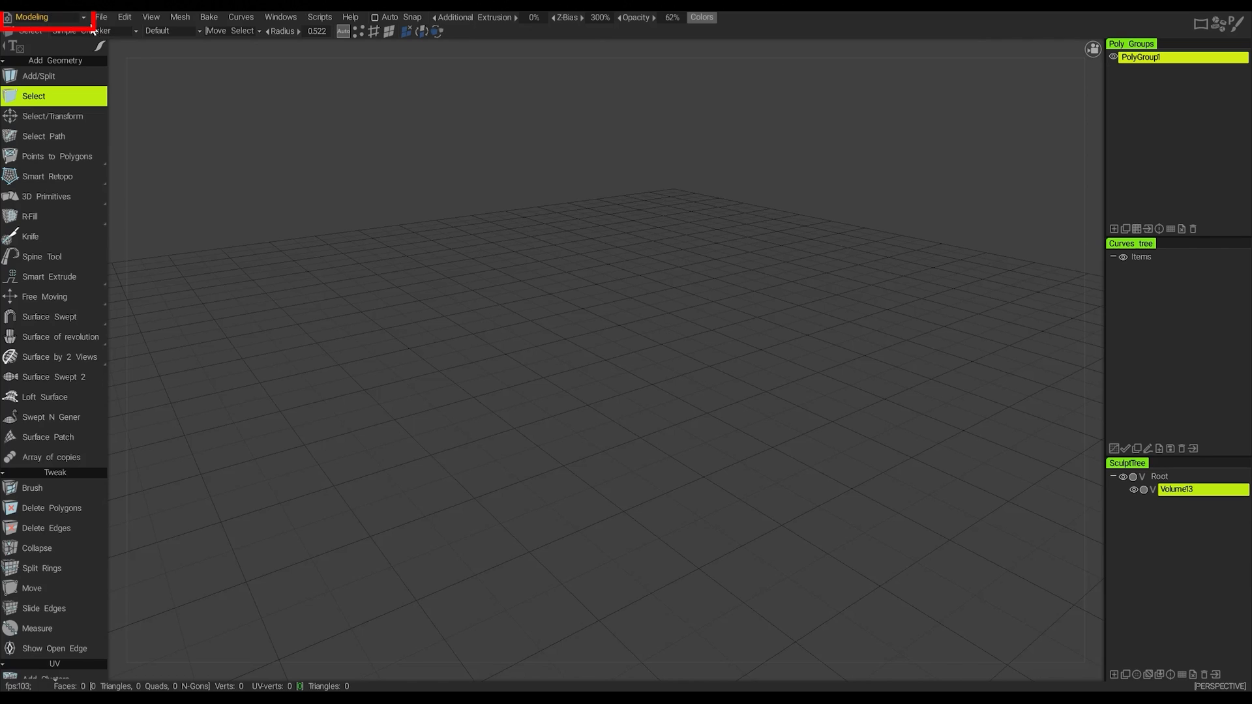
pyautogui.click(46, 17)
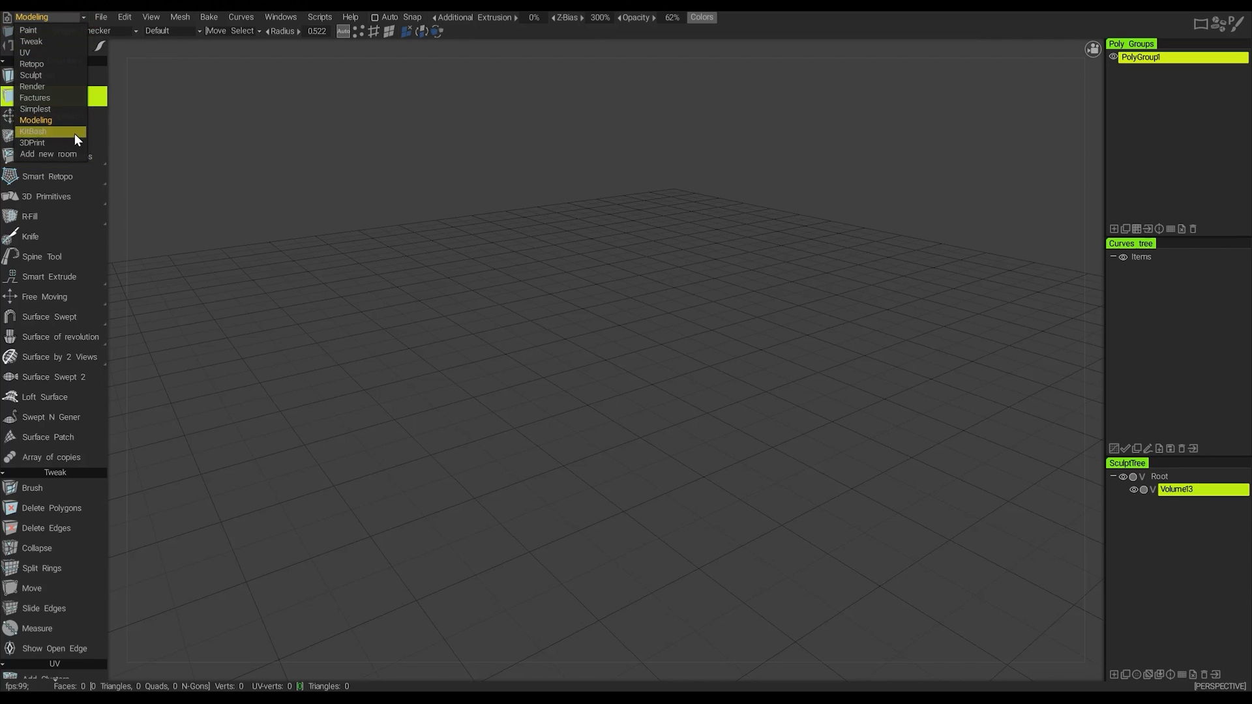
pyautogui.moveTo(58, 137)
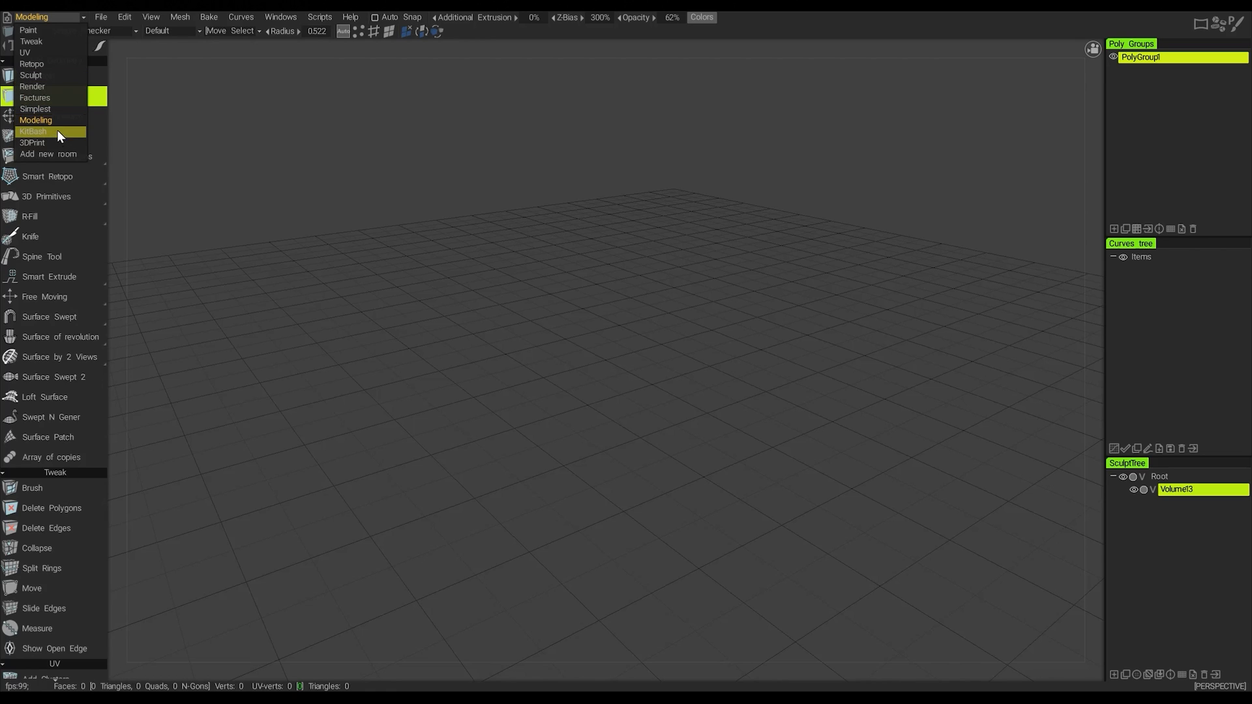
pyautogui.moveTo(35, 120)
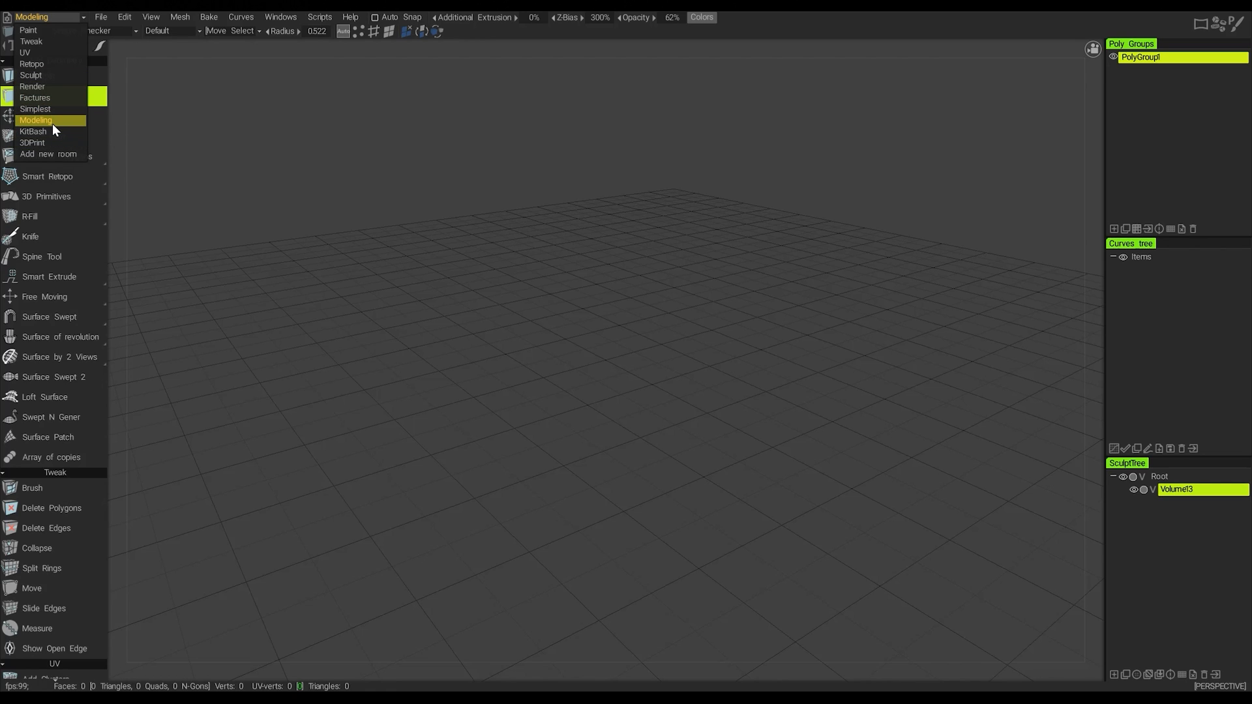
pyautogui.moveTo(37, 120)
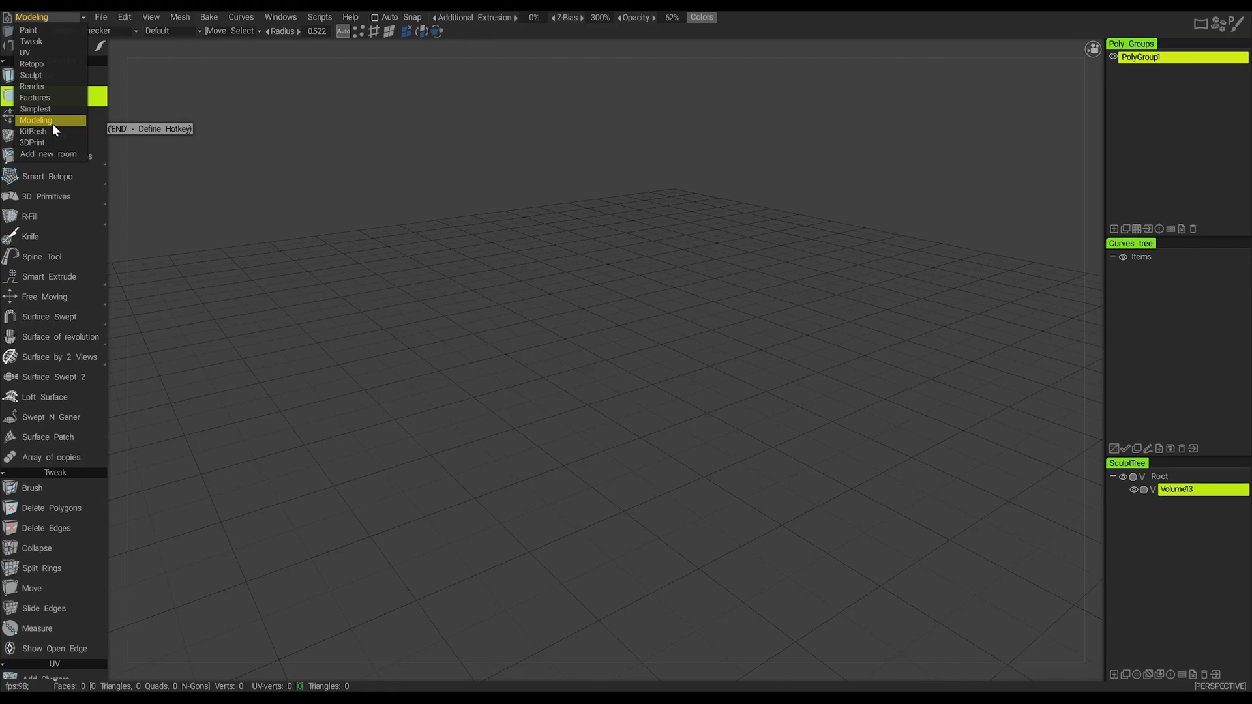
pyautogui.moveTo(32, 86)
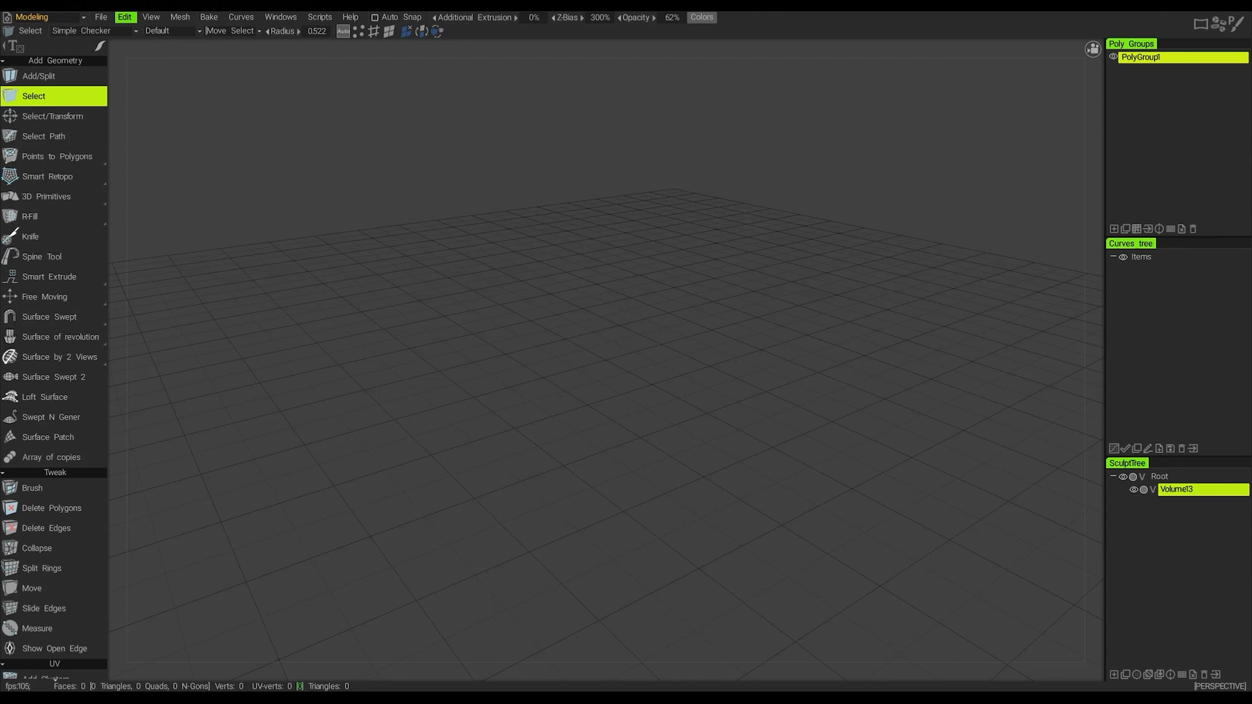
pyautogui.moveTo(95, 101)
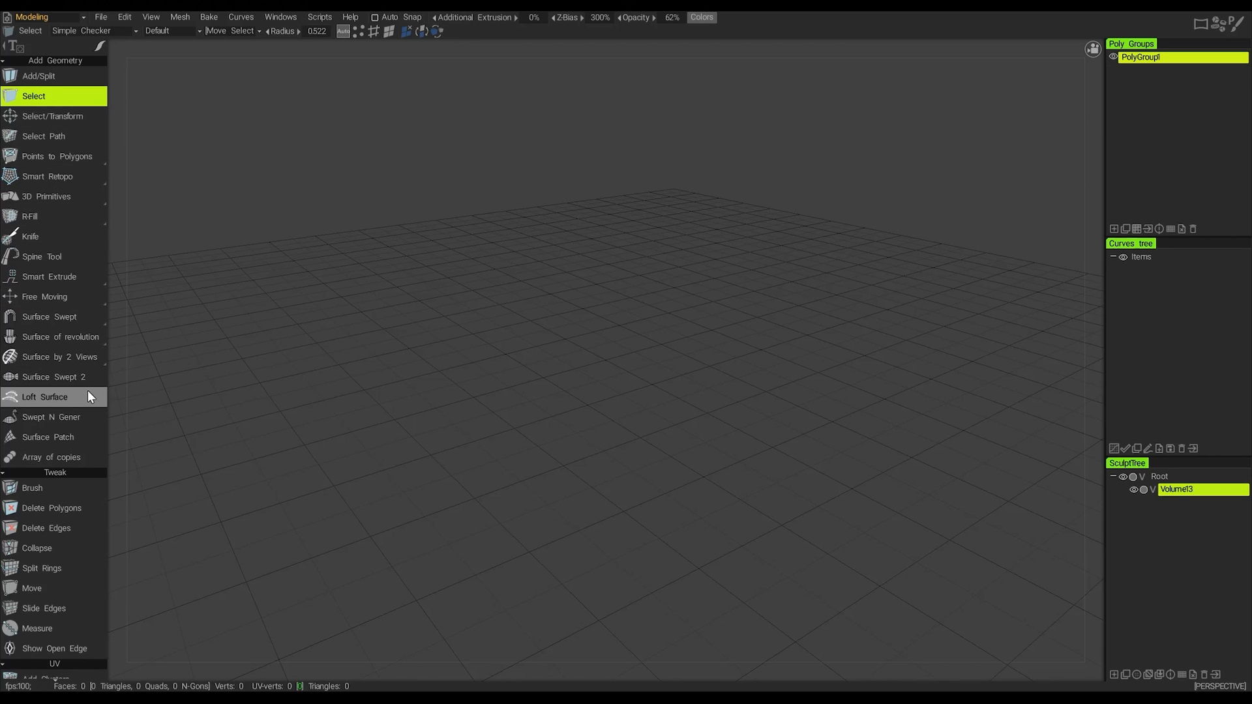
pyautogui.moveTo(72, 399)
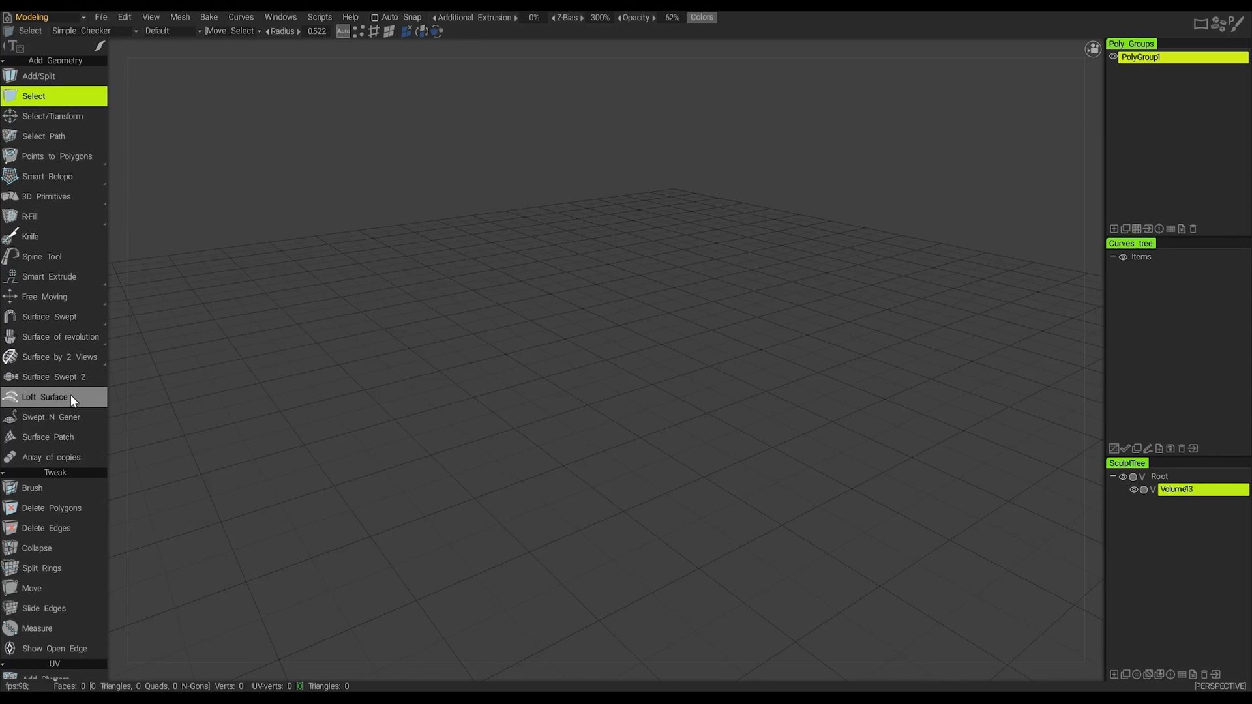
pyautogui.moveTo(49, 396)
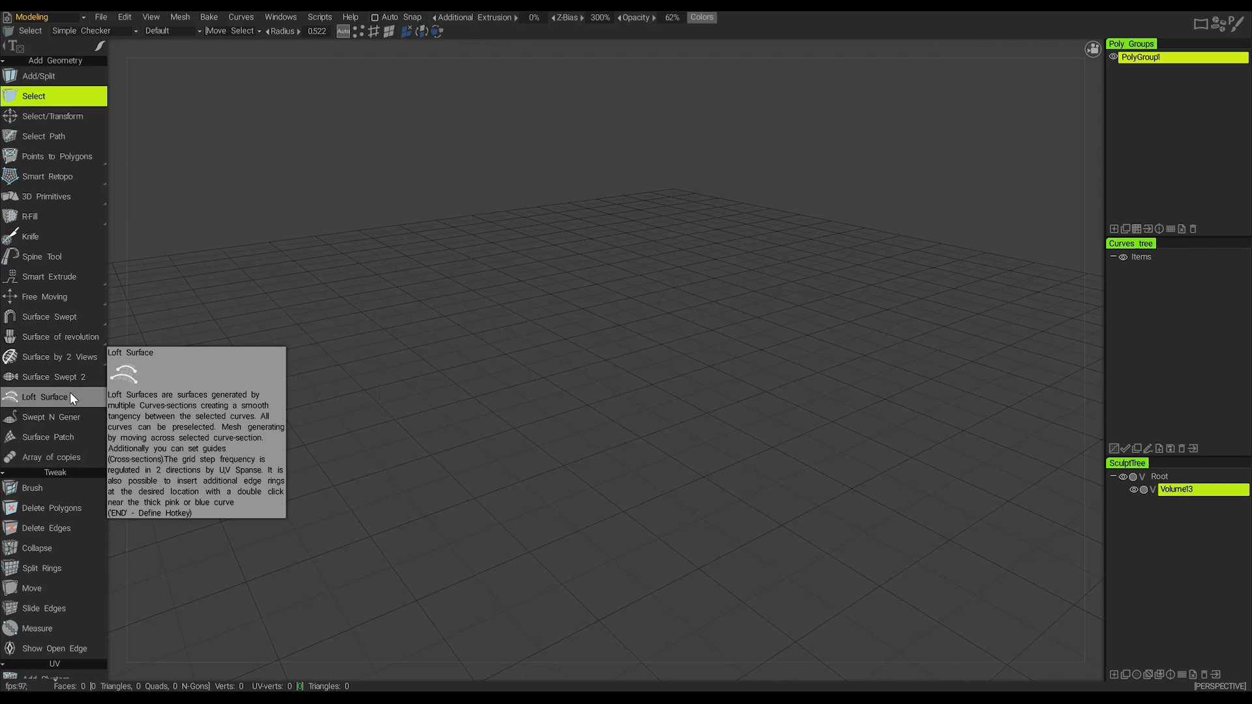
pyautogui.moveTo(52, 376)
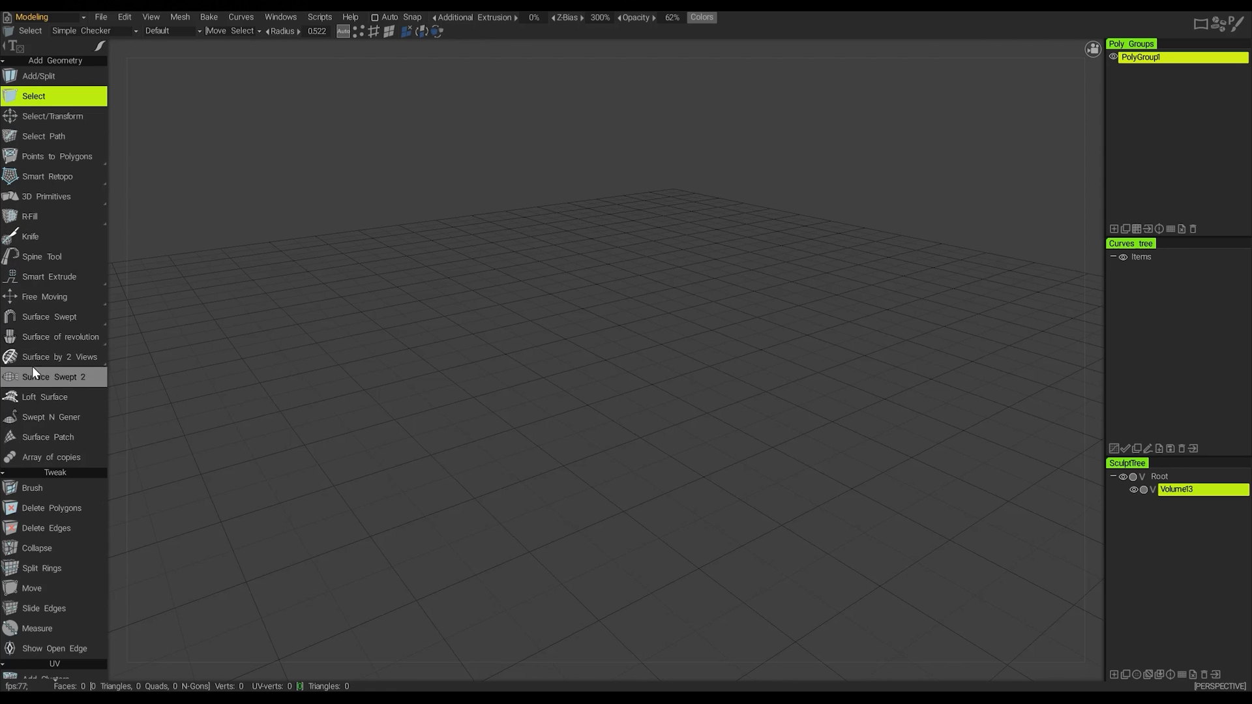
pyautogui.moveTo(981, 274)
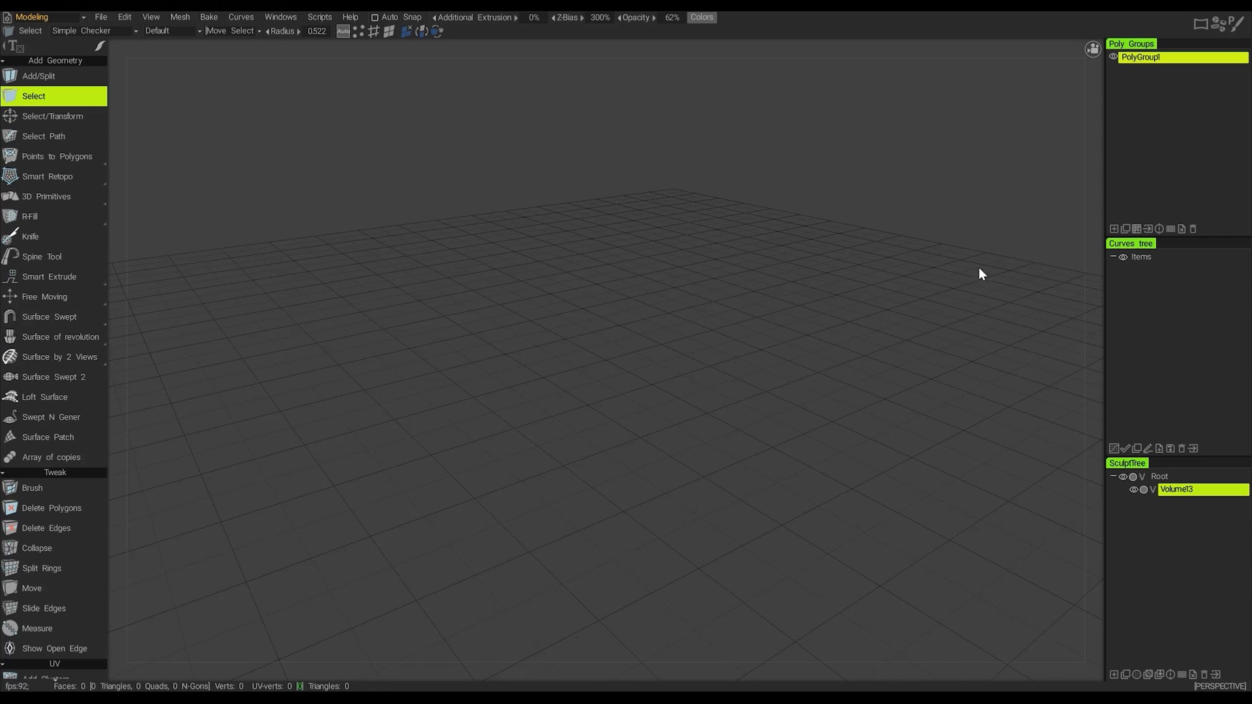
pyautogui.moveTo(1130, 83)
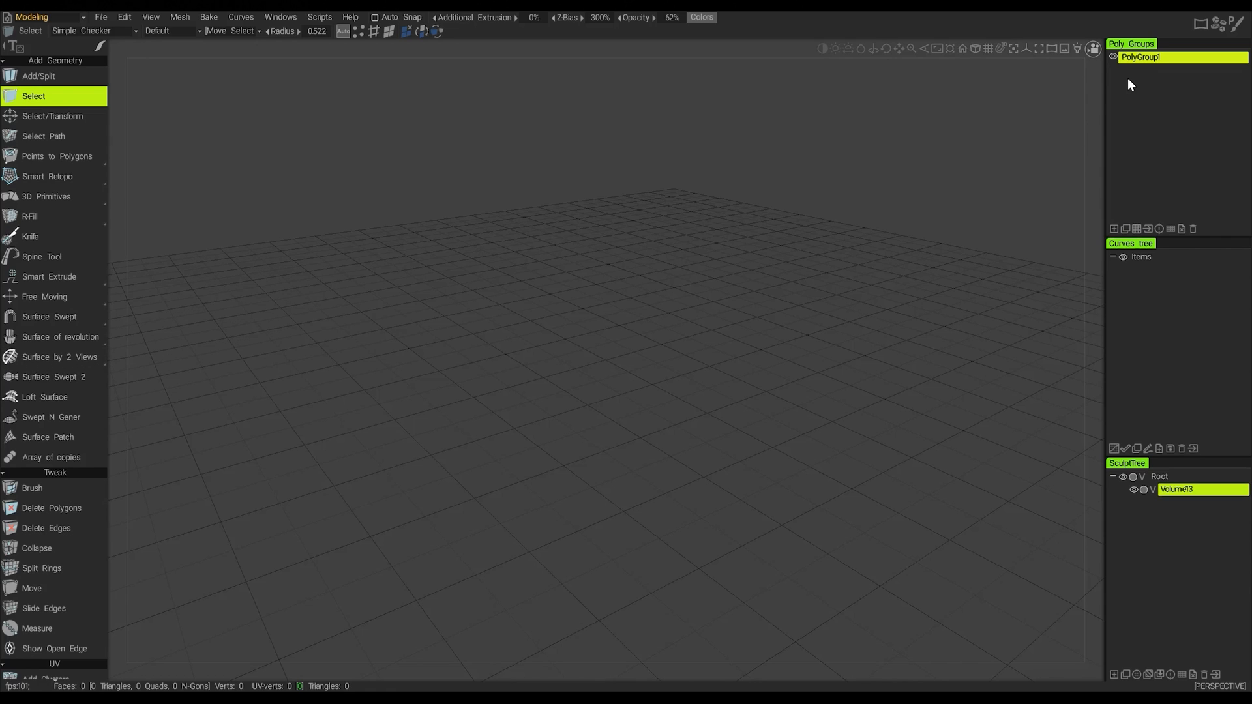
pyautogui.moveTo(1147, 340)
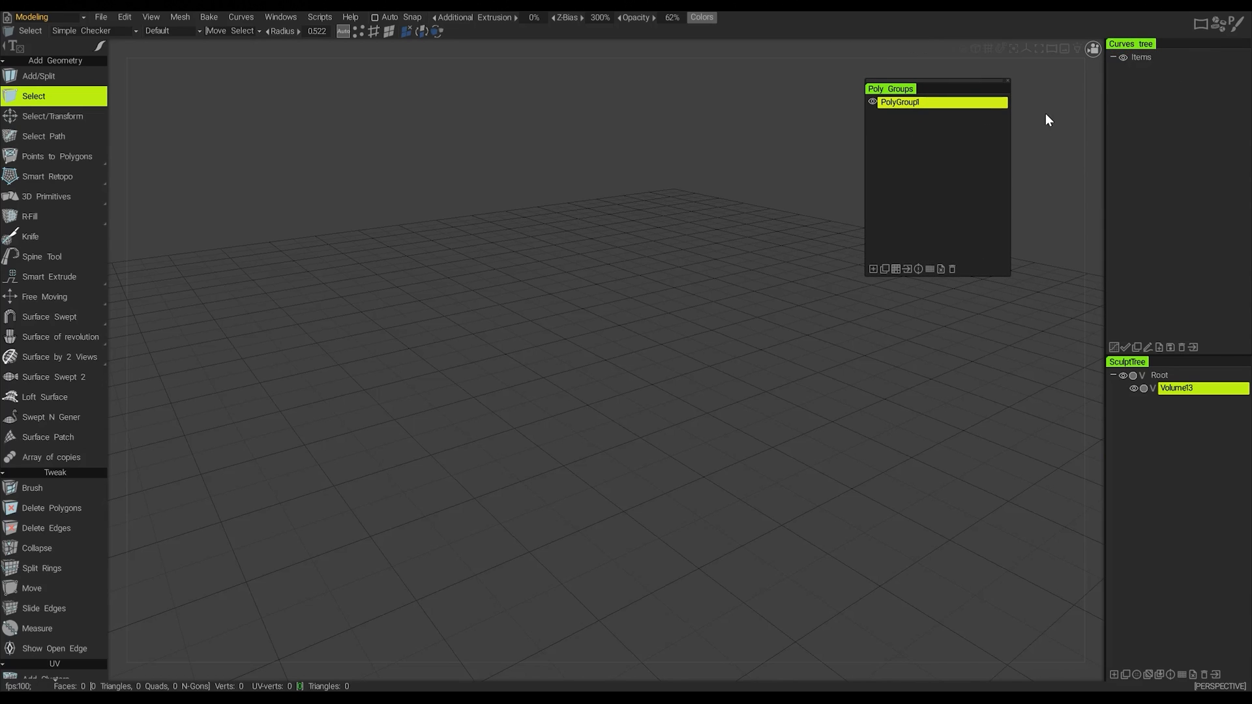
pyautogui.moveTo(1039, 470)
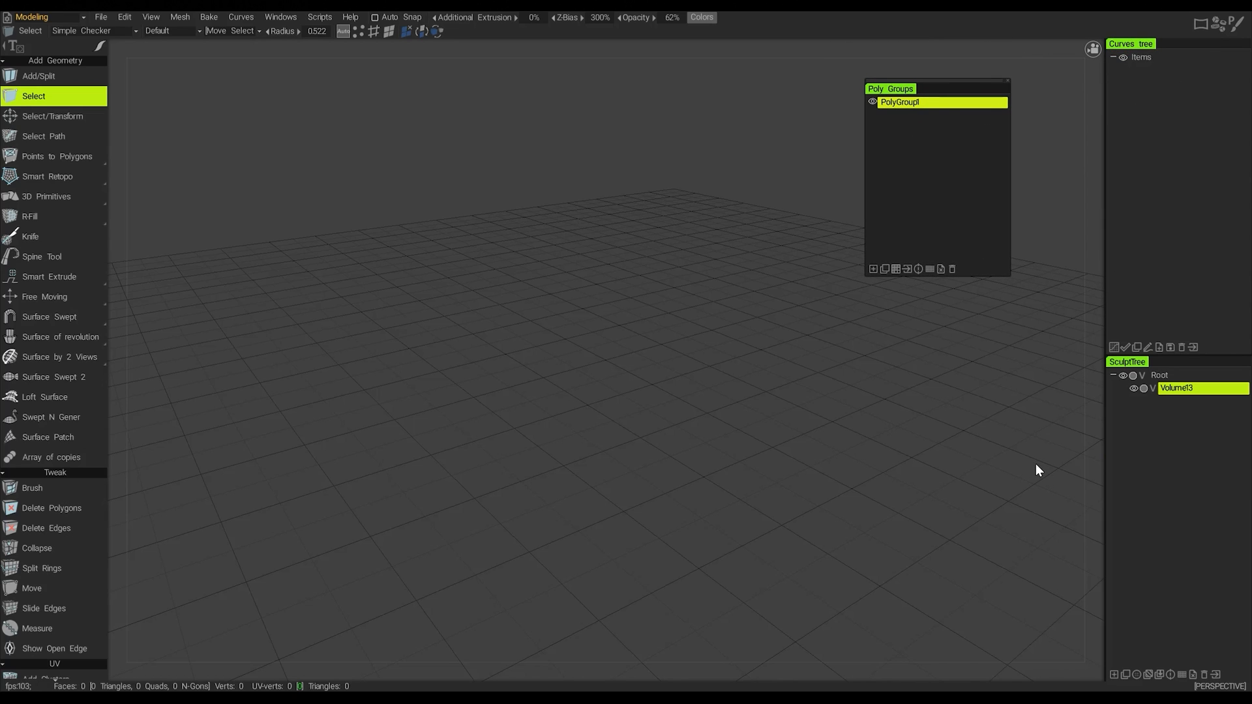
pyautogui.moveTo(1029, 263)
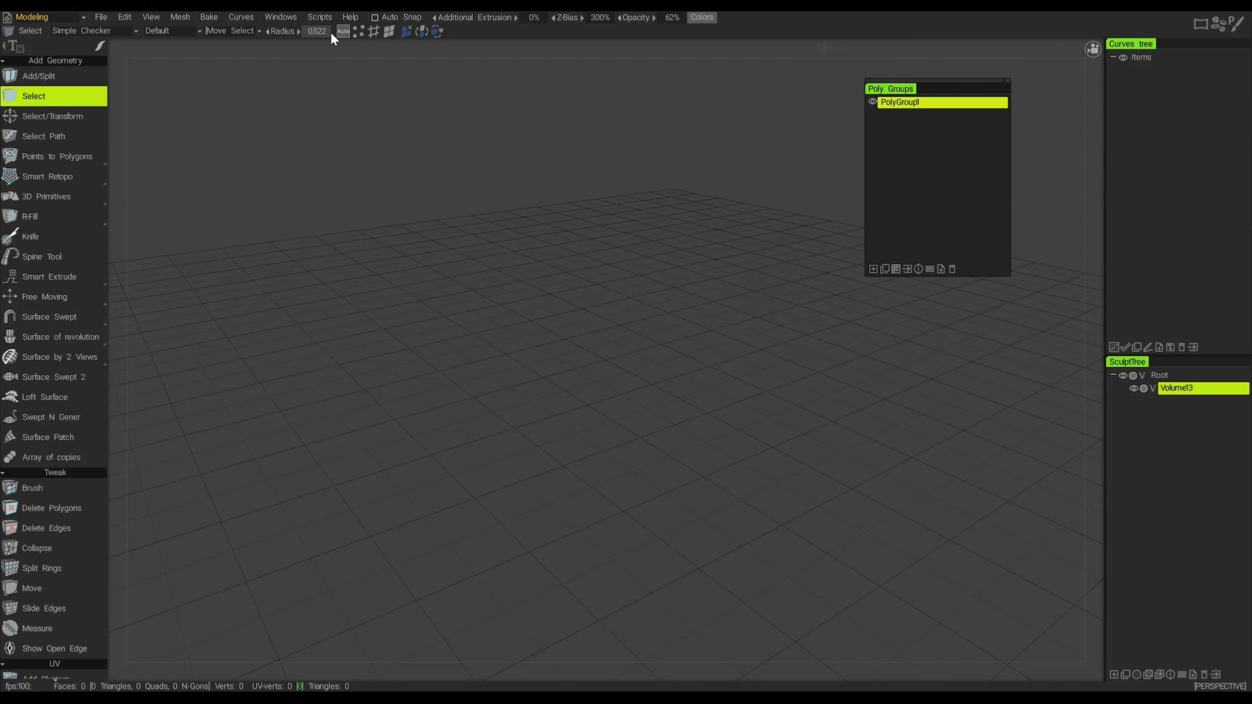
# - Show the Poly Models panel via Windows > Panels, then pull away and close the floating Poly Groups panel
pyautogui.click(280, 17)
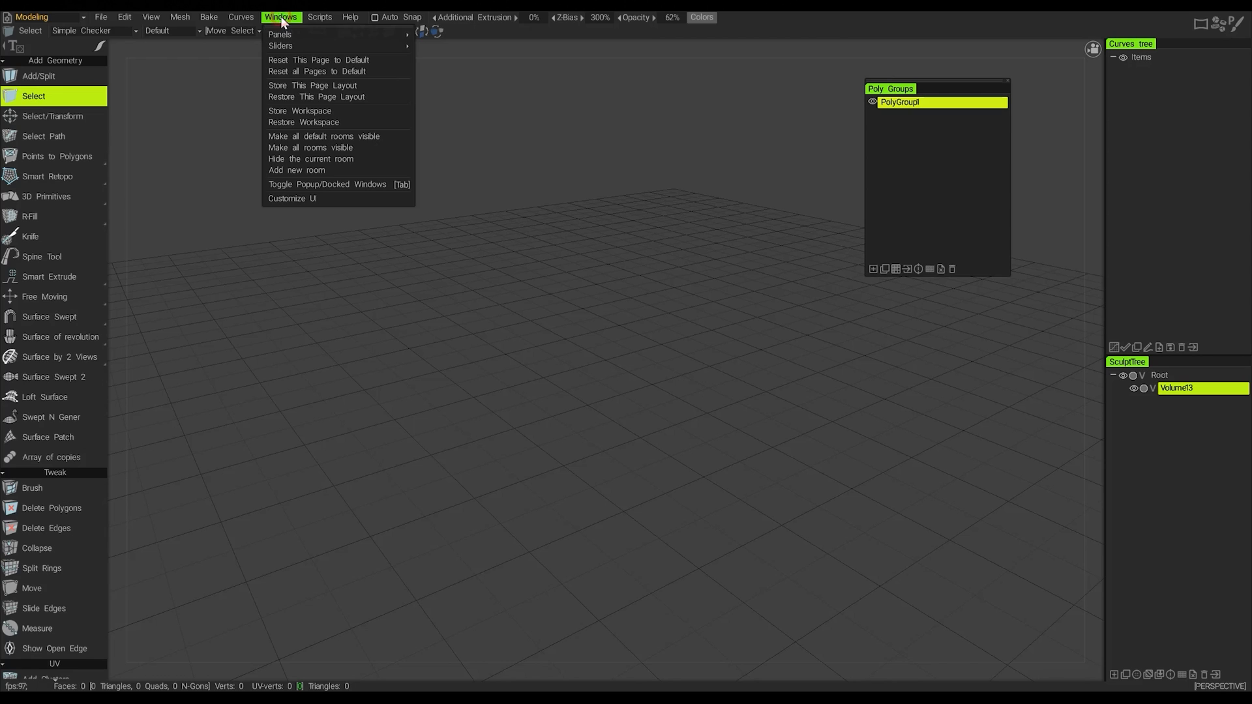
pyautogui.moveTo(279, 34)
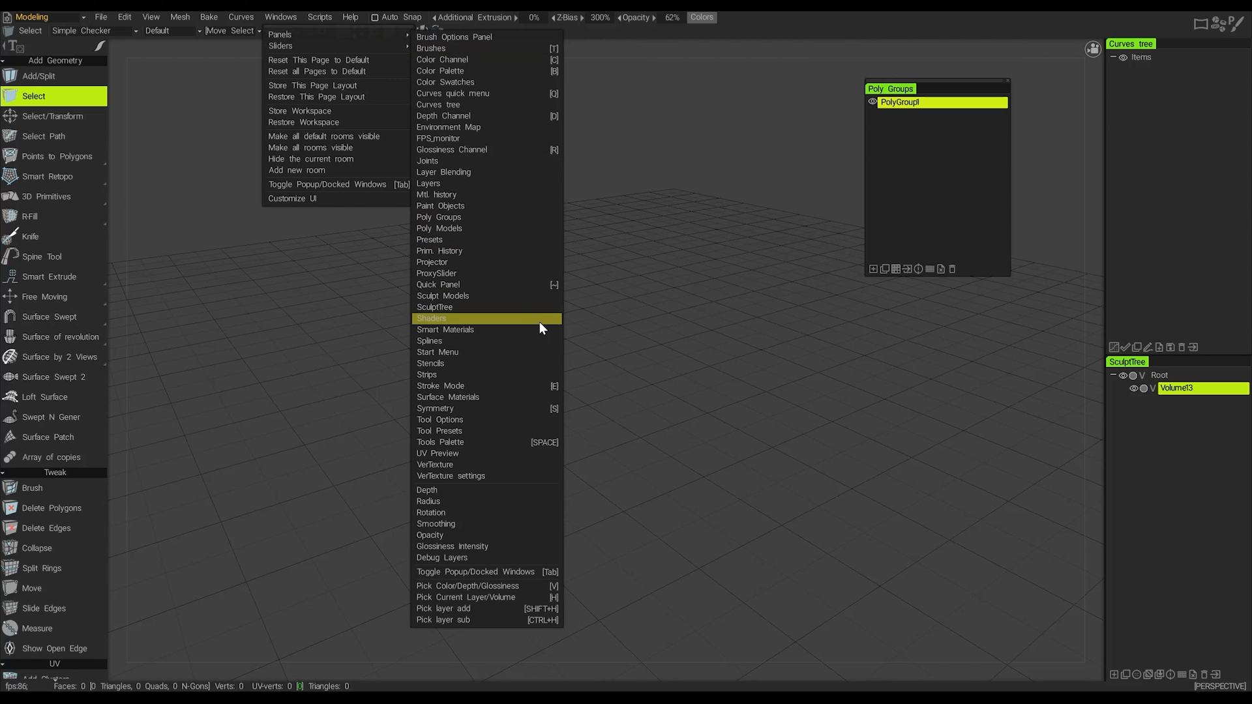
pyautogui.moveTo(439, 227)
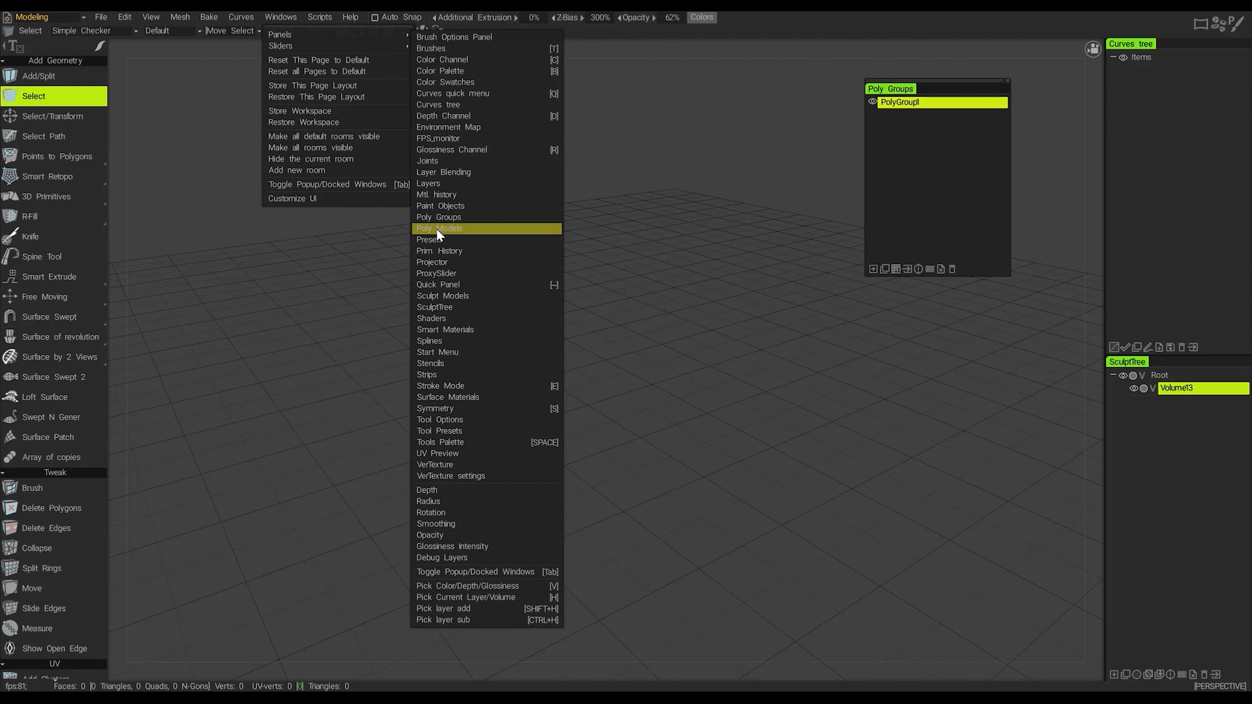
pyautogui.click(438, 228)
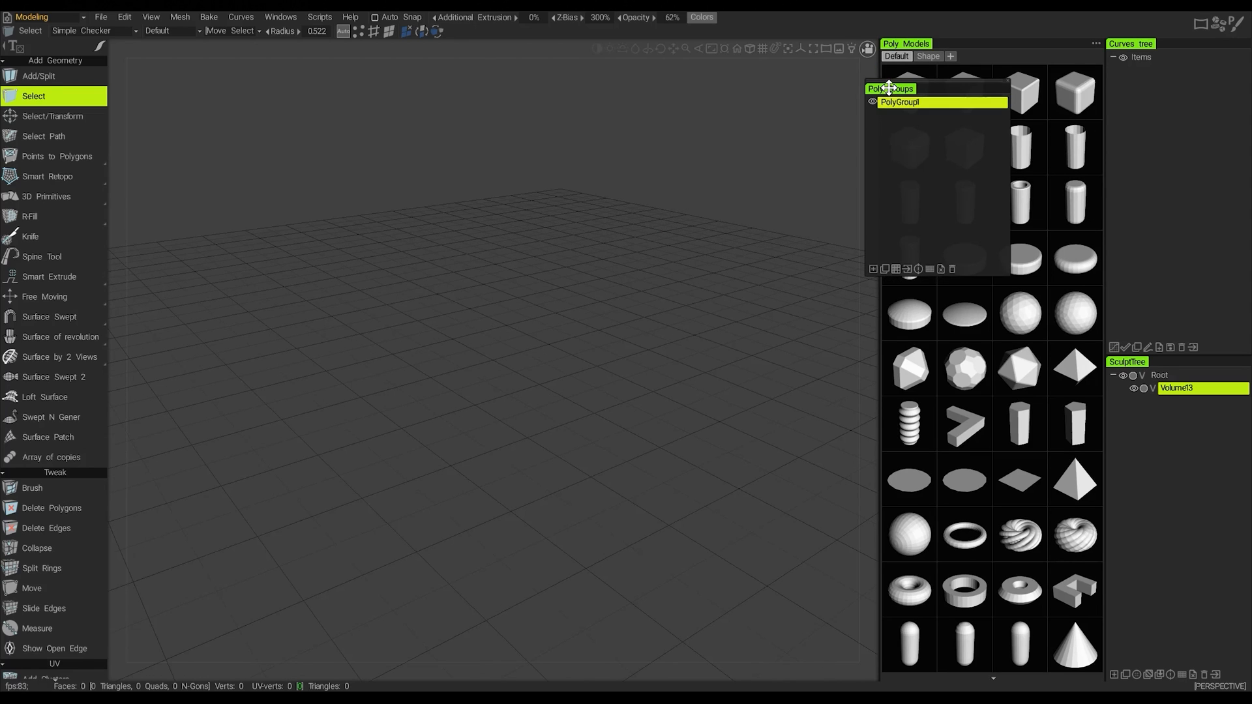
pyautogui.moveTo(888, 87); pyautogui.dragTo(436, 131)
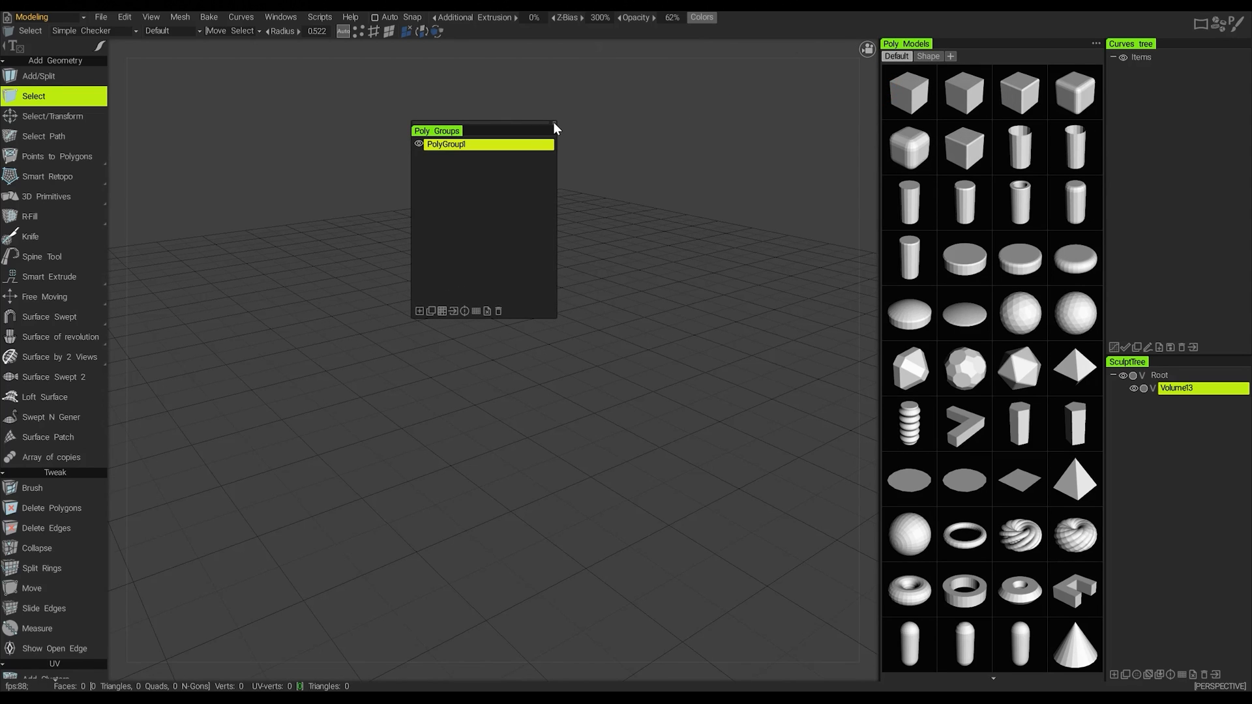
pyautogui.click(555, 127)
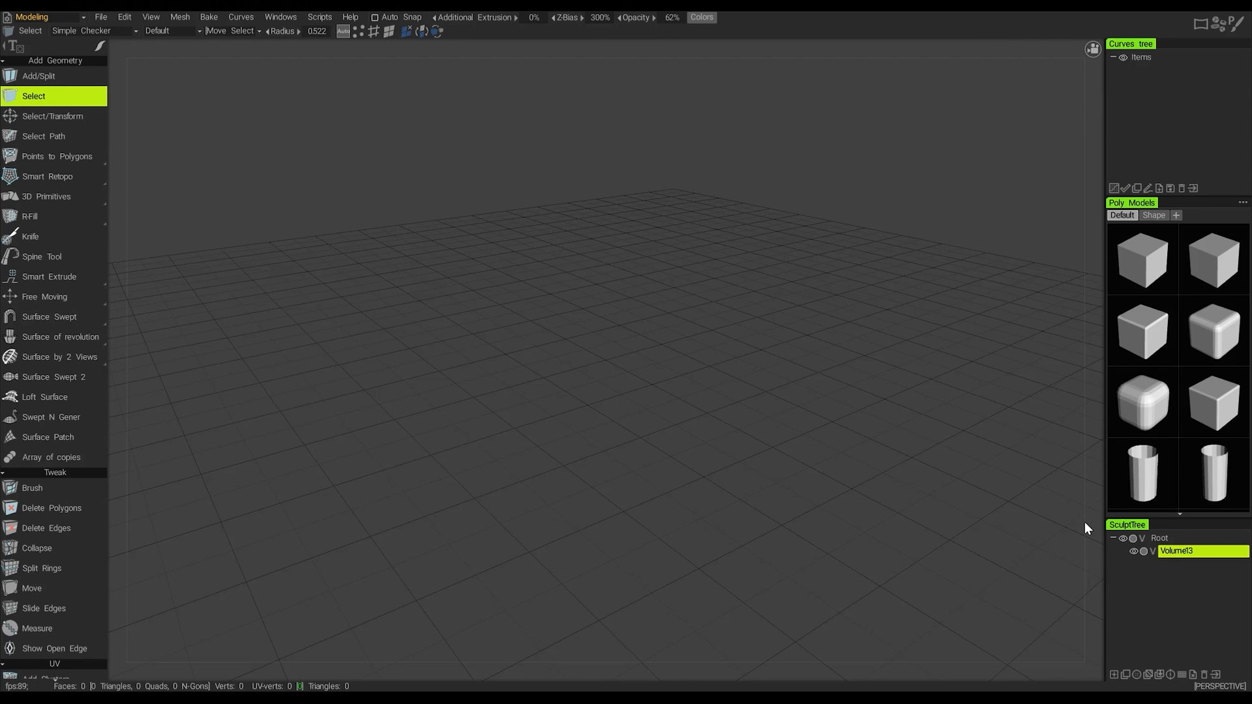
pyautogui.moveTo(782, 556)
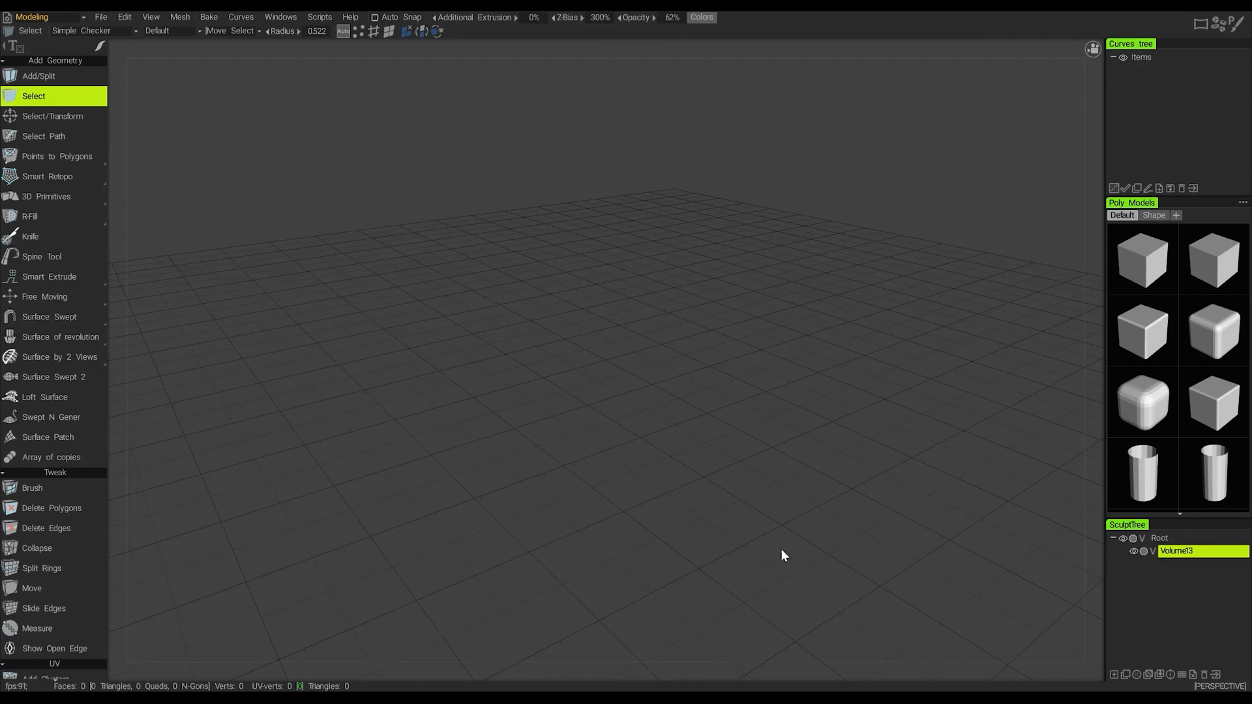
pyautogui.moveTo(1076, 571)
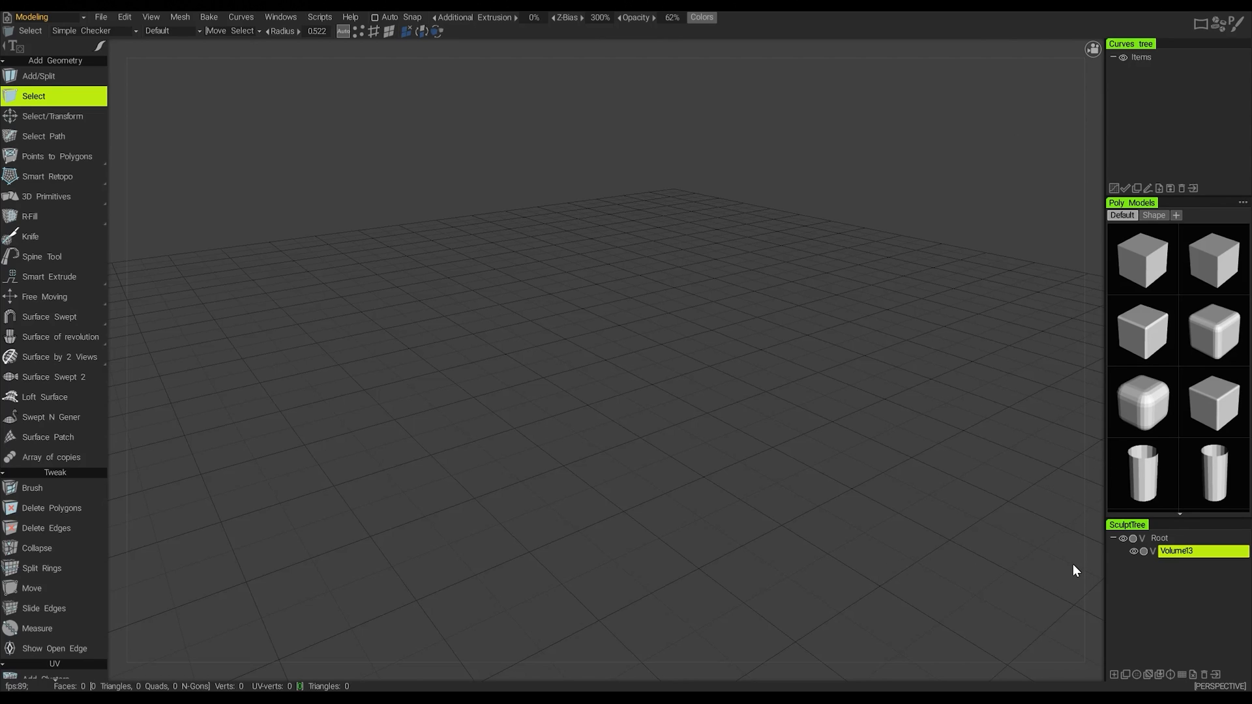
pyautogui.moveTo(978, 497)
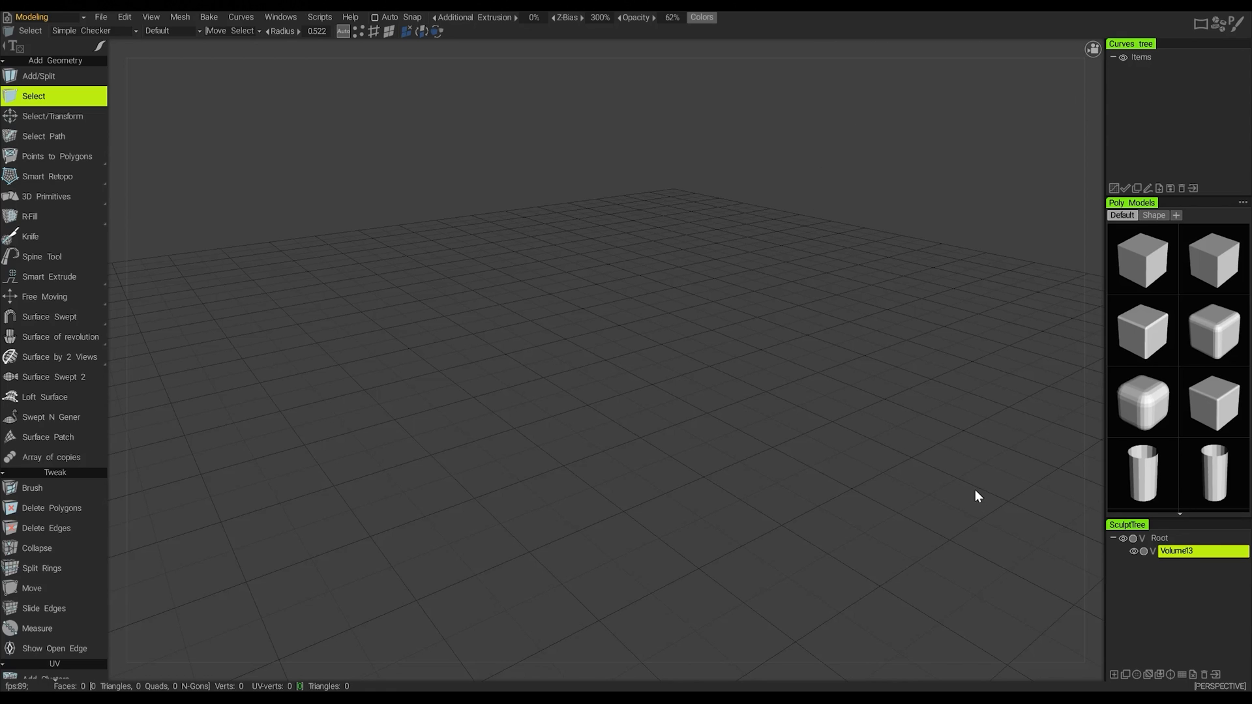
pyautogui.moveTo(1001, 357)
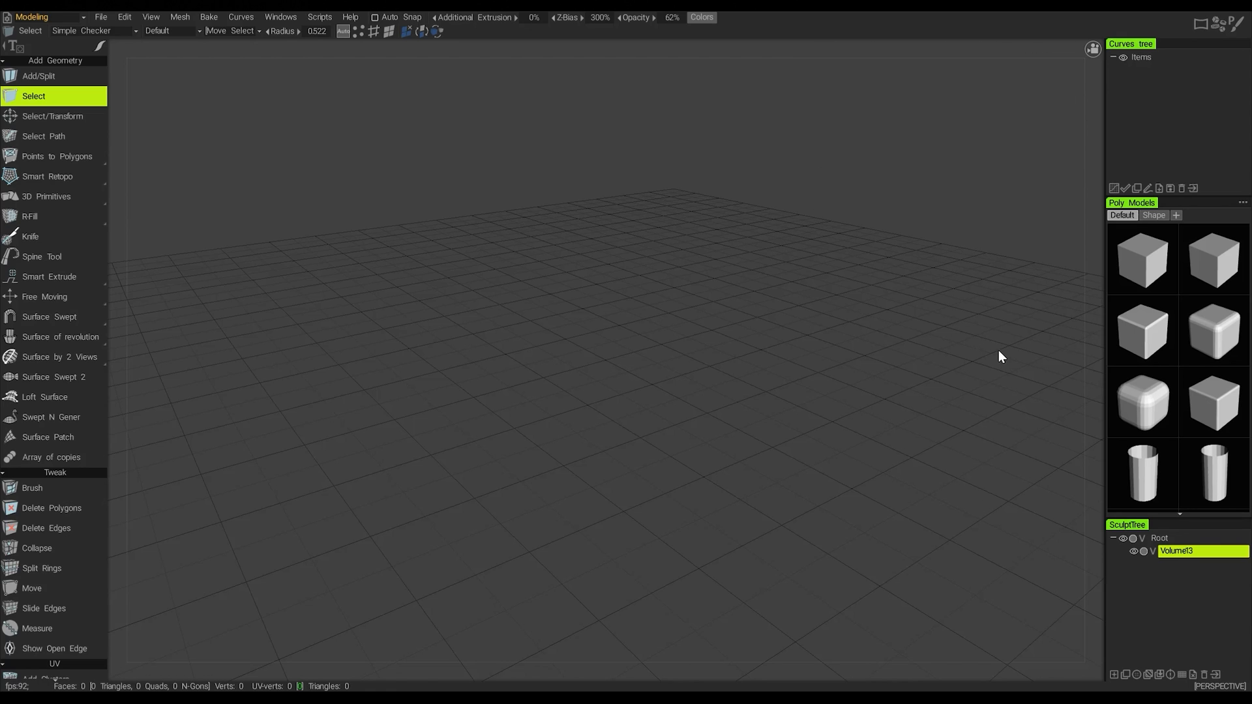
# - Reset this Modeling page to its default layout from the Windows menu
pyautogui.click(280, 16)
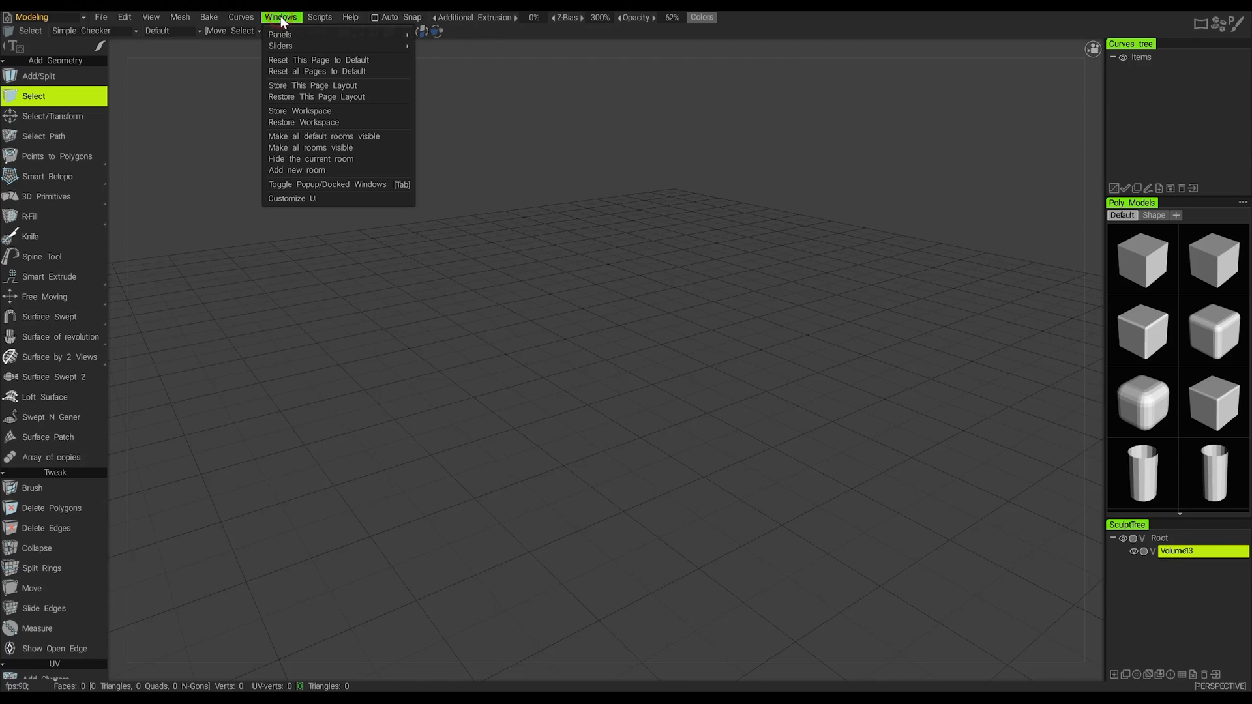
pyautogui.moveTo(319, 60)
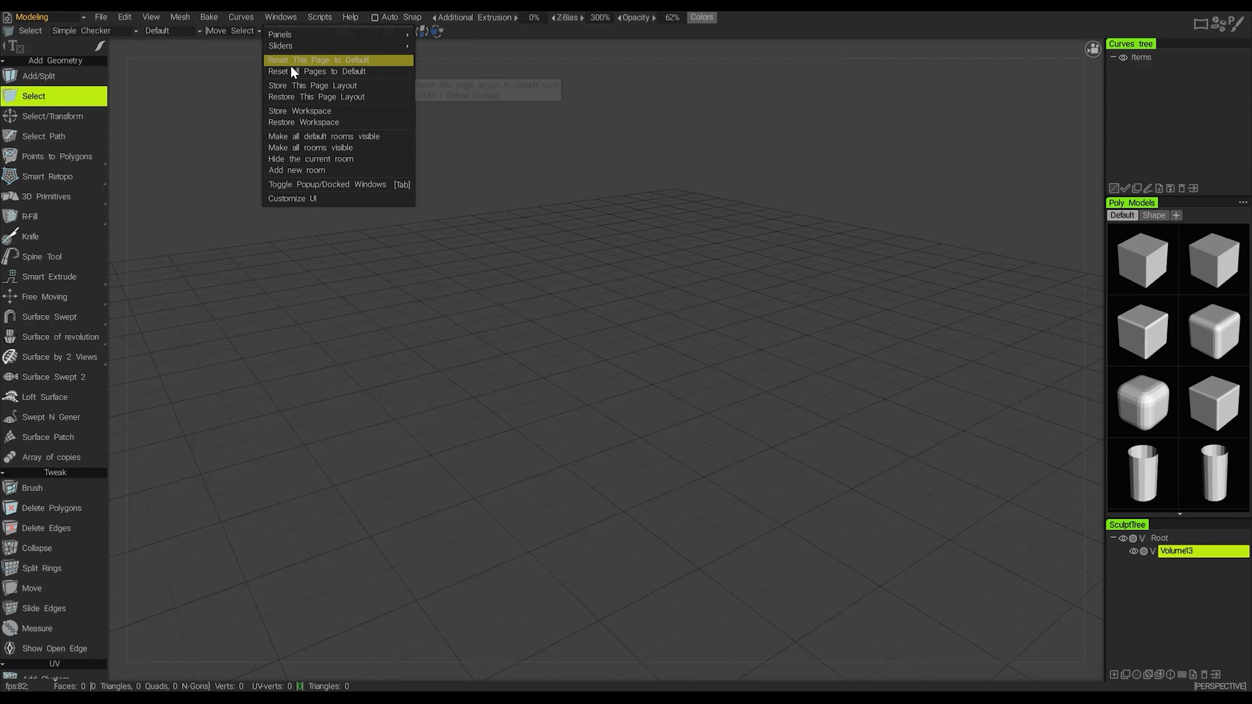
pyautogui.moveTo(291, 70)
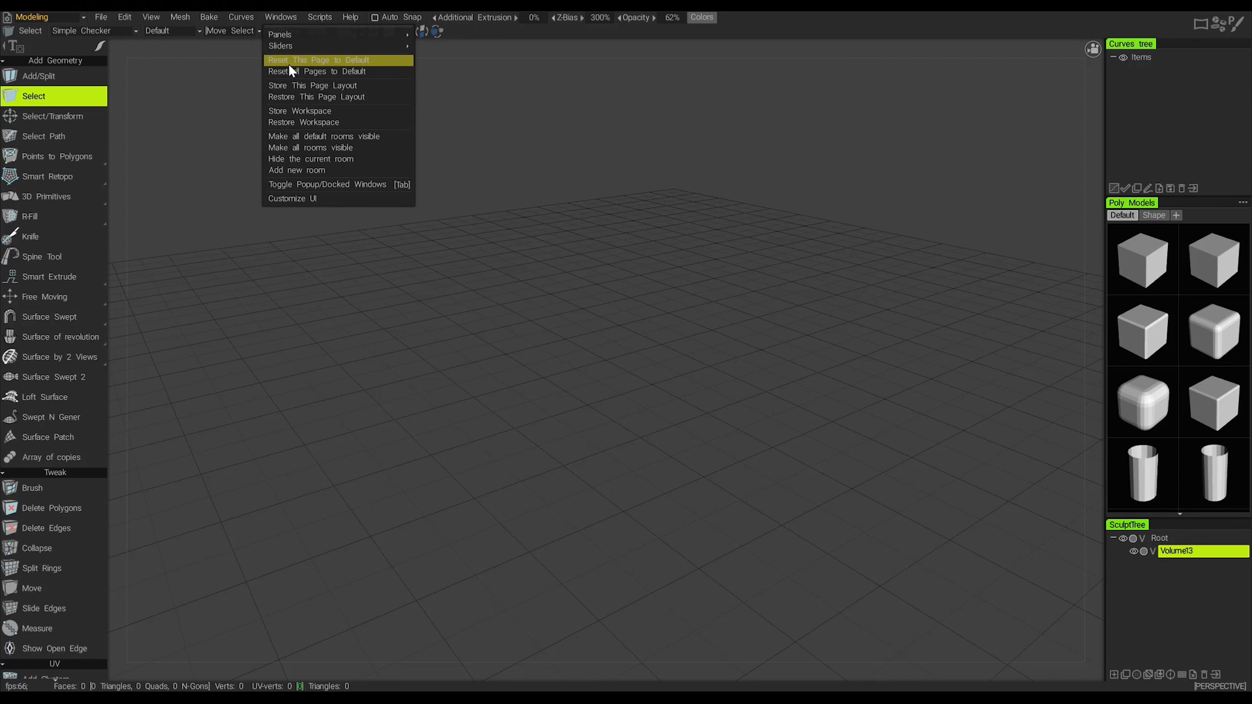
pyautogui.moveTo(319, 60)
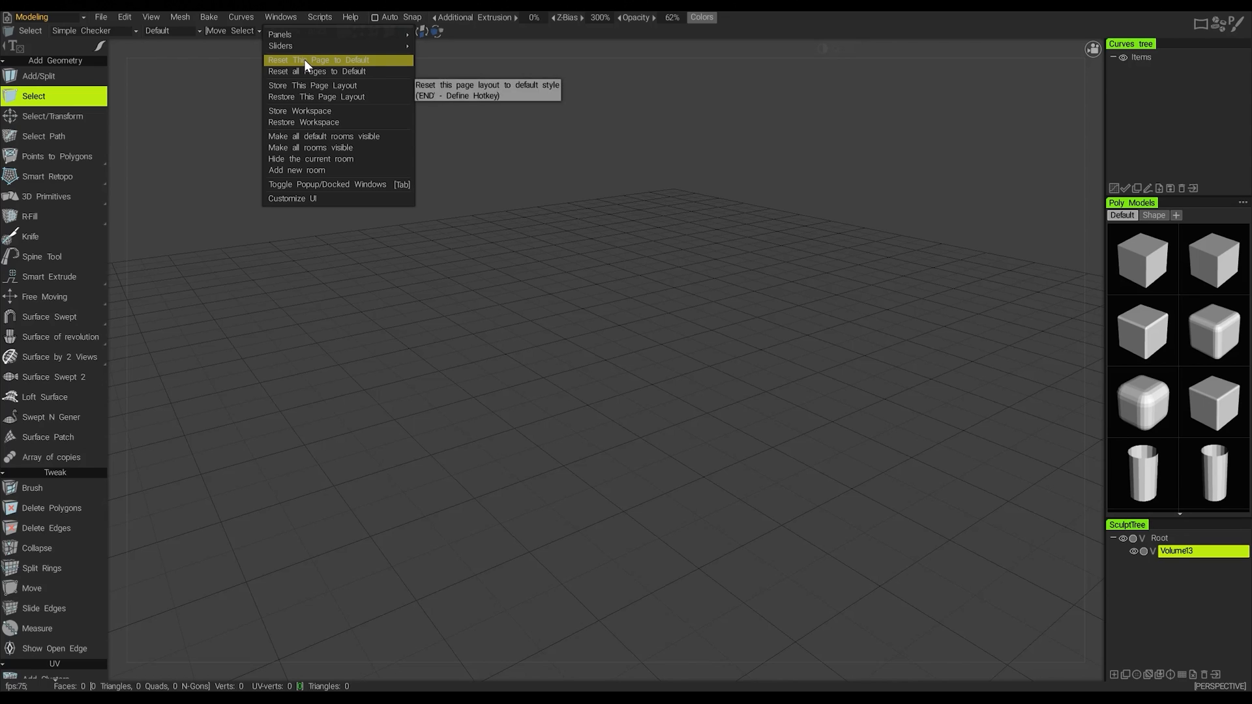
pyautogui.click(318, 58)
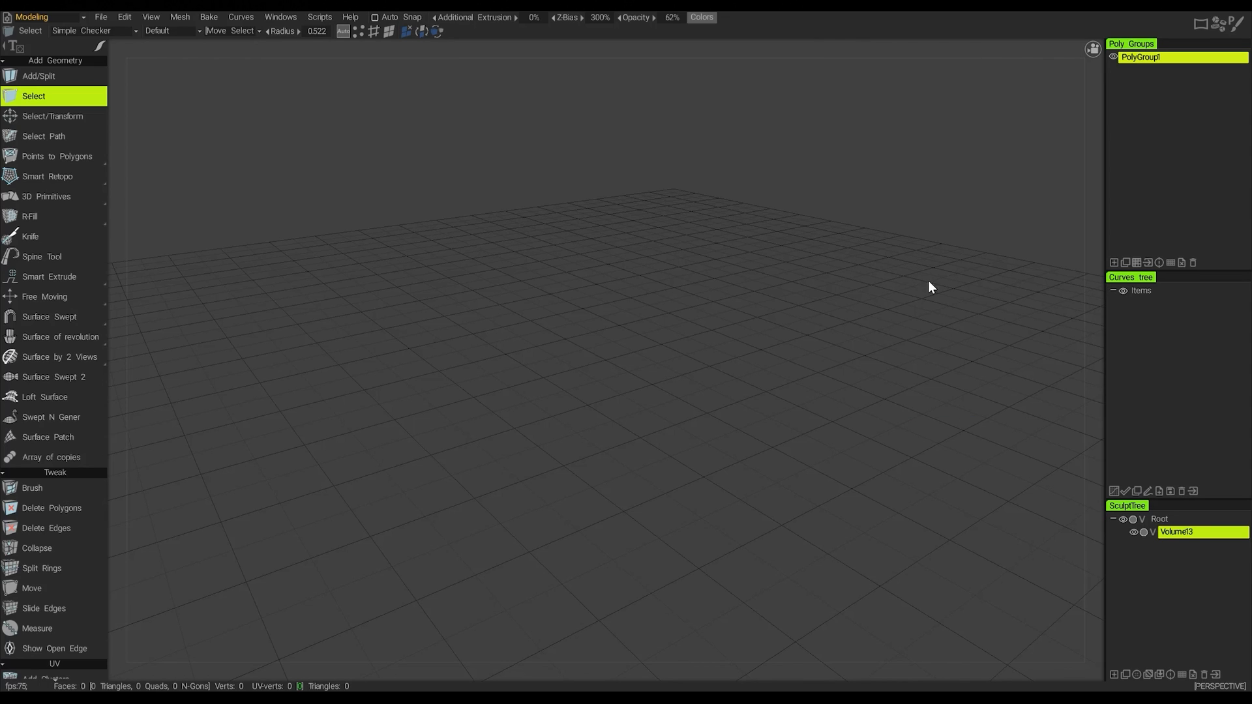
pyautogui.moveTo(918, 591)
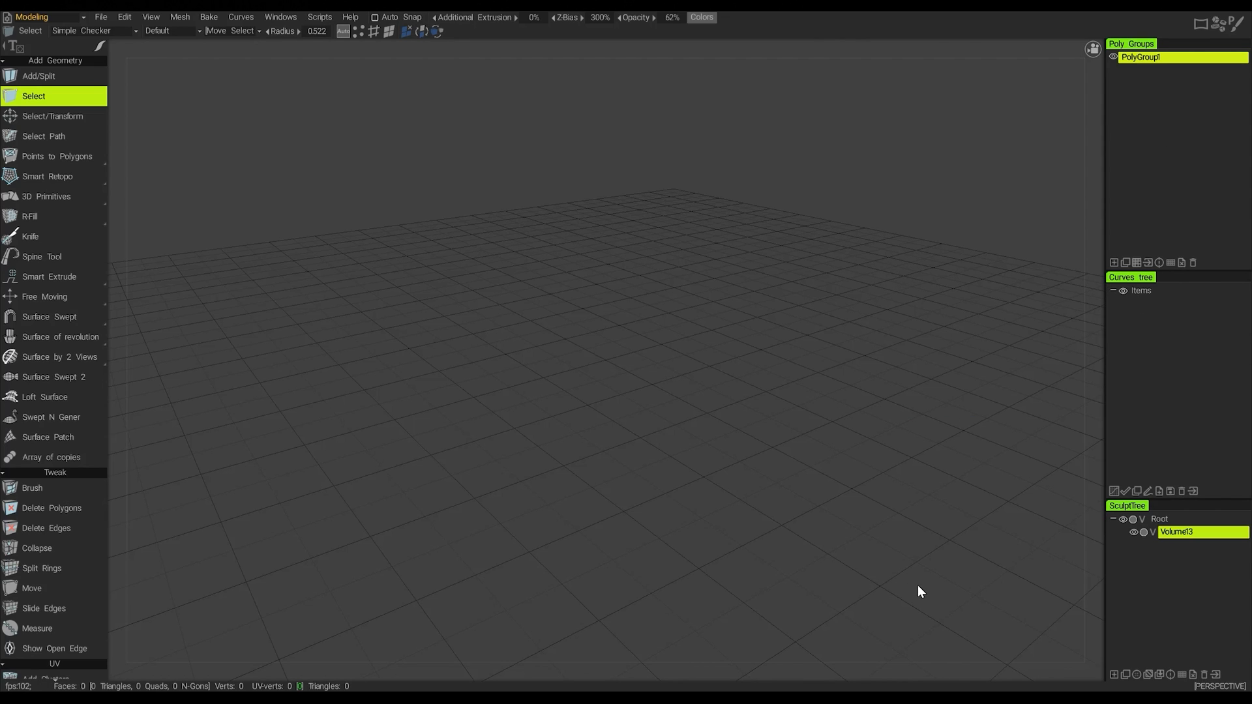
pyautogui.moveTo(1057, 524)
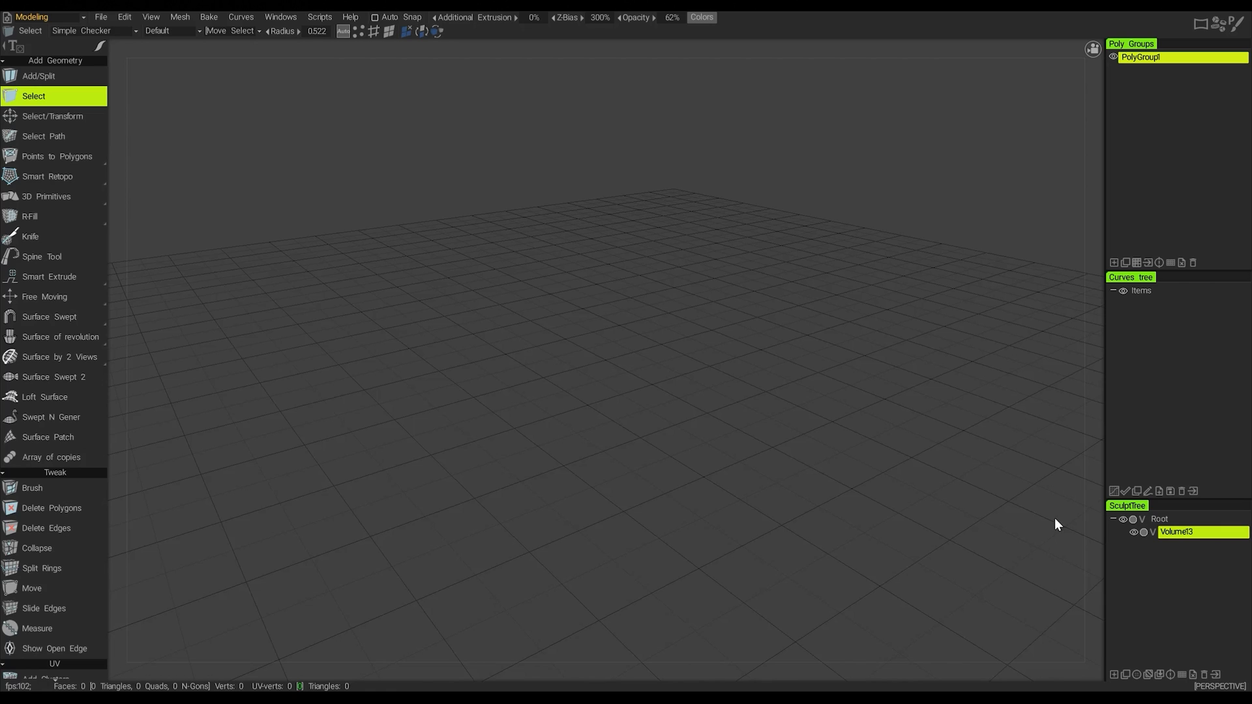
pyautogui.moveTo(1085, 484)
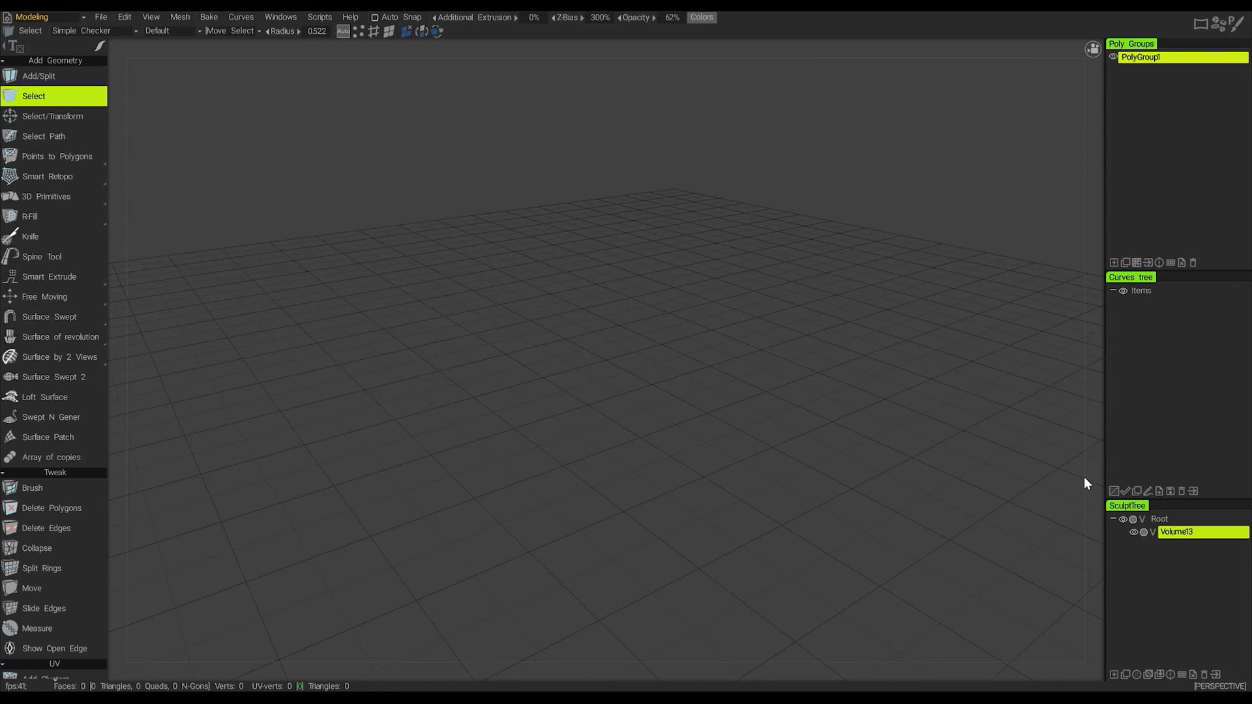
pyautogui.click(281, 16)
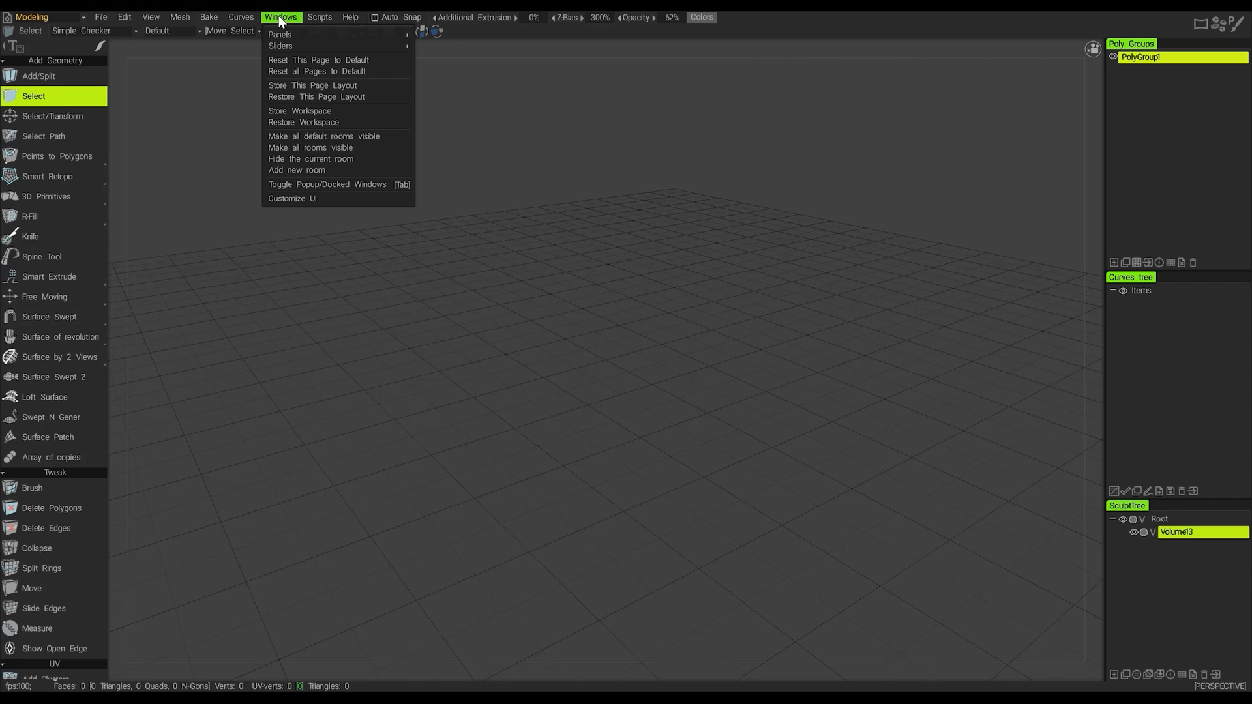
pyautogui.moveTo(311, 86)
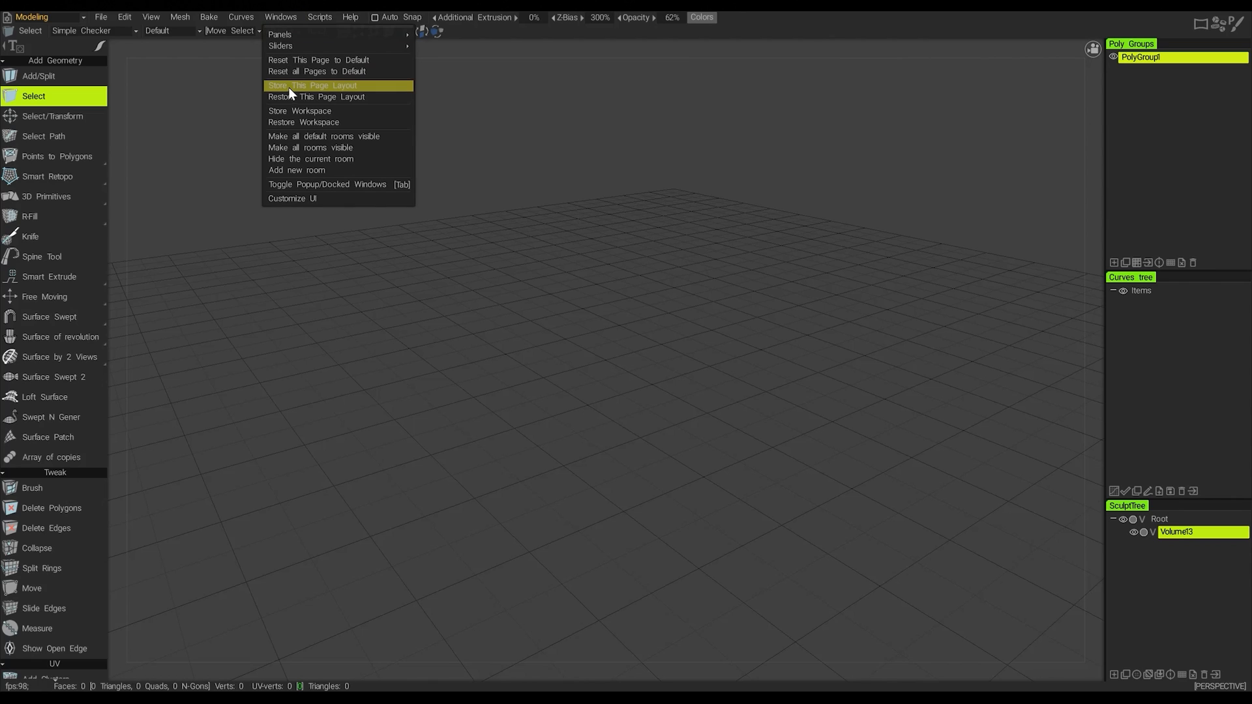
pyautogui.moveTo(317, 87)
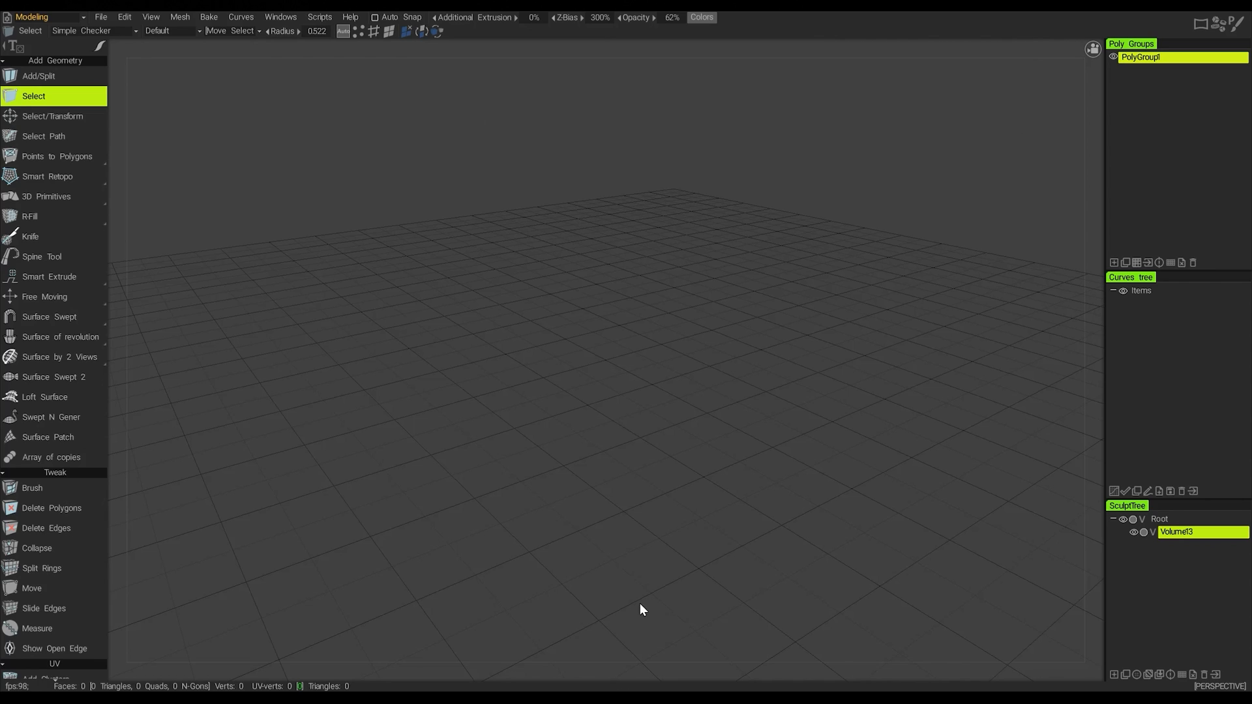
pyautogui.moveTo(845, 300)
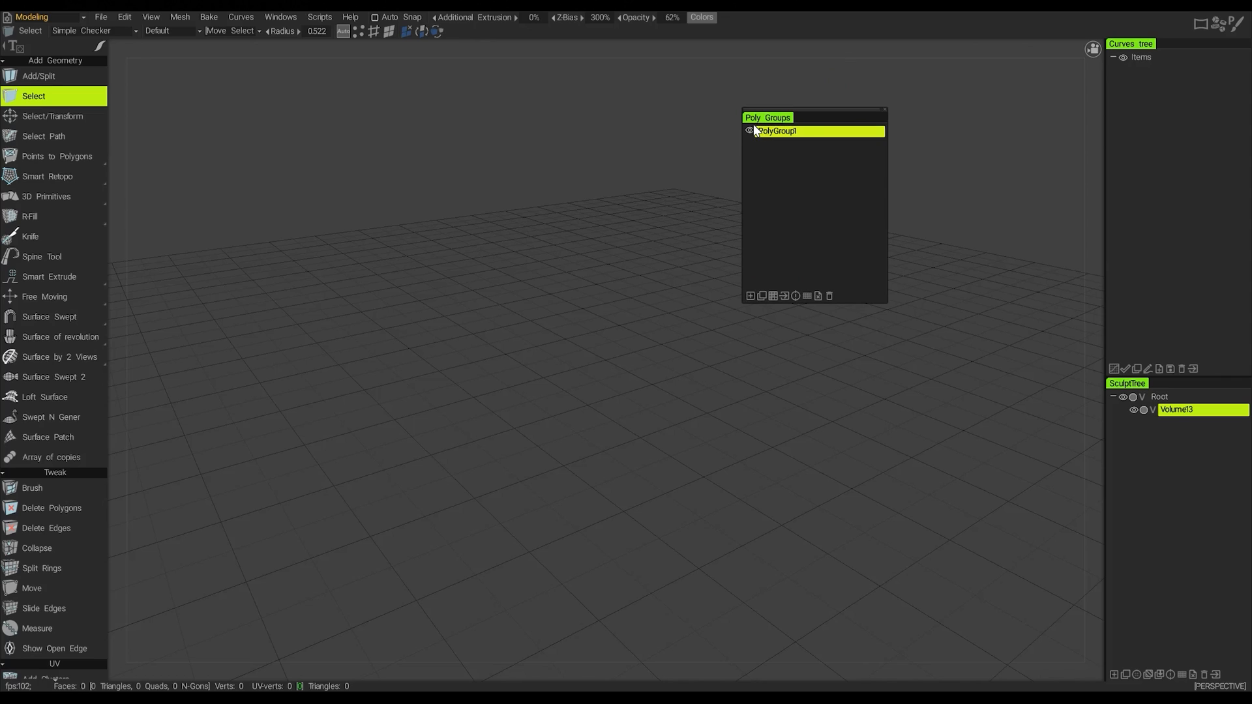
pyautogui.moveTo(1123, 88)
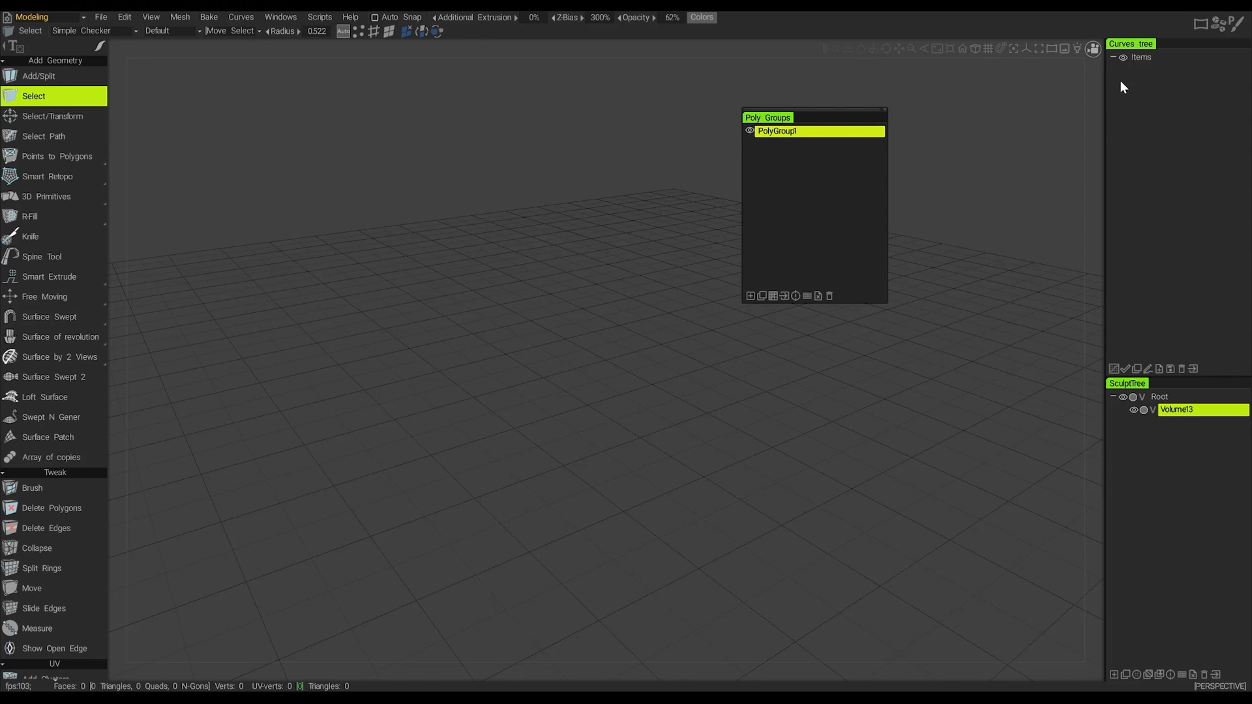
pyautogui.moveTo(891, 310)
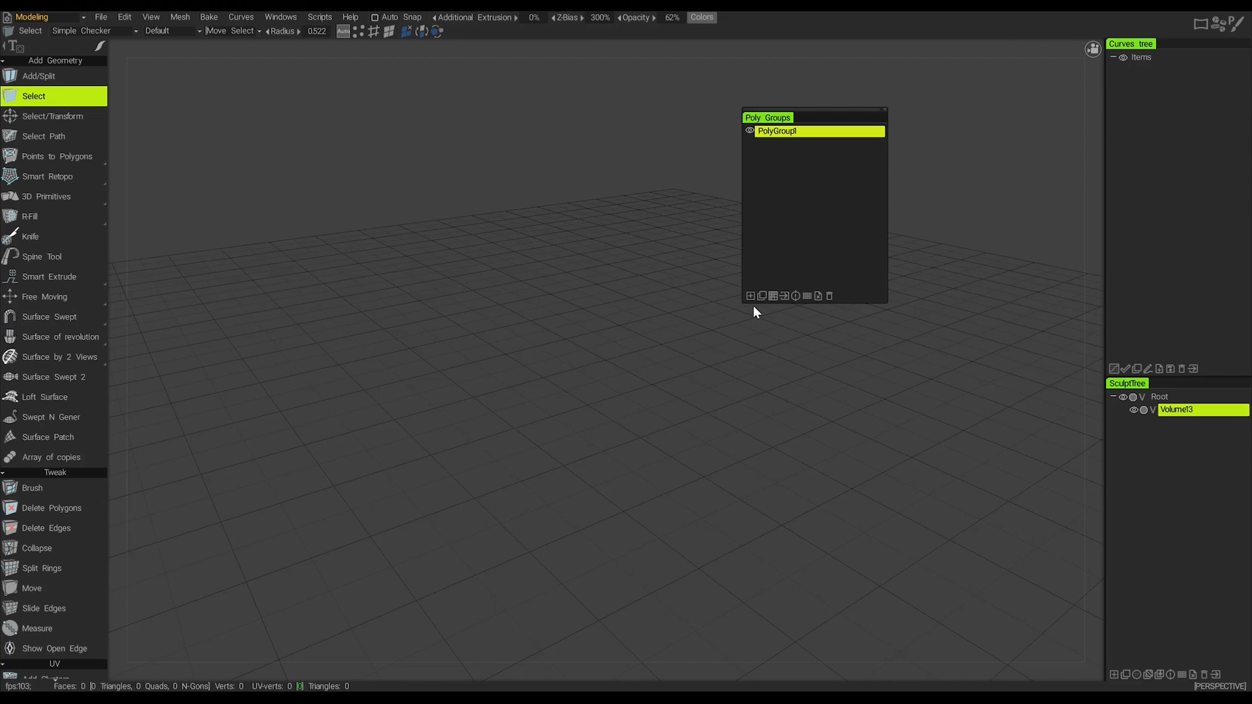
pyautogui.moveTo(850, 306)
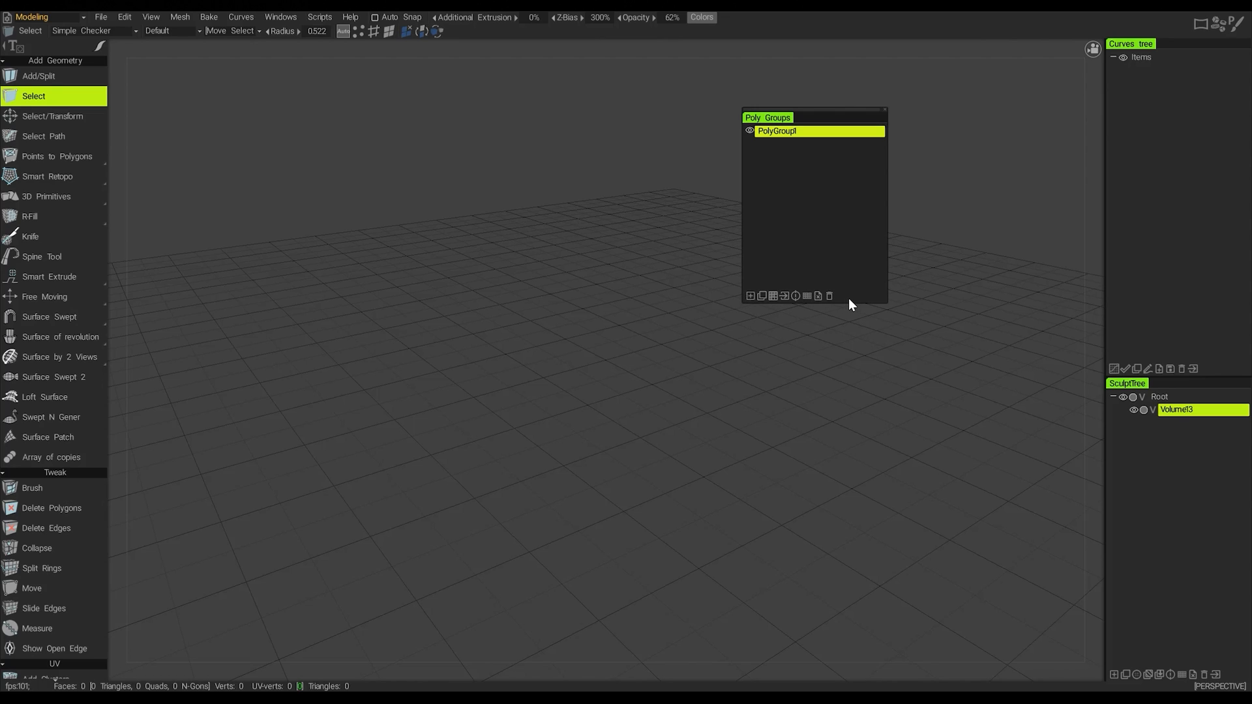
pyautogui.moveTo(772, 188)
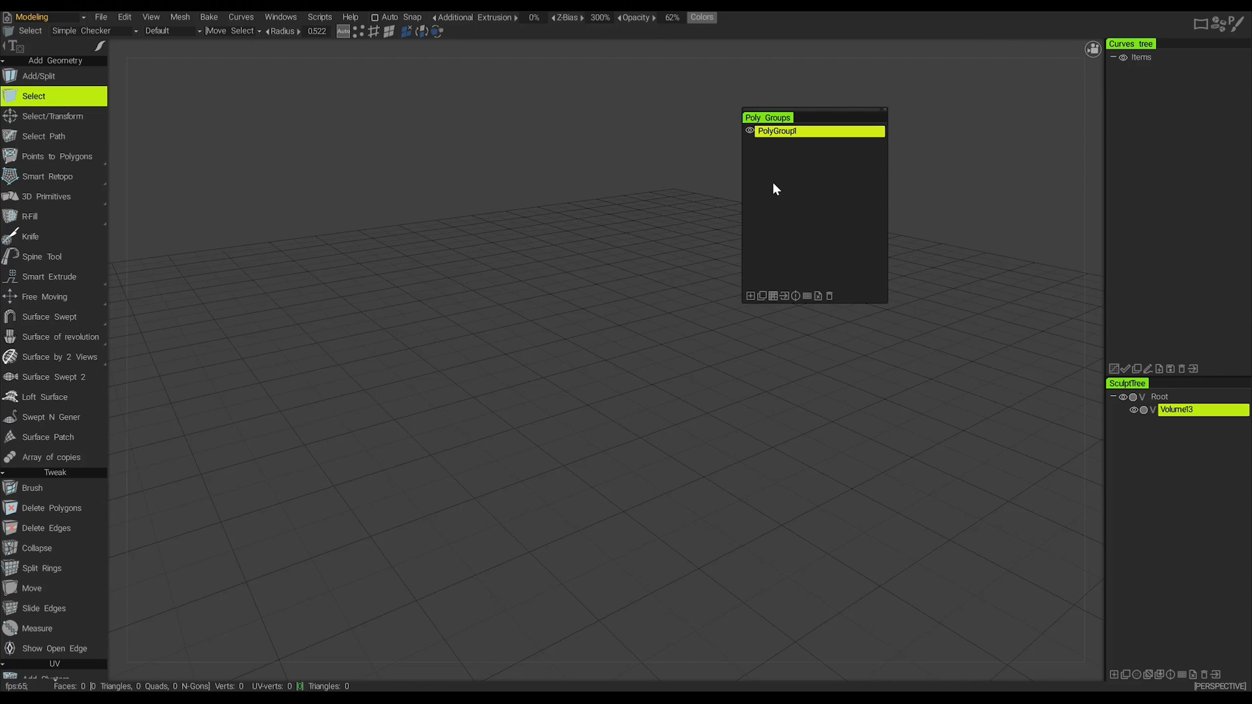
pyautogui.moveTo(800, 312)
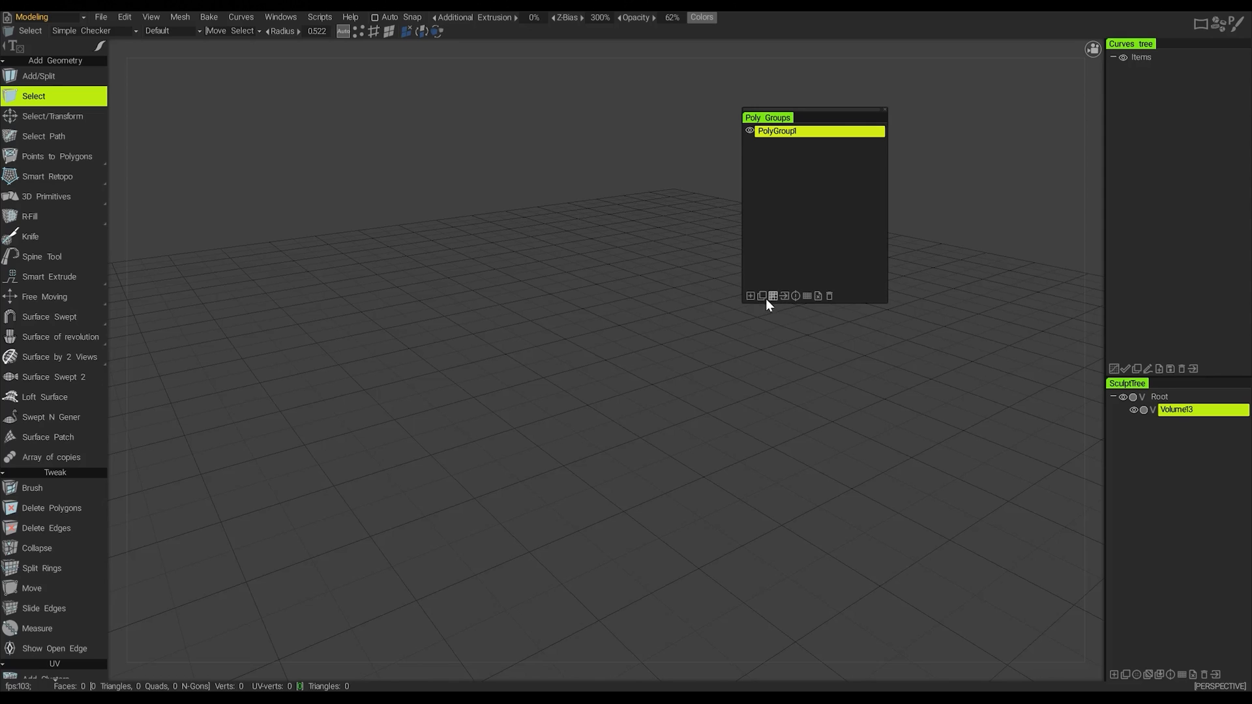
pyautogui.moveTo(761, 296)
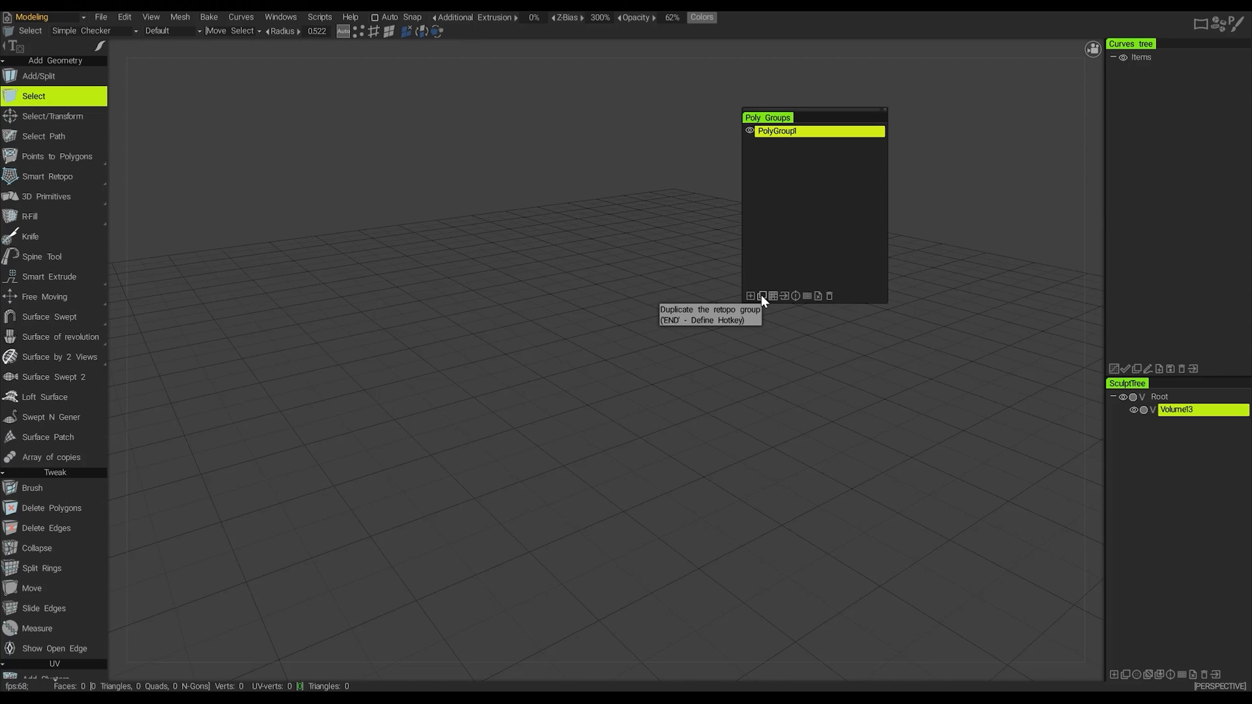
pyautogui.moveTo(1152, 657)
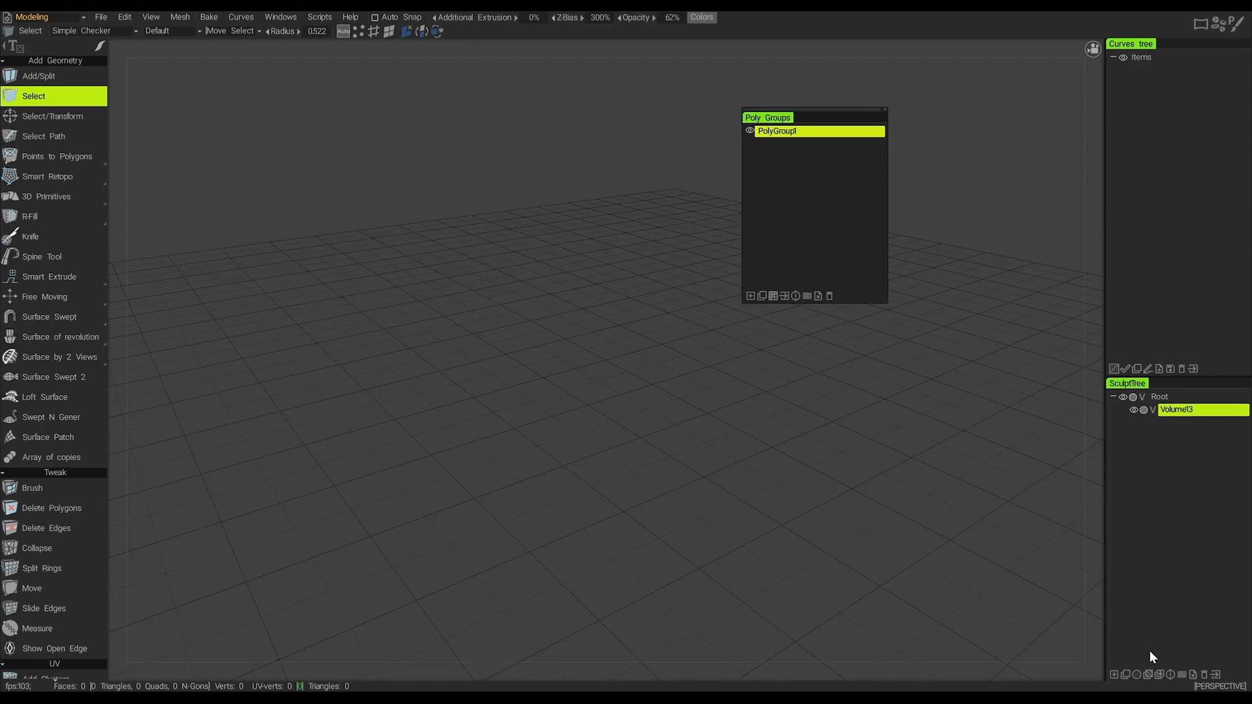
pyautogui.moveTo(1141, 632)
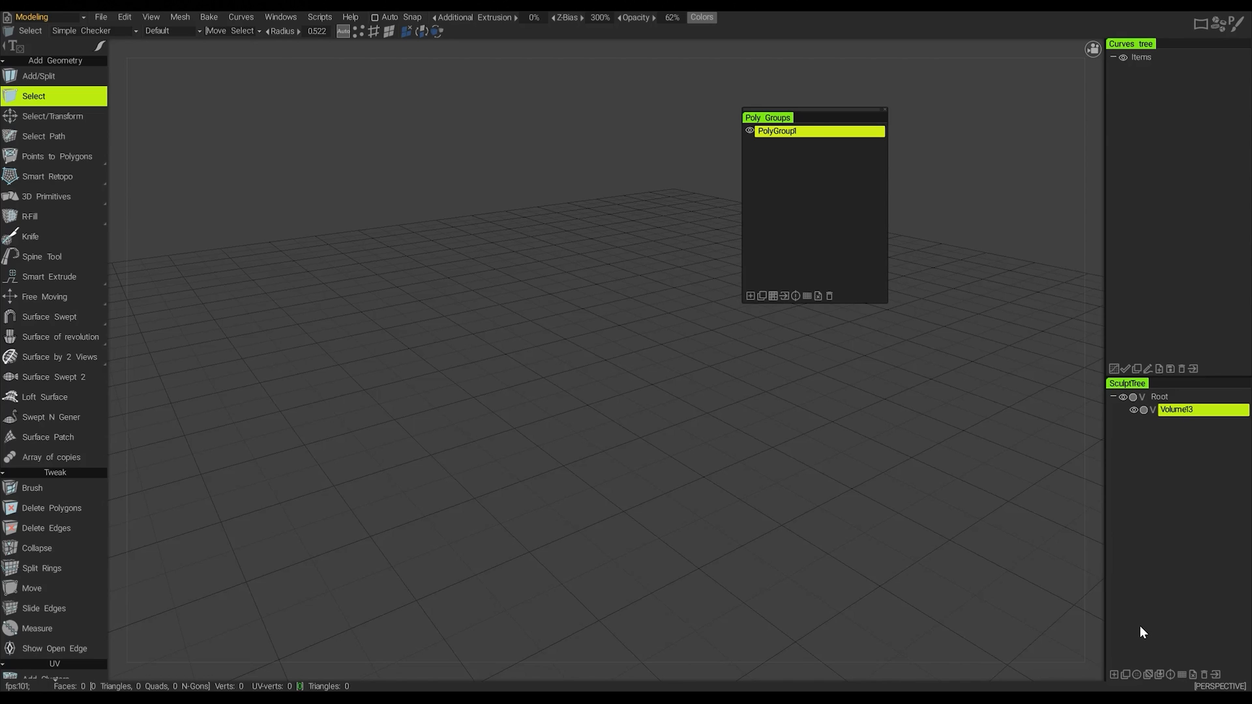
pyautogui.moveTo(1125, 674)
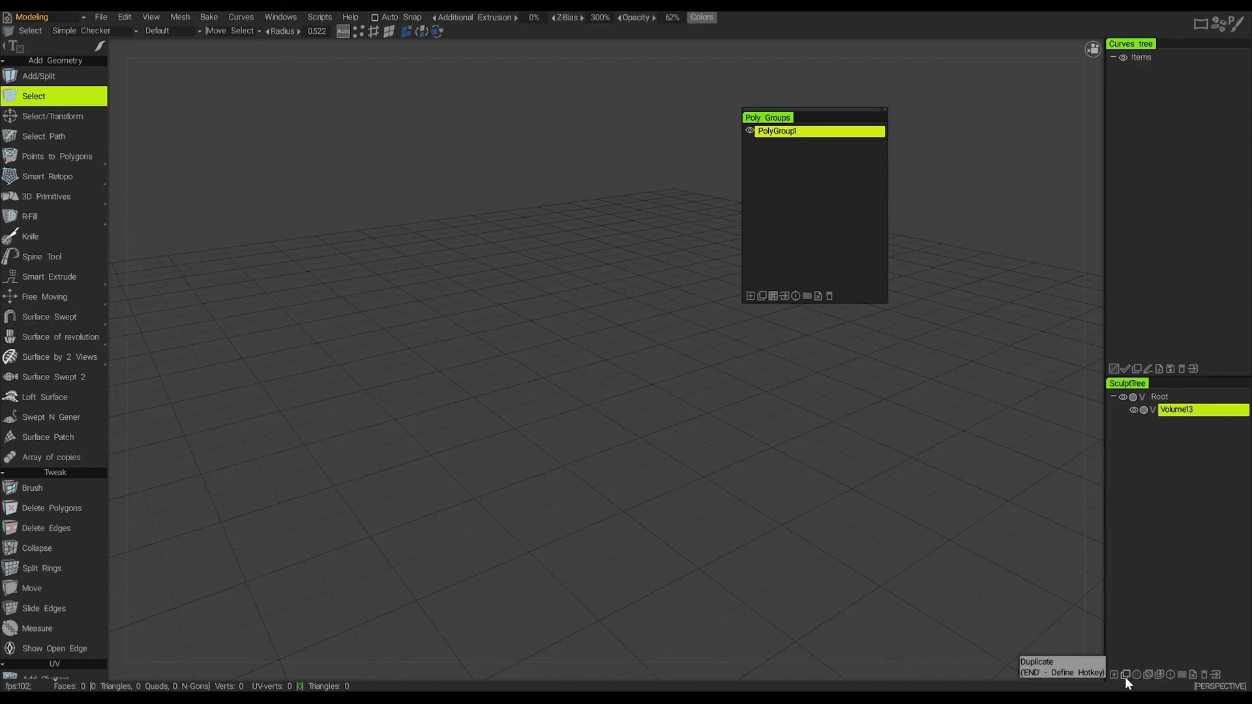
pyautogui.moveTo(1165, 491)
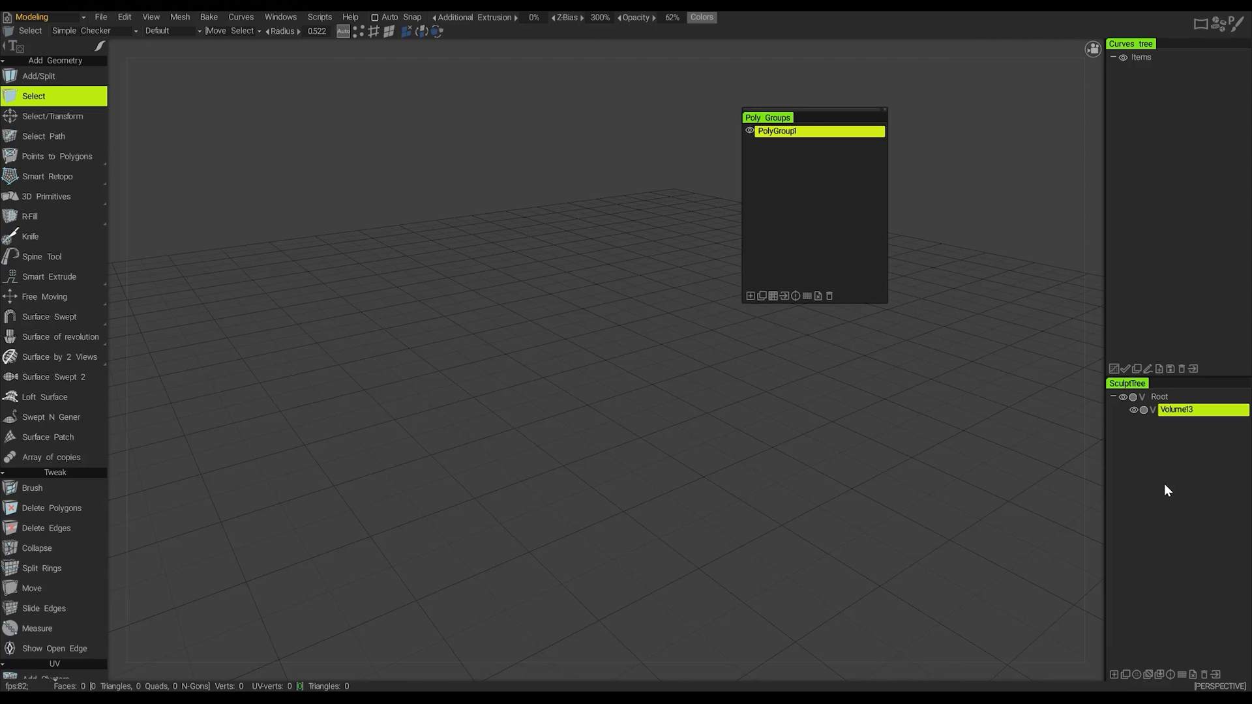
pyautogui.moveTo(1158, 428)
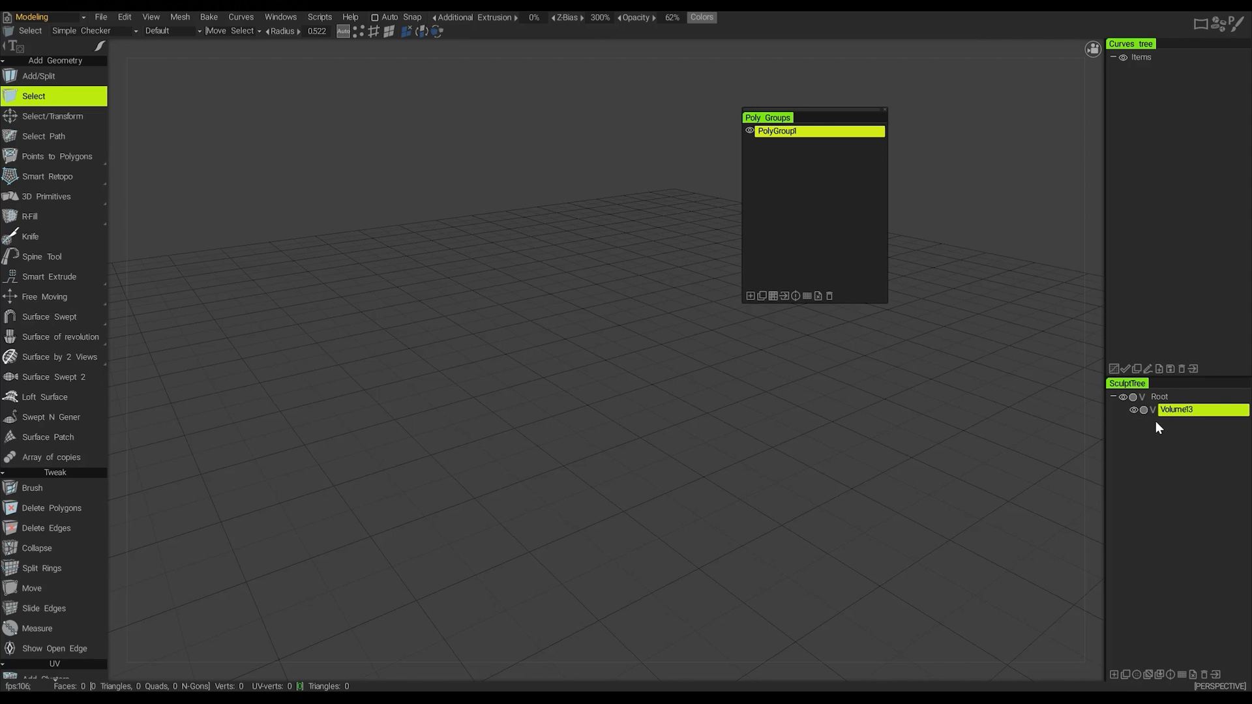
pyautogui.moveTo(1136, 630)
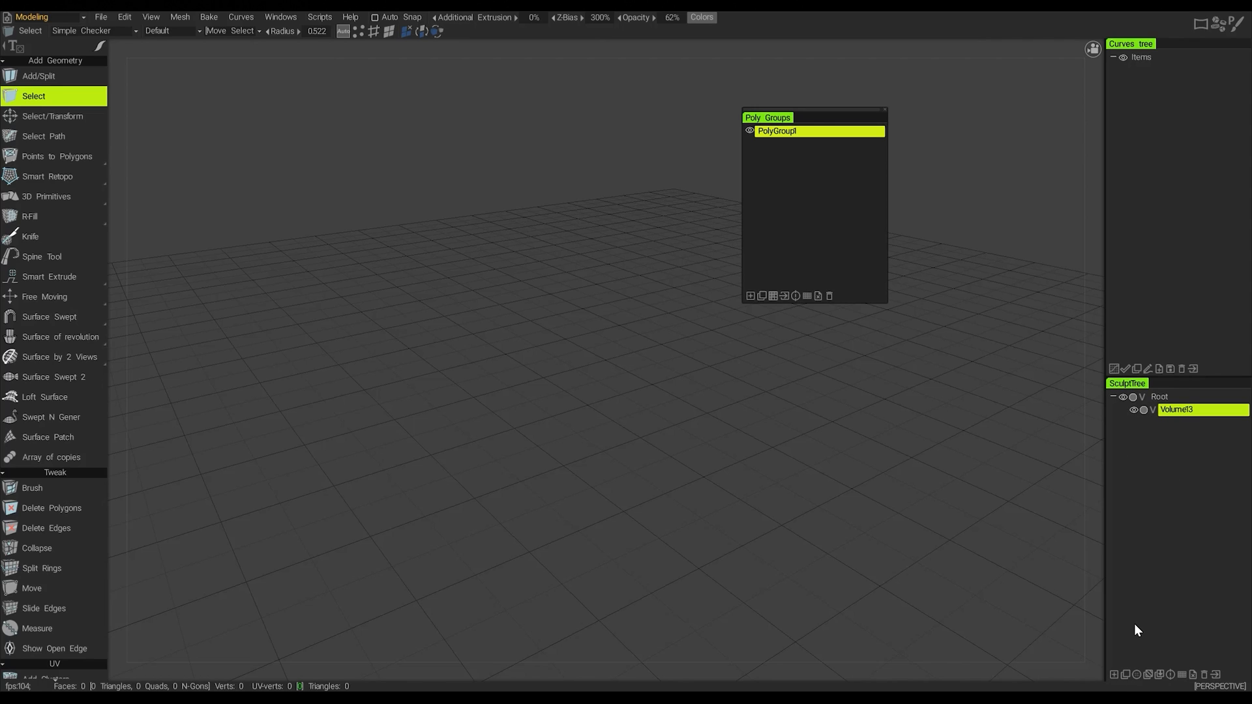
pyautogui.moveTo(1180, 680)
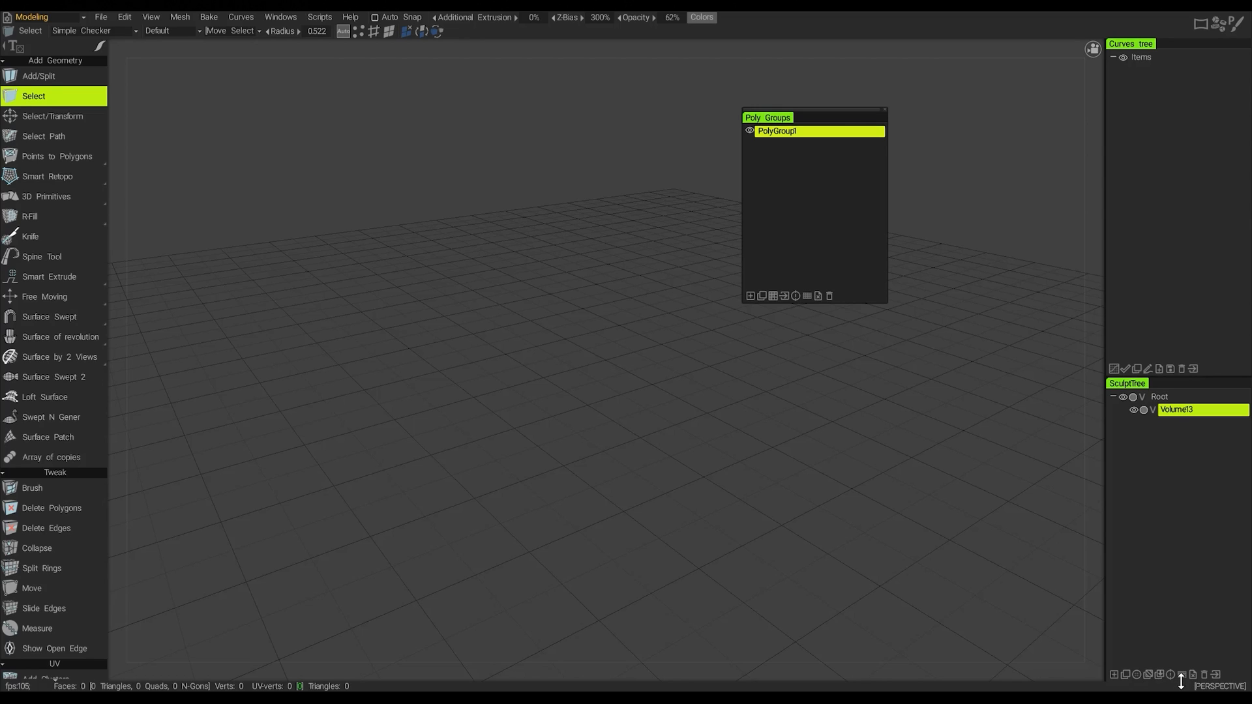
pyautogui.moveTo(789, 304)
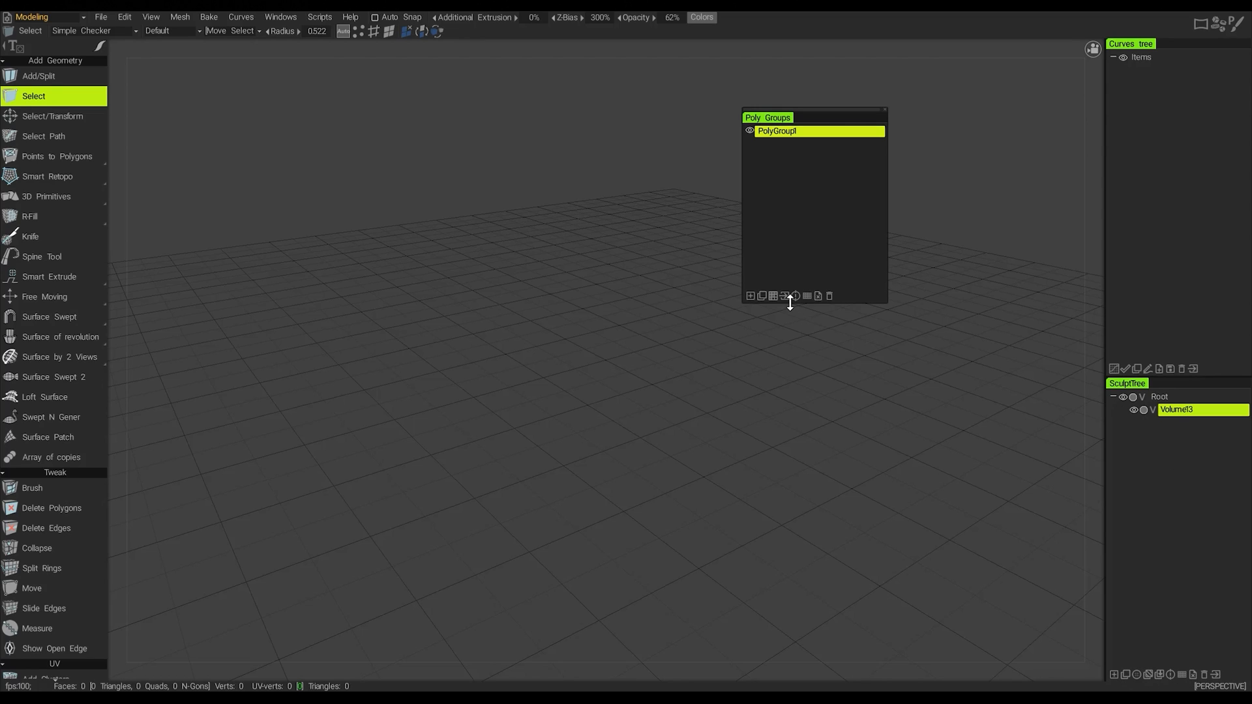
pyautogui.moveTo(782, 243)
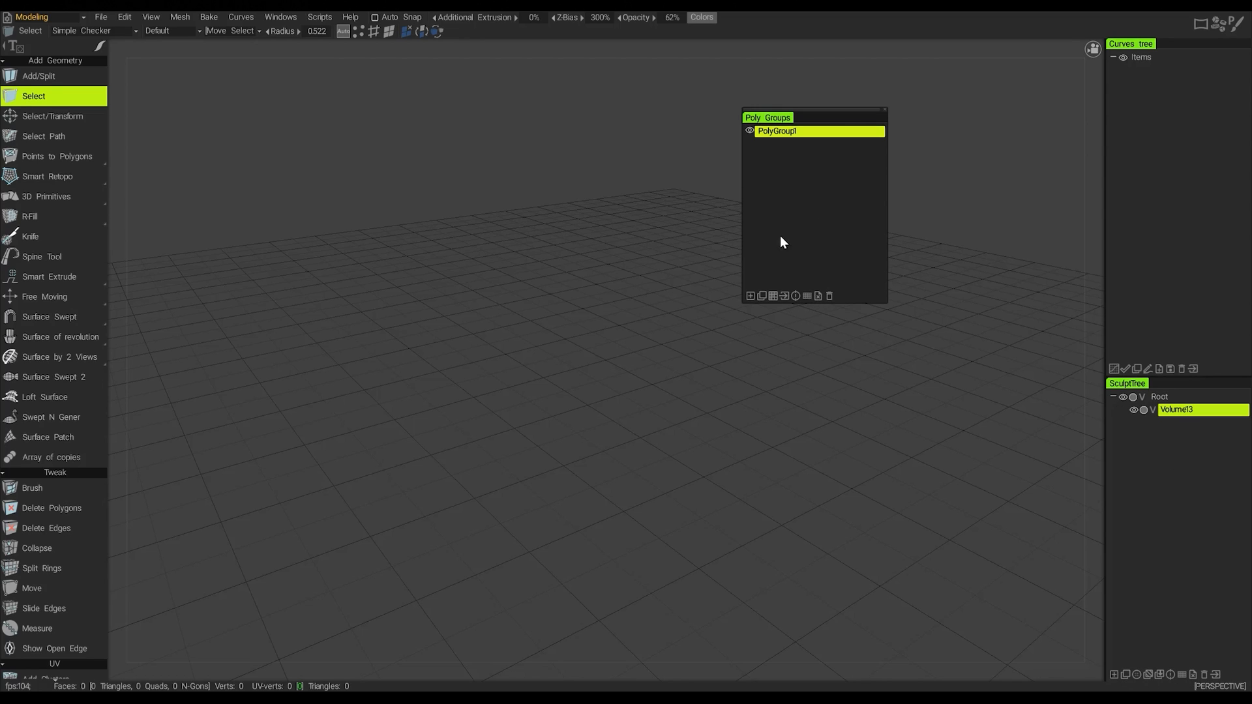
# - Make Points to Polygons the active tool and reveal the 2D Primitives alternative to 3D Primitives
pyautogui.click(56, 155)
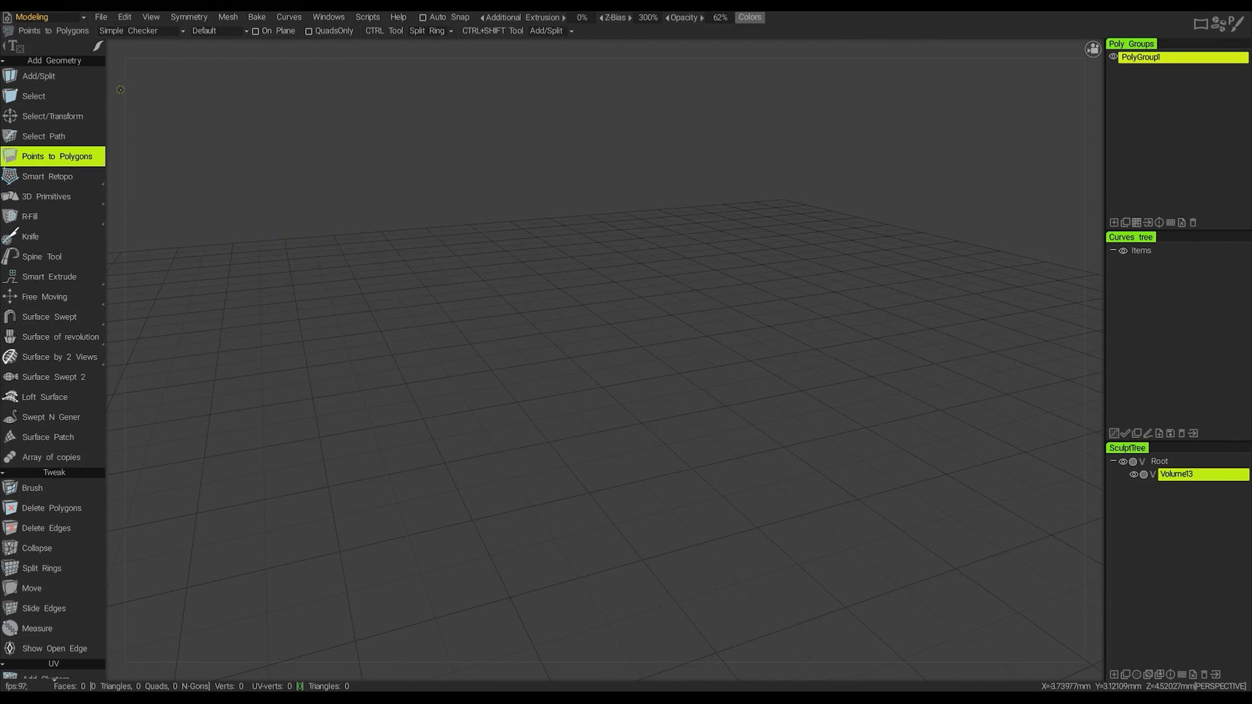
pyautogui.moveTo(110, 144)
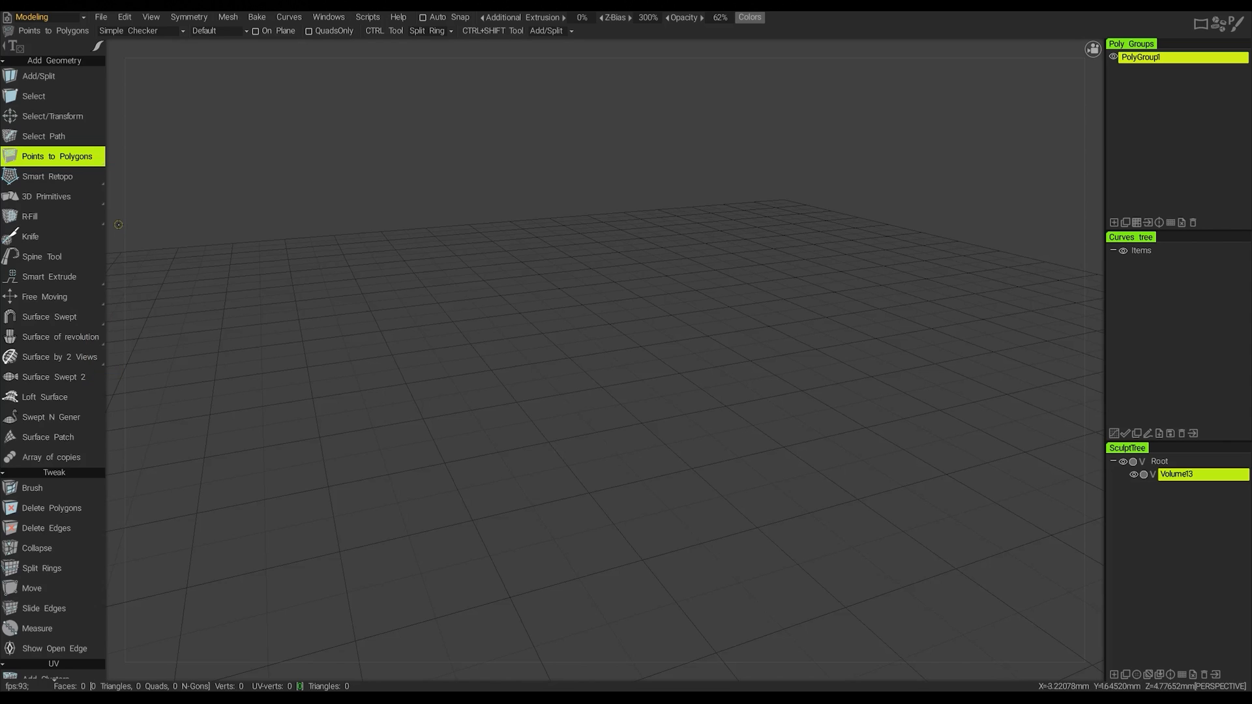
pyautogui.moveTo(120, 212)
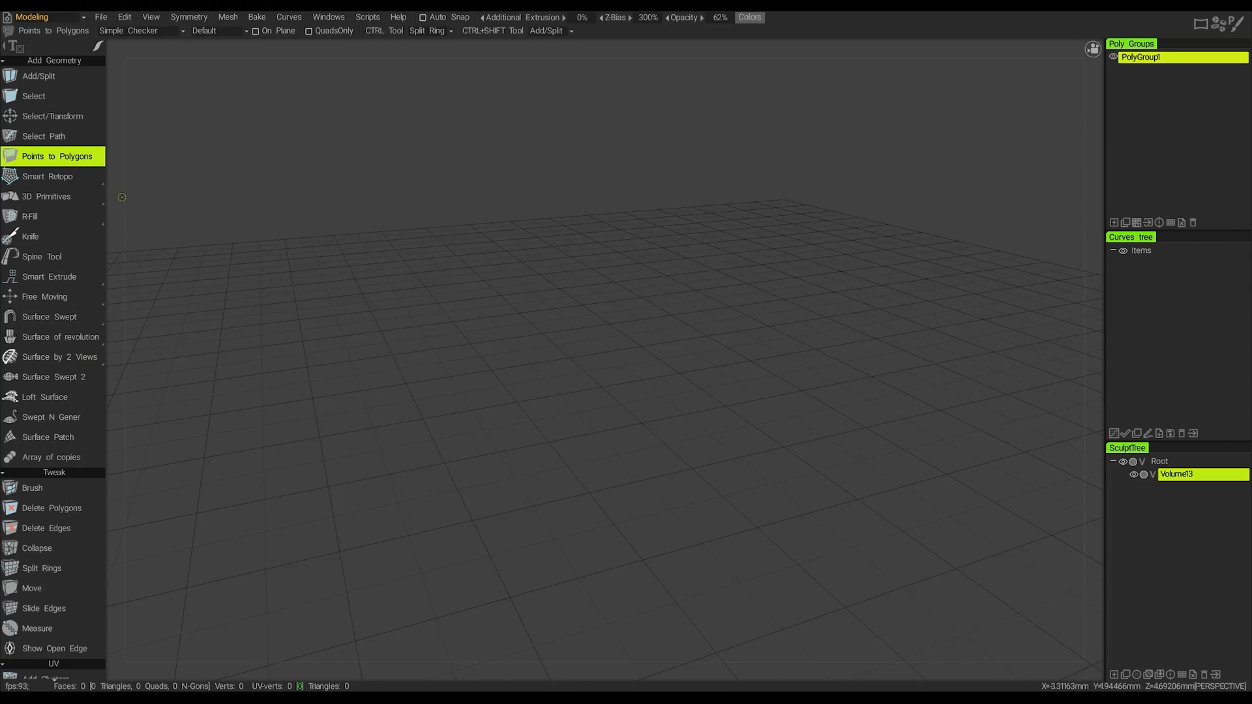
pyautogui.click(47, 197)
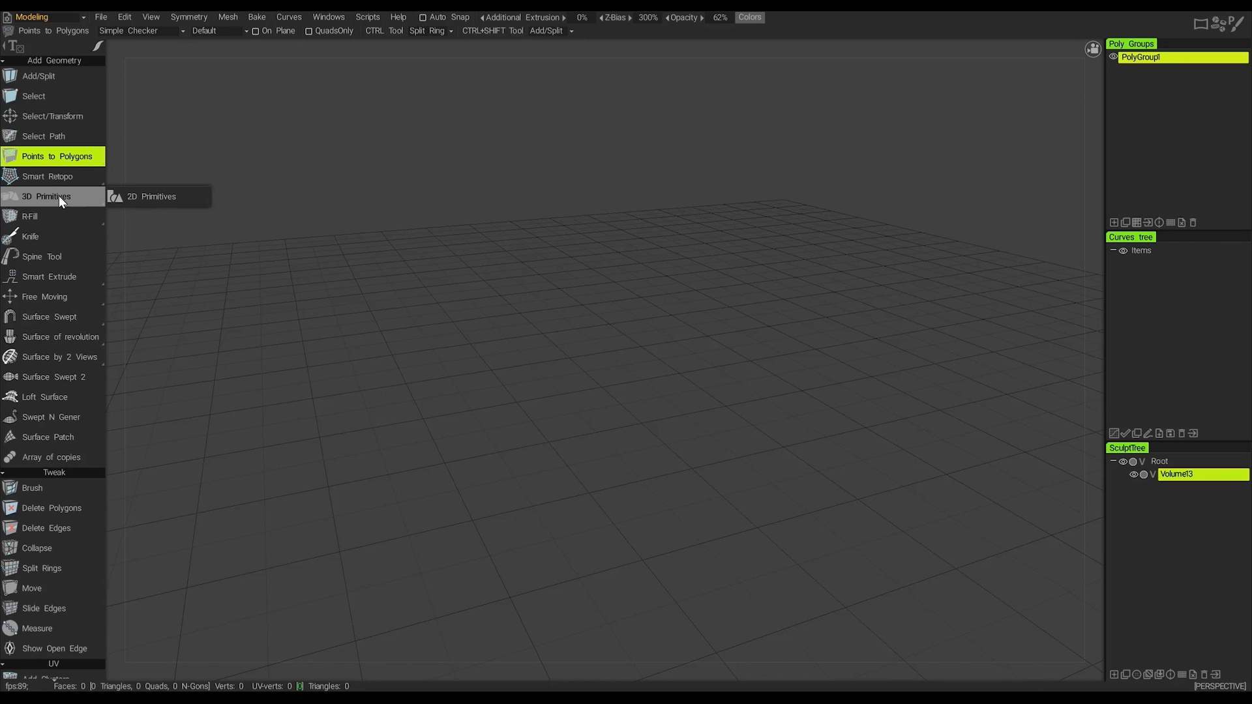
pyautogui.moveTo(88, 205)
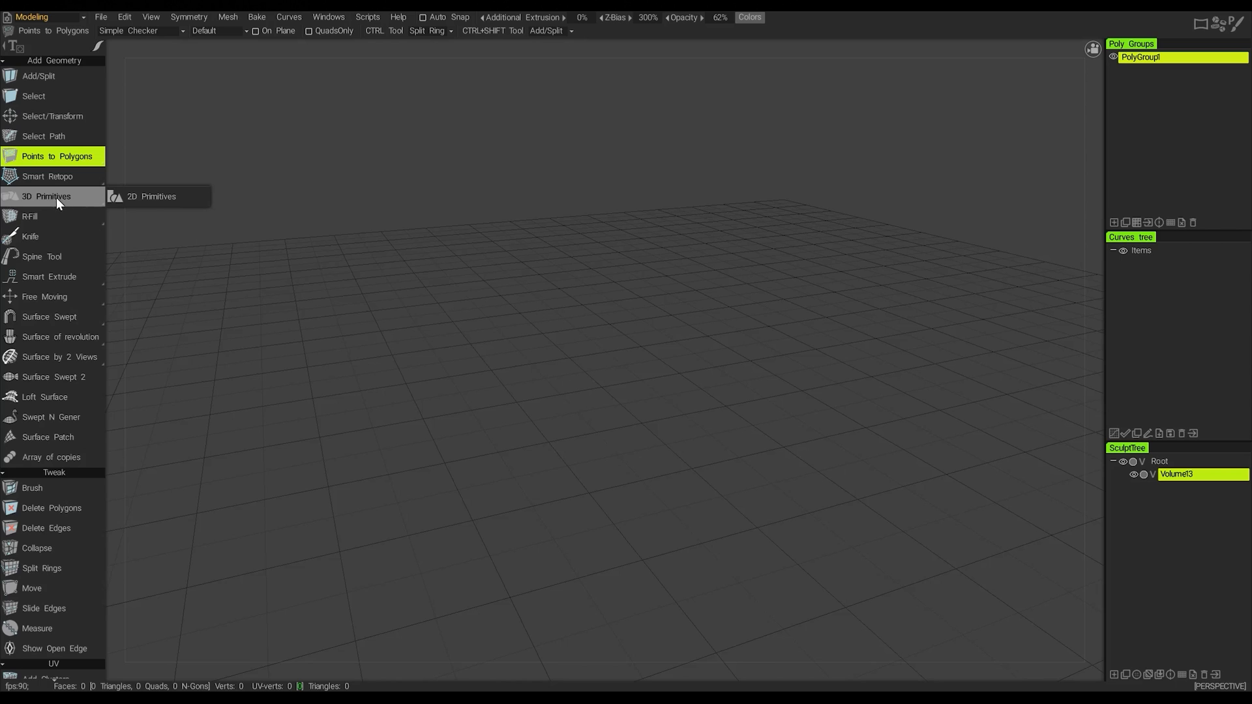
pyautogui.moveTo(57, 206)
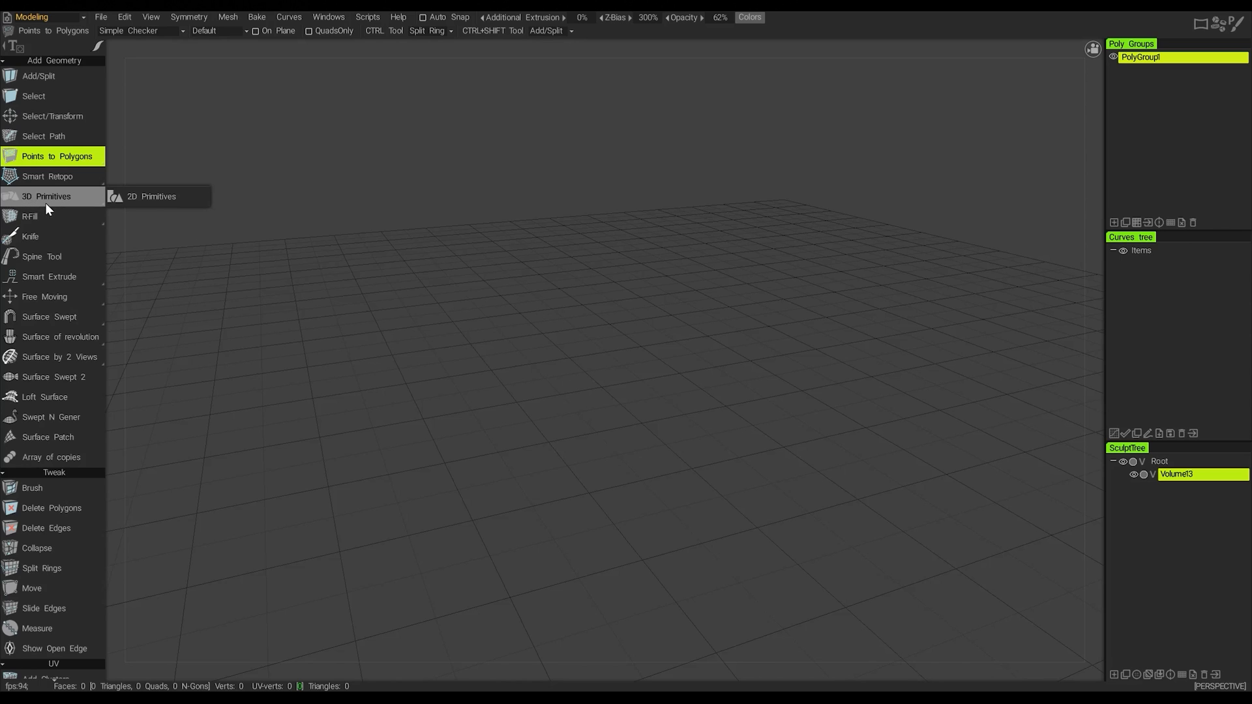
pyautogui.moveTo(151, 196)
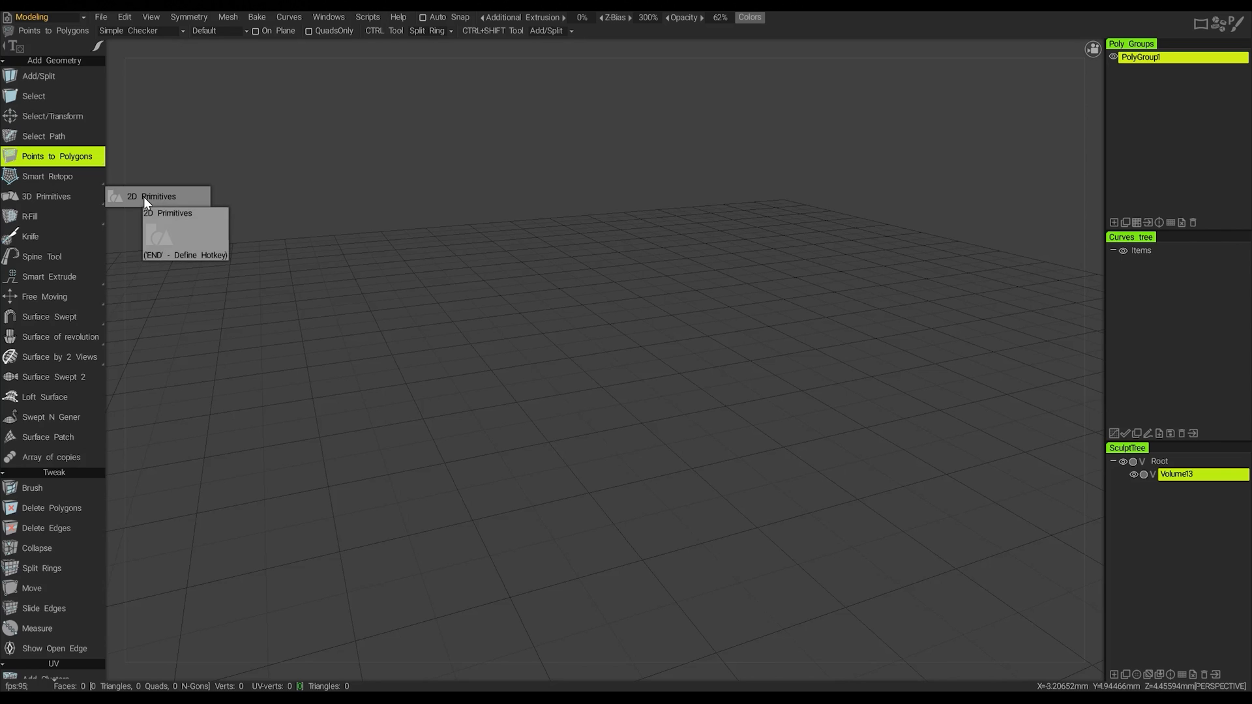
pyautogui.moveTo(76, 197)
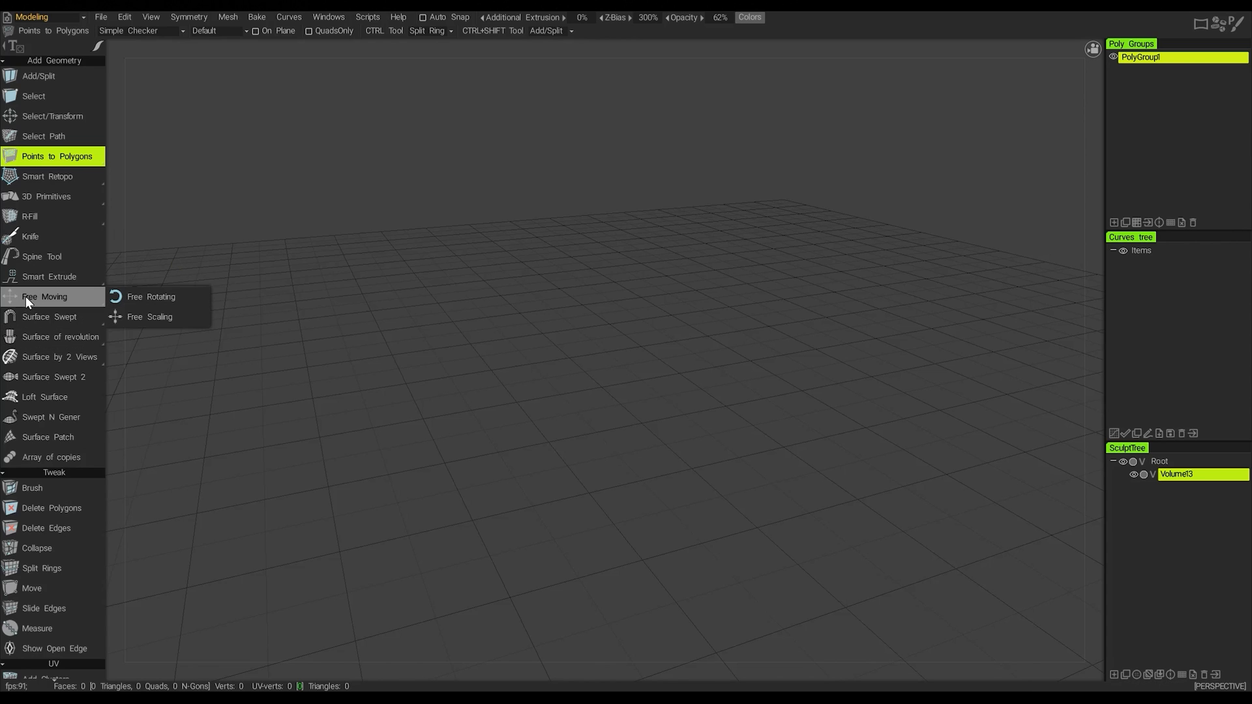
pyautogui.moveTo(44, 296)
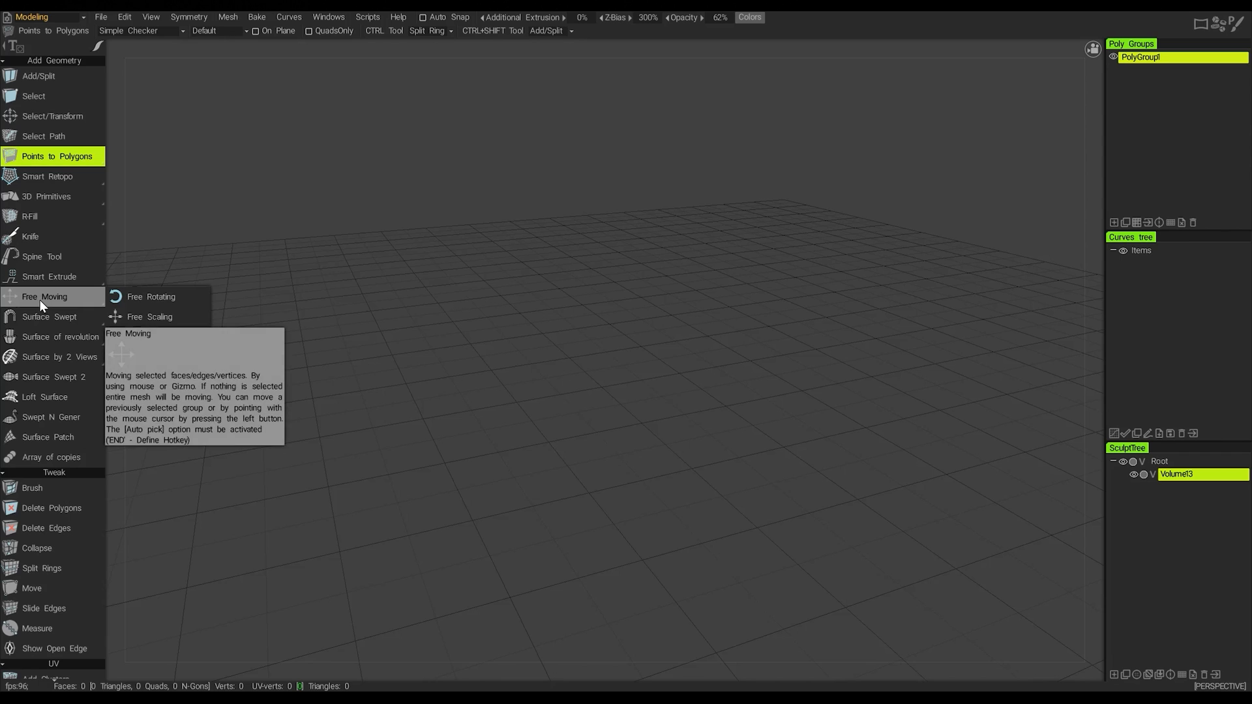
pyautogui.moveTo(151, 308)
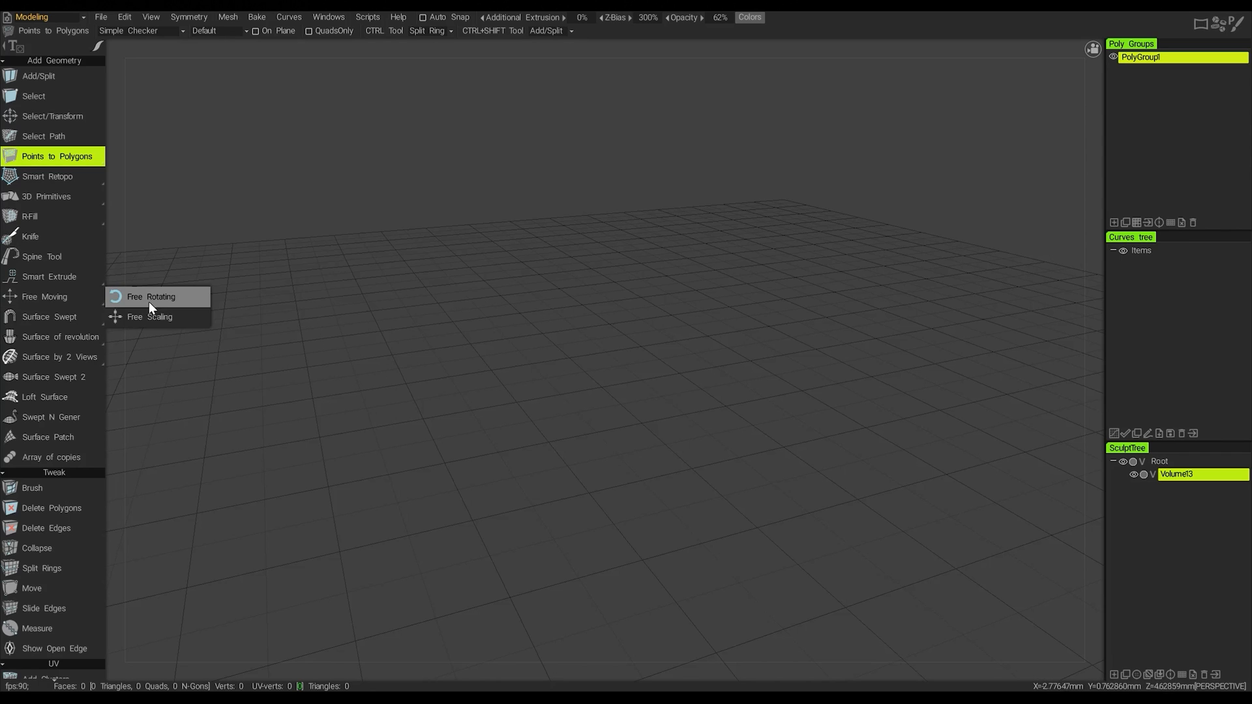
pyautogui.moveTo(165, 323)
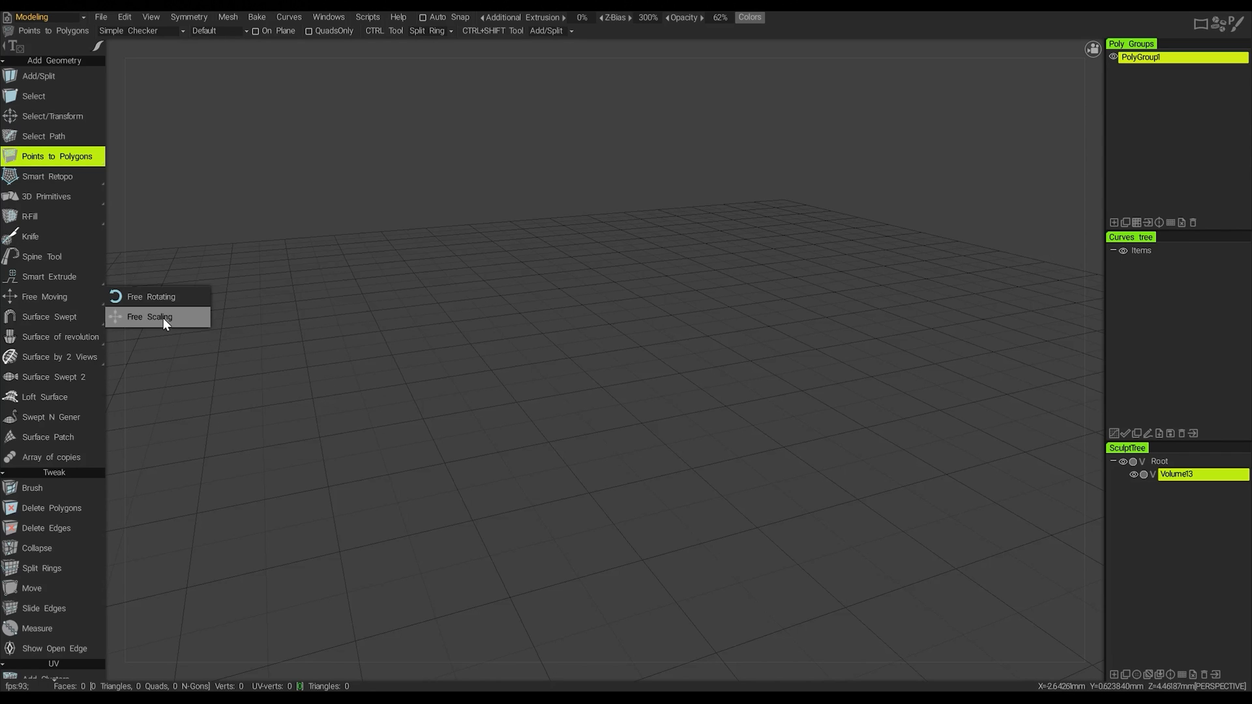
pyautogui.moveTo(151, 296)
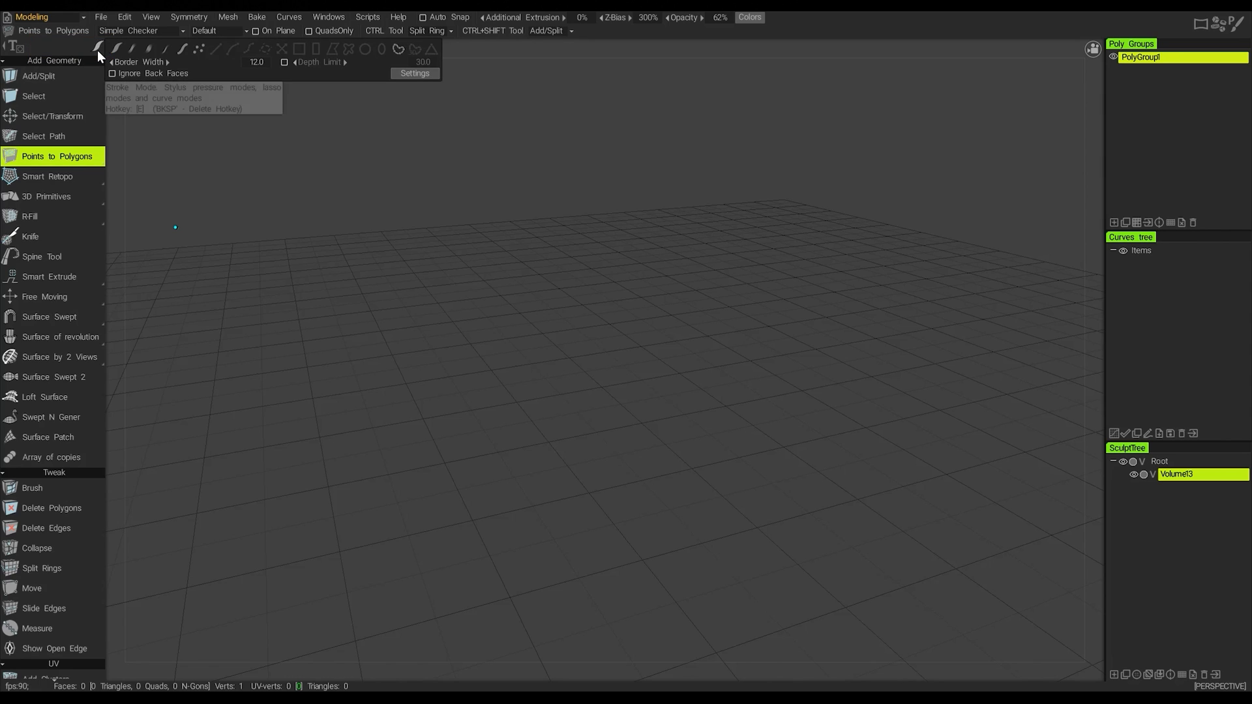
pyautogui.moveTo(100, 54)
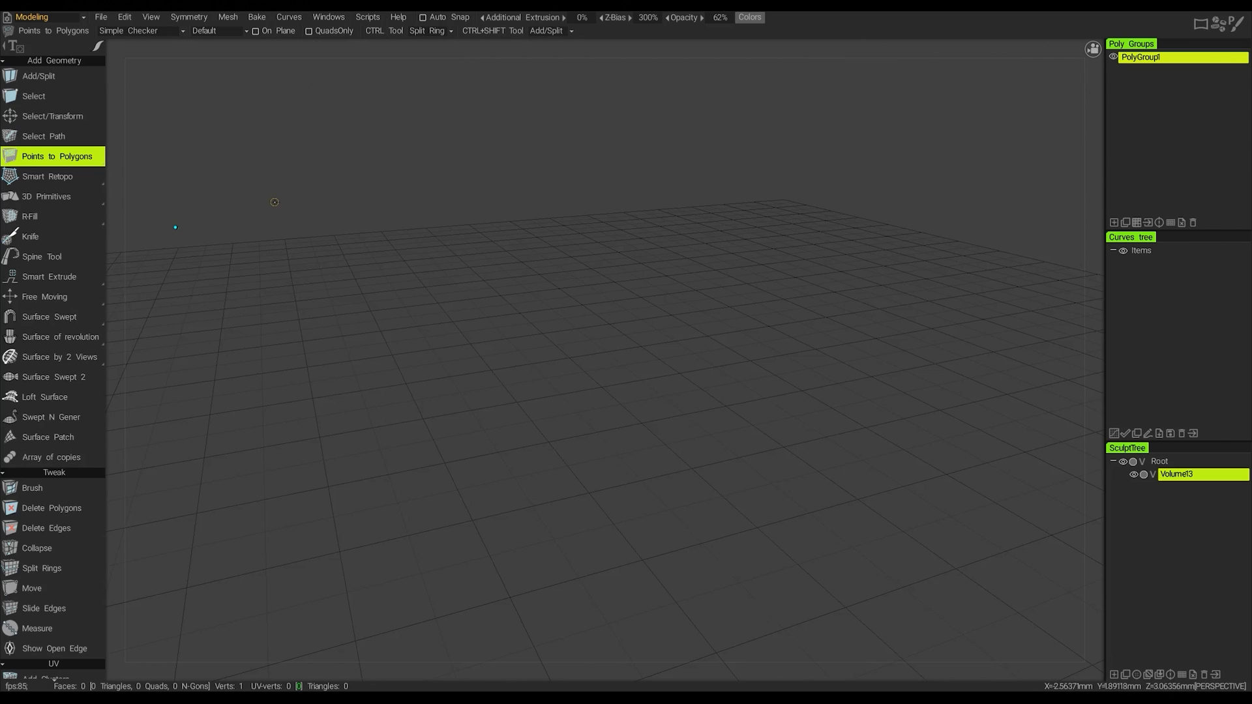
pyautogui.moveTo(276, 263)
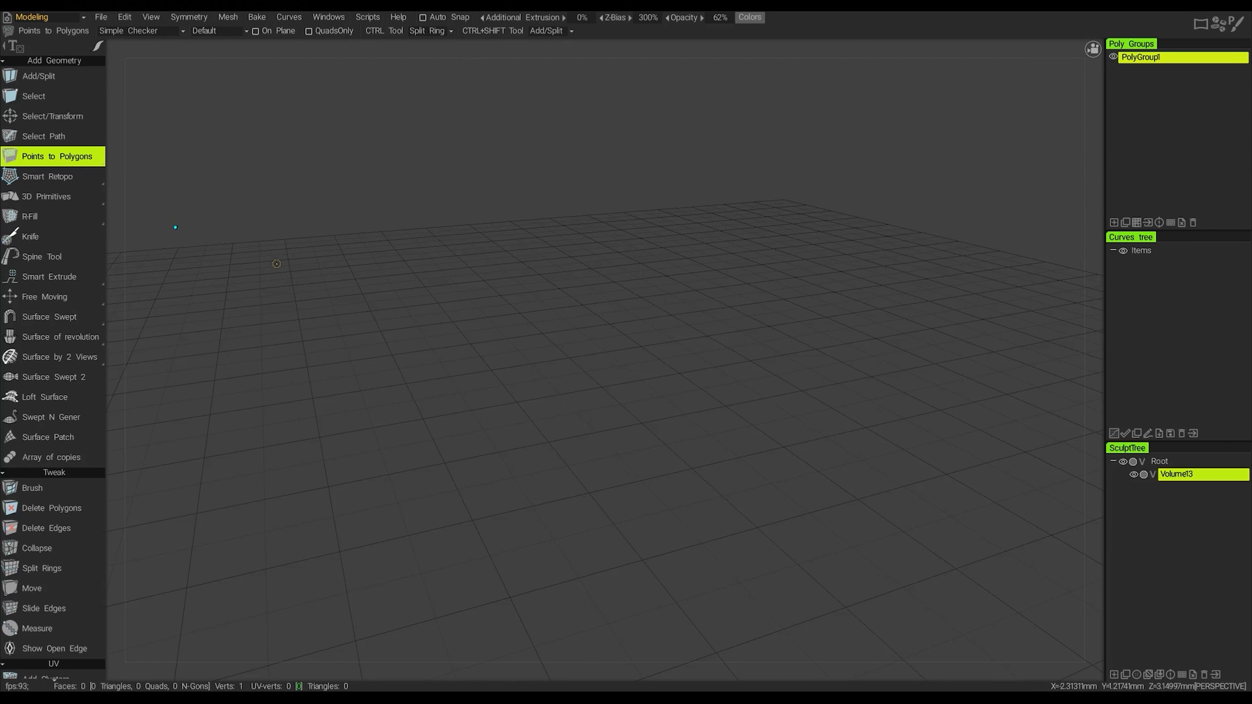
pyautogui.moveTo(333, 265)
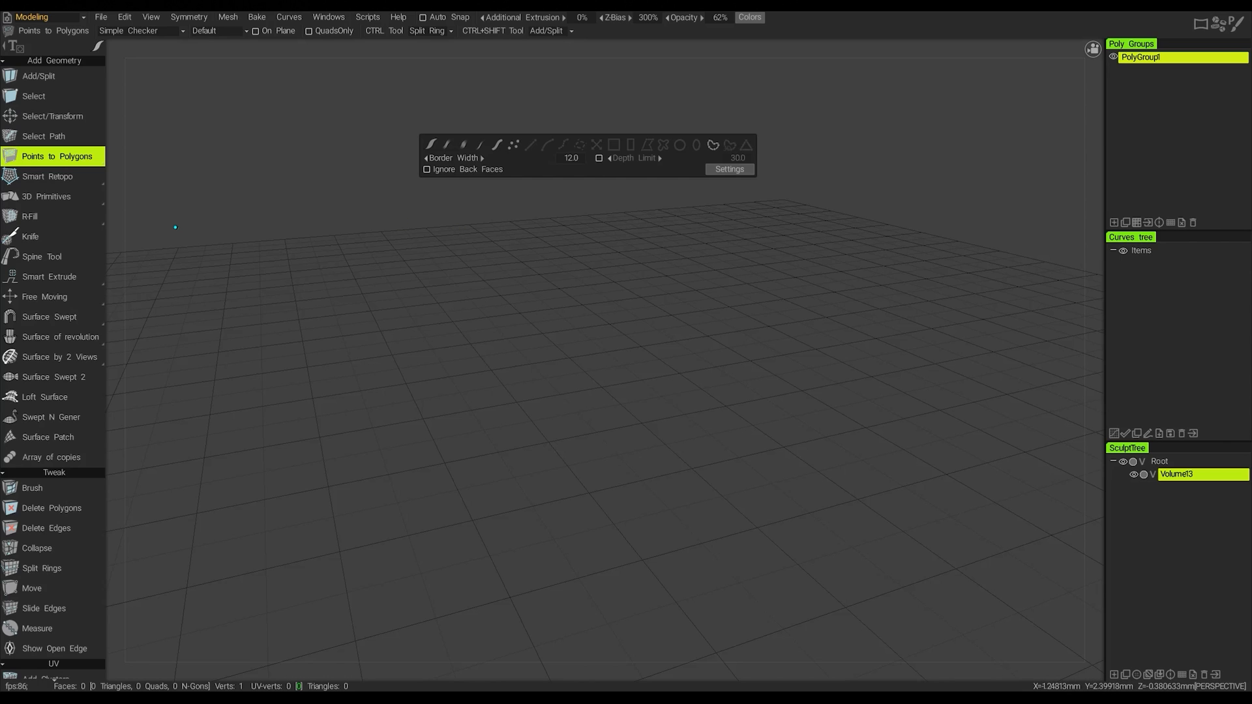
pyautogui.moveTo(525, 173)
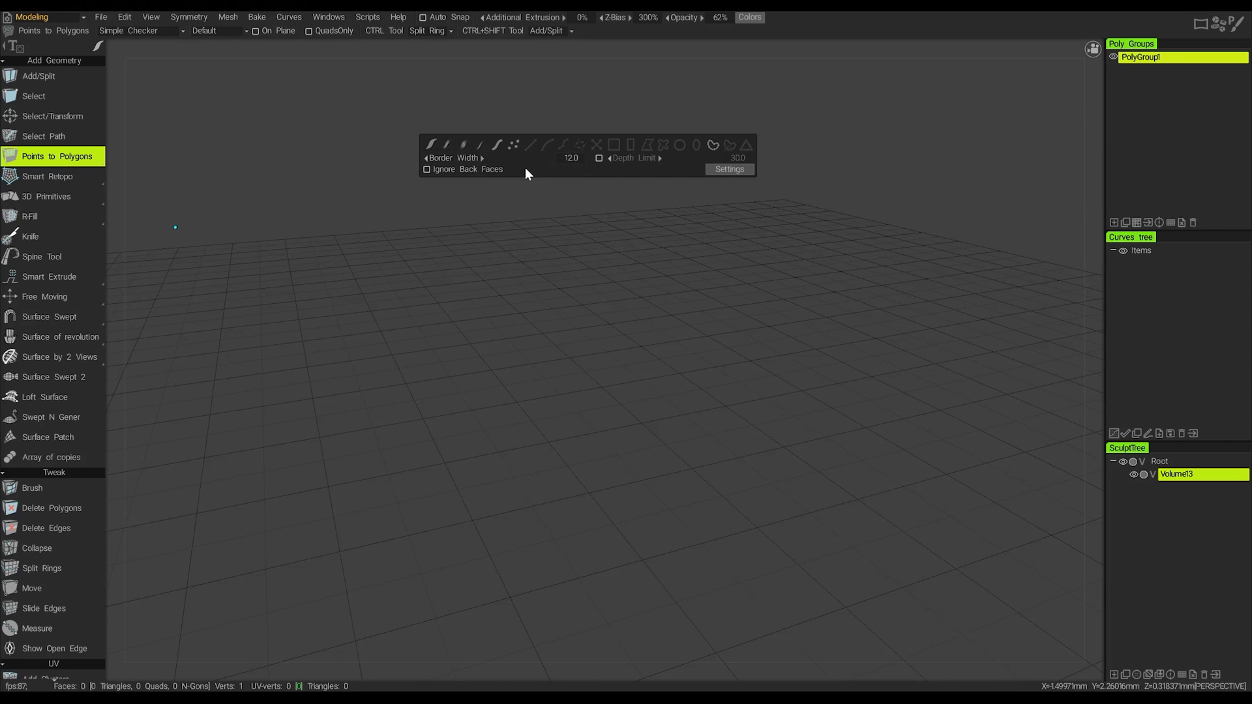
pyautogui.moveTo(433, 155)
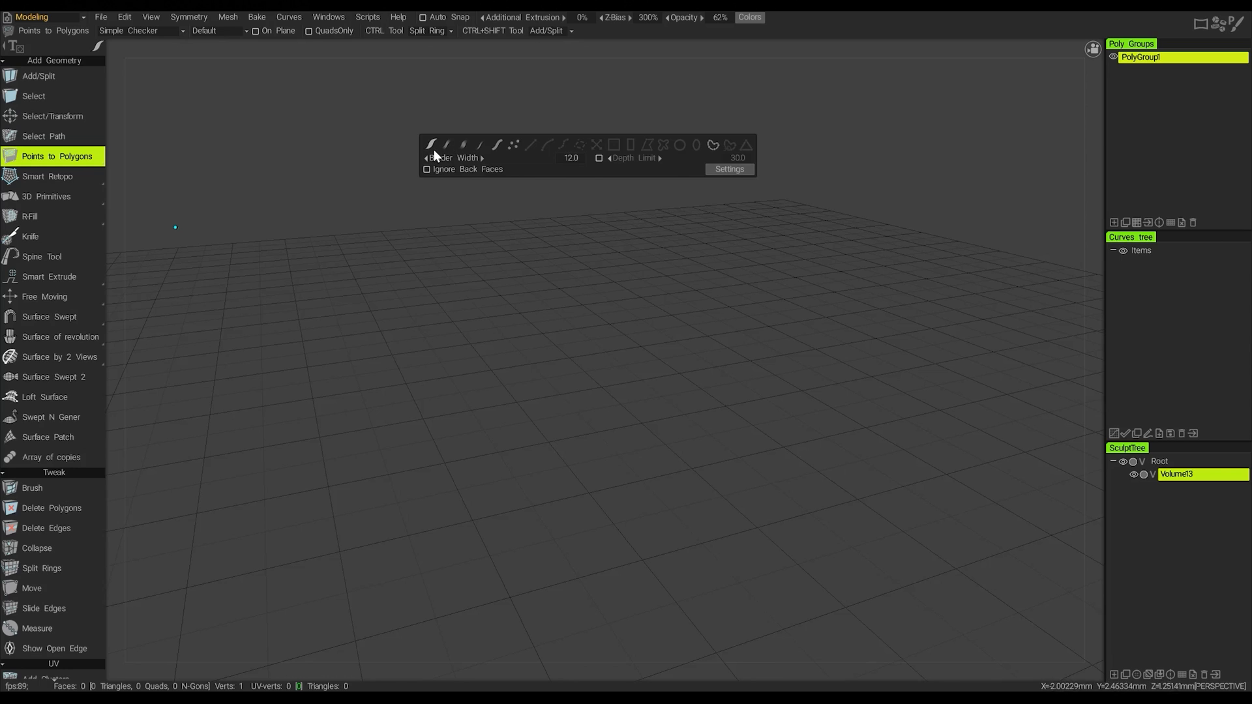
pyautogui.moveTo(436, 154)
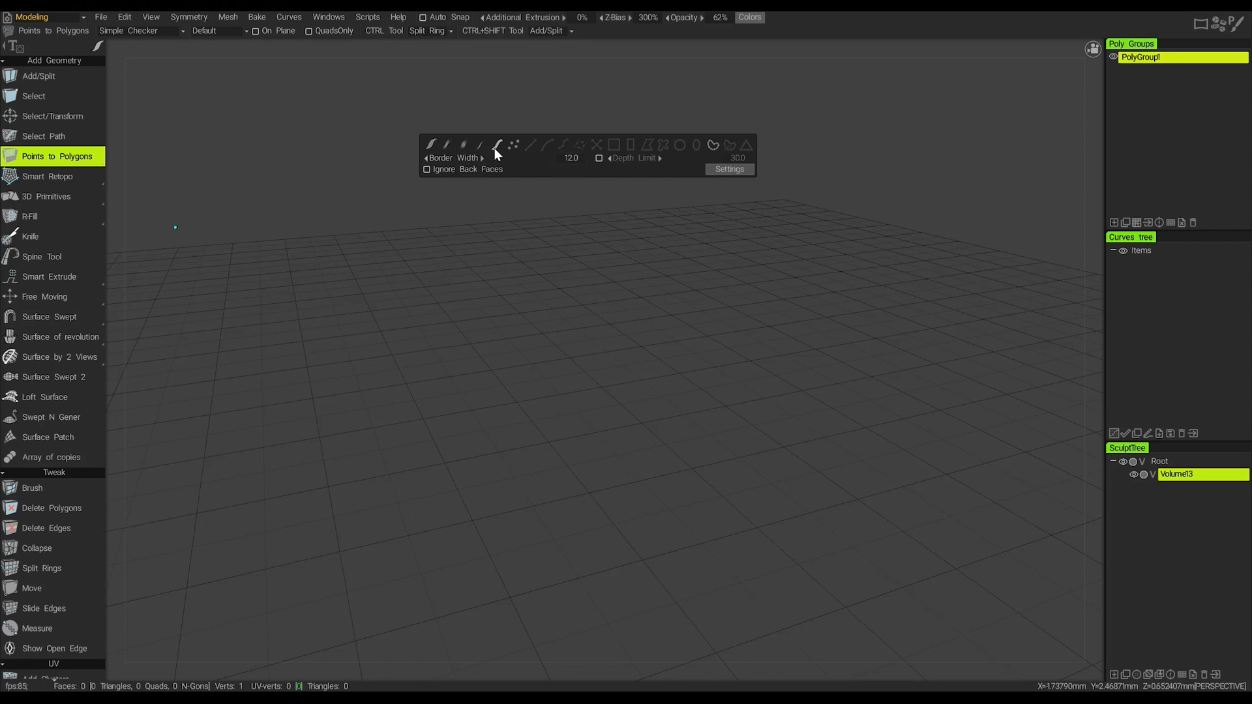
pyautogui.moveTo(497, 145)
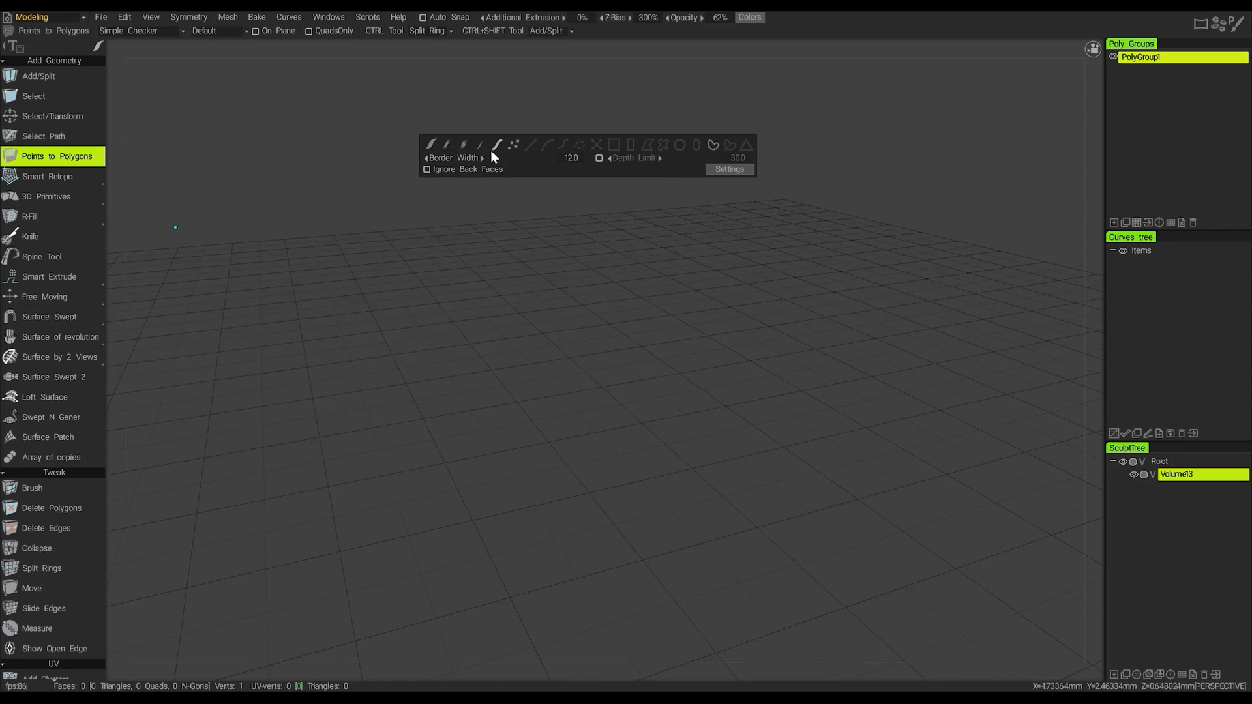
pyautogui.moveTo(452, 158)
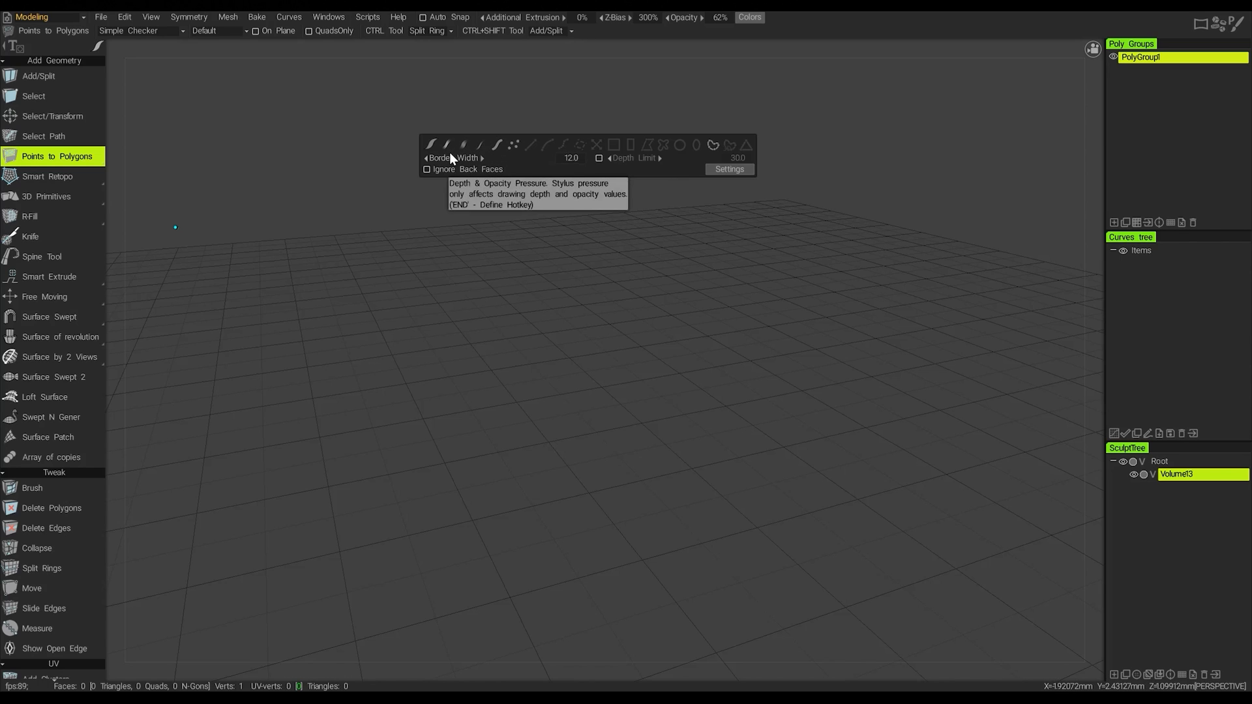
pyautogui.moveTo(491, 155)
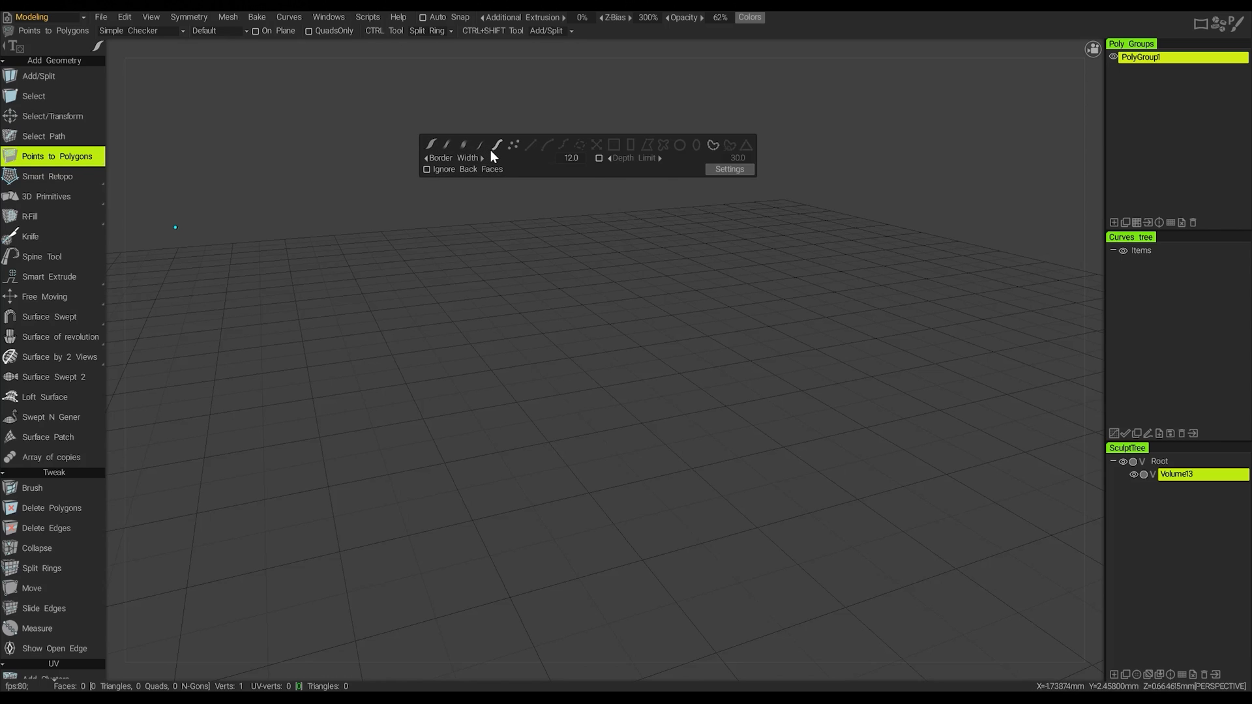
pyautogui.moveTo(438, 155)
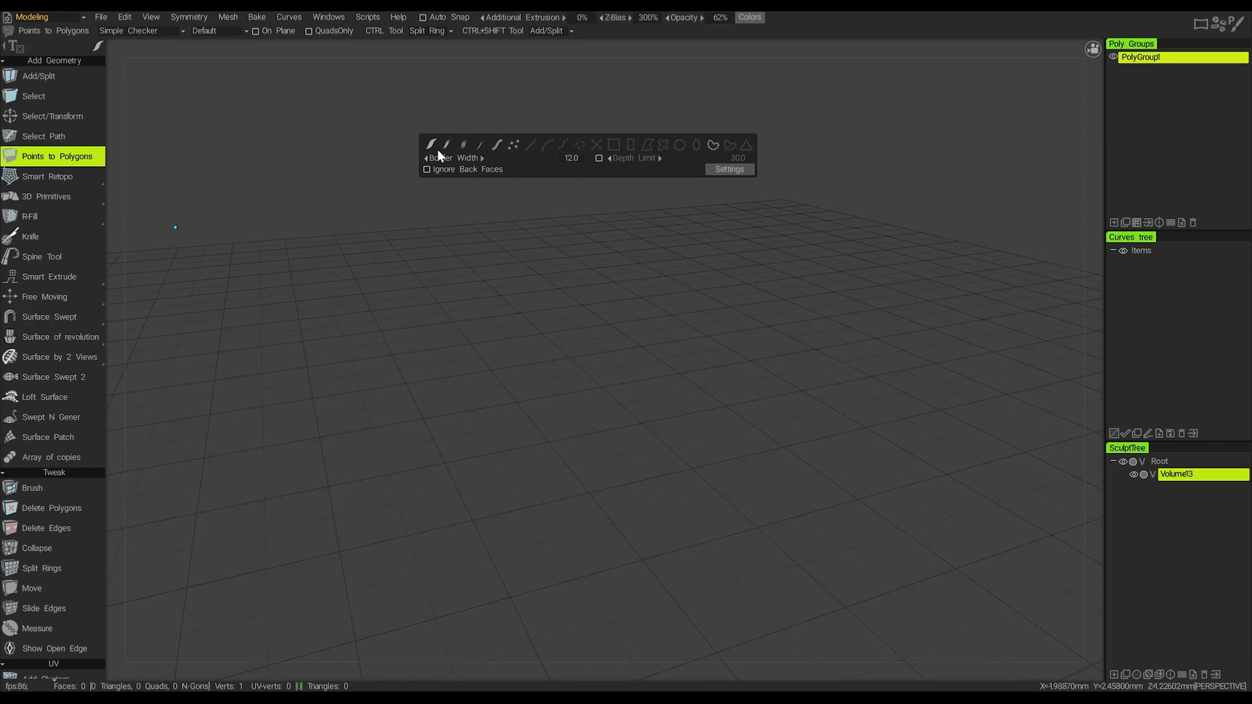
pyautogui.moveTo(438, 154)
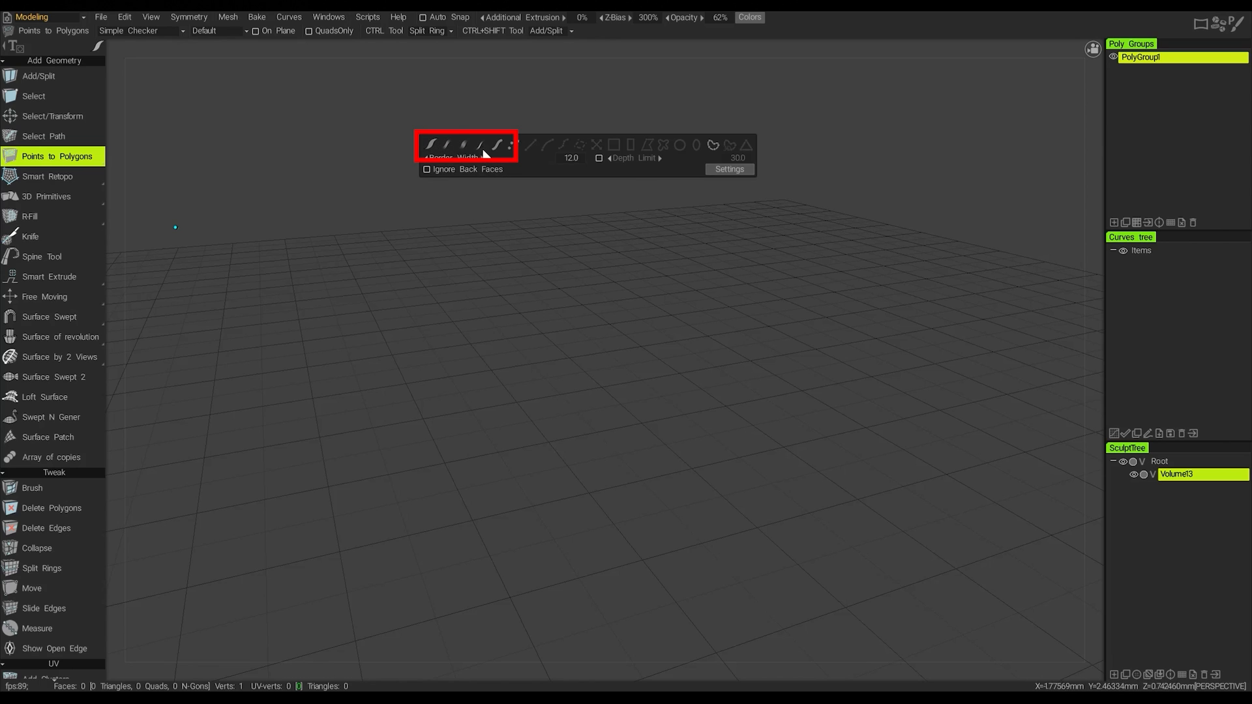
pyautogui.moveTo(497, 148)
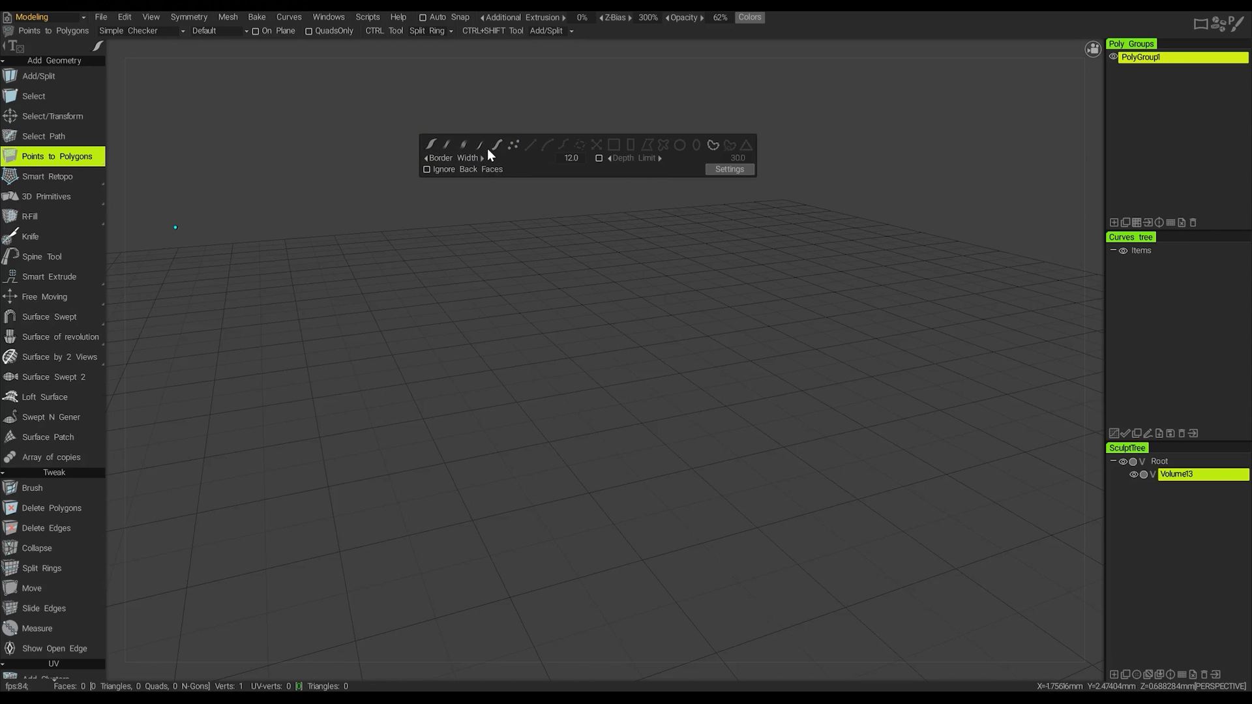
pyautogui.moveTo(638, 158)
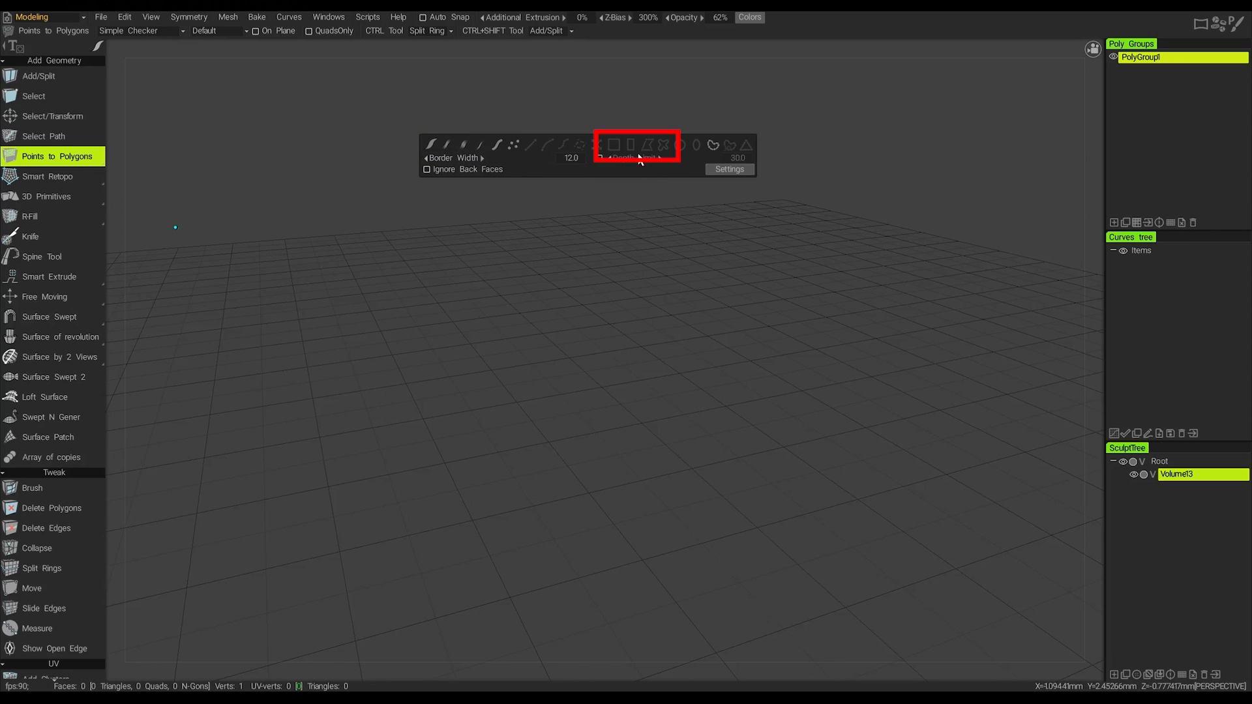
pyautogui.moveTo(614, 144)
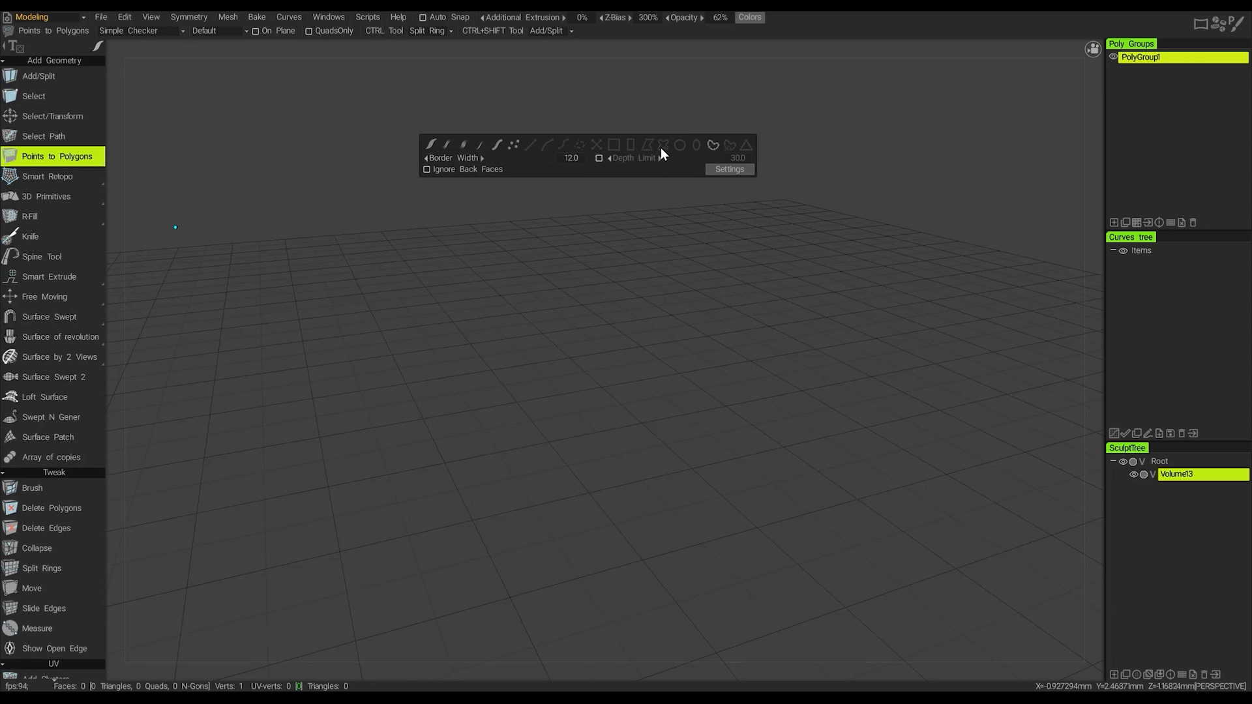
pyautogui.moveTo(548, 146)
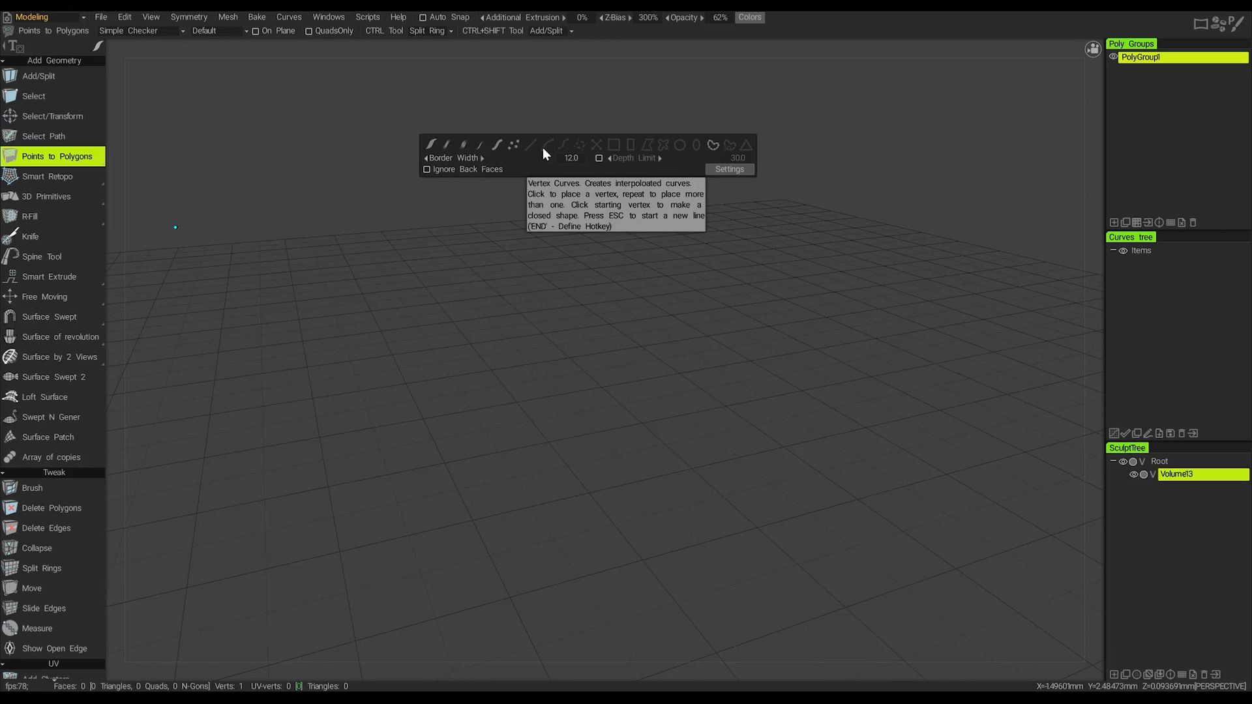
pyautogui.moveTo(625, 157)
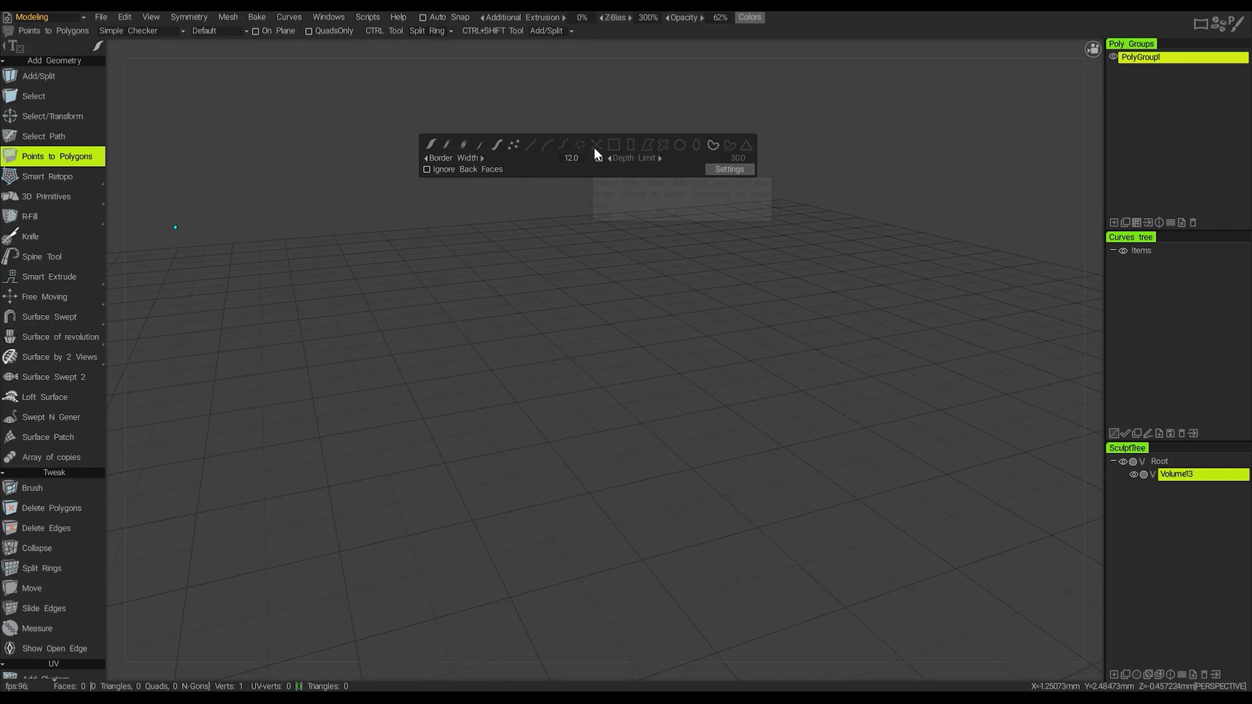
pyautogui.moveTo(596, 145)
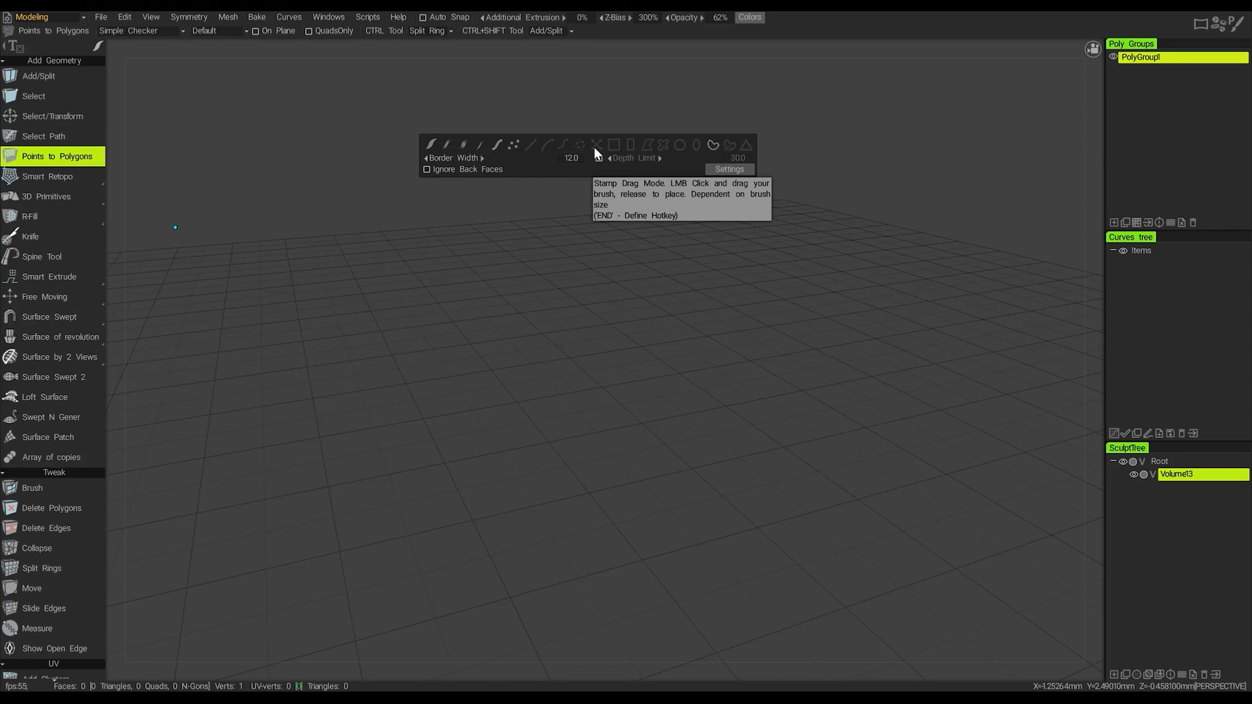
pyautogui.moveTo(712, 145)
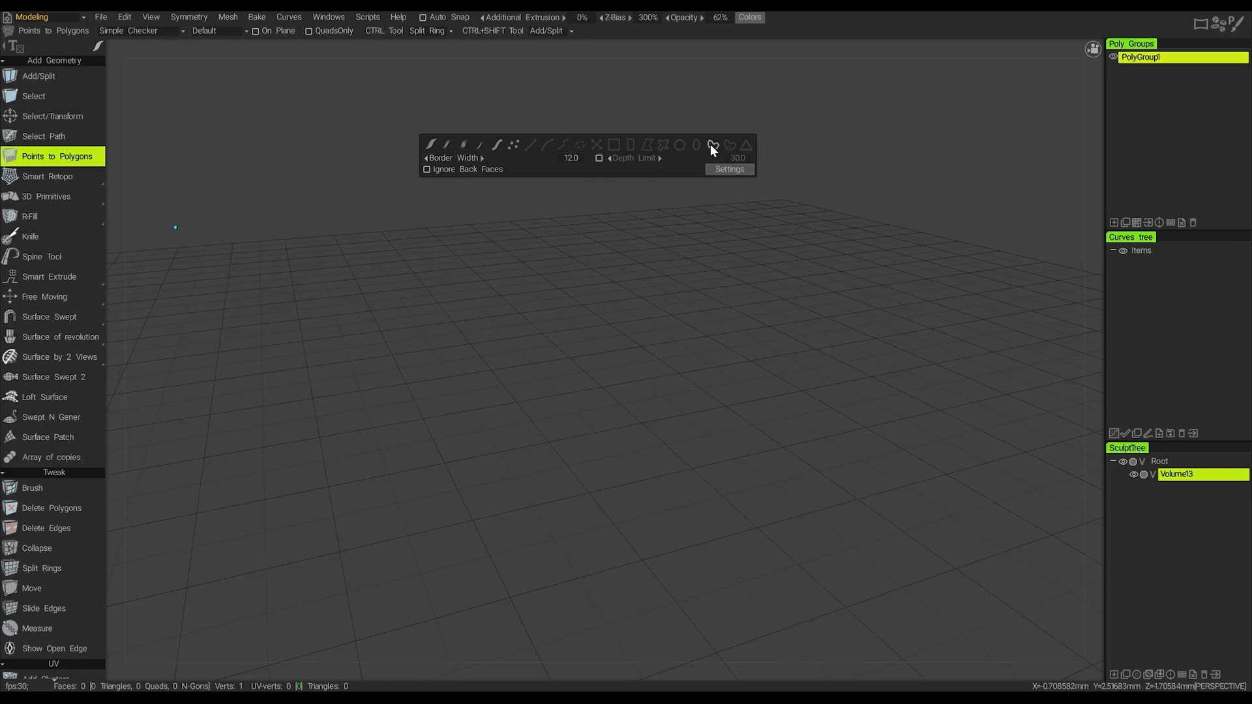
pyautogui.moveTo(712, 144)
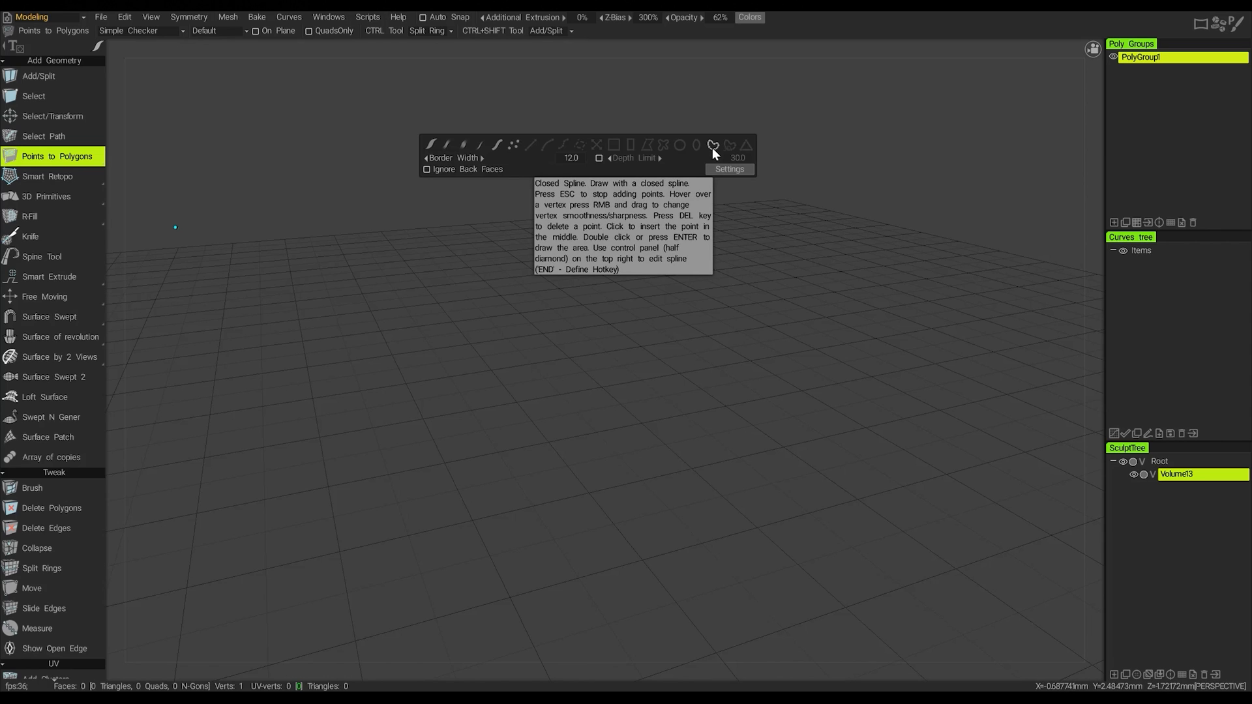
pyautogui.moveTo(964, 204)
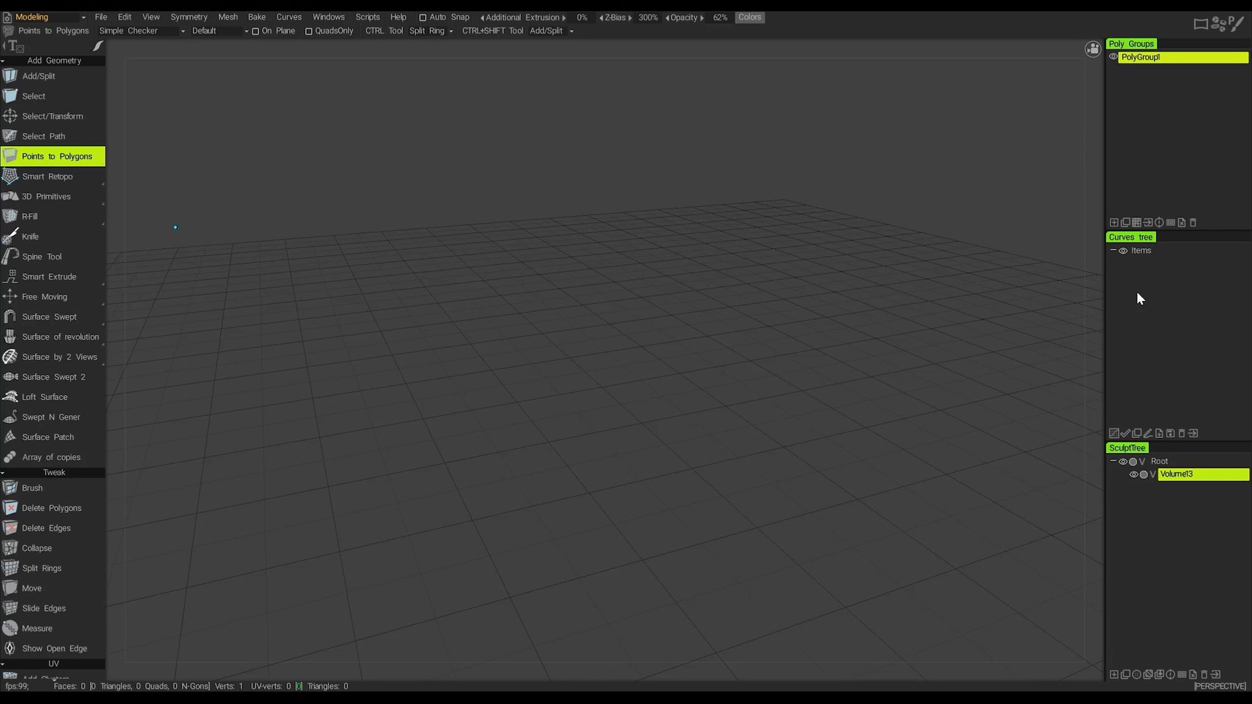
pyautogui.moveTo(252, 96)
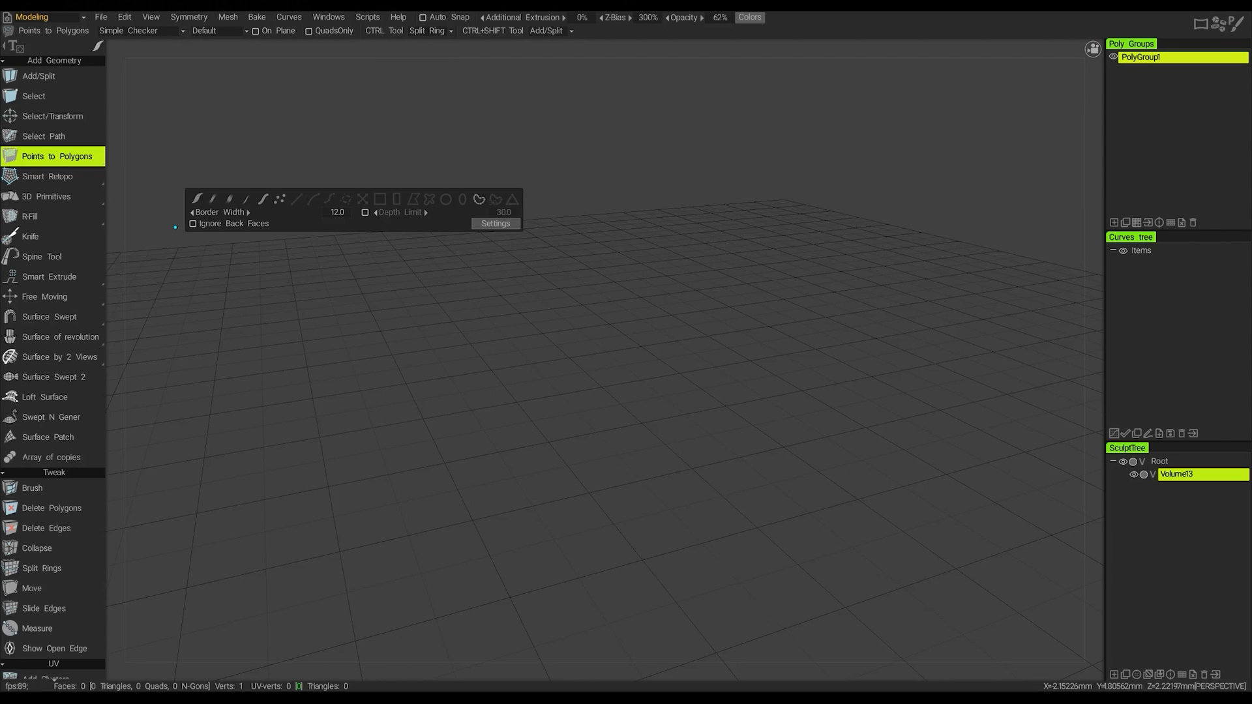
pyautogui.moveTo(347, 209)
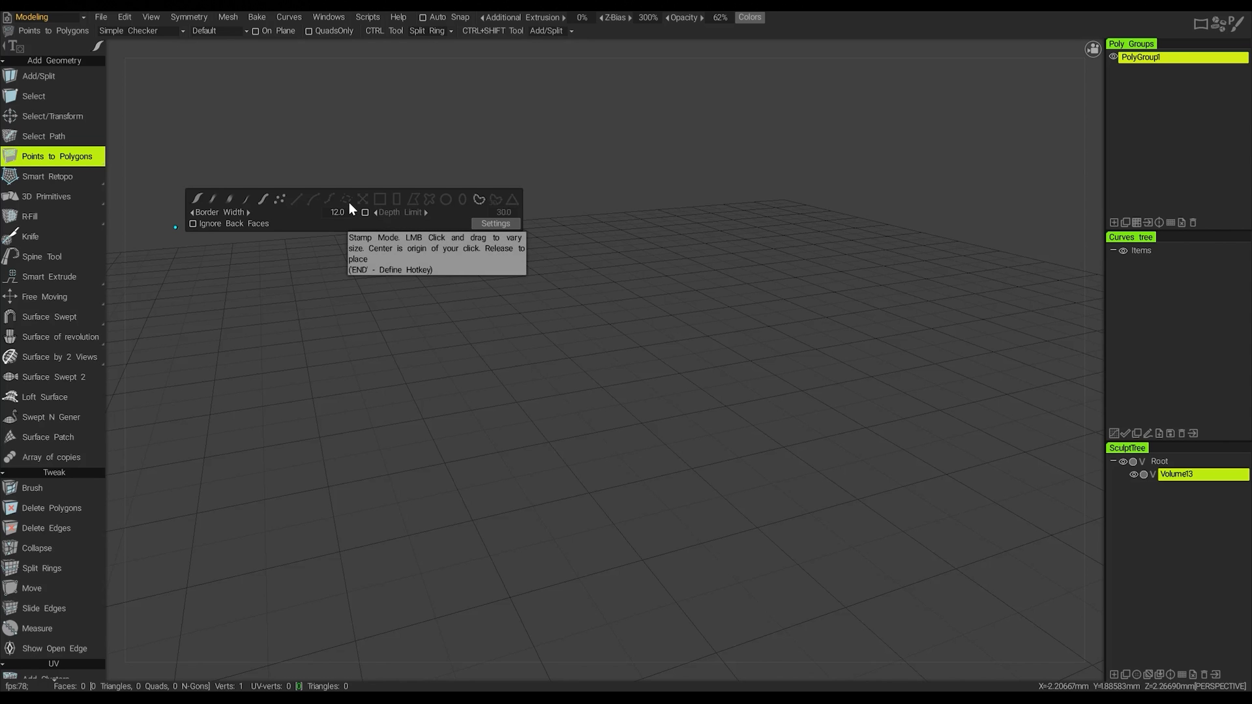
pyautogui.click(34, 95)
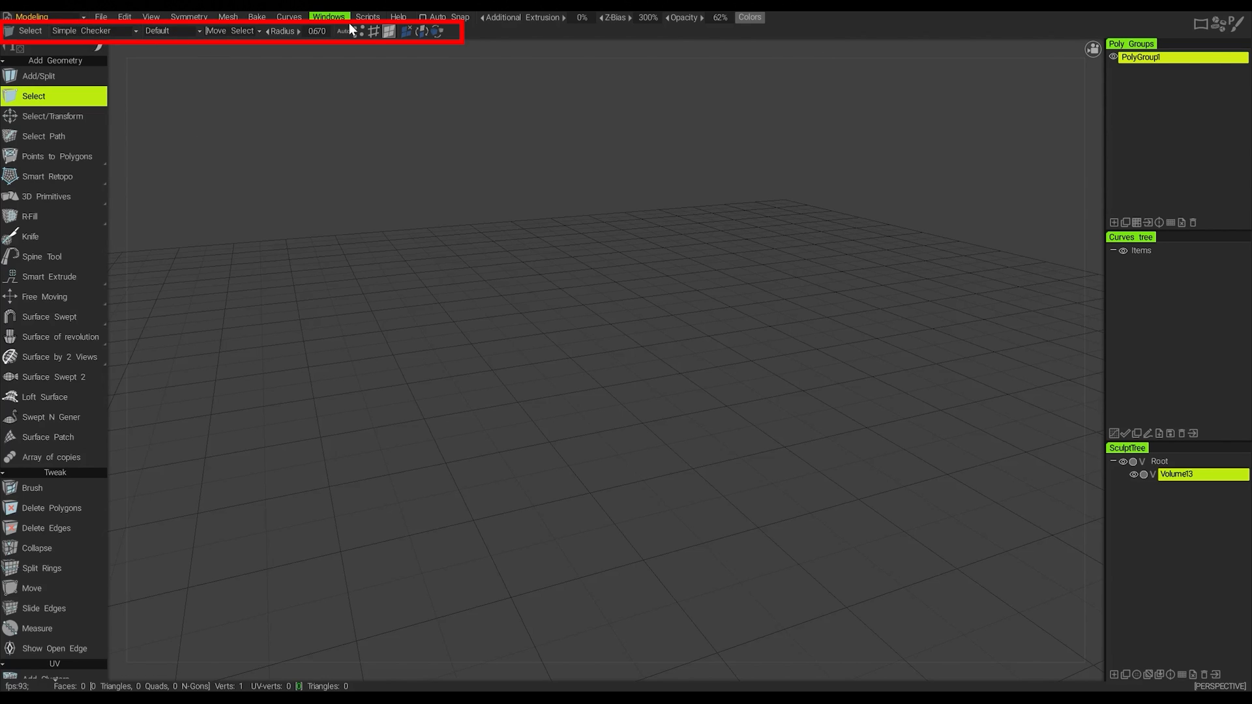
pyautogui.moveTo(360, 170)
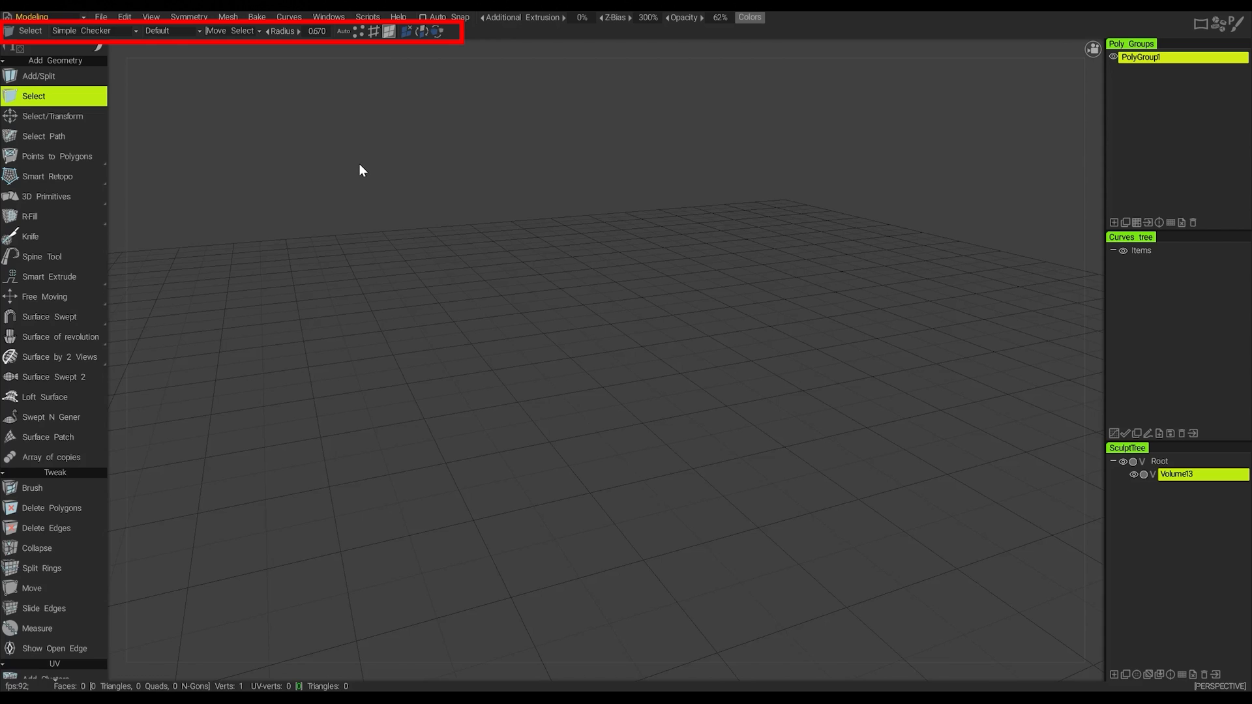
pyautogui.moveTo(38, 76)
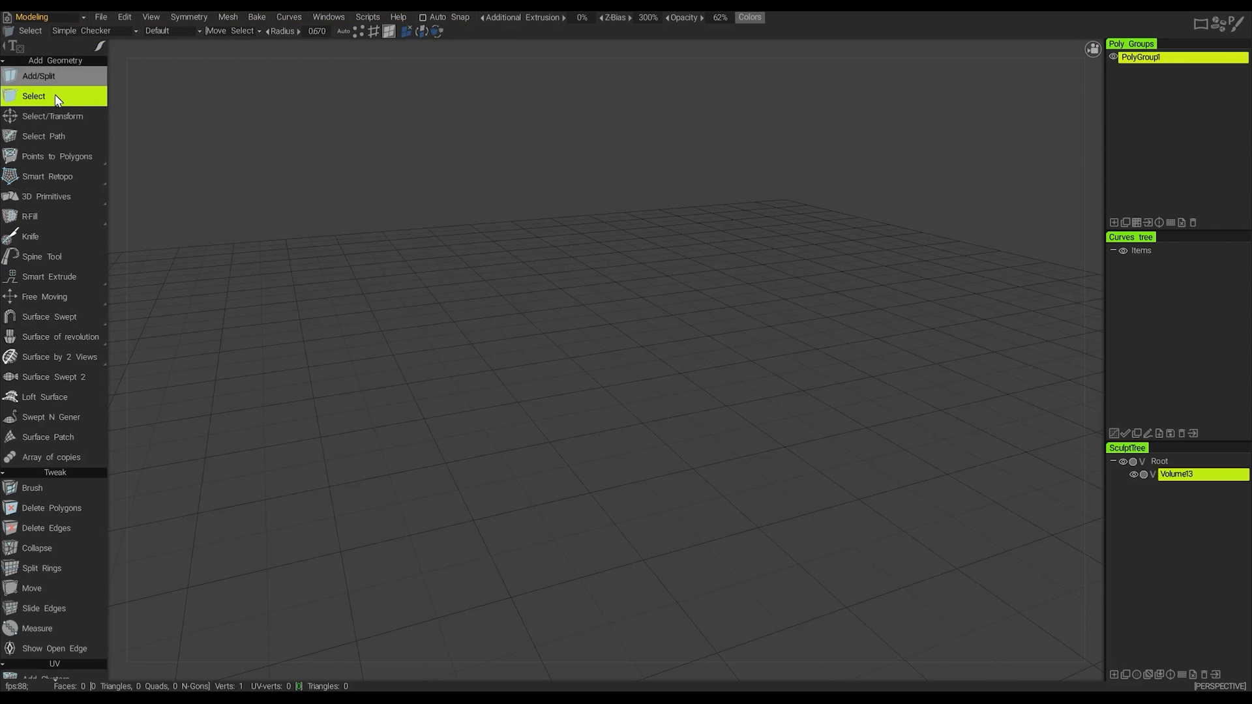
pyautogui.moveTo(49, 100)
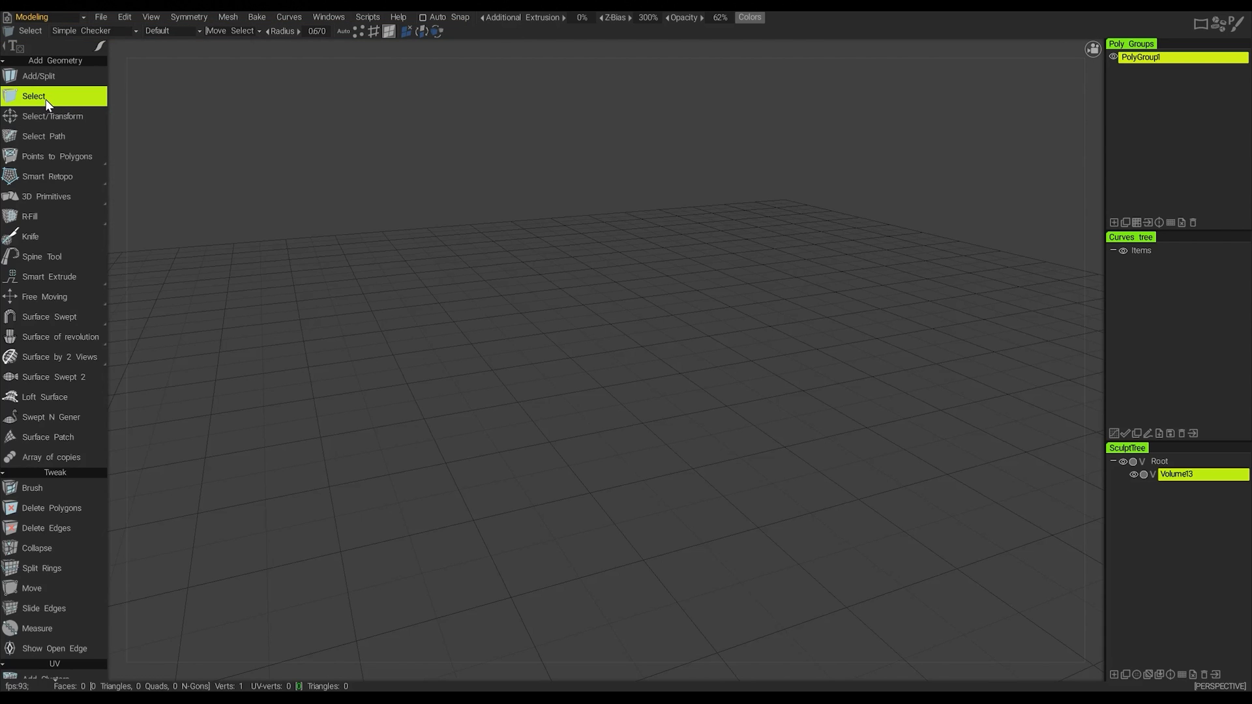
pyautogui.moveTo(54, 116)
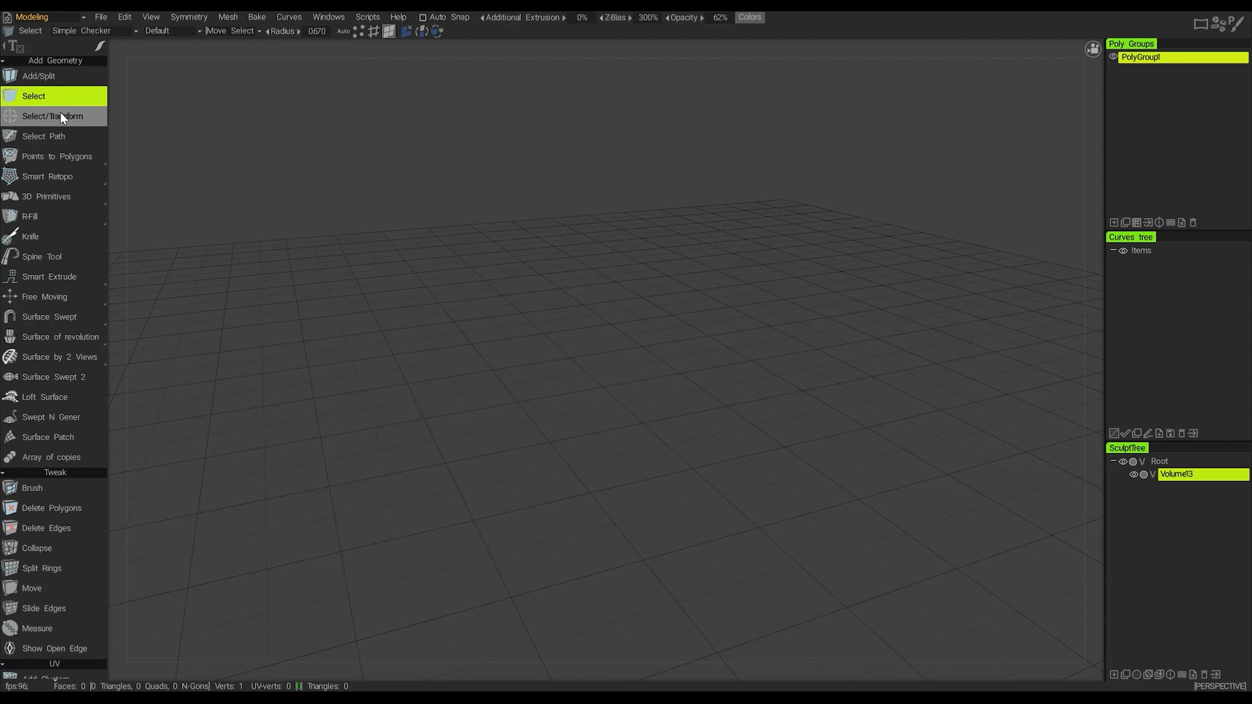
pyautogui.moveTo(46, 38)
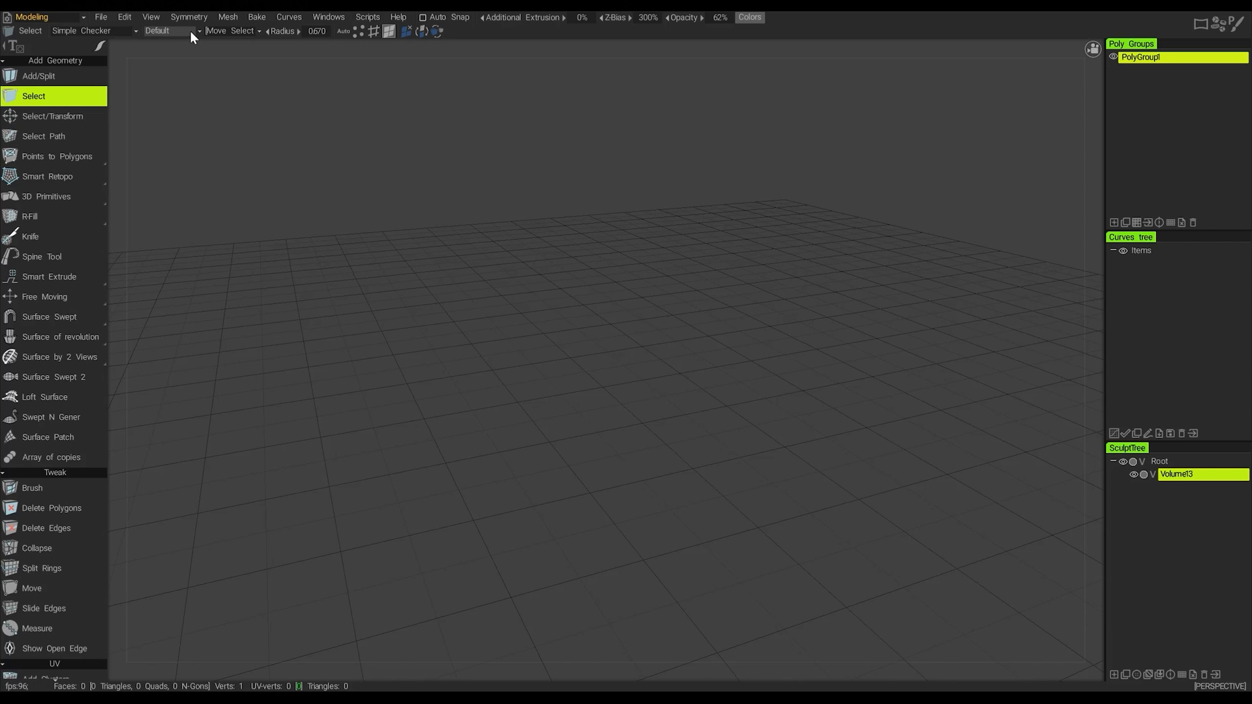
pyautogui.moveTo(34, 96)
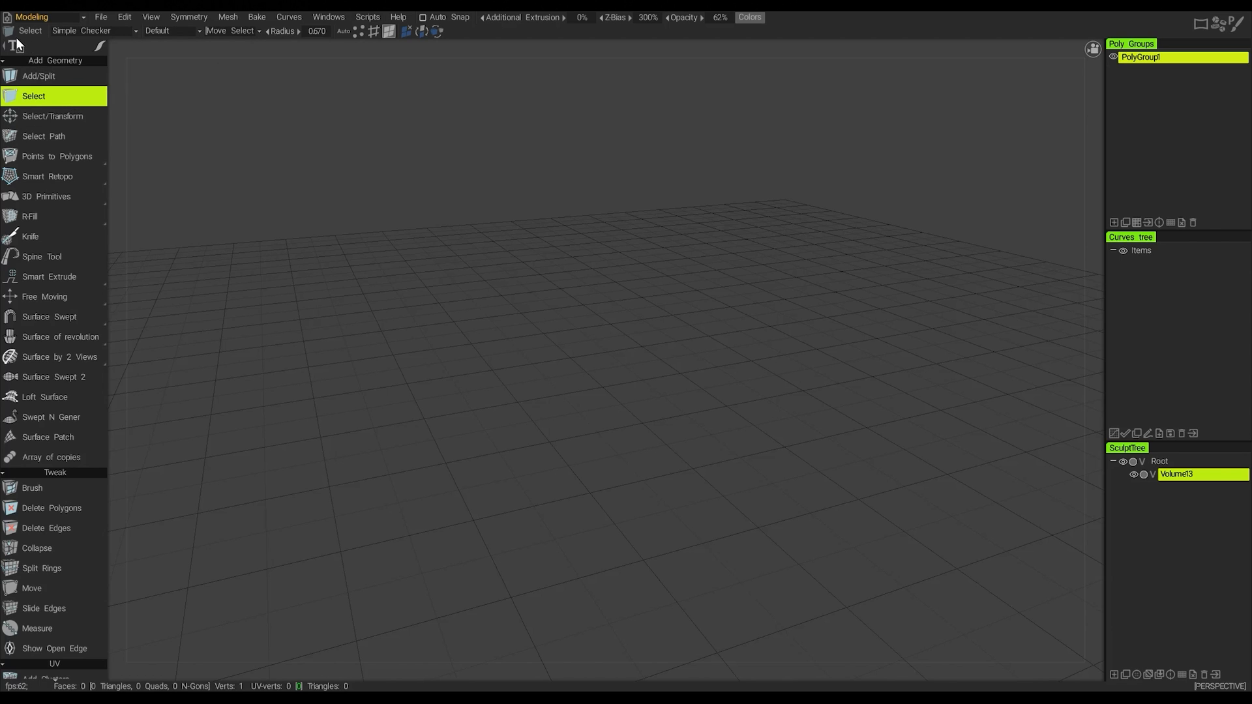
pyautogui.moveTo(17, 97)
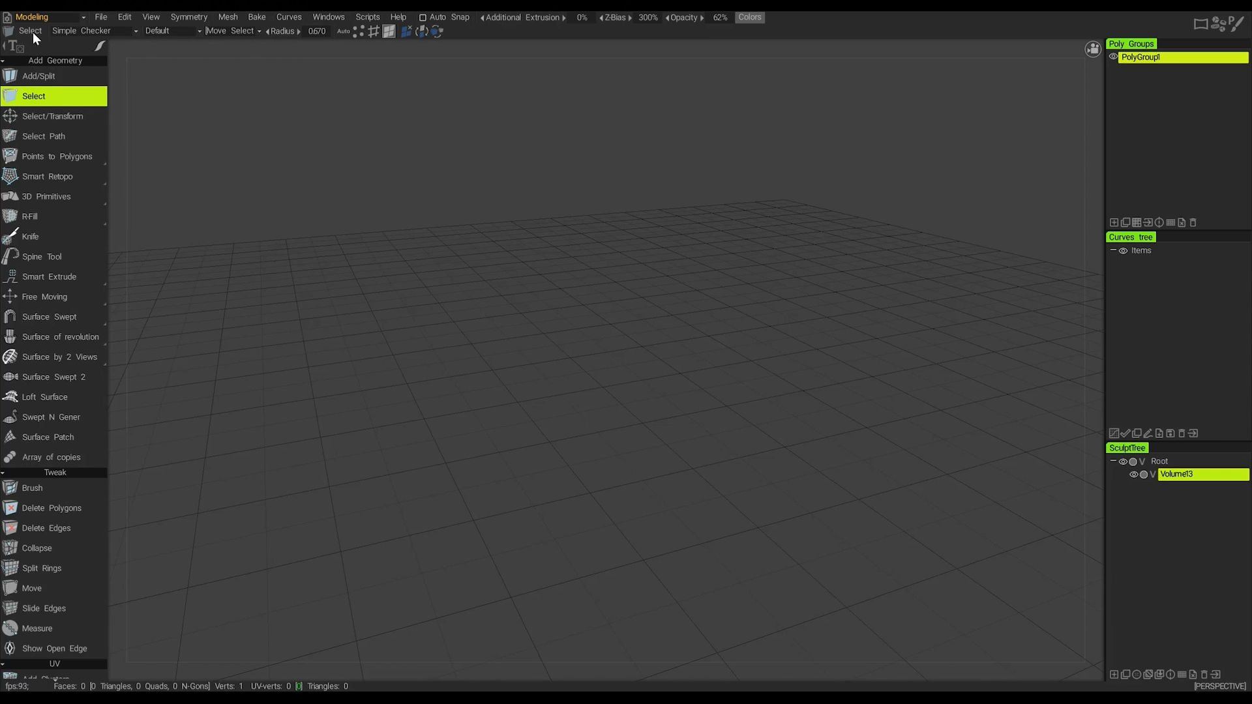
pyautogui.moveTo(38, 106)
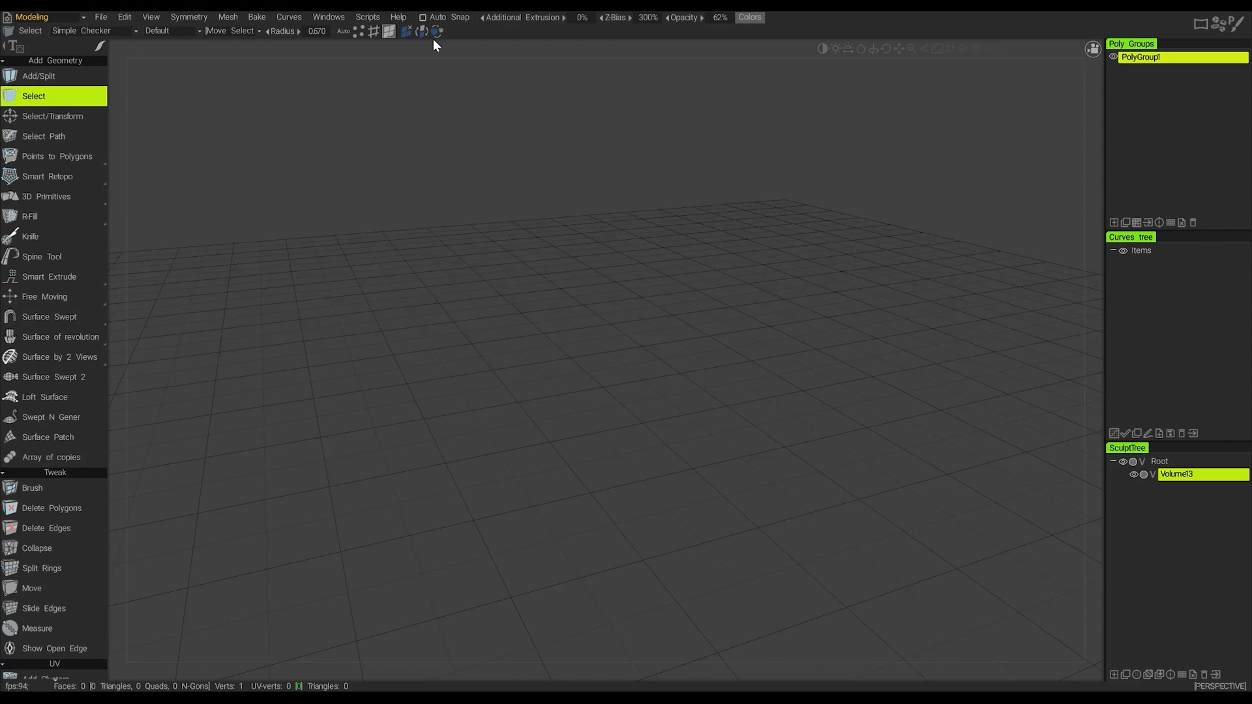
pyautogui.moveTo(64, 109)
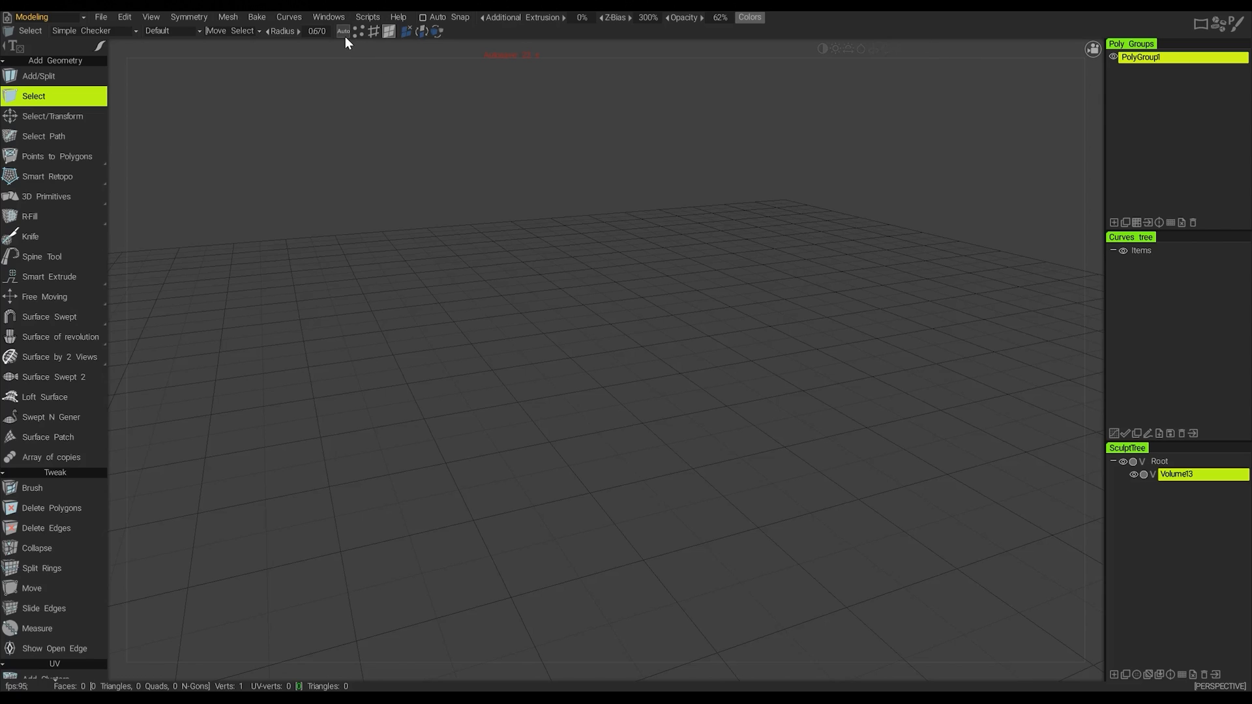
pyautogui.moveTo(343, 31)
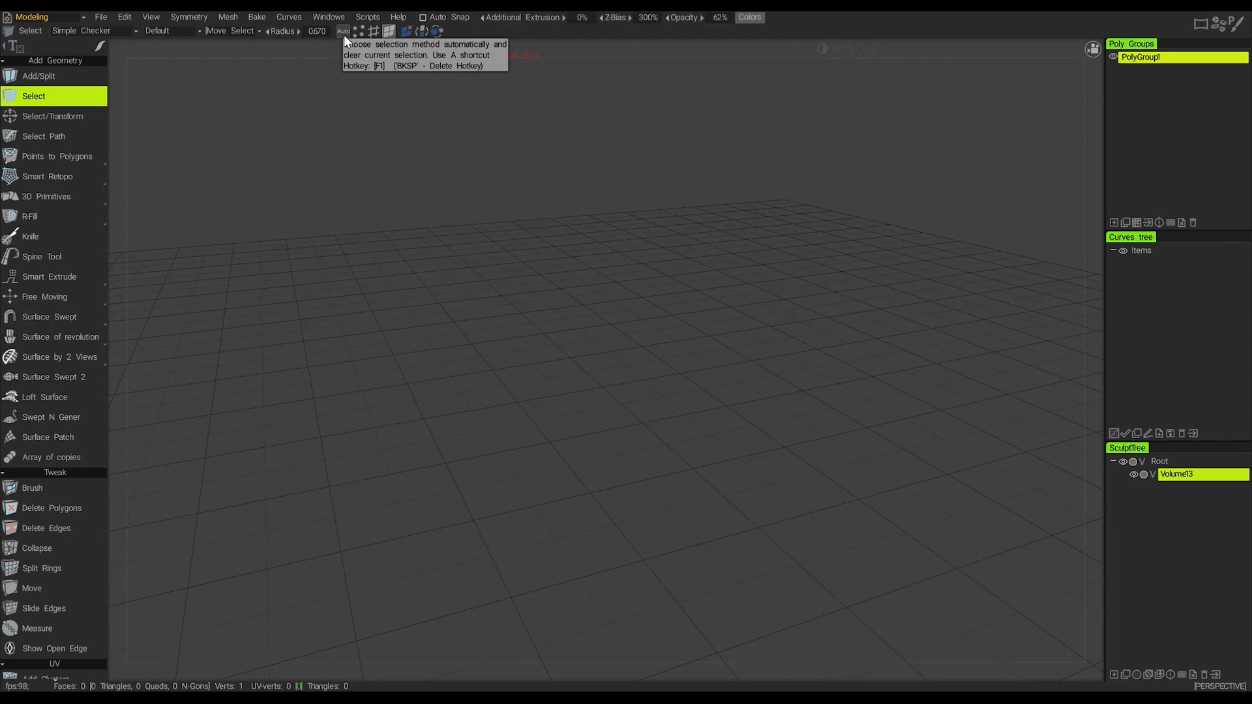
pyautogui.moveTo(355, 41)
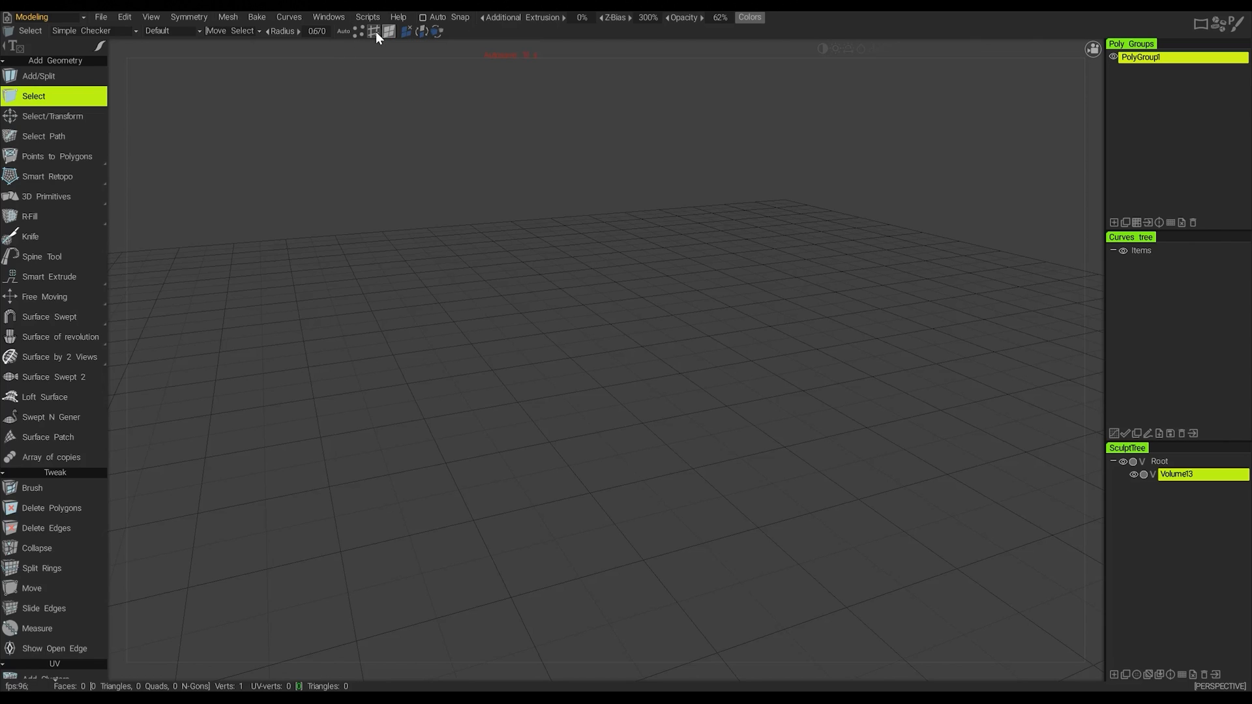
pyautogui.moveTo(388, 31)
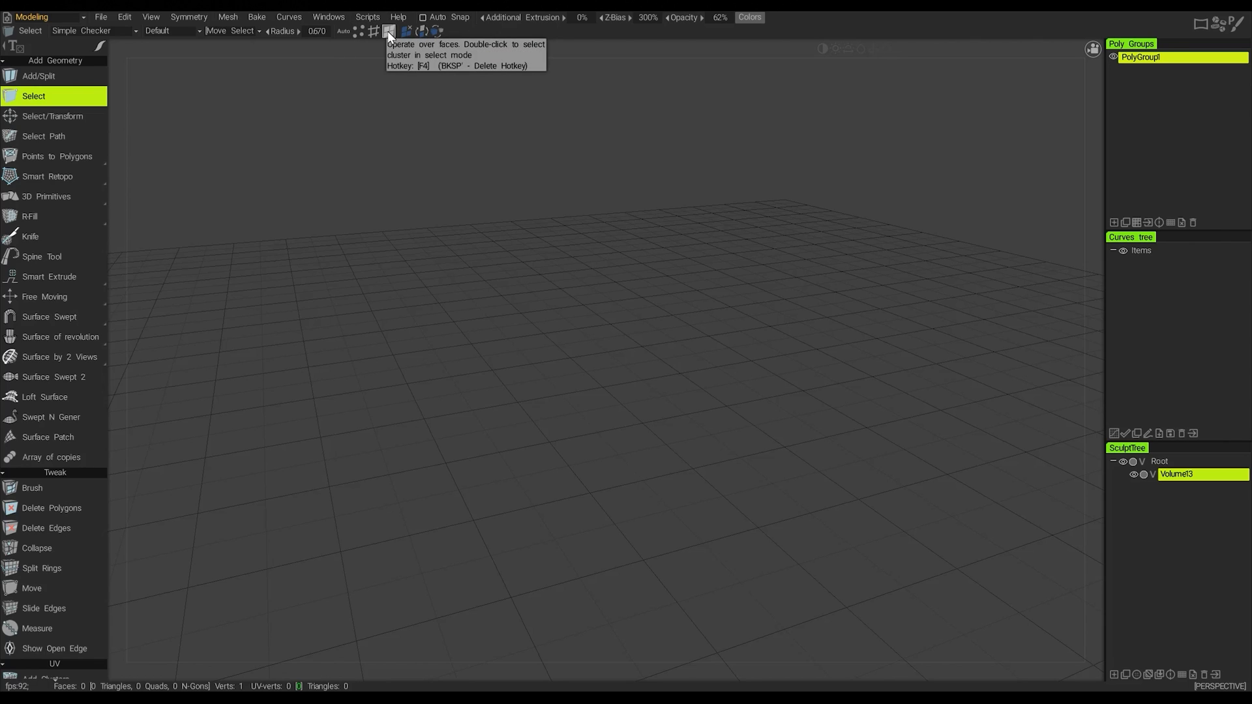
pyautogui.moveTo(343, 30)
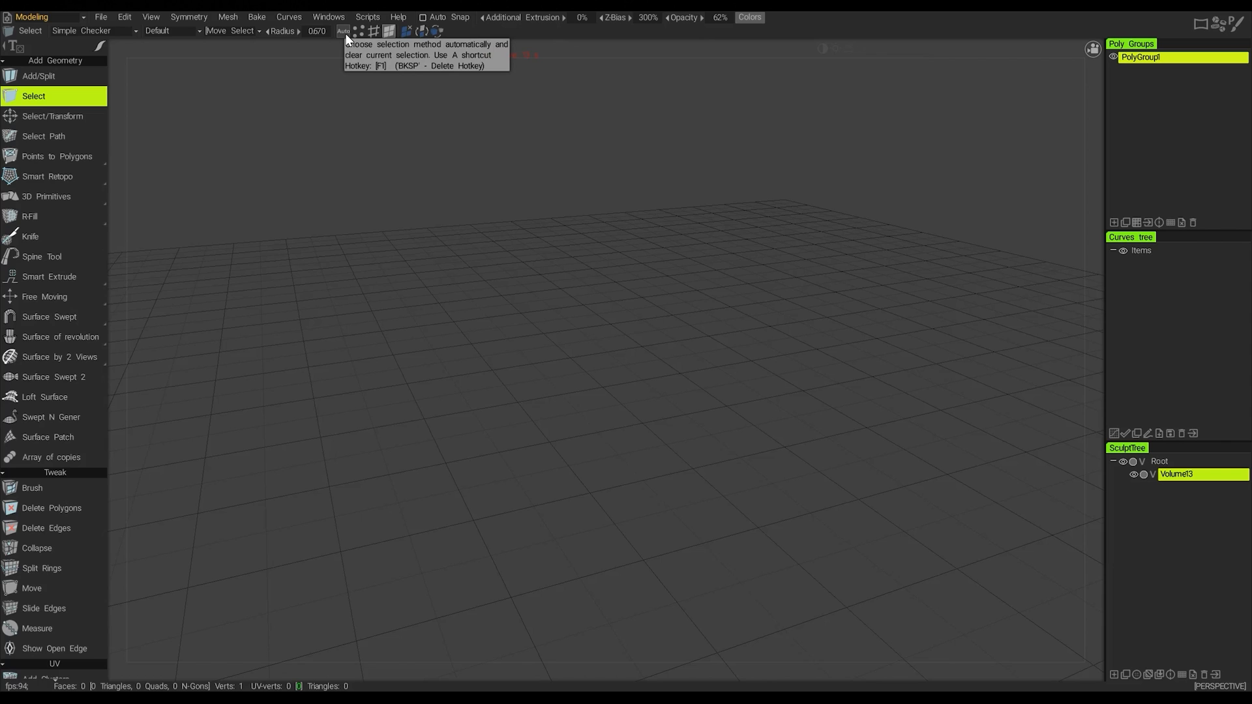
pyautogui.moveTo(389, 31)
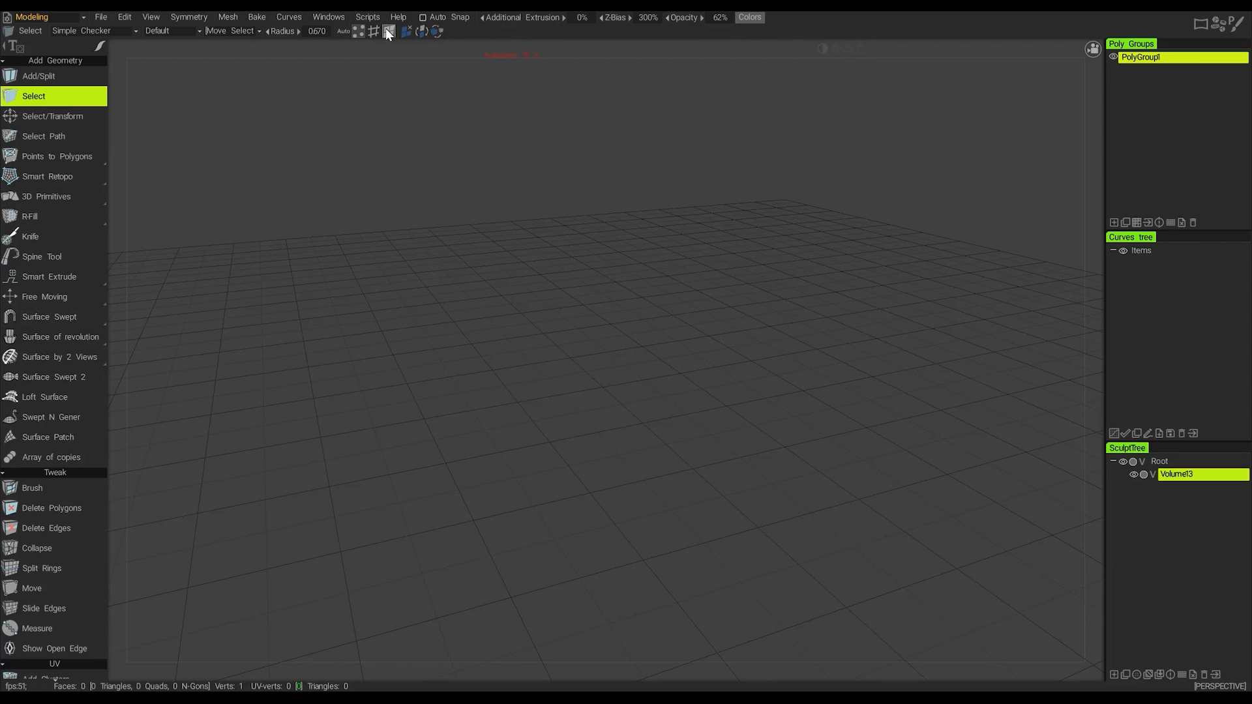
pyautogui.moveTo(388, 32)
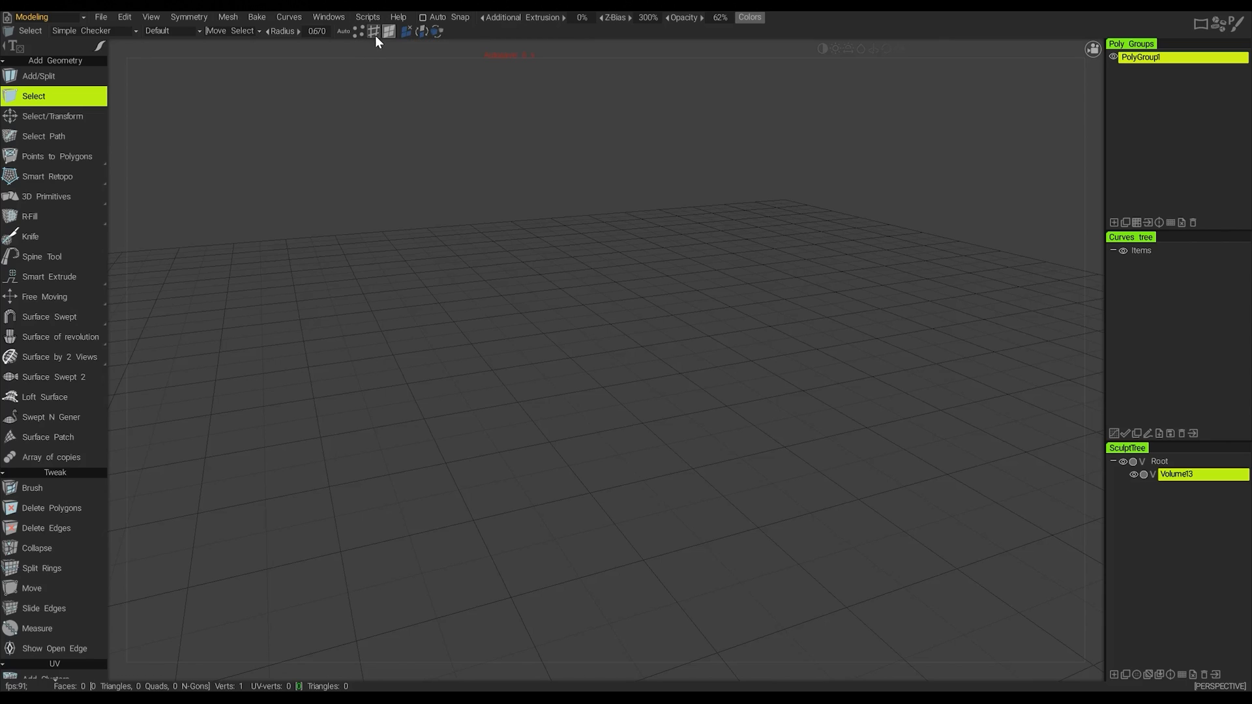
pyautogui.moveTo(364, 43)
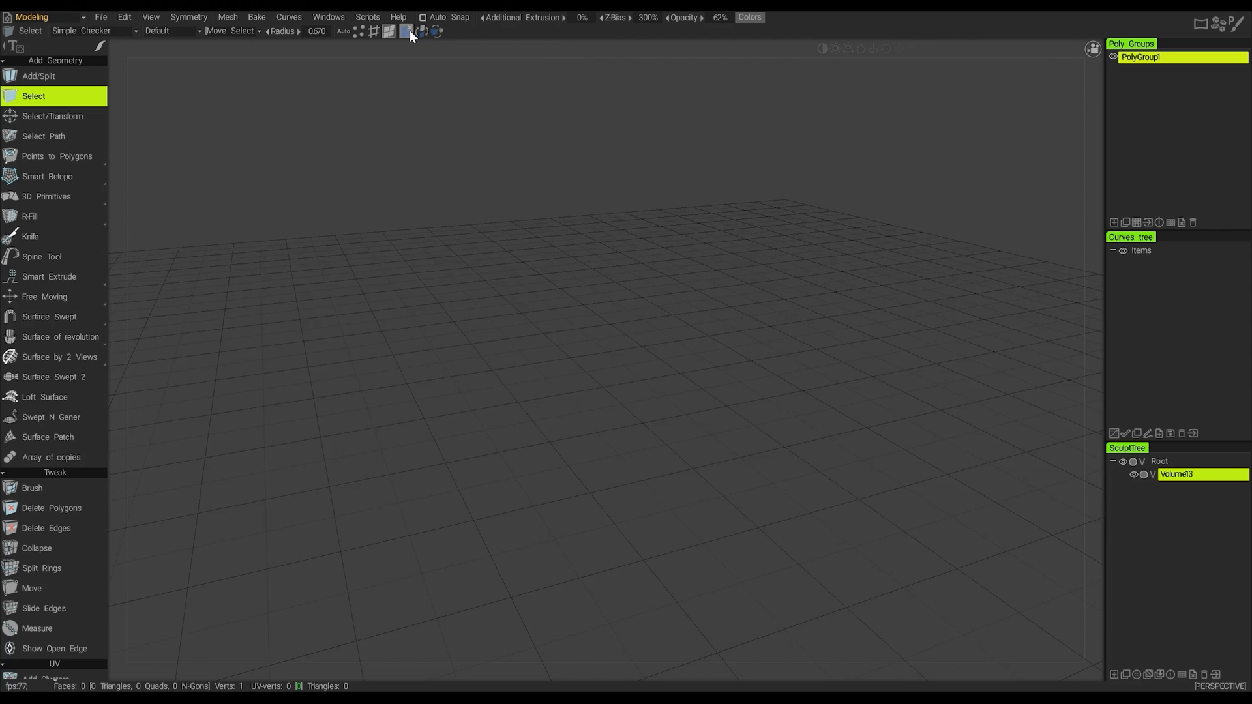
pyautogui.moveTo(406, 31)
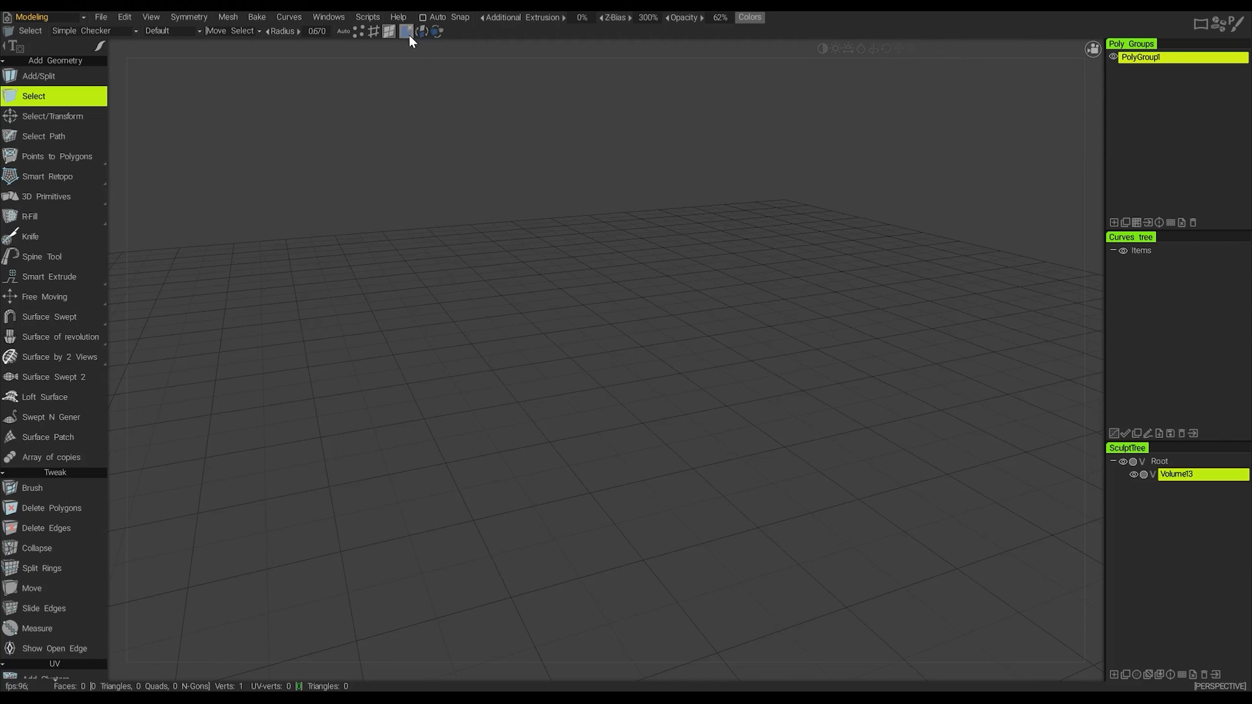
pyautogui.moveTo(436, 31)
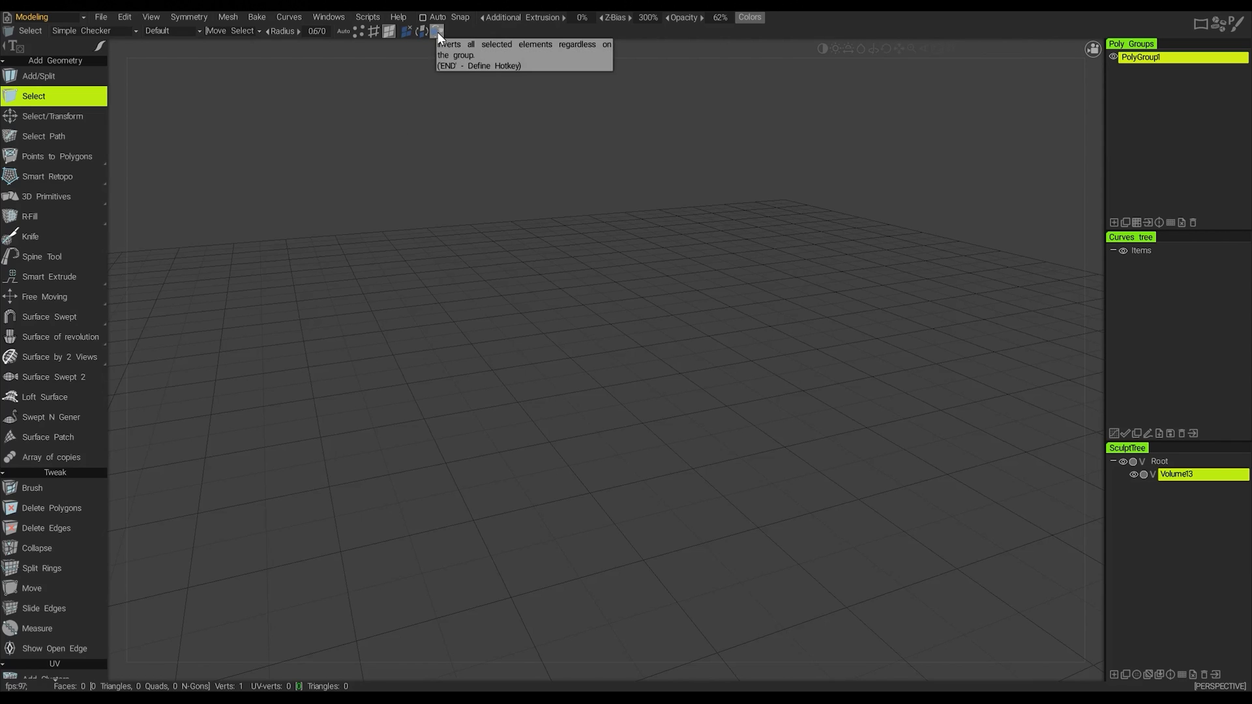
pyautogui.moveTo(295, 162)
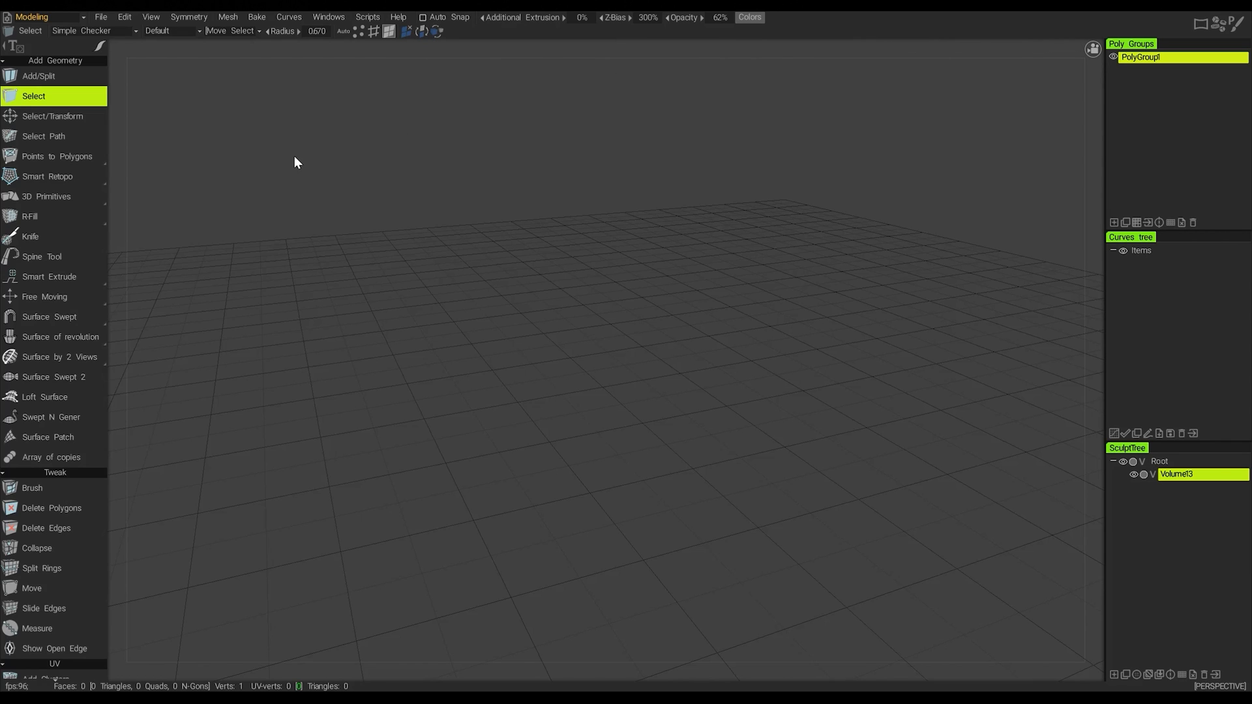
pyautogui.moveTo(460, 102)
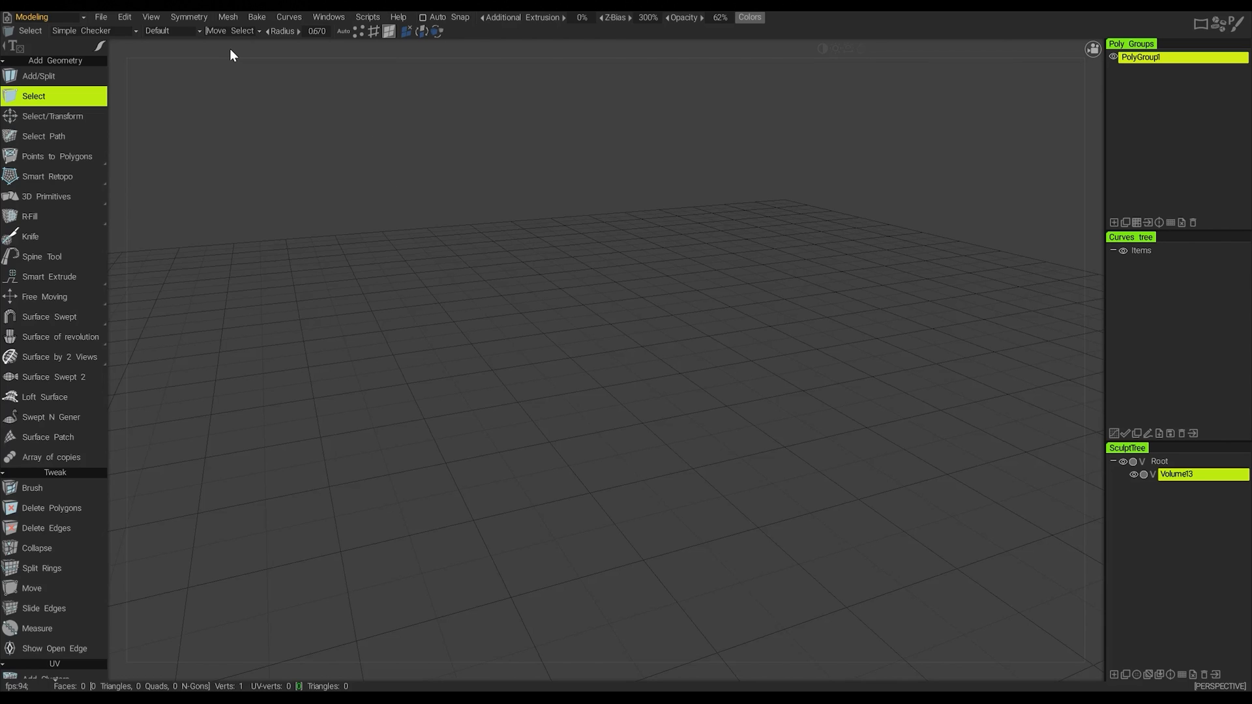
pyautogui.moveTo(38, 76)
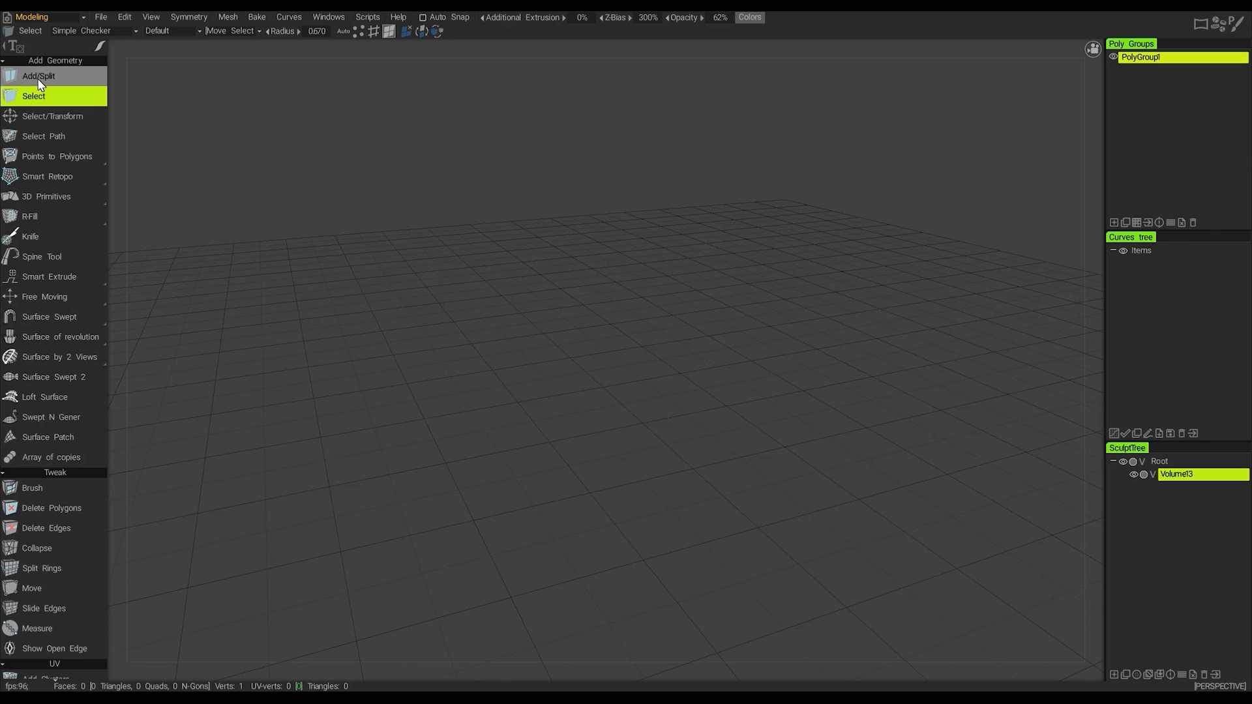
pyautogui.moveTo(38, 81)
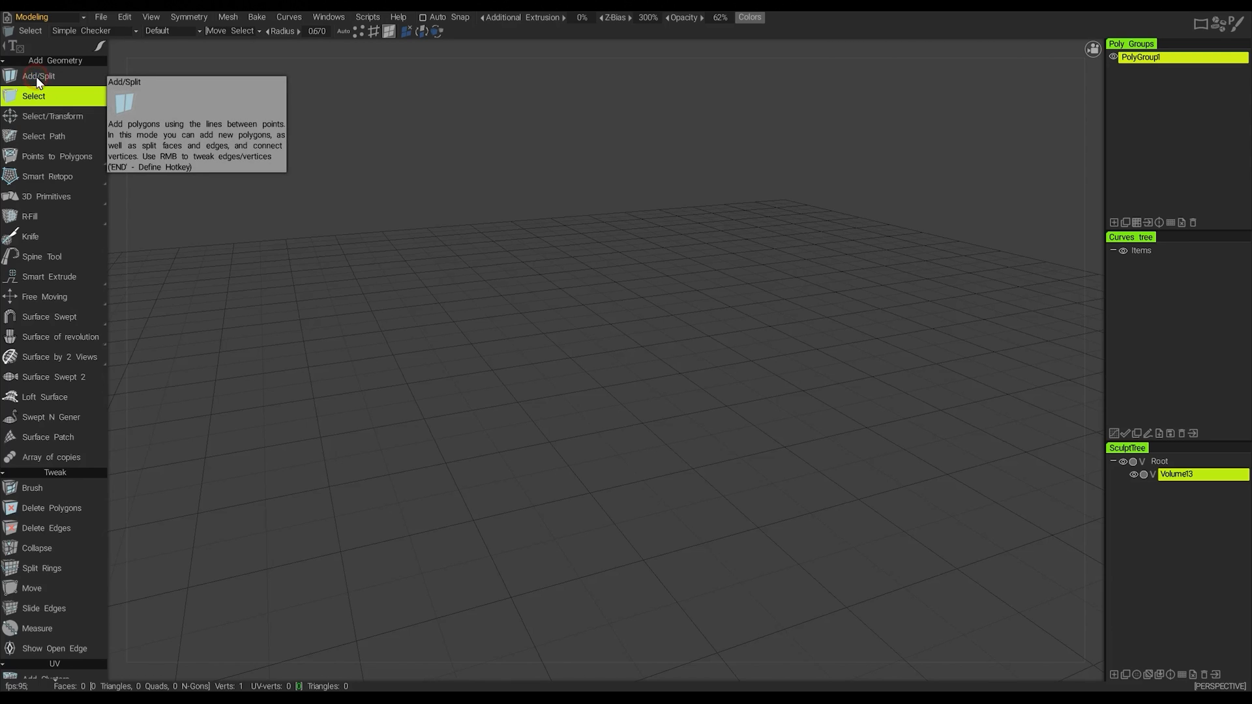
pyautogui.click(38, 76)
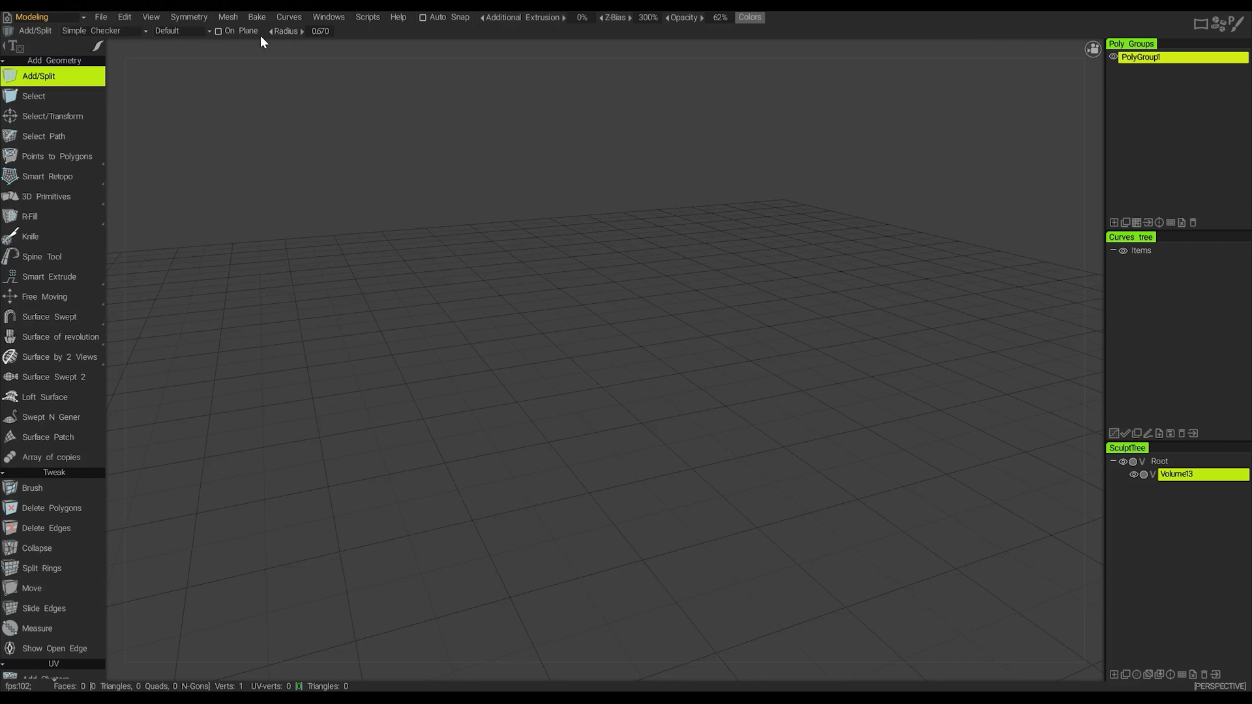
pyautogui.moveTo(44, 95)
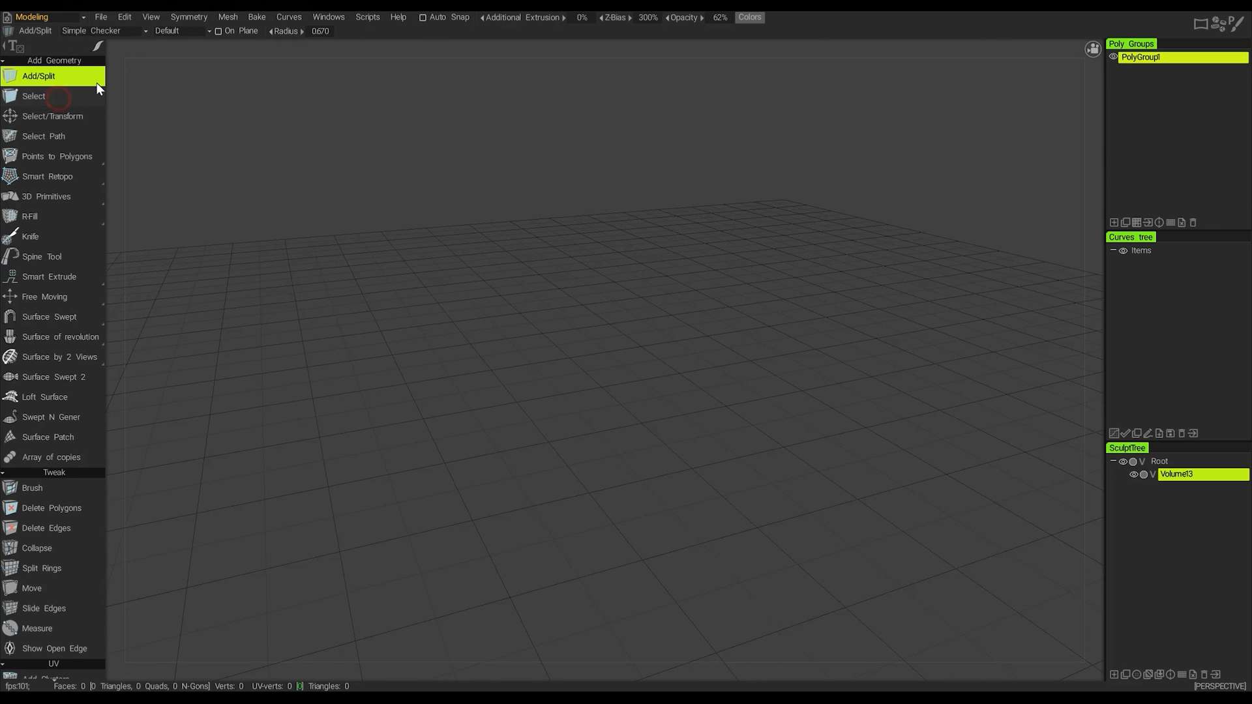
# - Make Select the active tool again before reviewing the checker display options
pyautogui.click(34, 95)
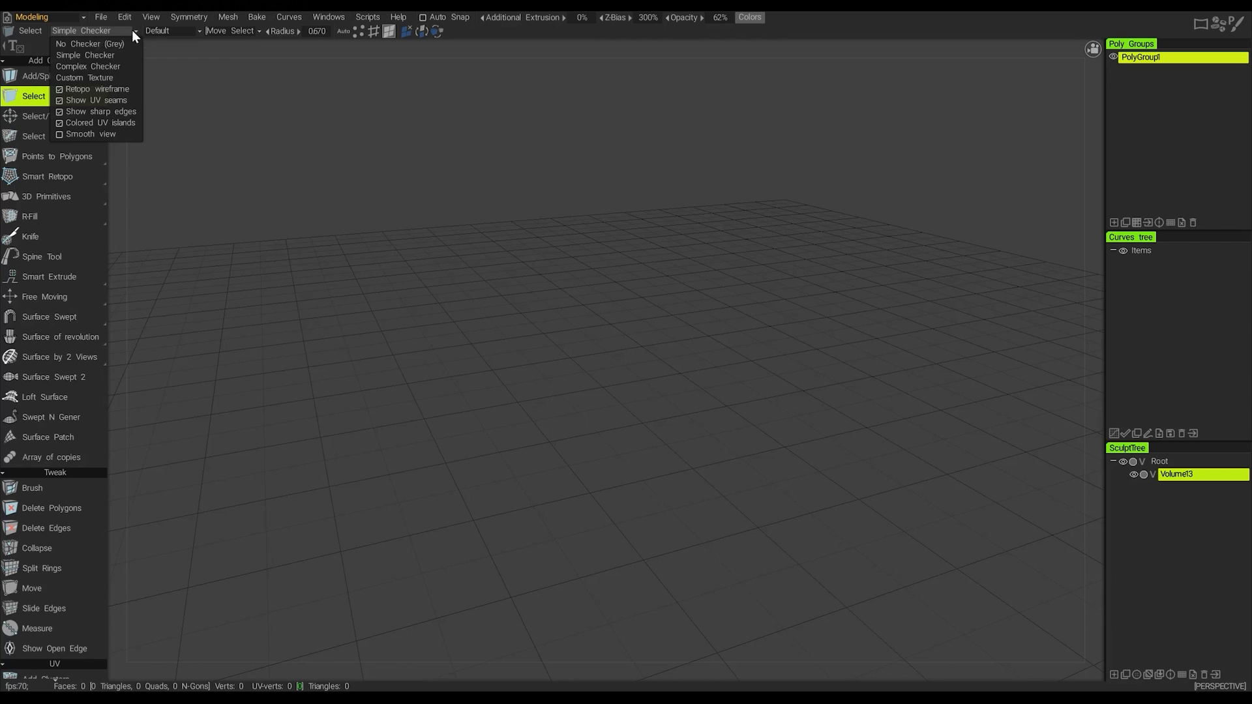
pyautogui.moveTo(87, 133)
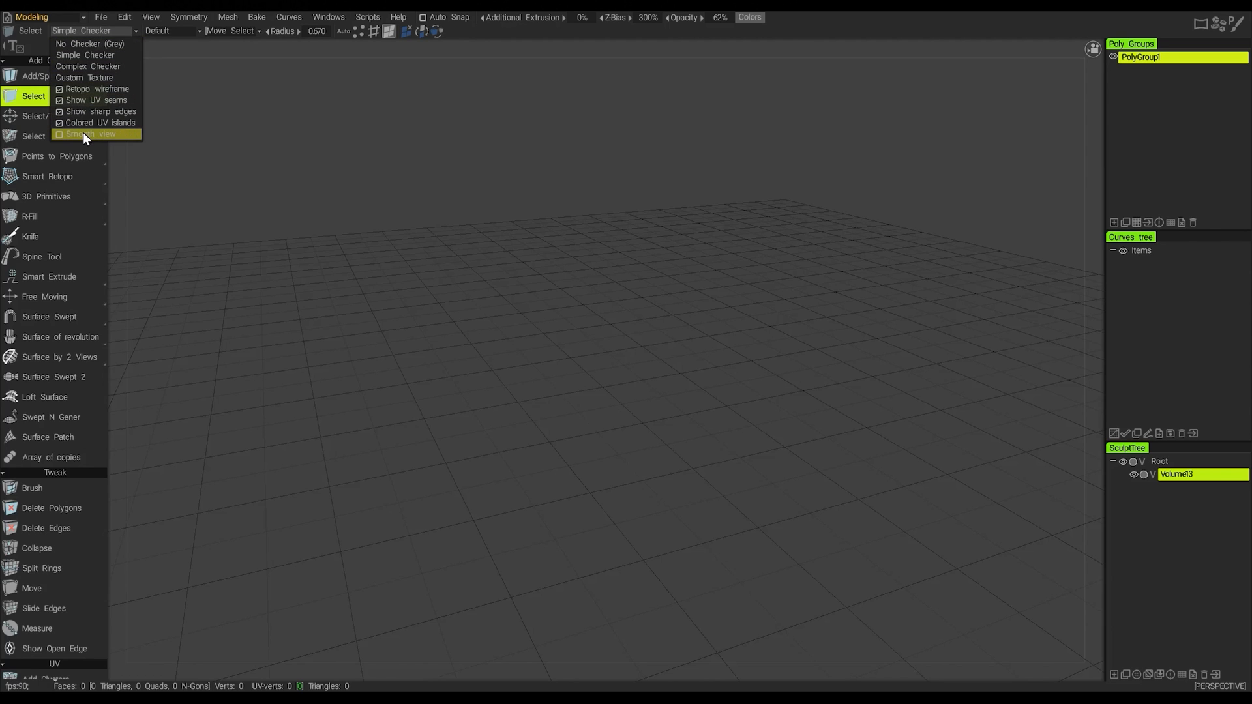
pyautogui.moveTo(83, 77)
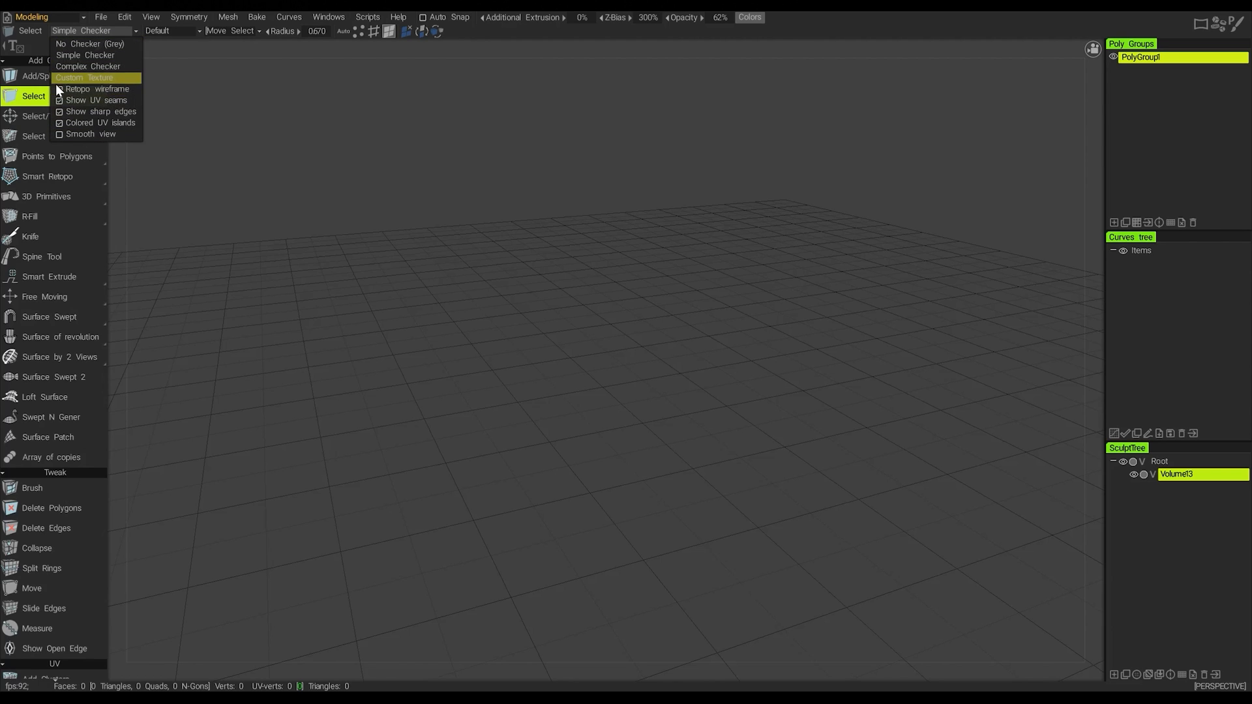
pyautogui.moveTo(96, 89)
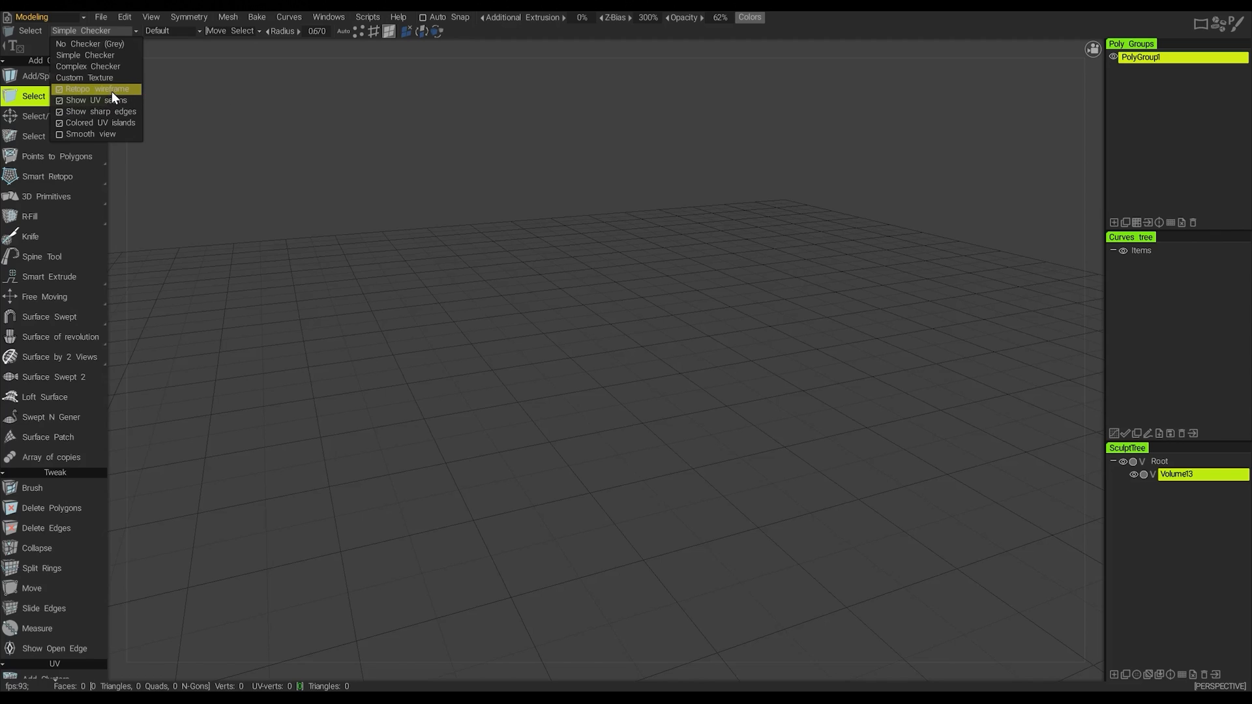
pyautogui.moveTo(90, 133)
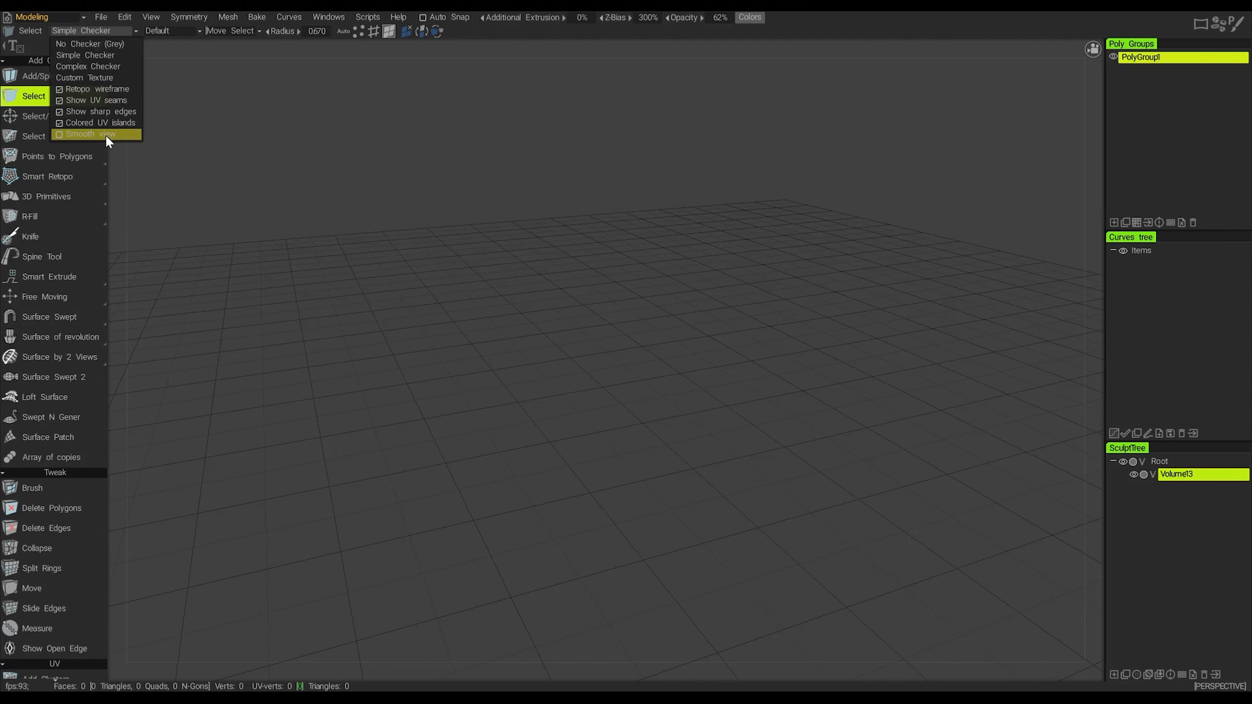
pyautogui.moveTo(110, 142)
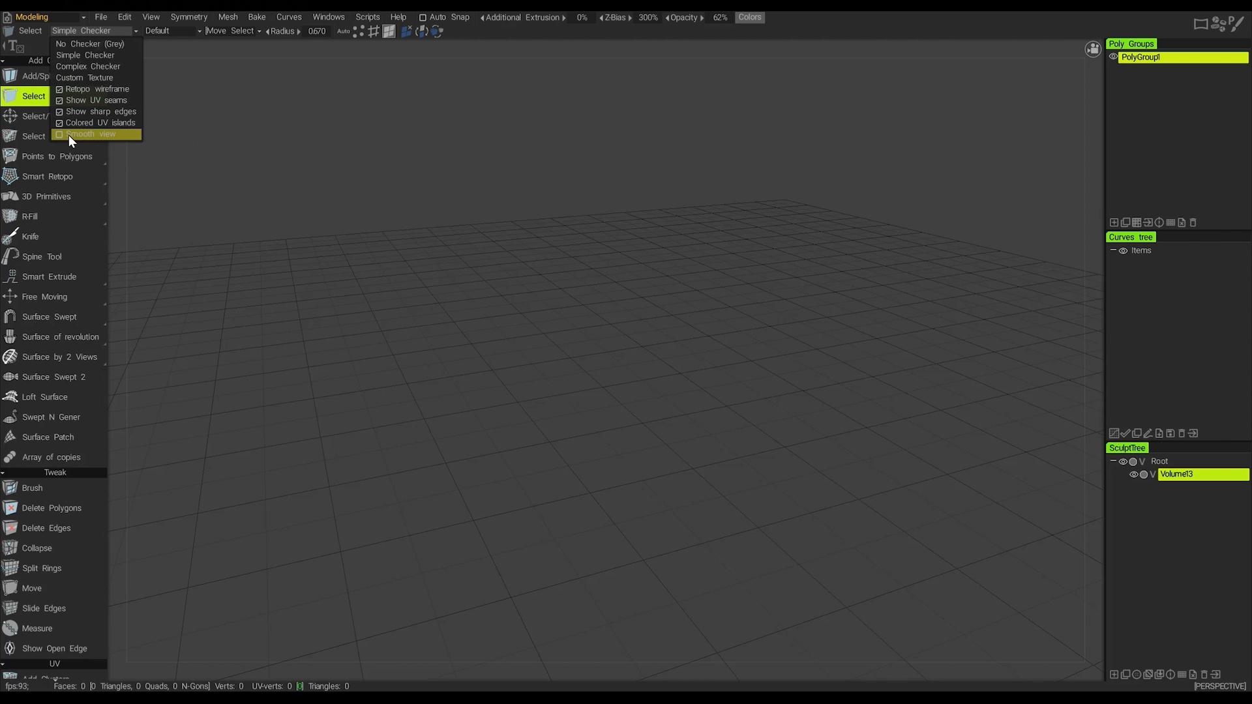
pyautogui.moveTo(89, 143)
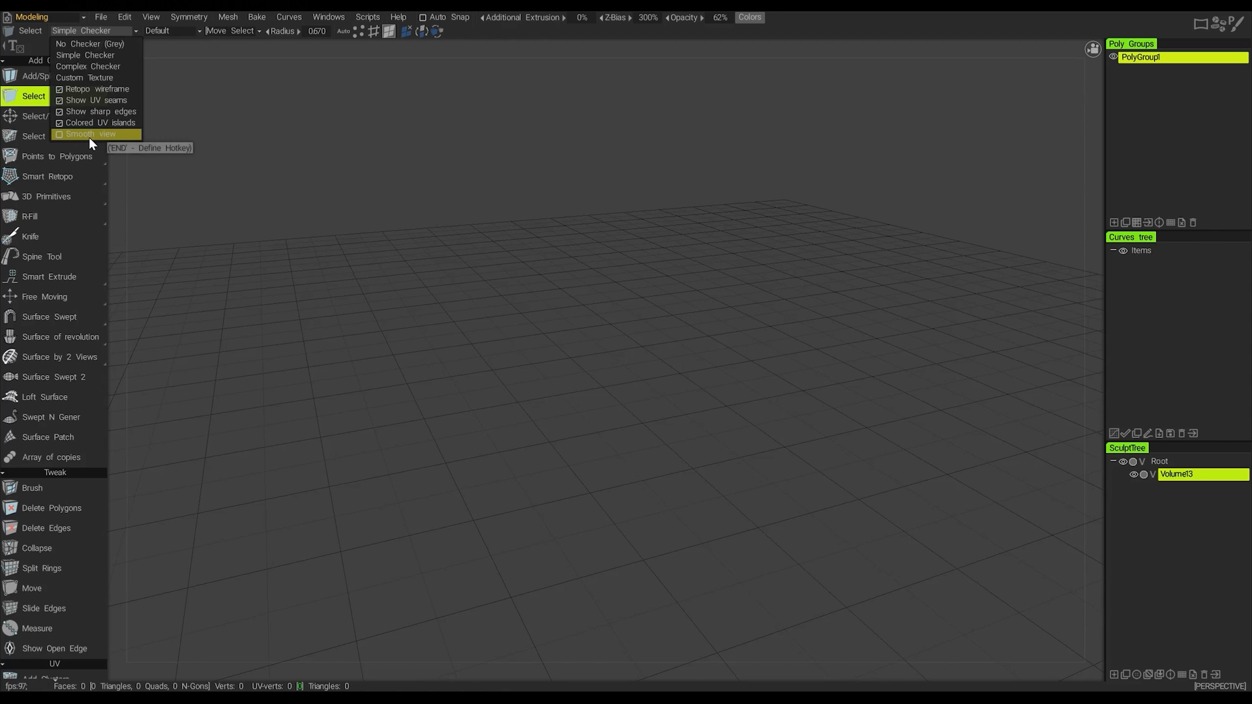
pyautogui.moveTo(87, 112)
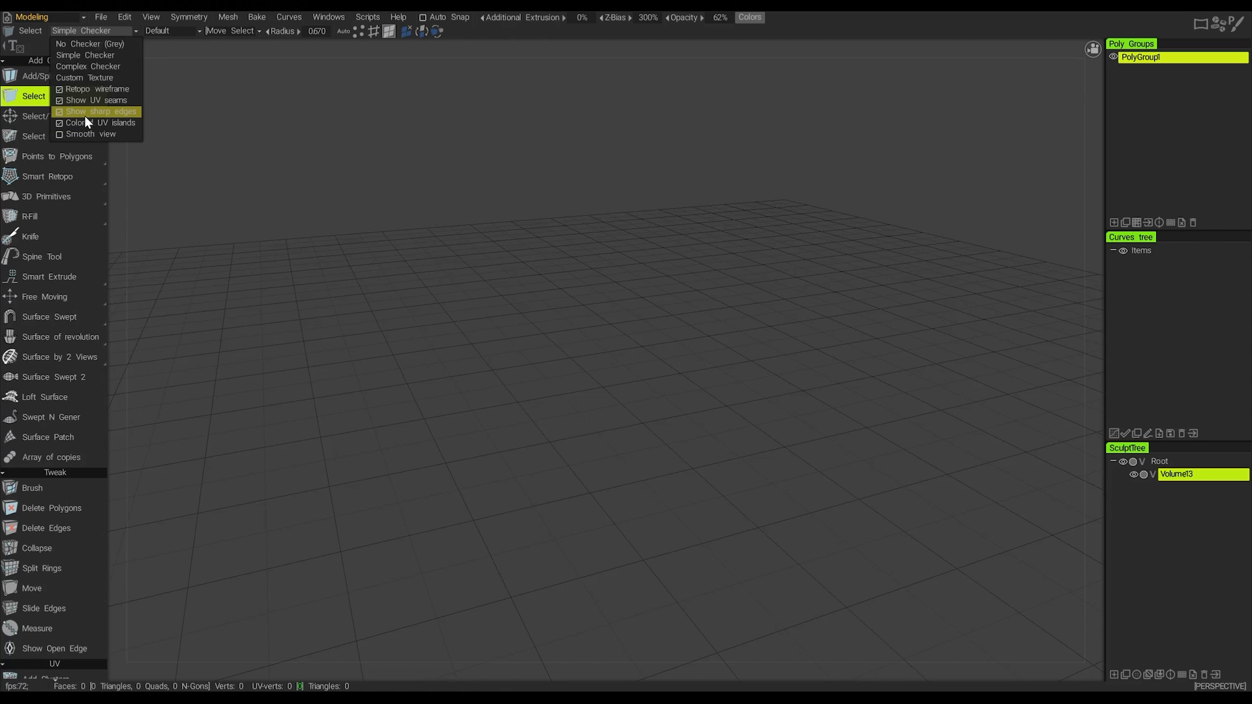
pyautogui.moveTo(94, 100)
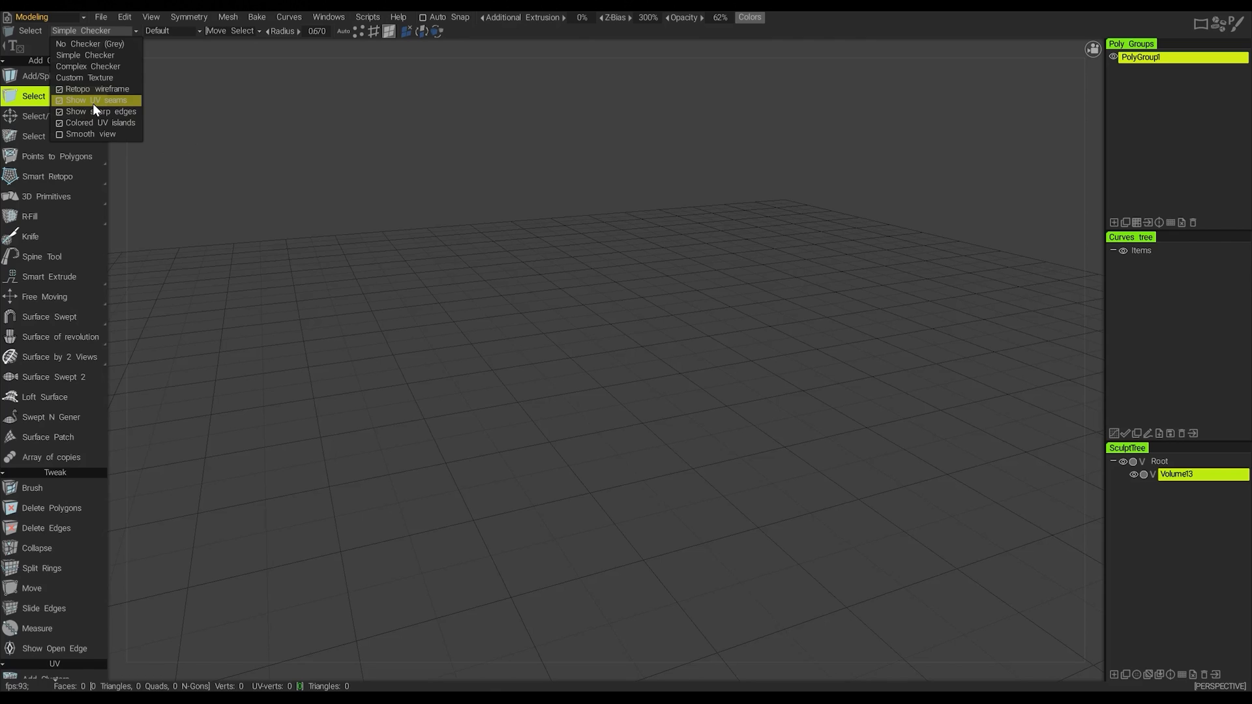
pyautogui.moveTo(91, 89)
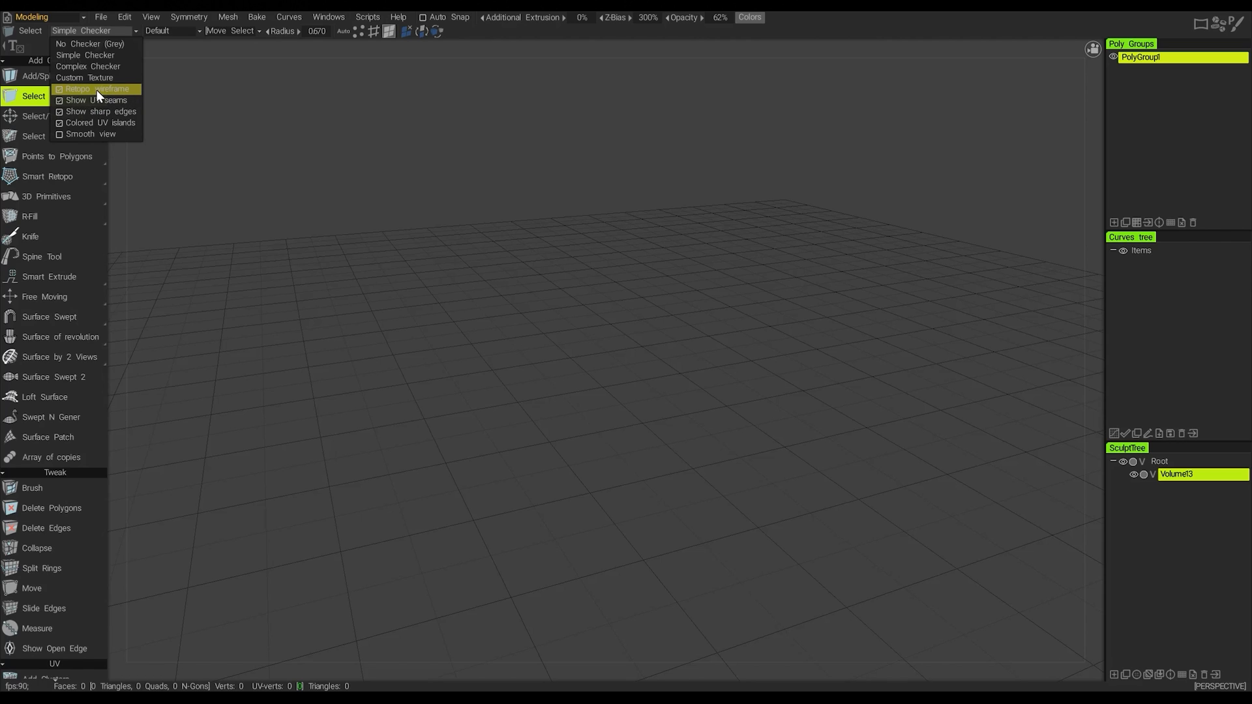
pyautogui.moveTo(95, 97)
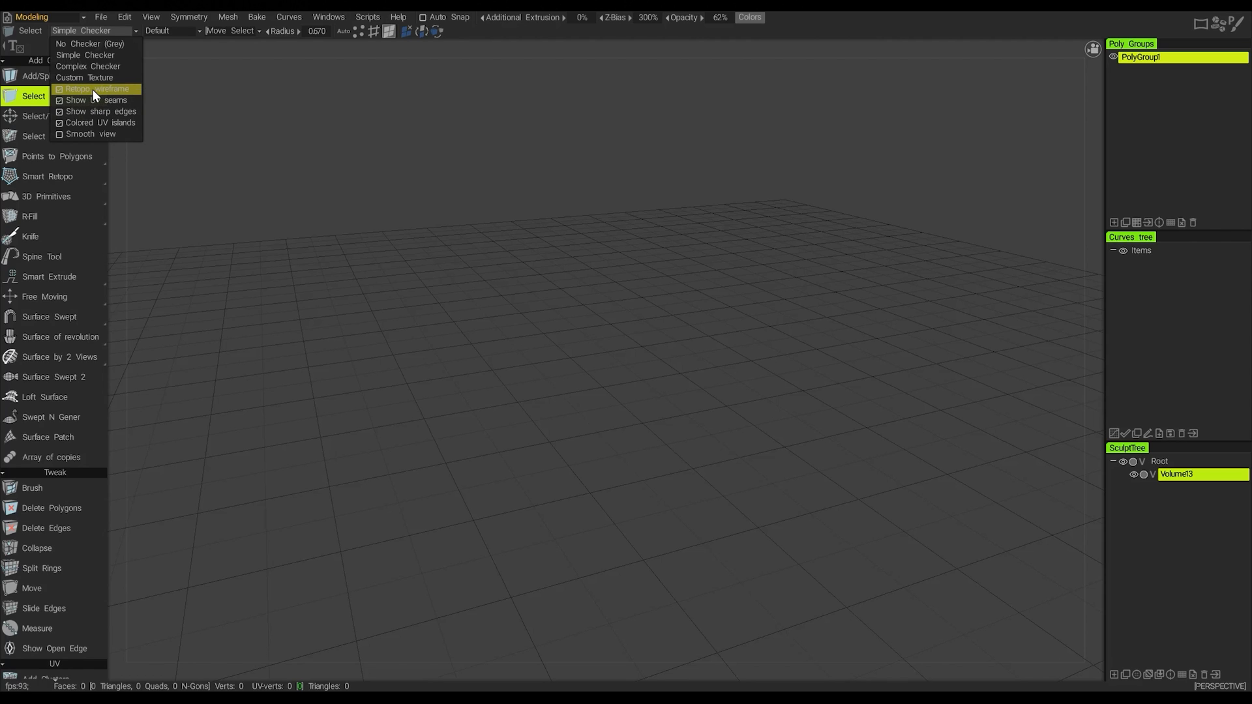
pyautogui.moveTo(96, 88)
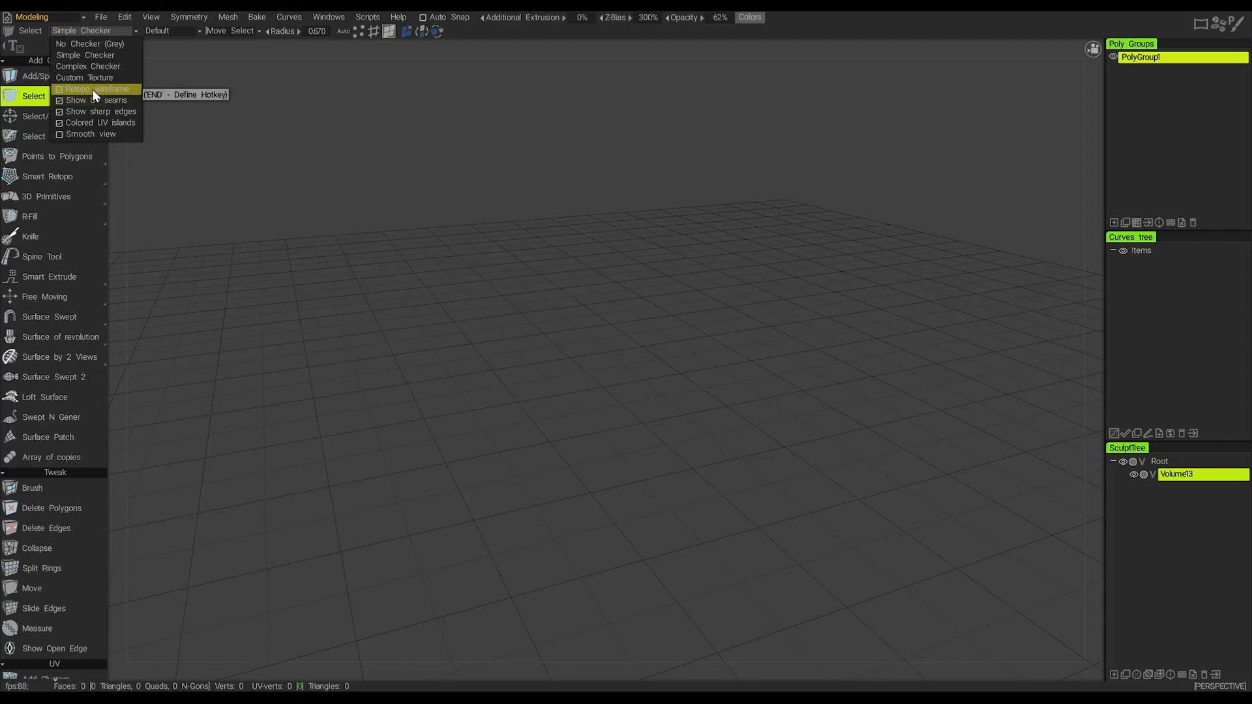
# - Browse the Default UV set list (Add New, Delete Unused, Rename Current) and dismiss it
pyautogui.click(172, 30)
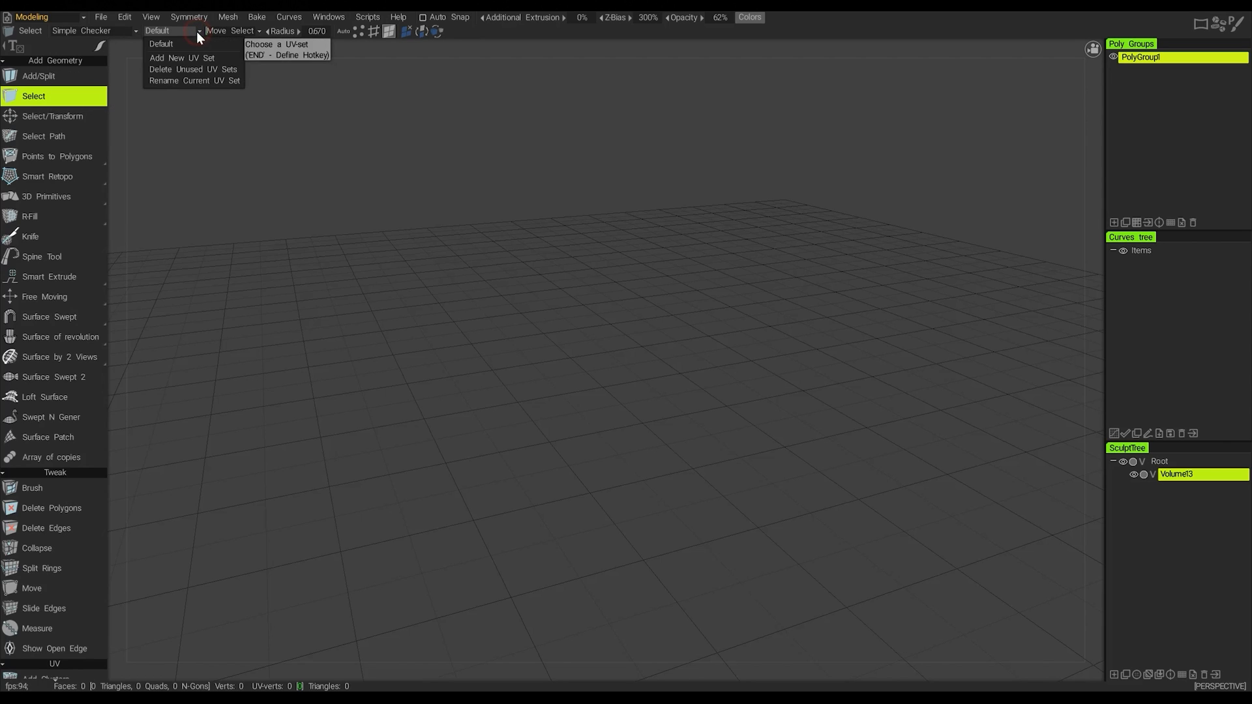
pyautogui.moveTo(193, 81)
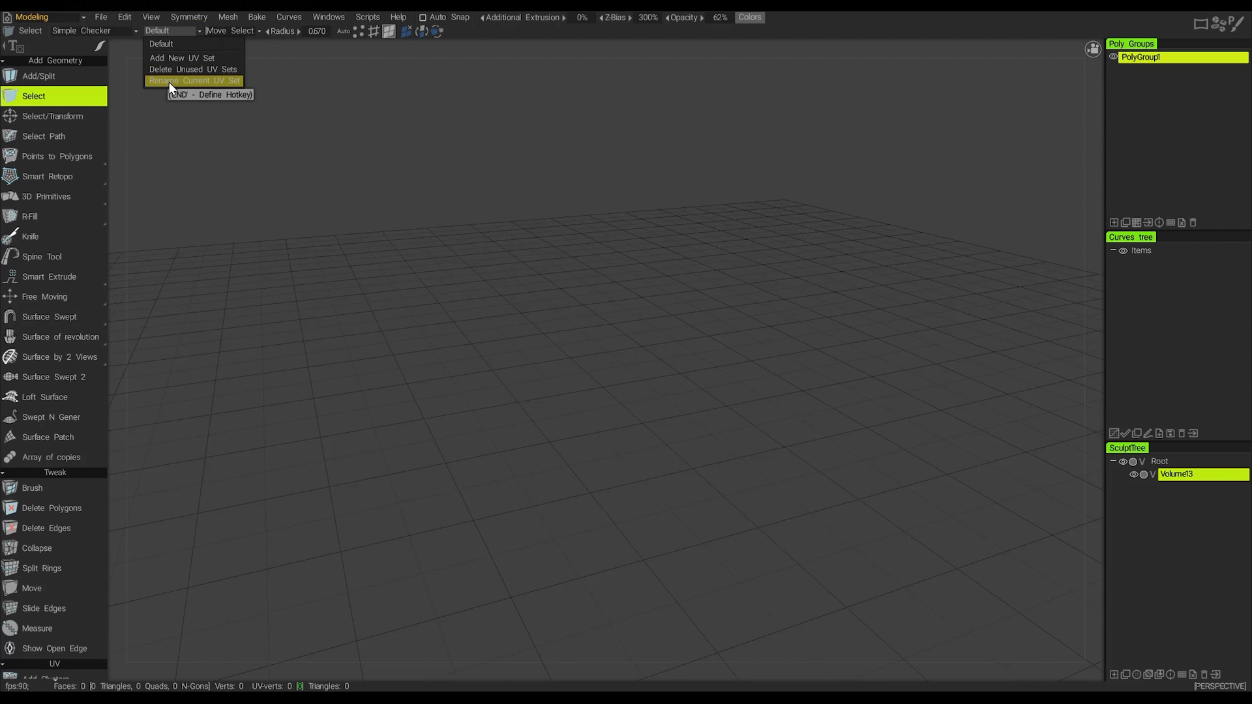
pyautogui.moveTo(193, 69)
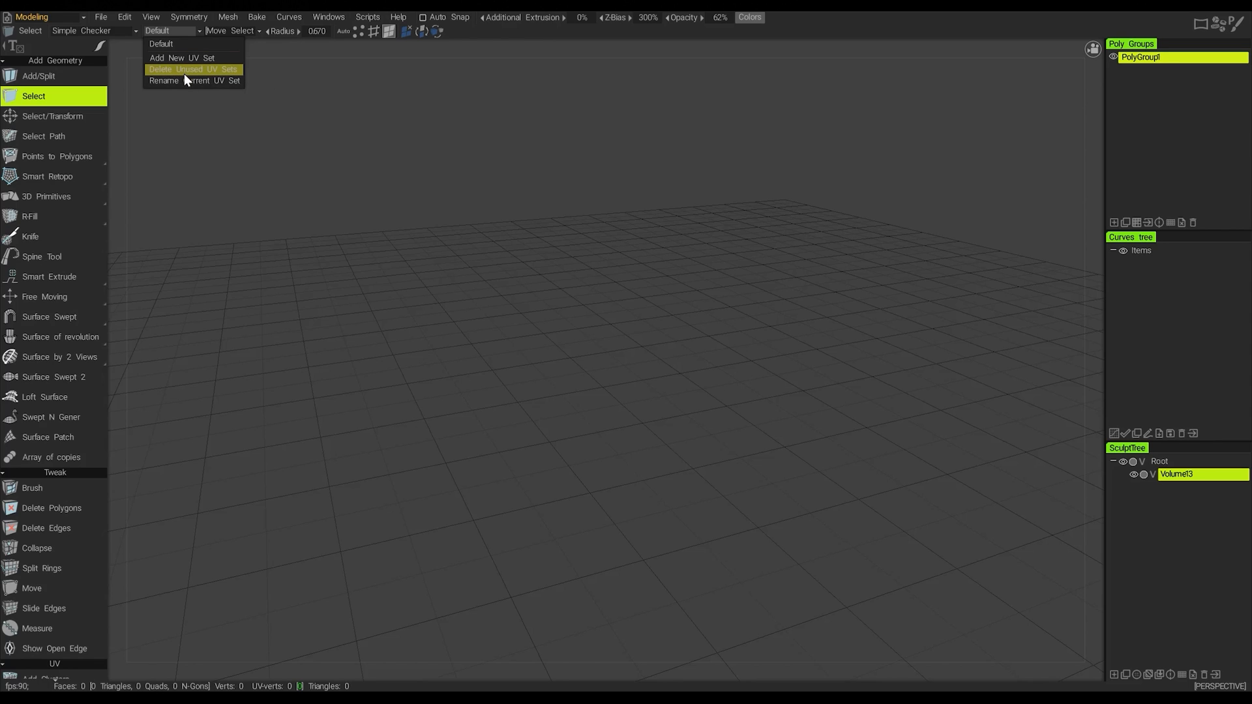
pyautogui.moveTo(194, 80)
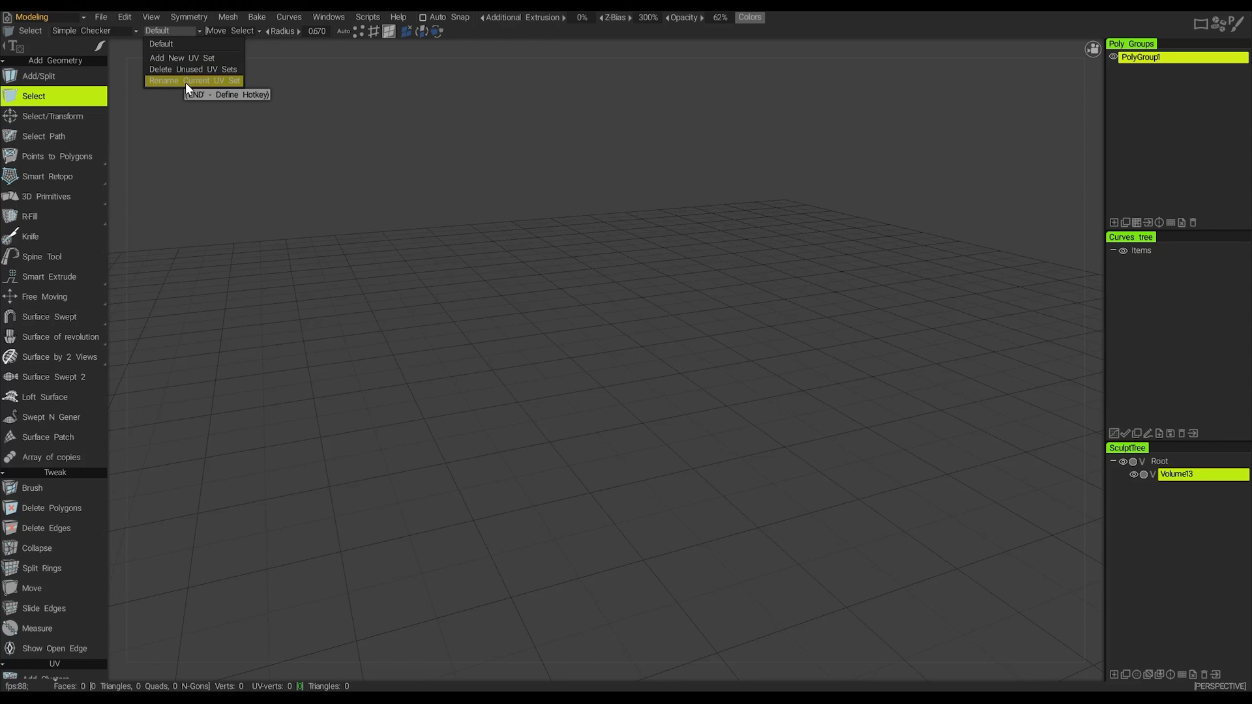
pyautogui.click(211, 178)
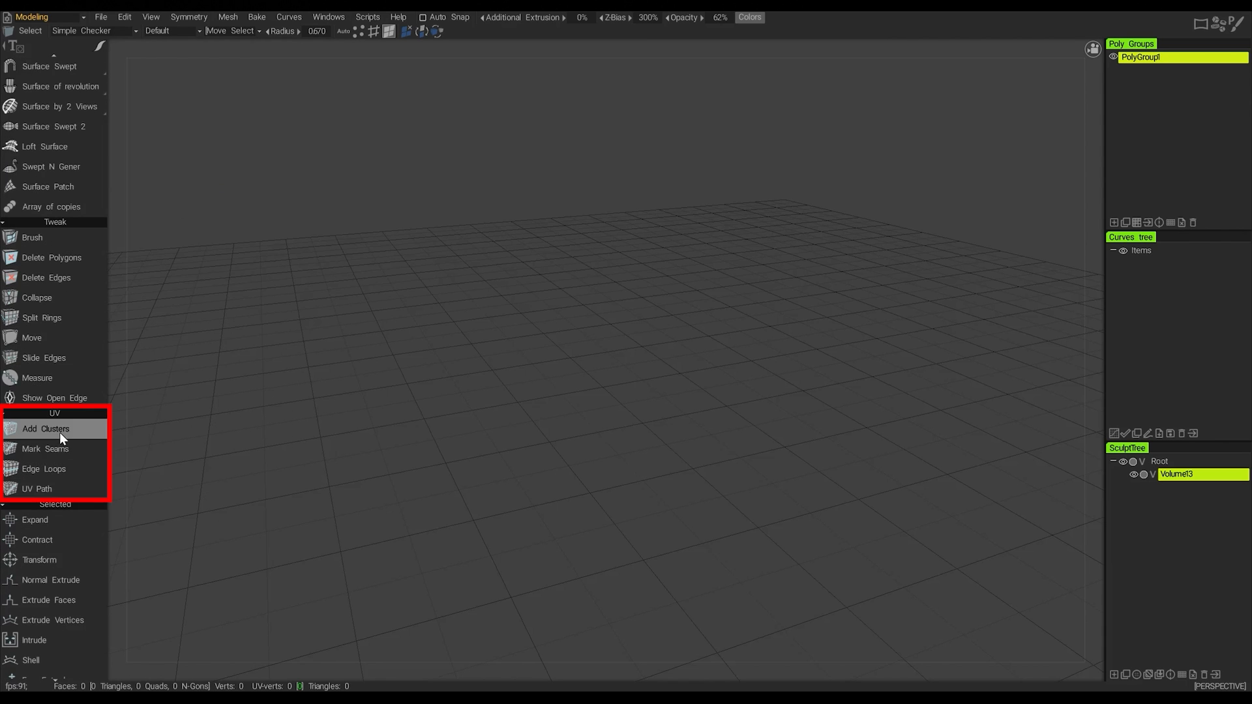
pyautogui.moveTo(37, 489)
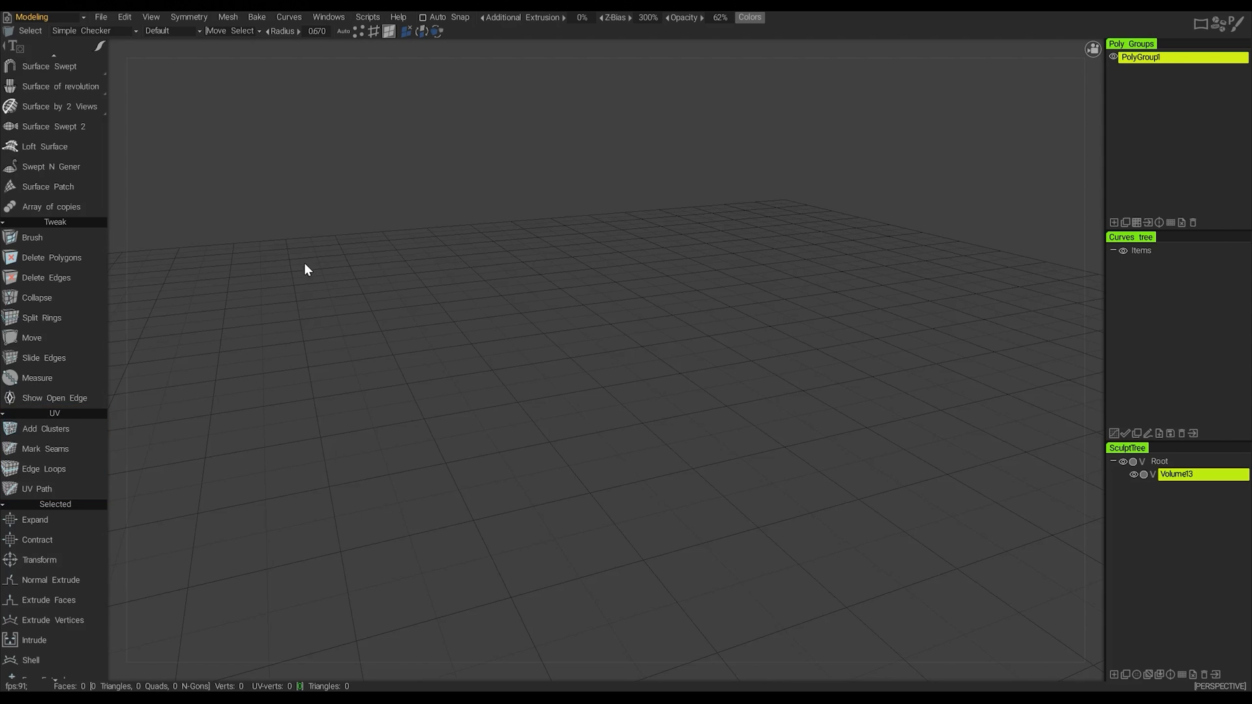
pyautogui.moveTo(302, 261)
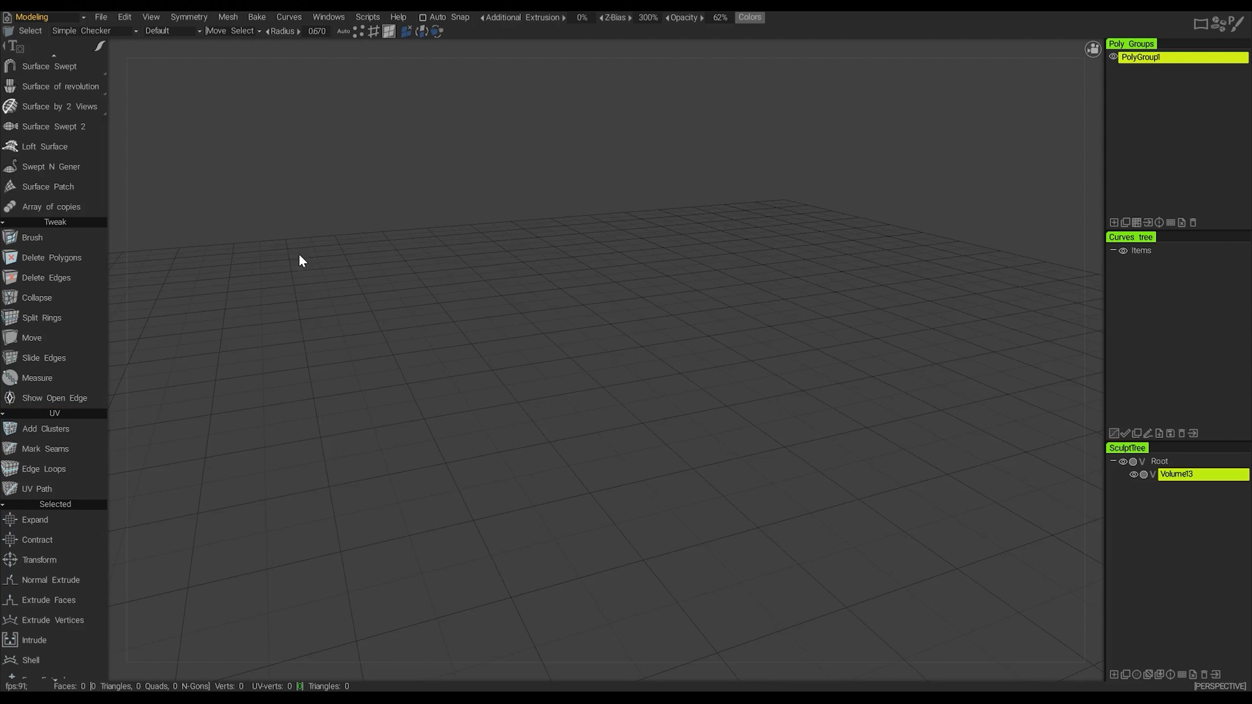
pyautogui.moveTo(191, 161)
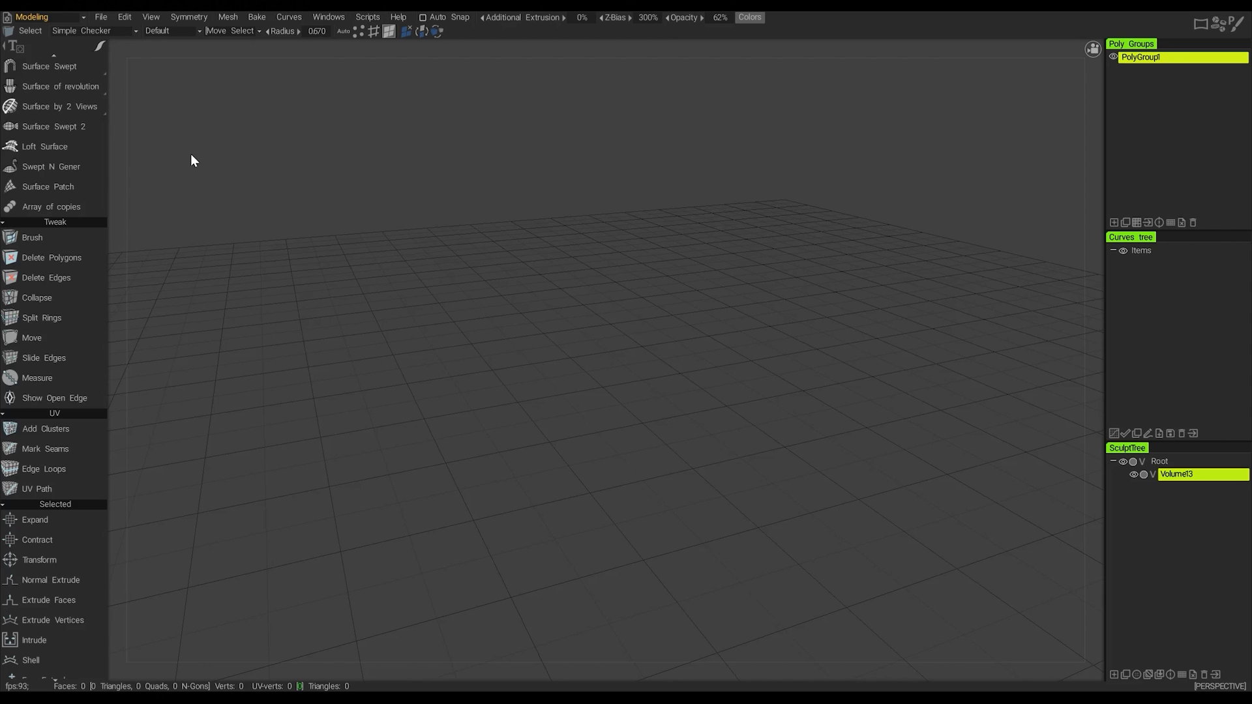
pyautogui.moveTo(116, 460)
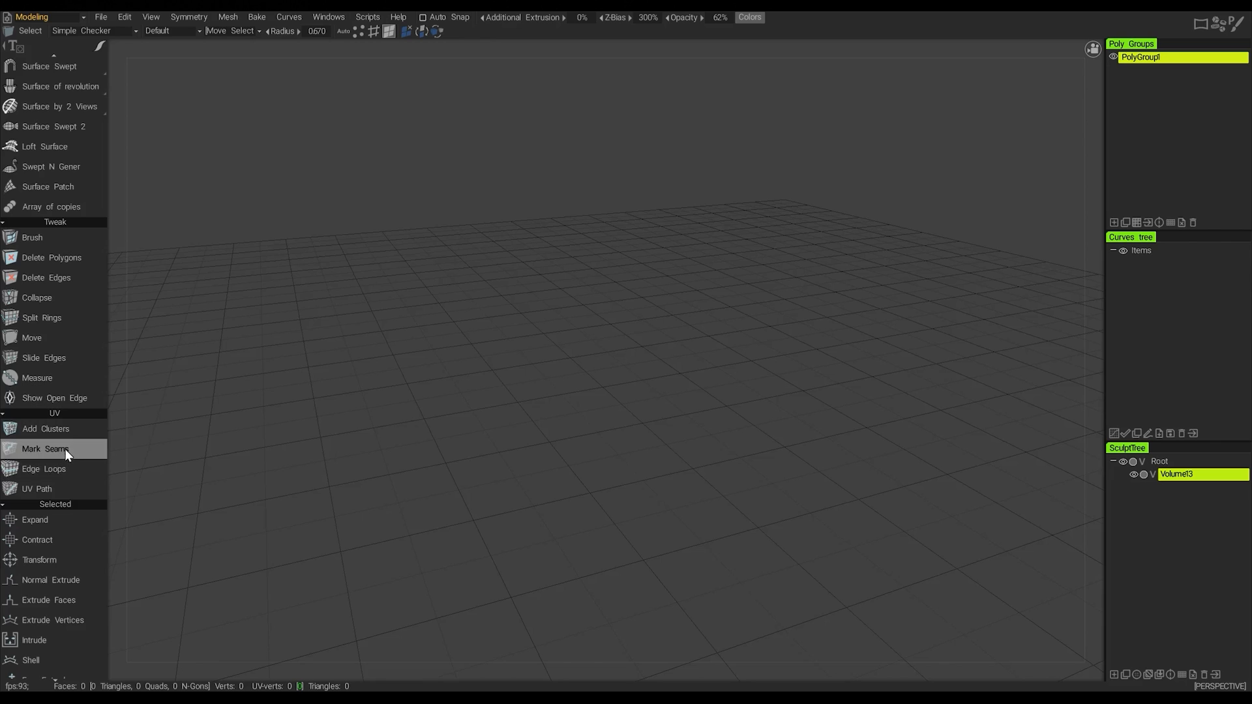
pyautogui.moveTo(230, 438)
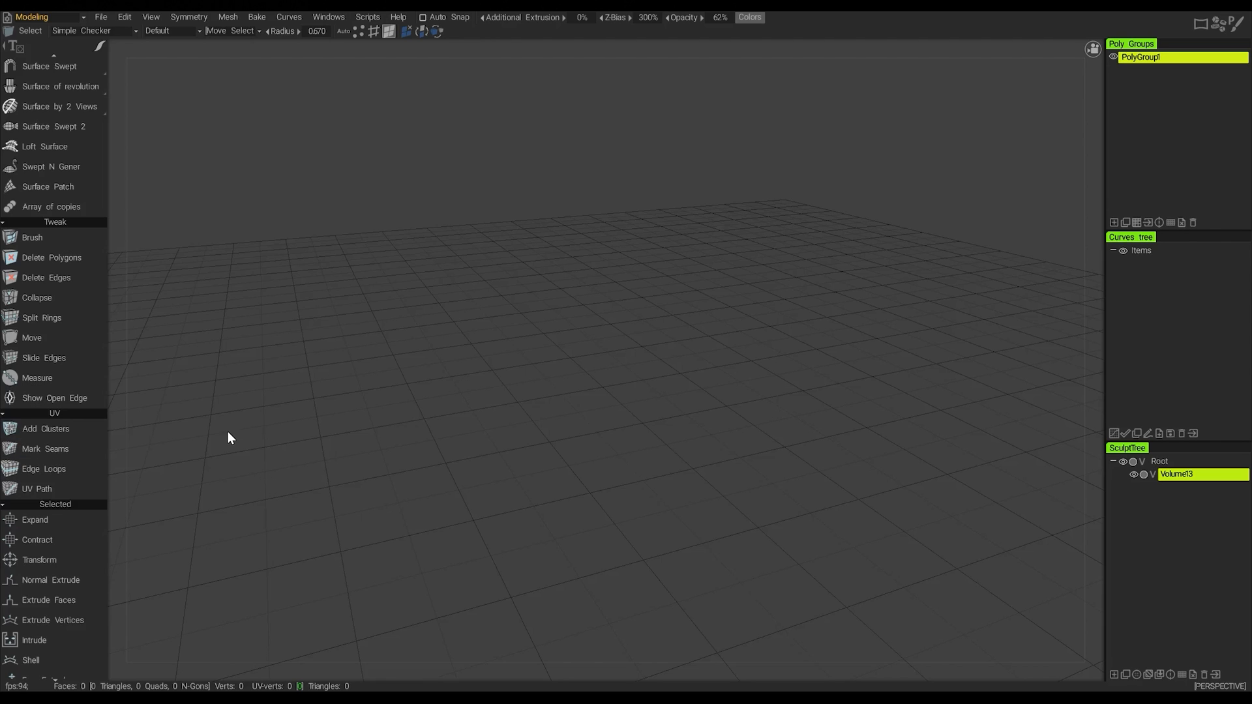
pyautogui.moveTo(200, 513)
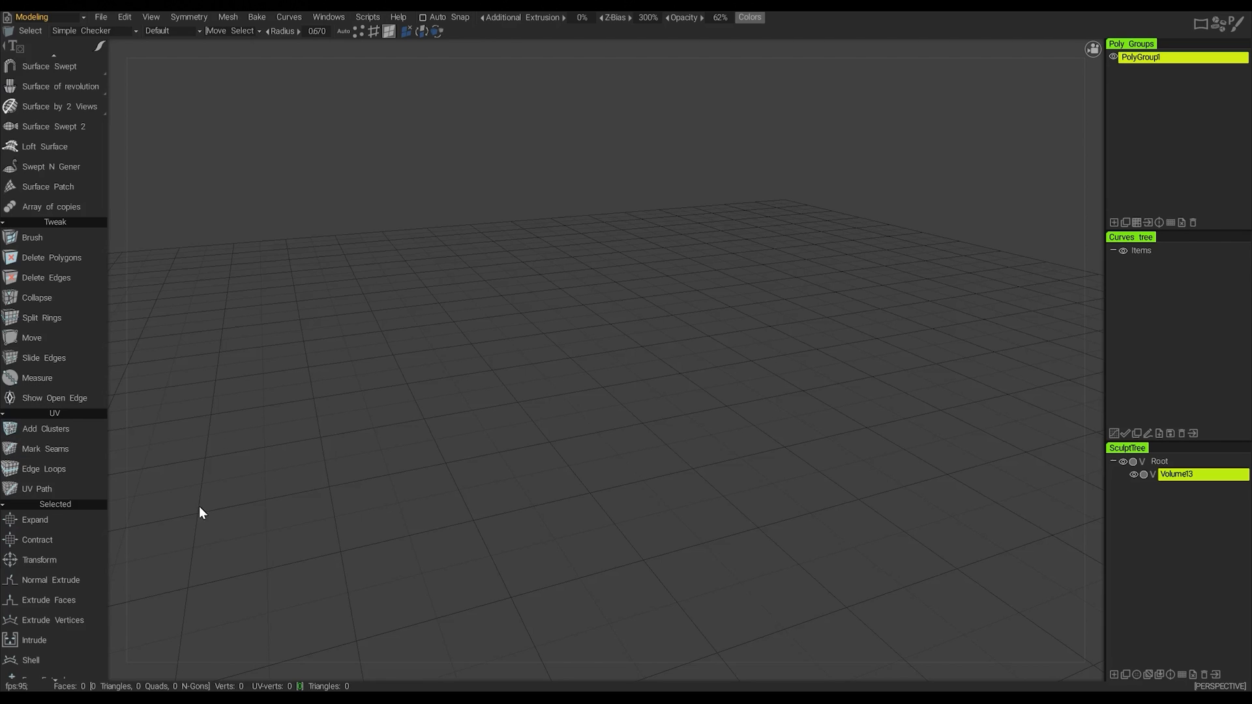
pyautogui.moveTo(210, 46)
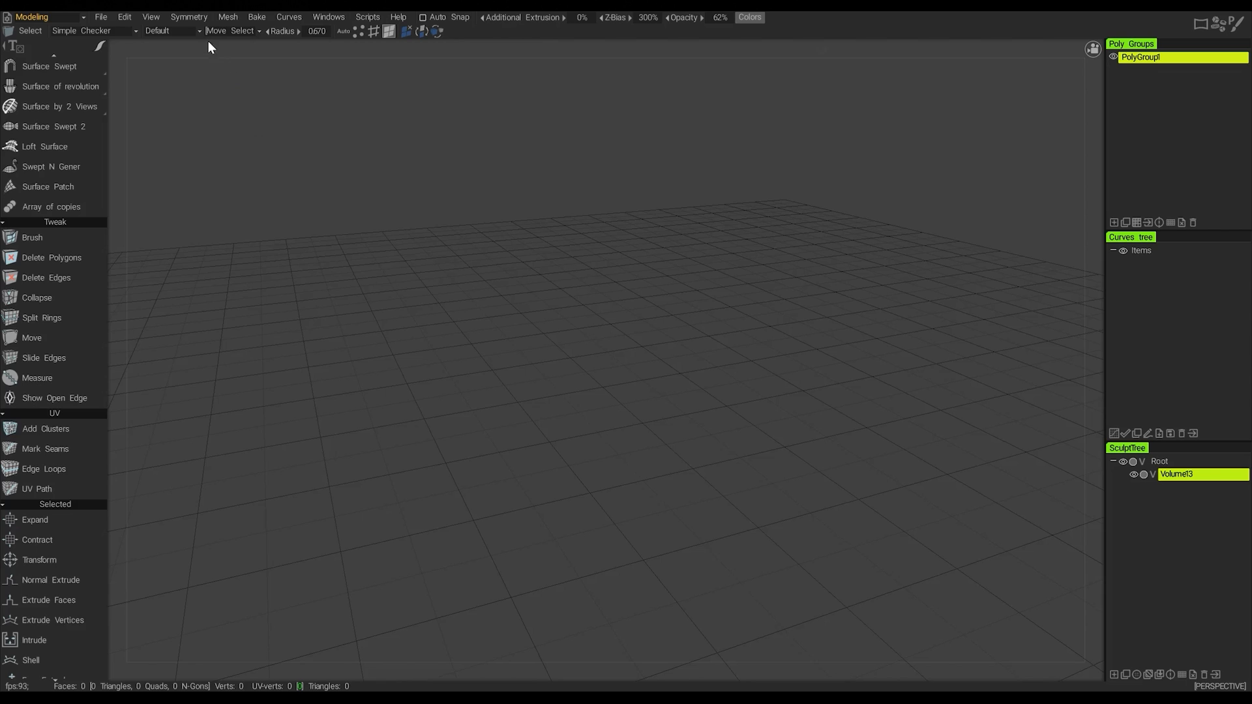
pyautogui.click(242, 32)
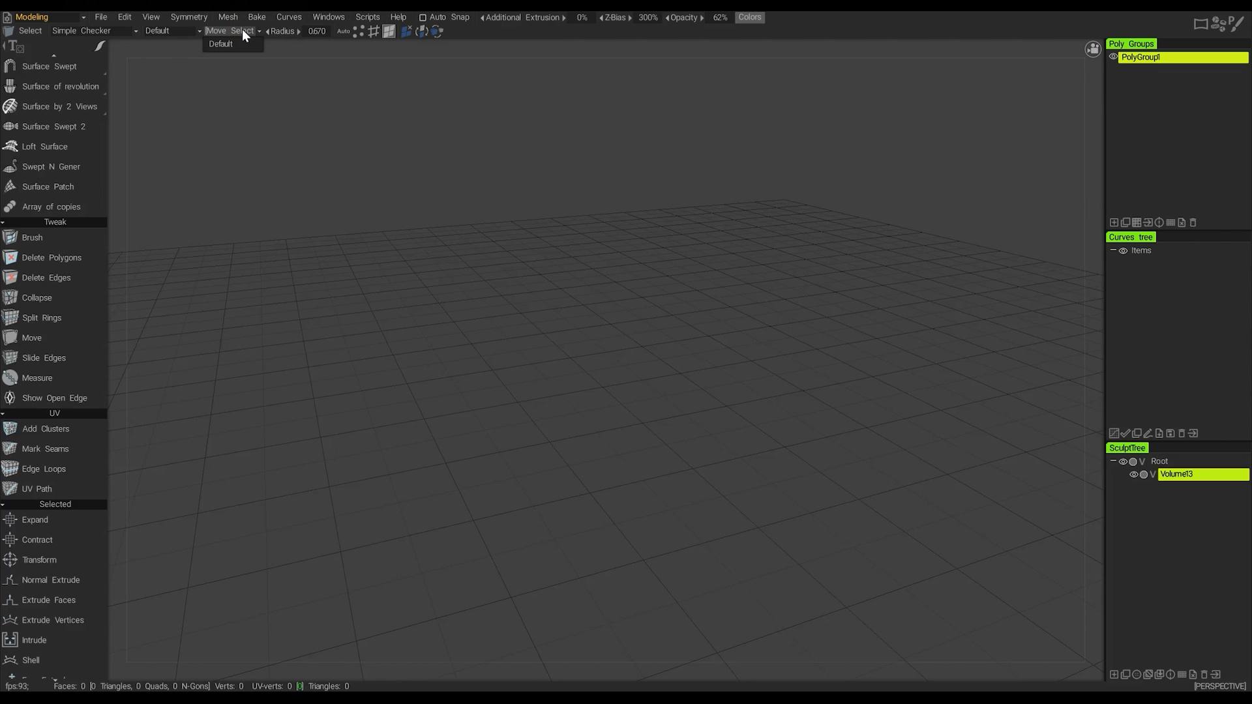
pyautogui.moveTo(232, 31)
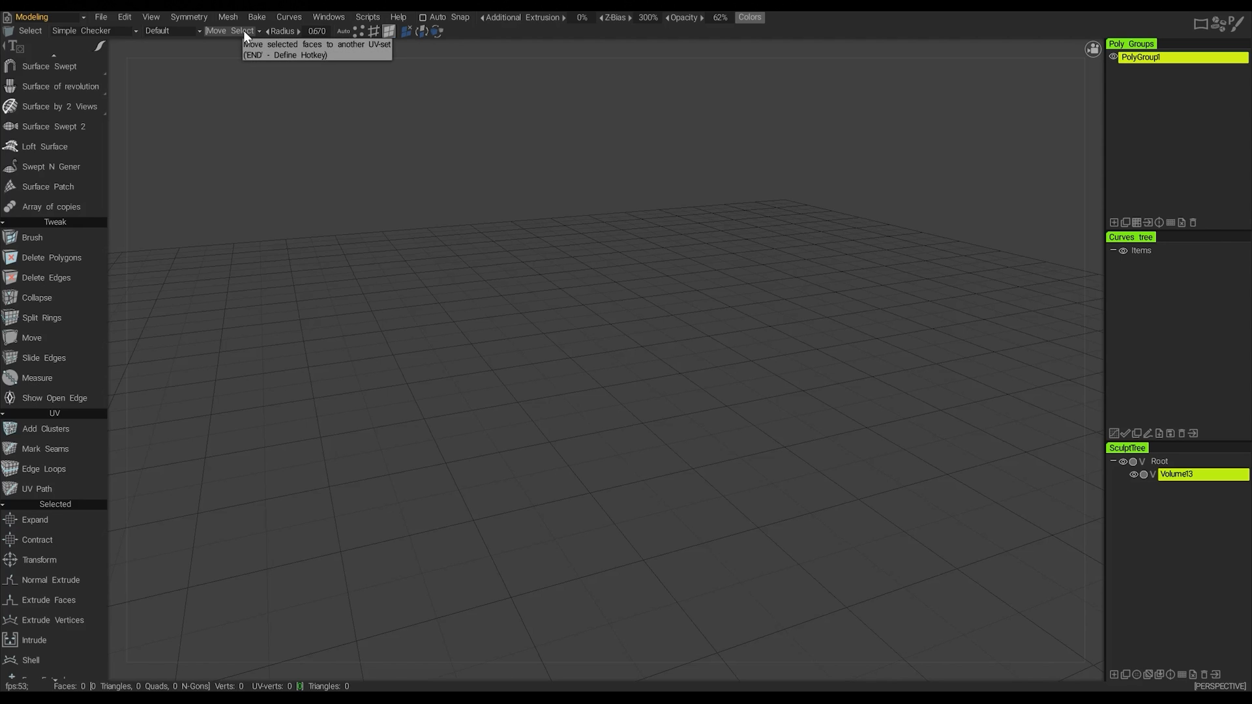
pyautogui.moveTo(227, 38)
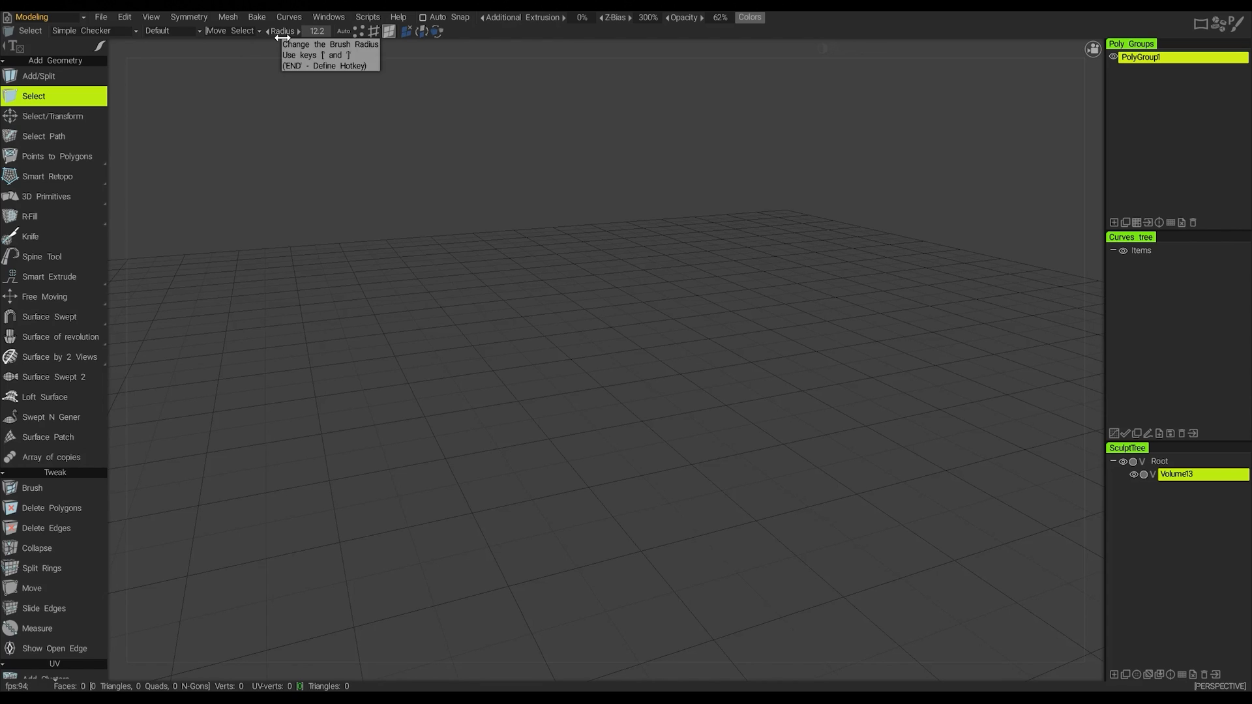
pyautogui.moveTo(286, 46)
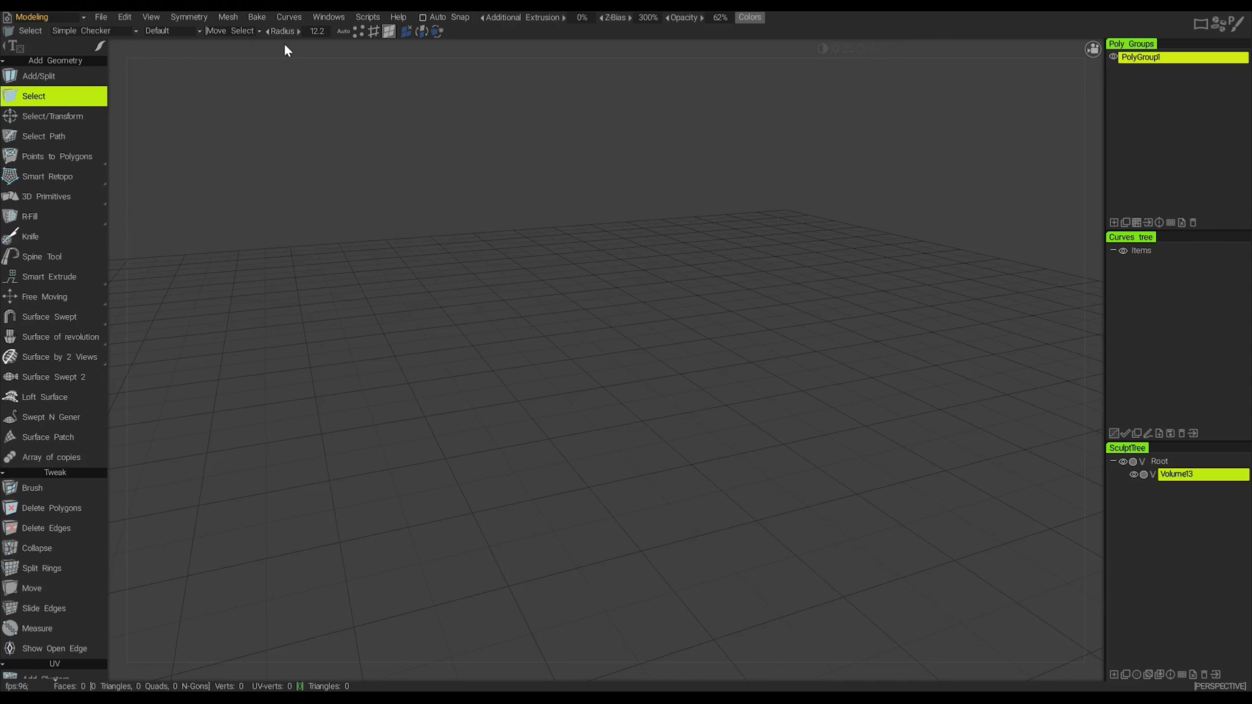
pyautogui.moveTo(313, 59)
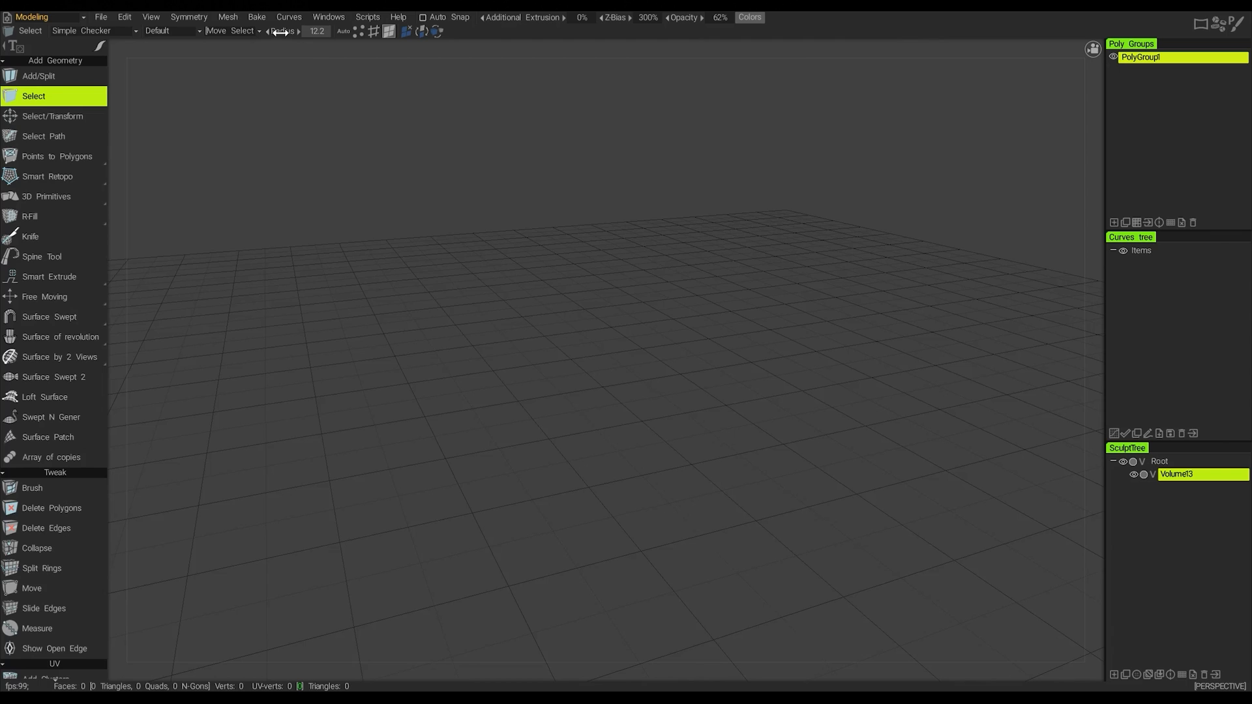
pyautogui.moveTo(311, 30); pyautogui.dragTo(327, 30)
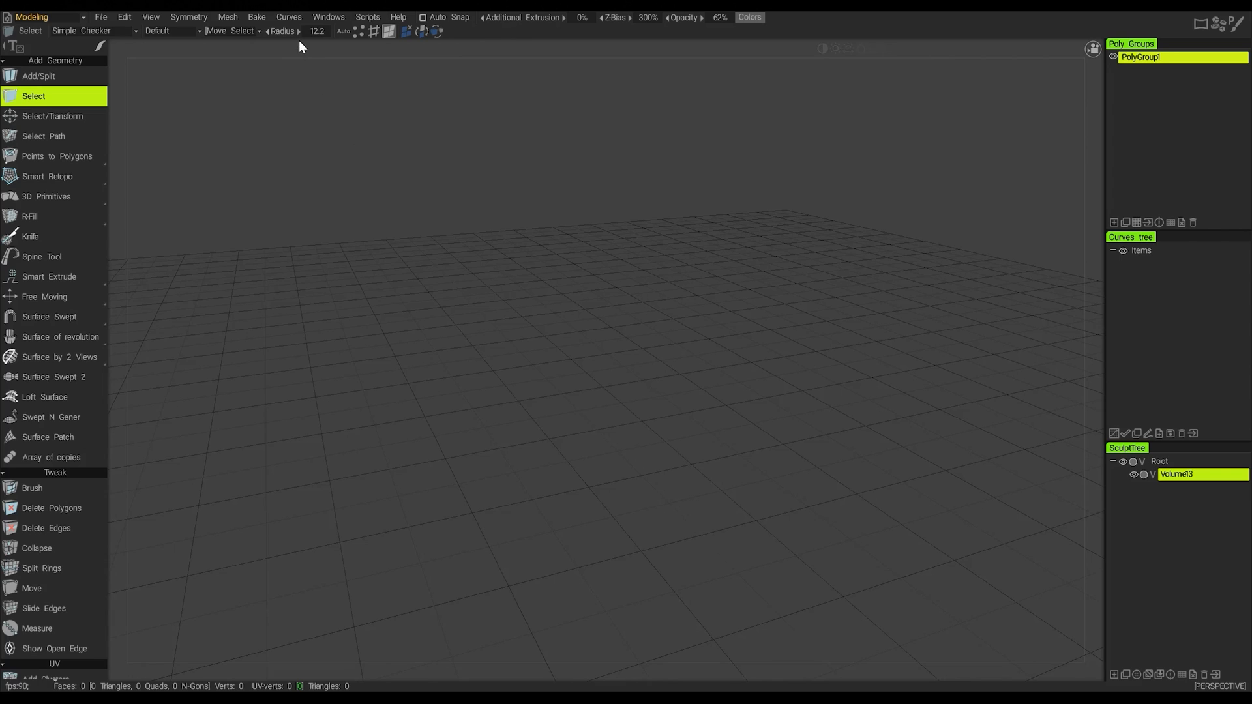
pyautogui.moveTo(366, 74)
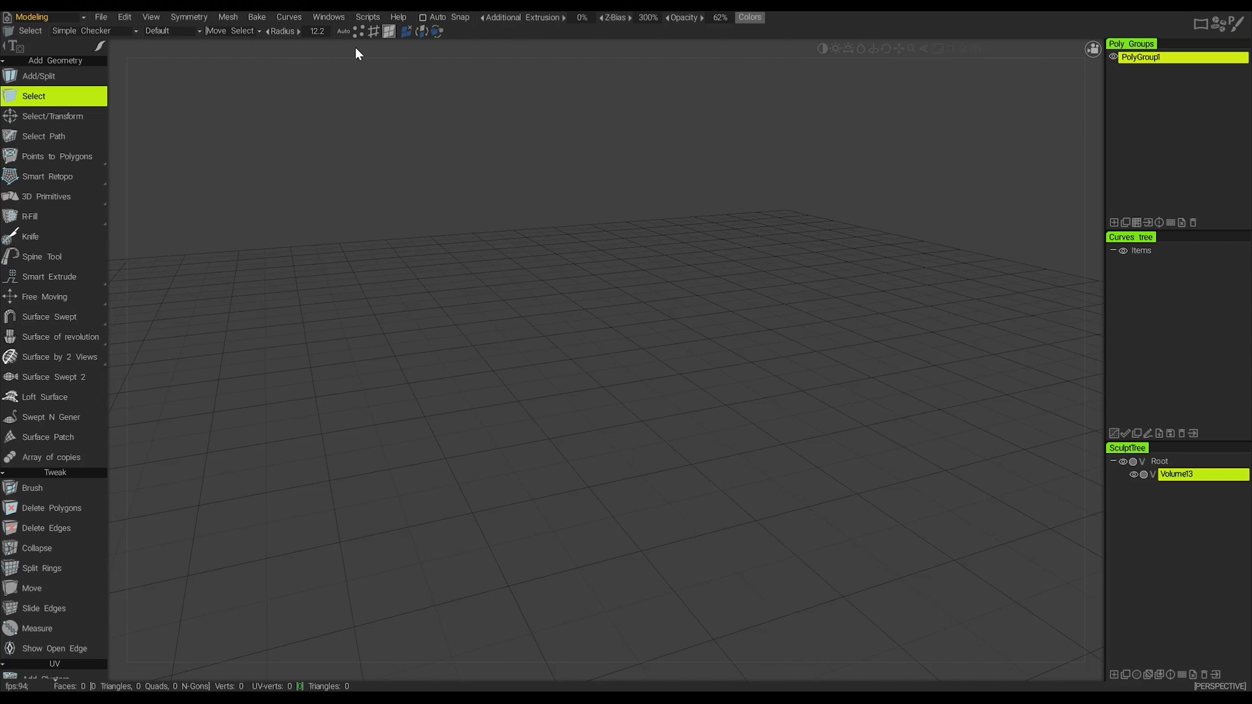
pyautogui.moveTo(476, 243)
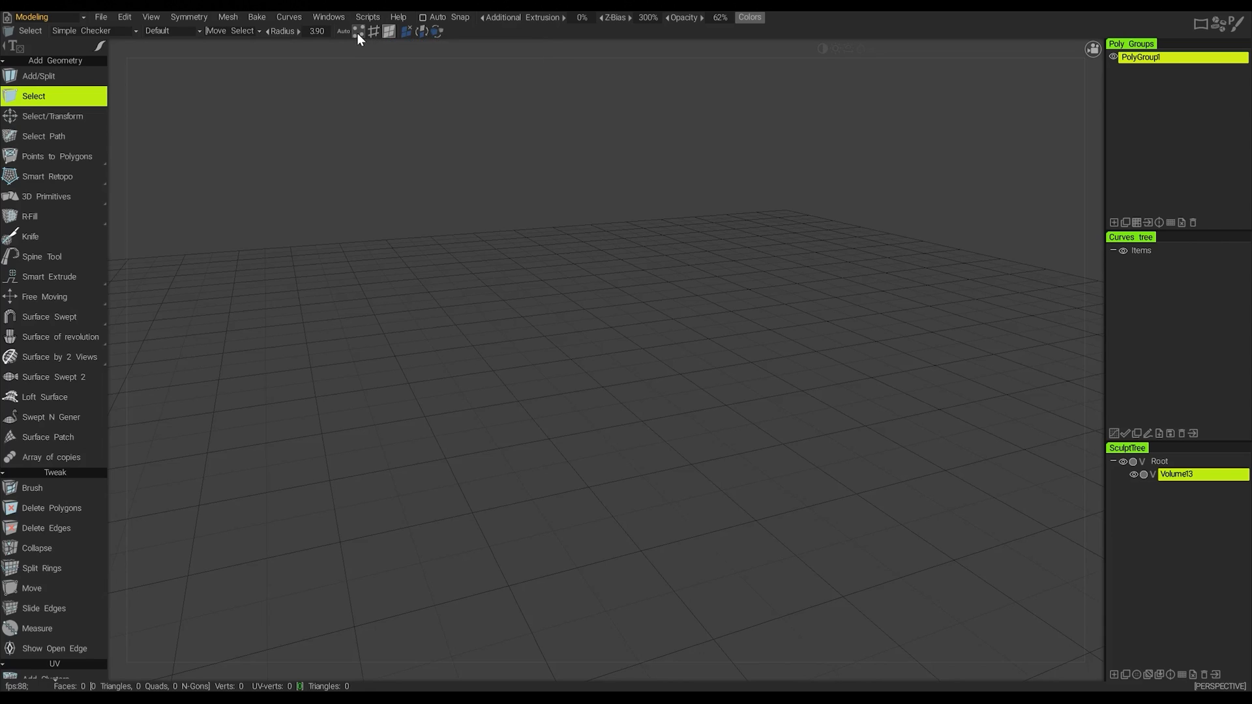
pyautogui.moveTo(358, 31)
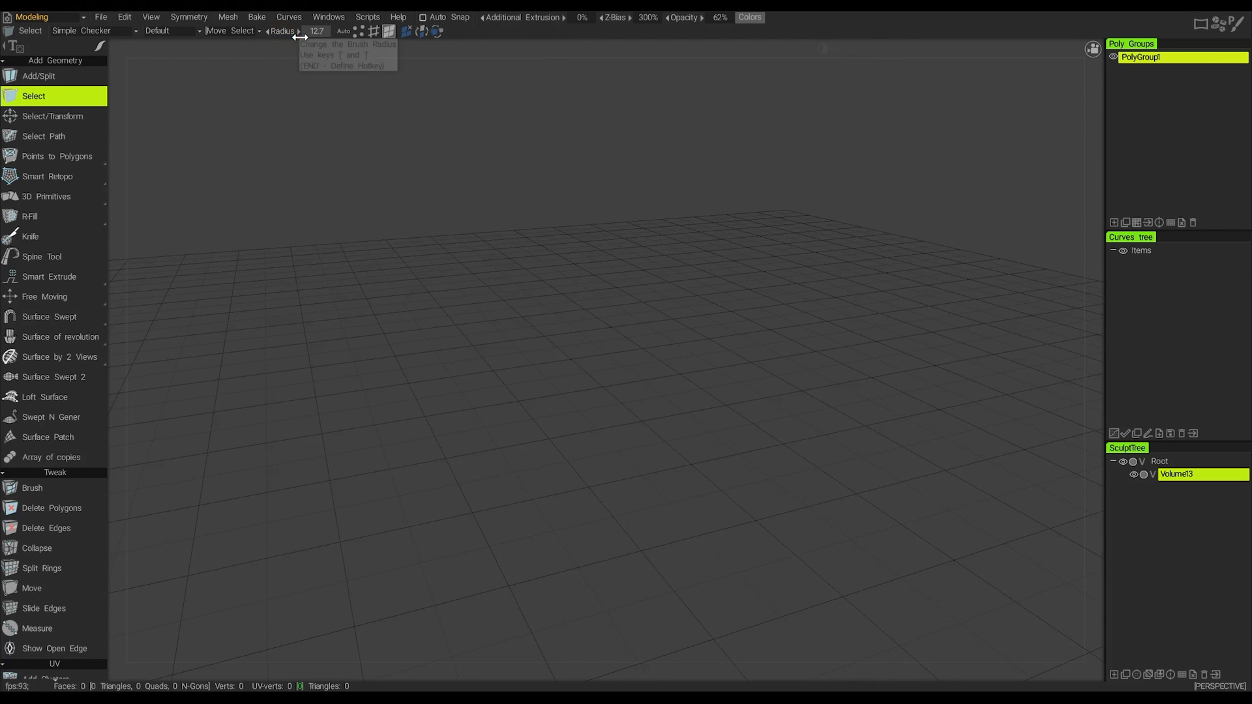
pyautogui.moveTo(373, 31)
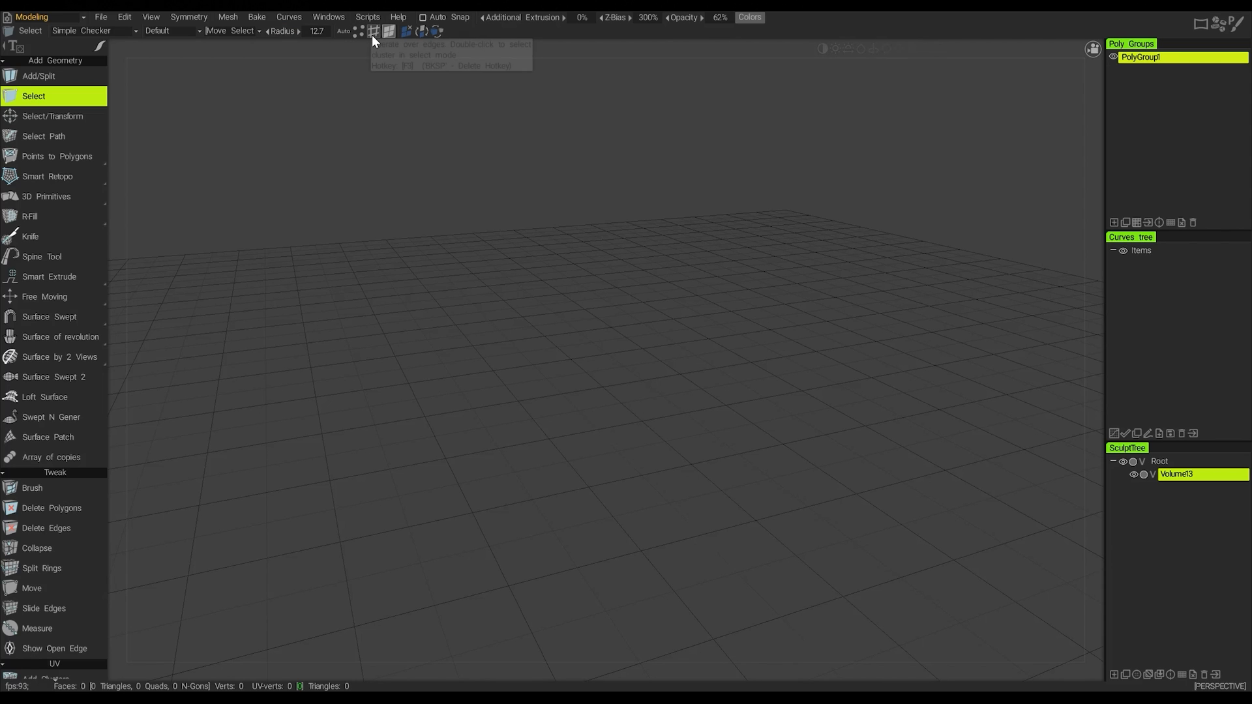
pyautogui.moveTo(389, 32)
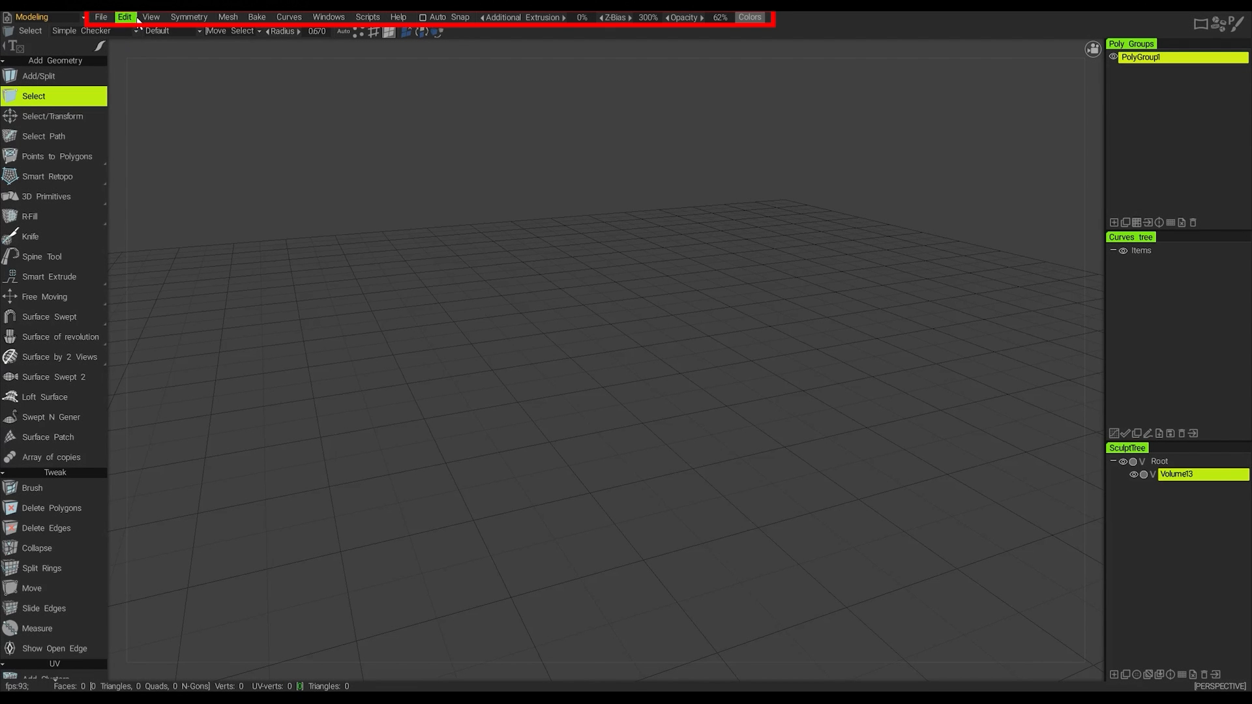
pyautogui.moveTo(368, 17)
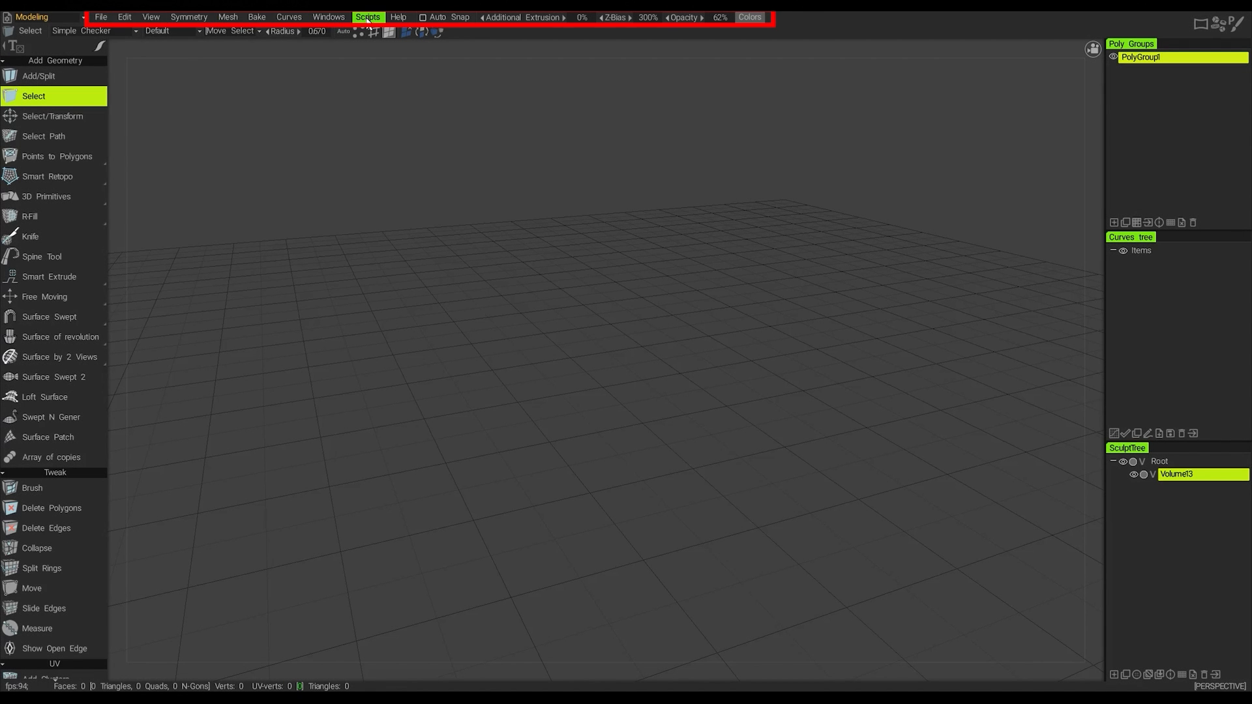
pyautogui.moveTo(95, 30)
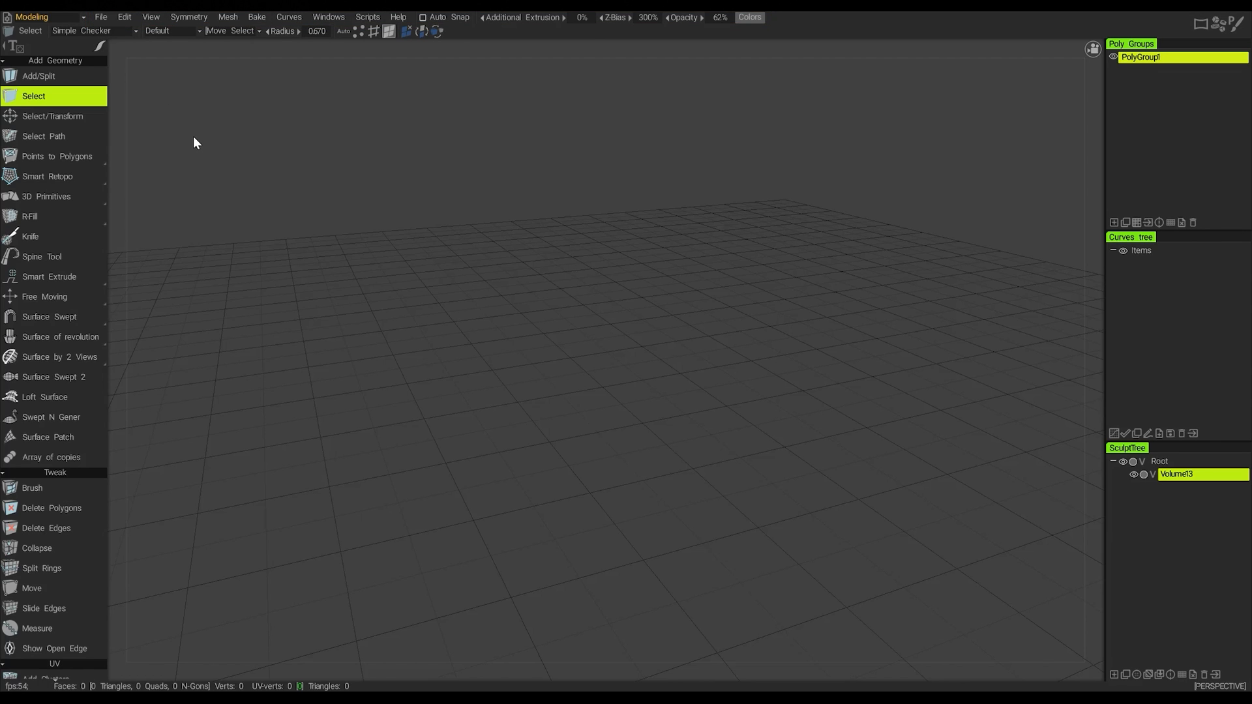
pyautogui.click(100, 17)
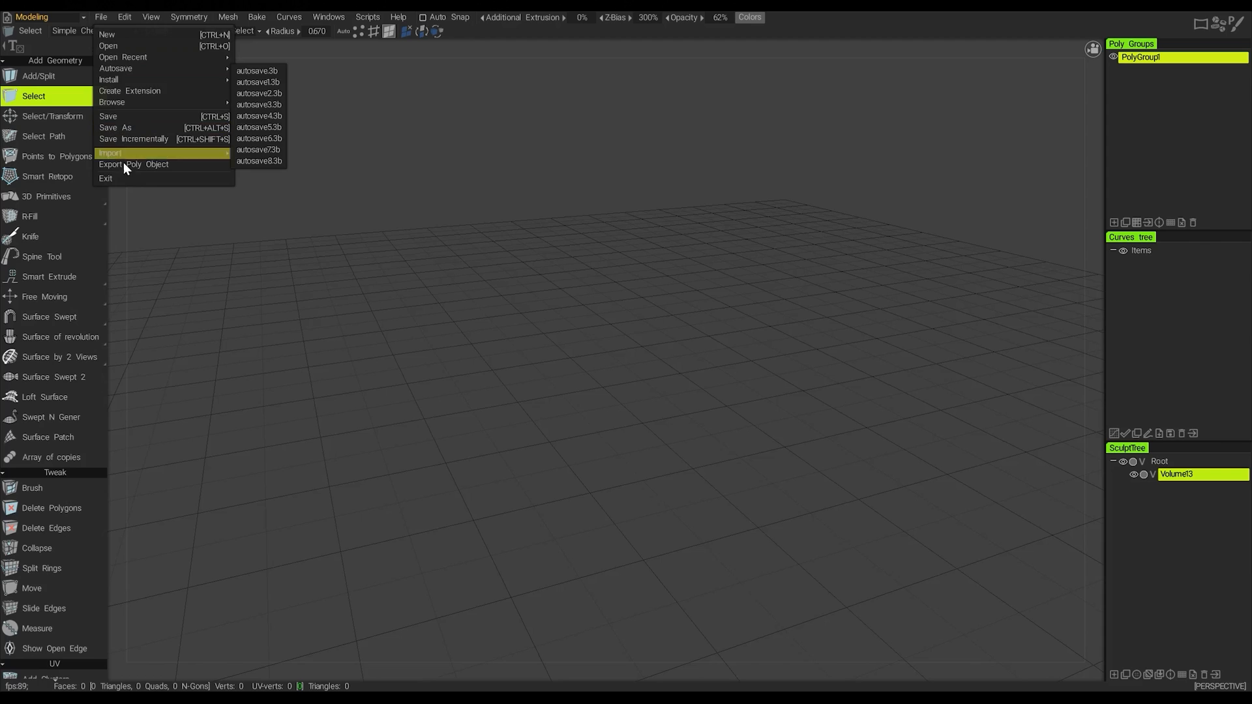
pyautogui.click(125, 17)
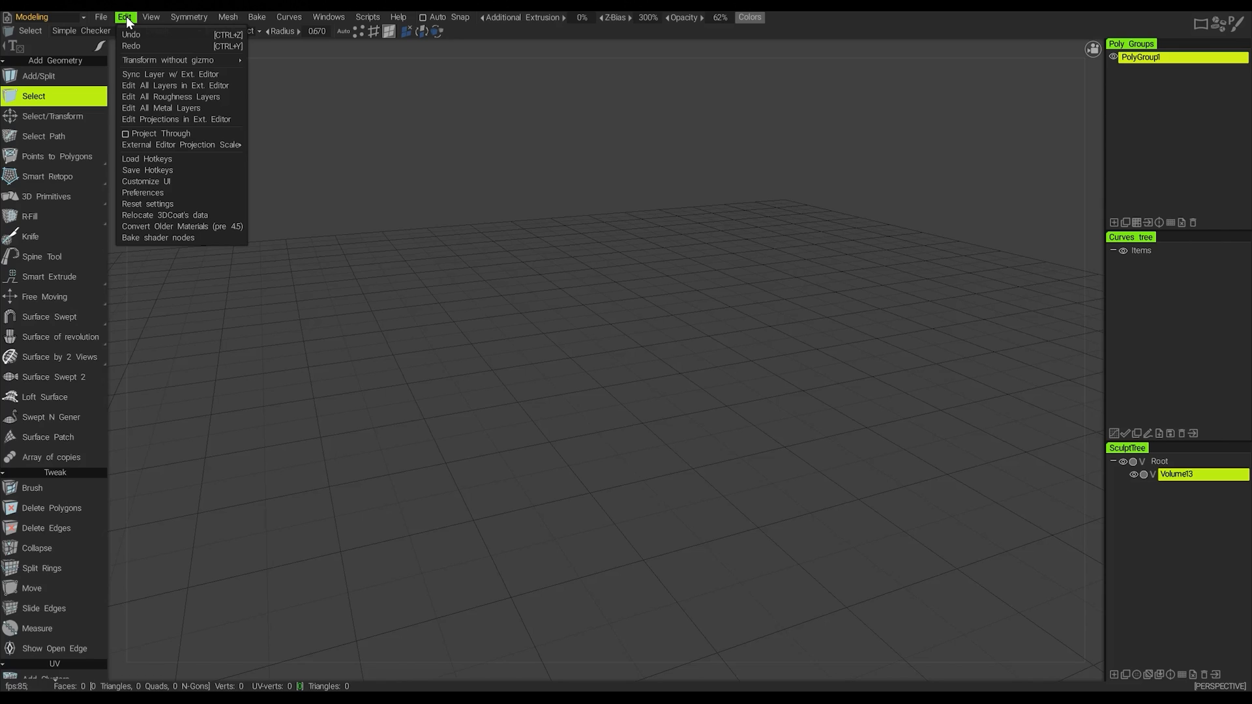
pyautogui.moveTo(145, 181)
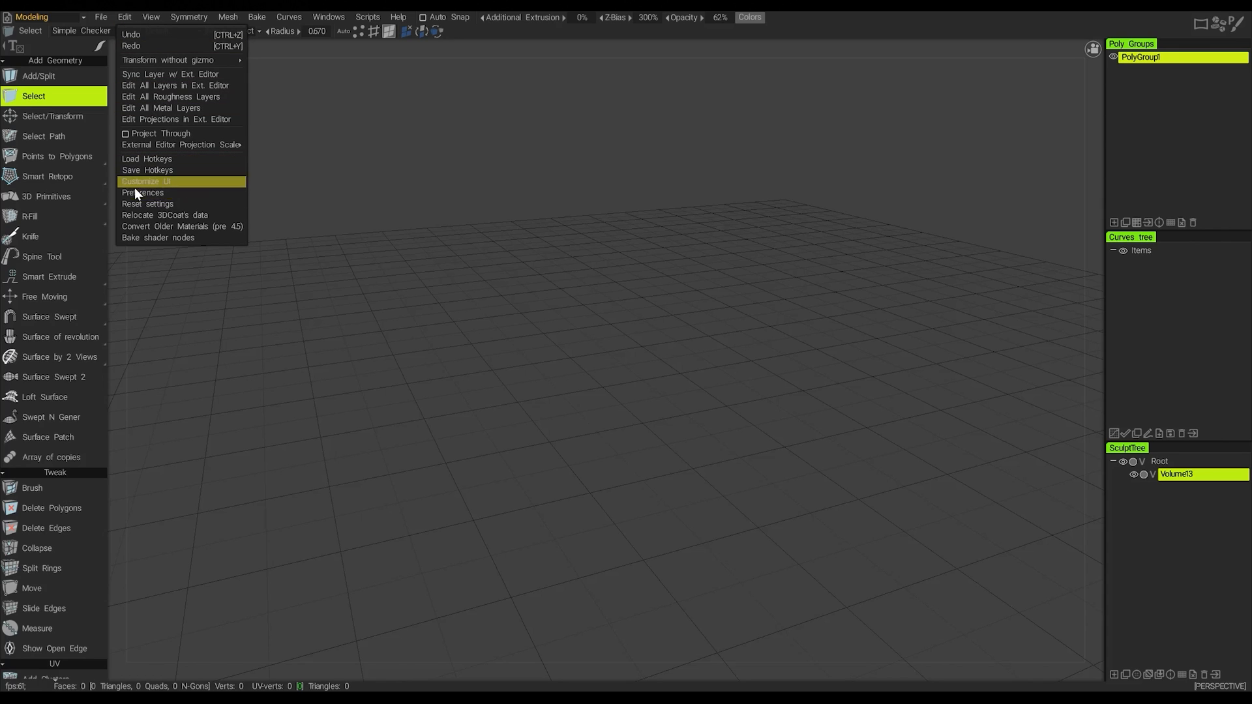
pyautogui.moveTo(142, 193)
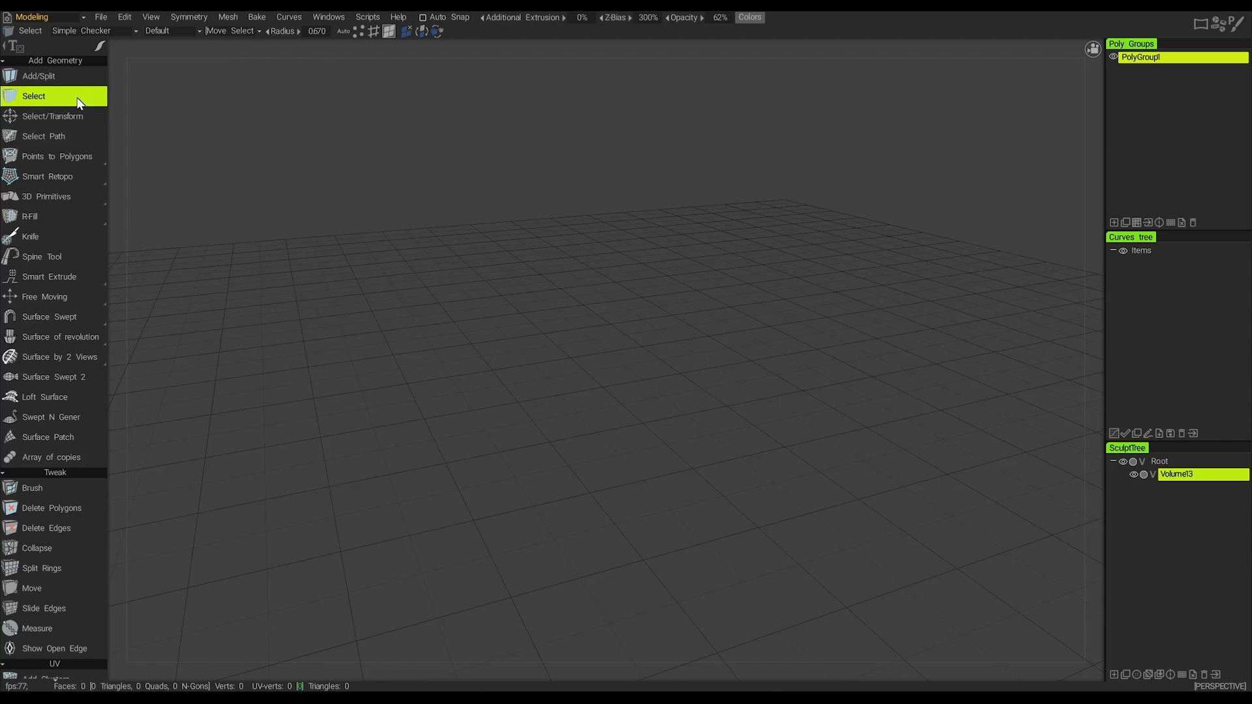
pyautogui.moveTo(150, 17)
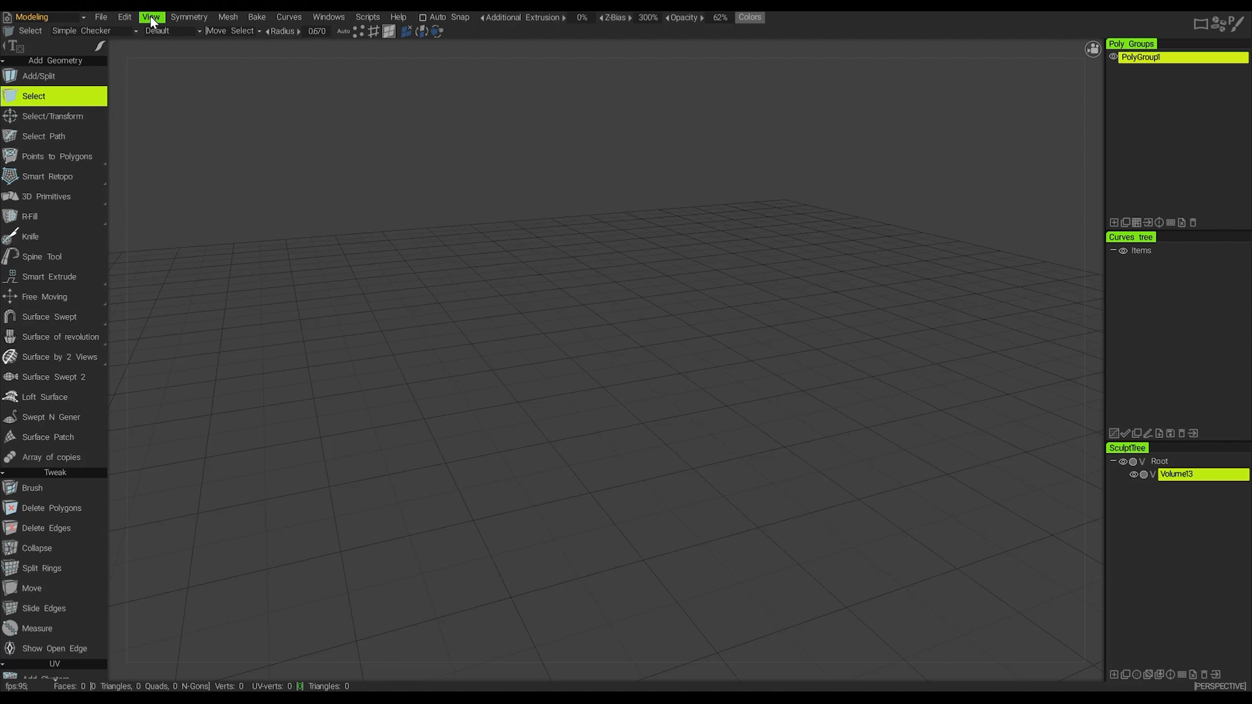
# - Review the View menu's shading and grid options, close it, and bring up the Symmetry menu
pyautogui.click(151, 17)
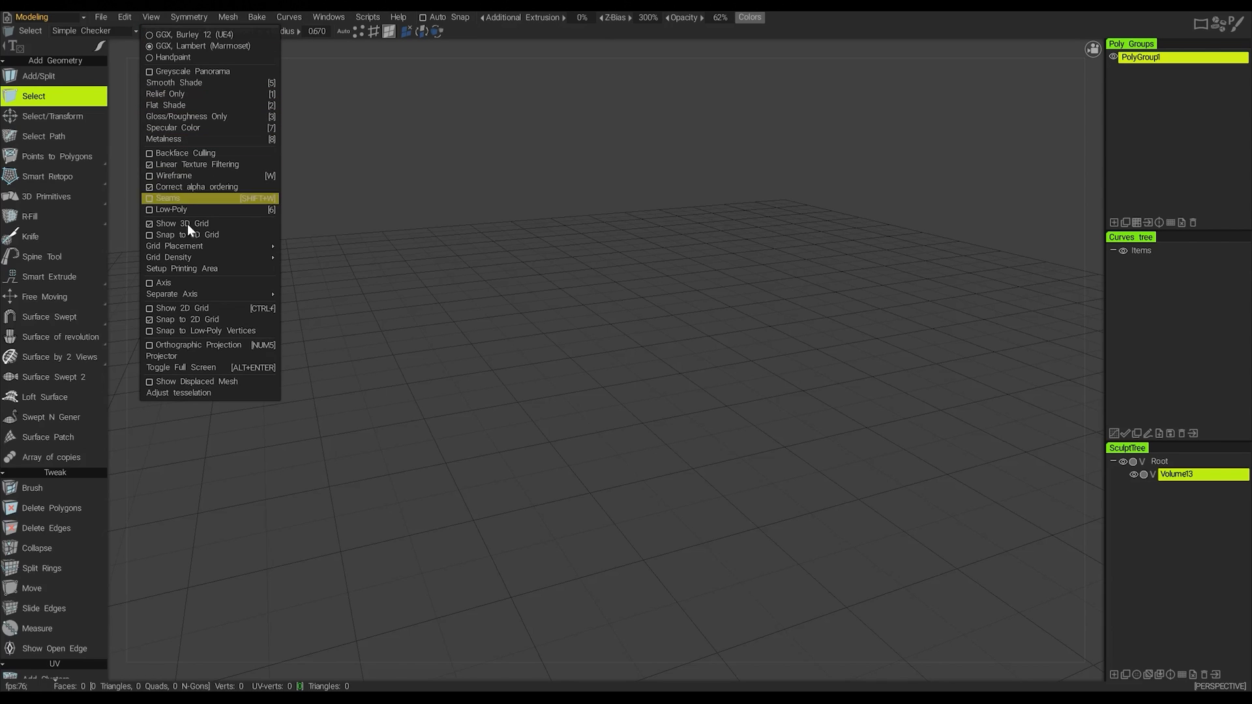
pyautogui.moveTo(195, 165)
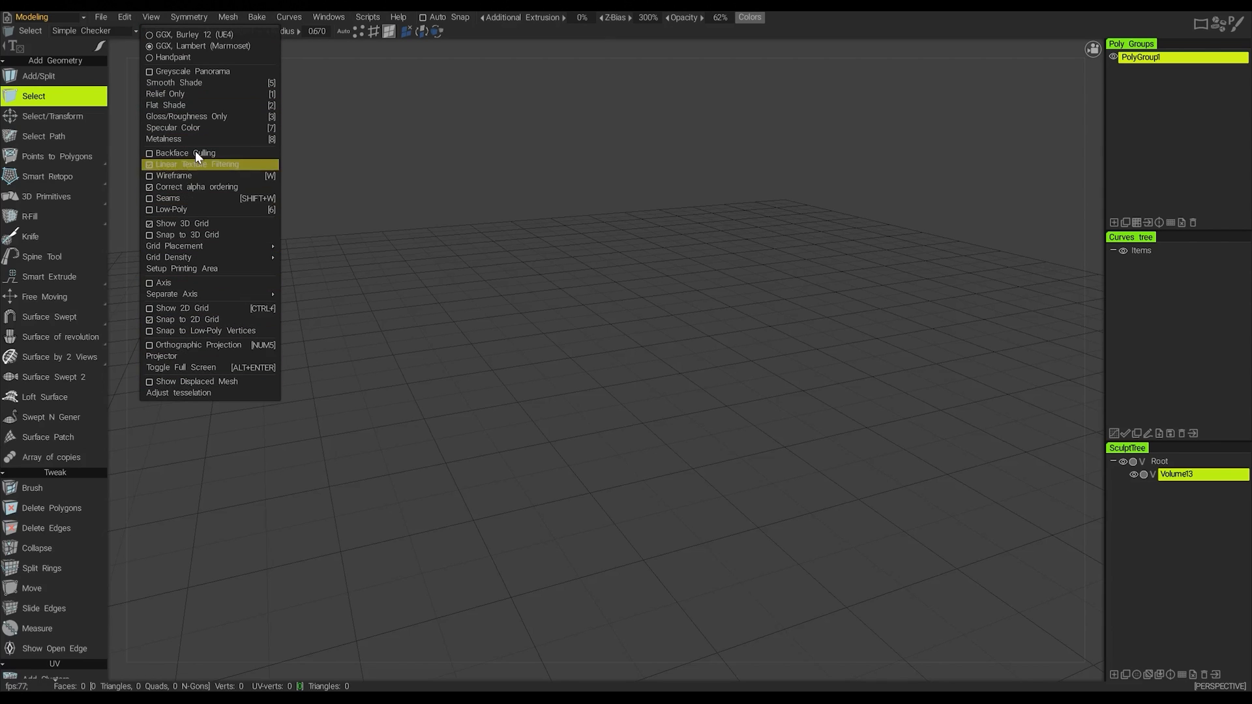
pyautogui.moveTo(188, 138)
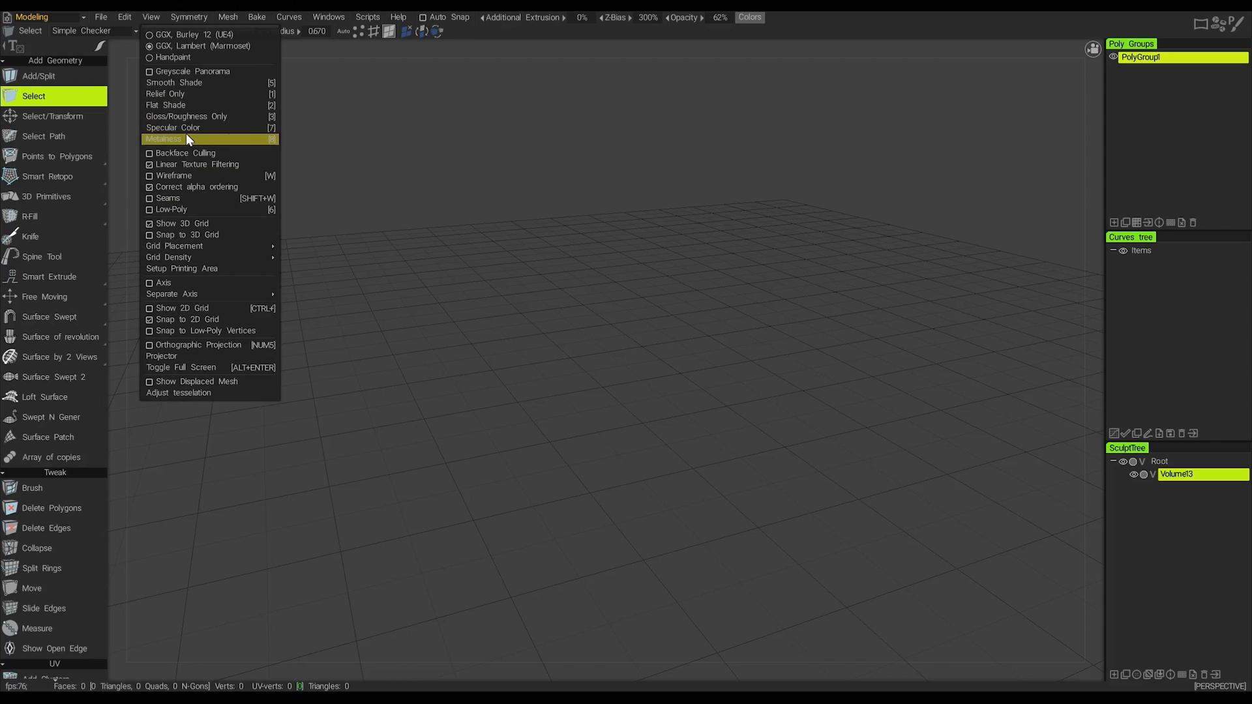
pyautogui.moveTo(192, 164)
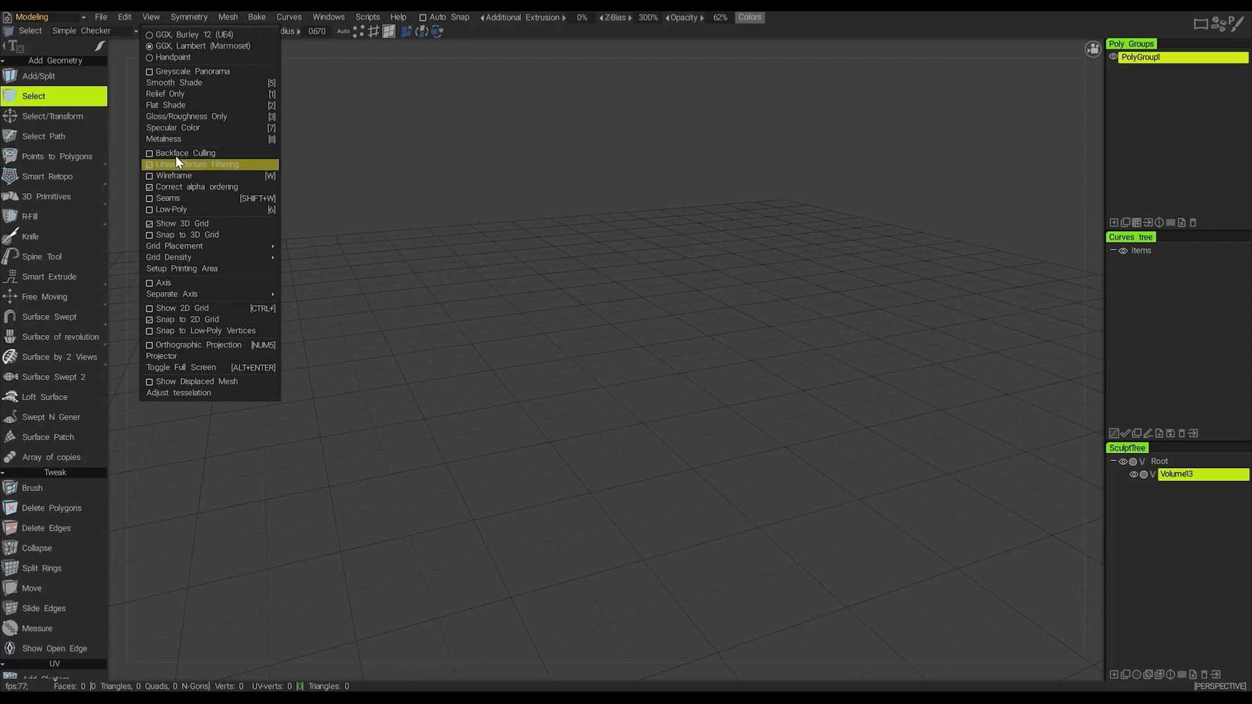
pyautogui.moveTo(184, 153)
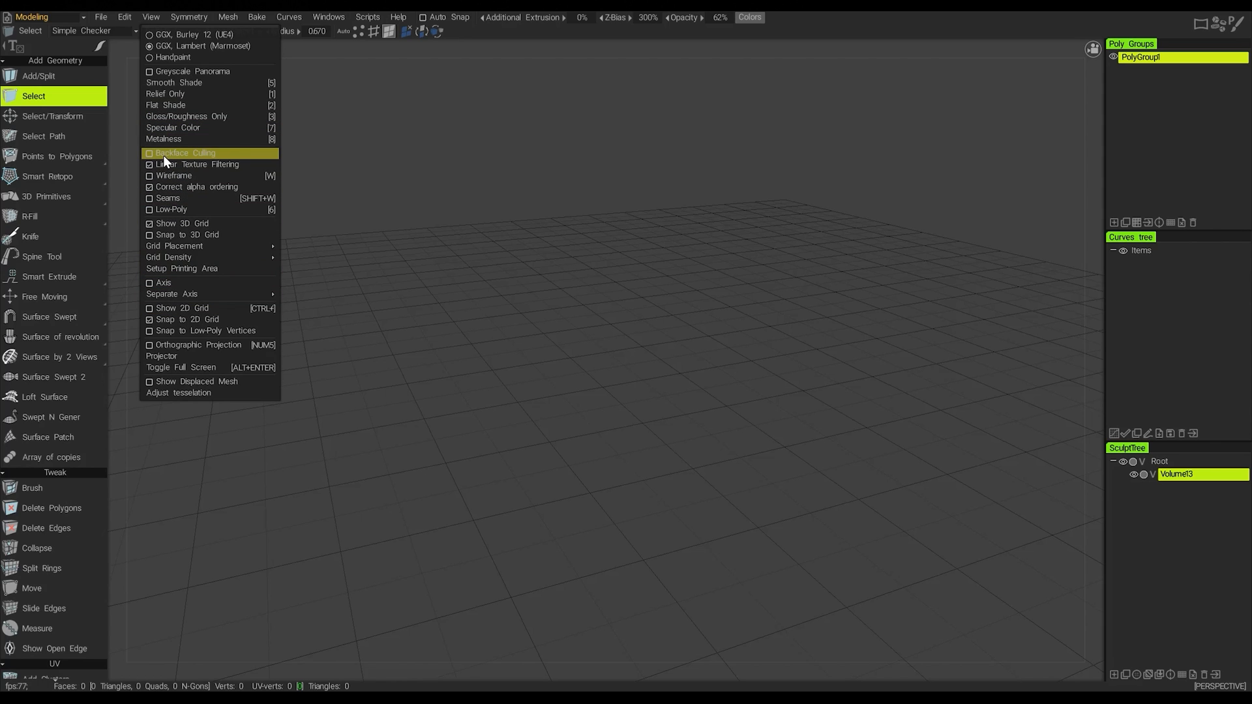
pyautogui.moveTo(184, 176)
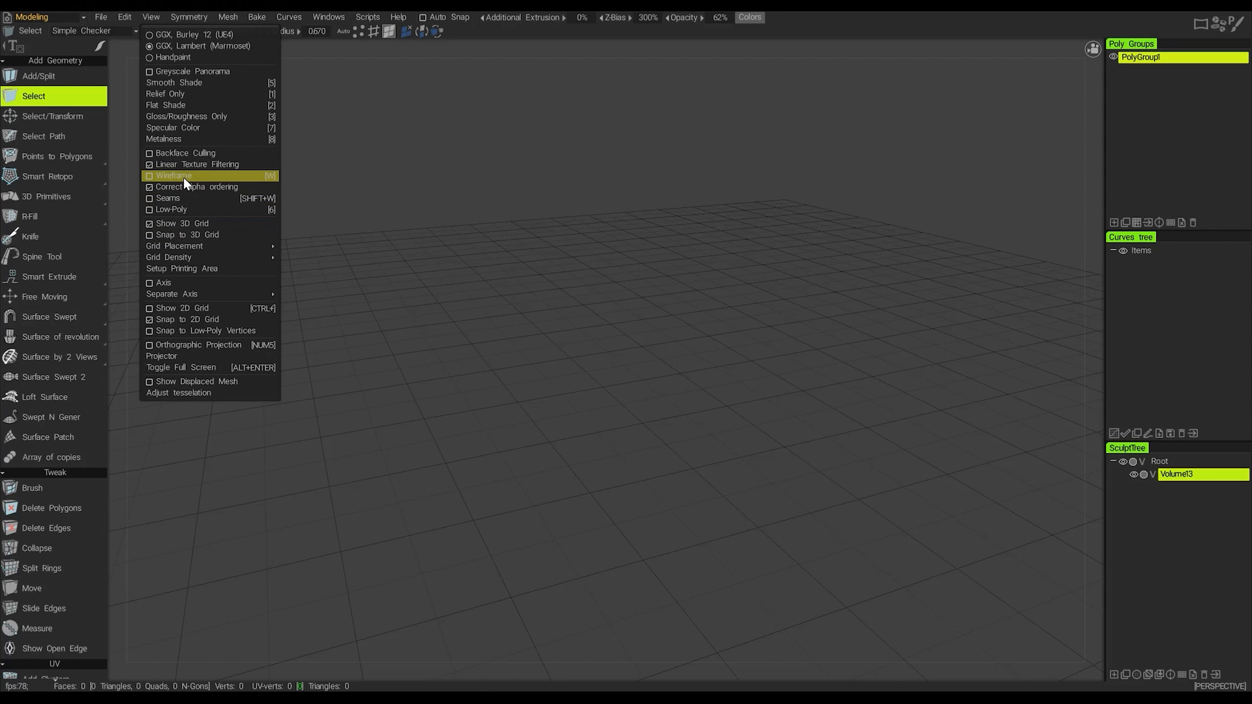
pyautogui.moveTo(163, 282)
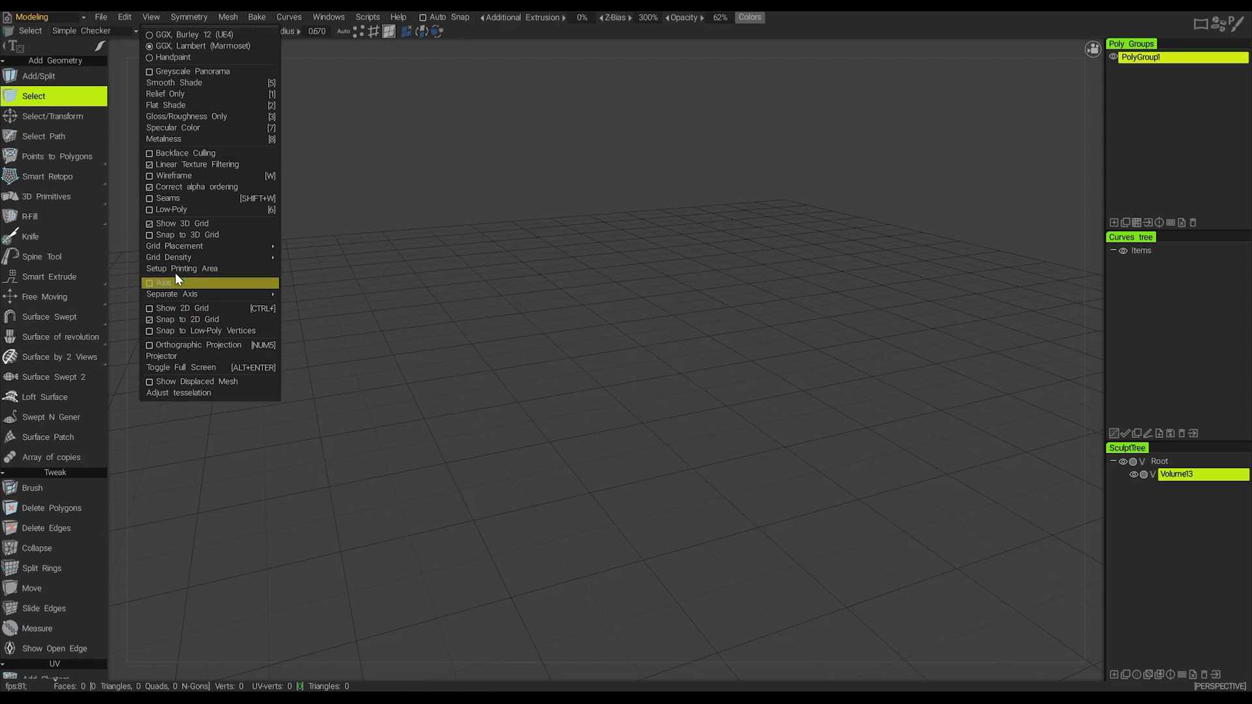
pyautogui.moveTo(174, 247)
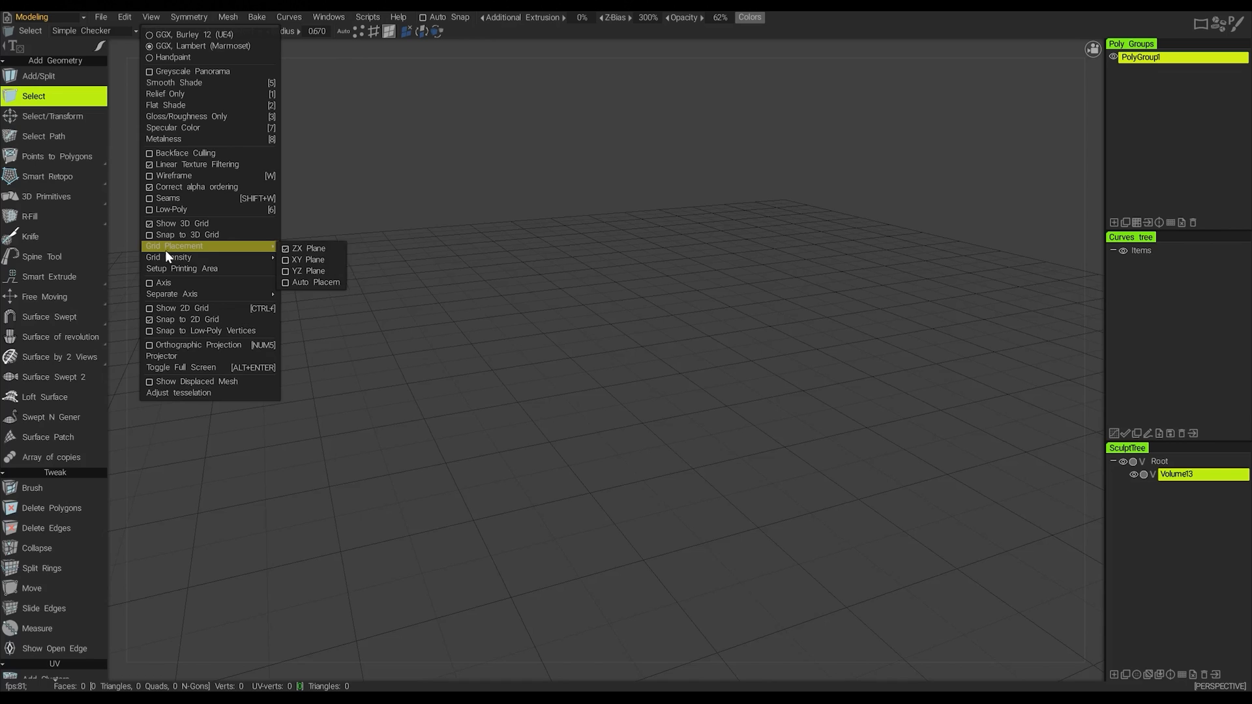
pyautogui.click(198, 407)
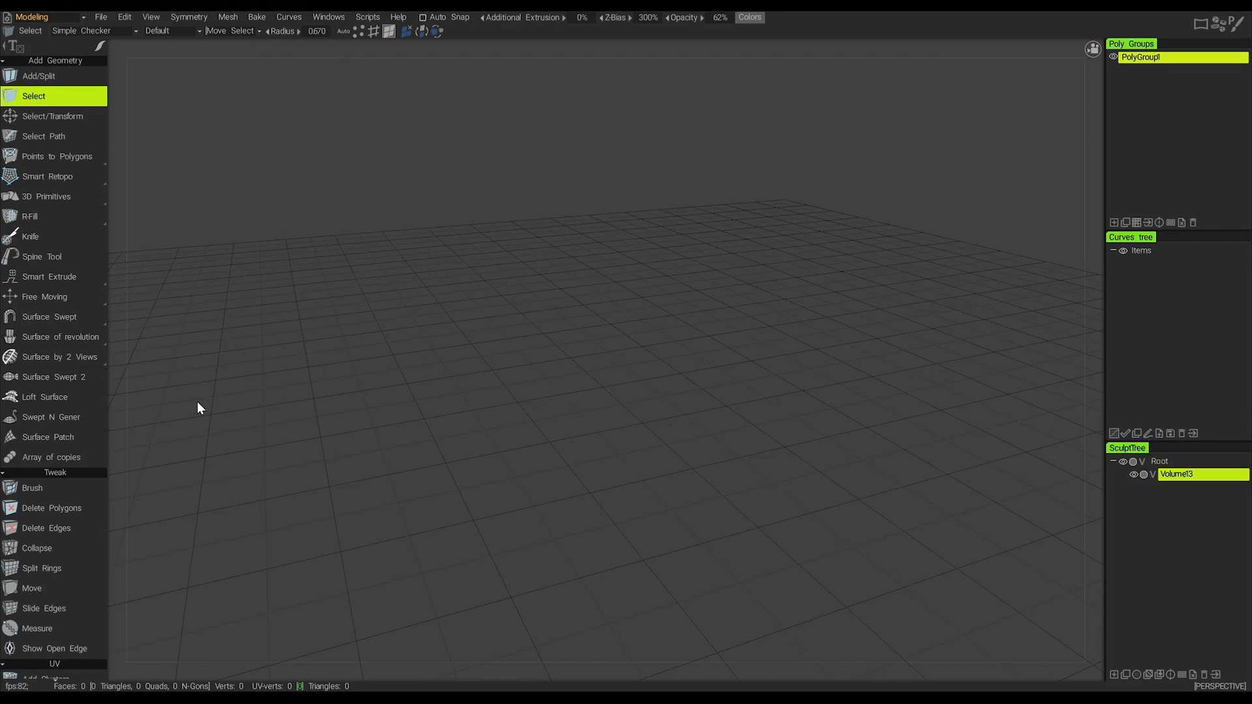
pyautogui.click(189, 16)
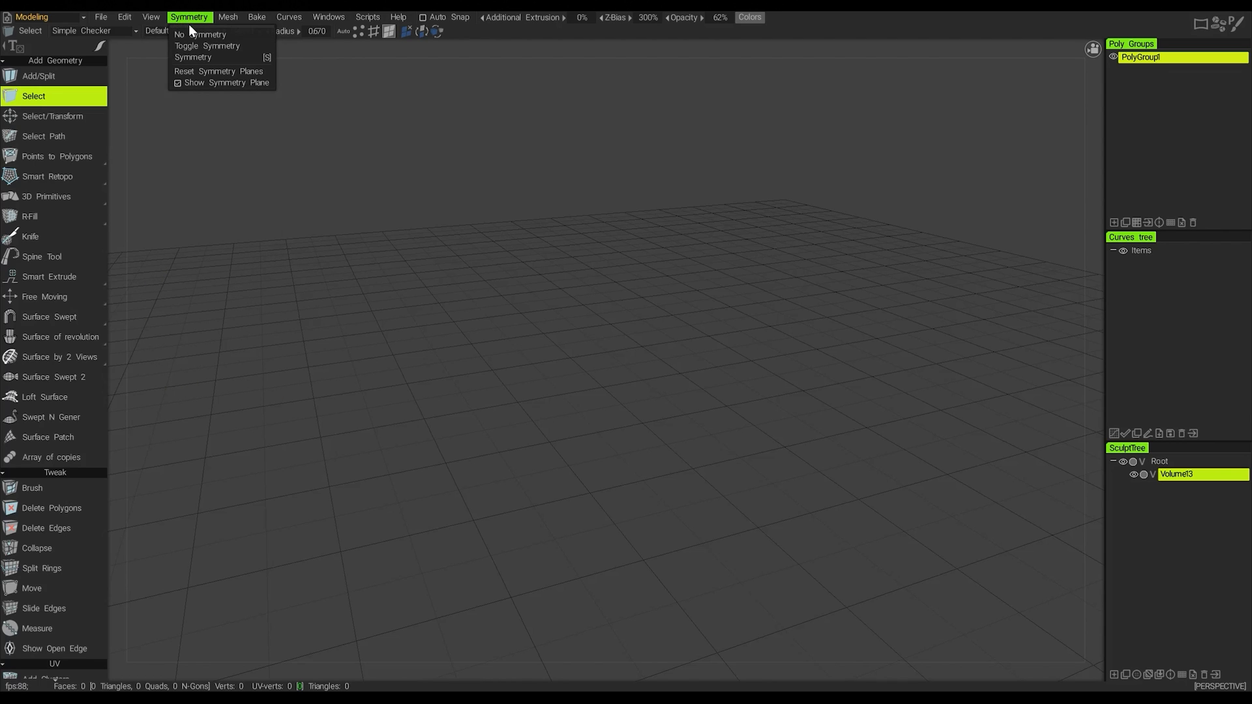
pyautogui.moveTo(193, 45)
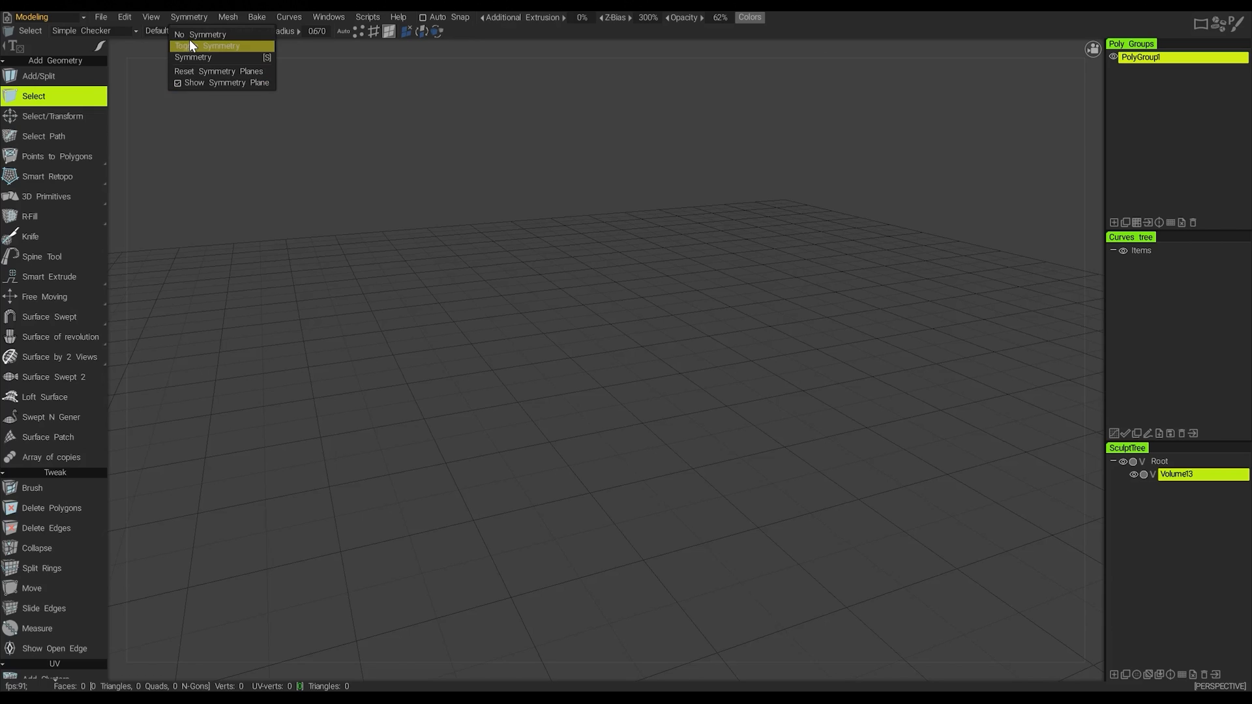
pyautogui.moveTo(204, 83)
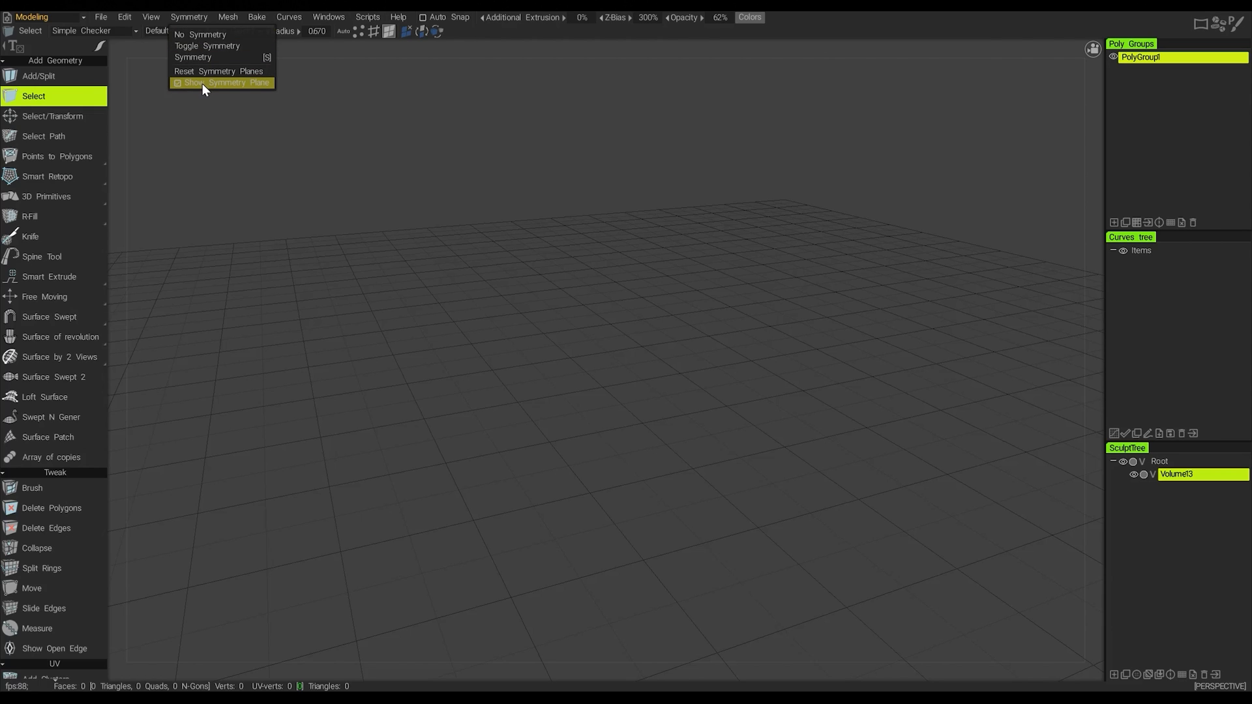
# - Bring up the Mesh menu with import, export, subdivide and retopology commands
pyautogui.click(227, 17)
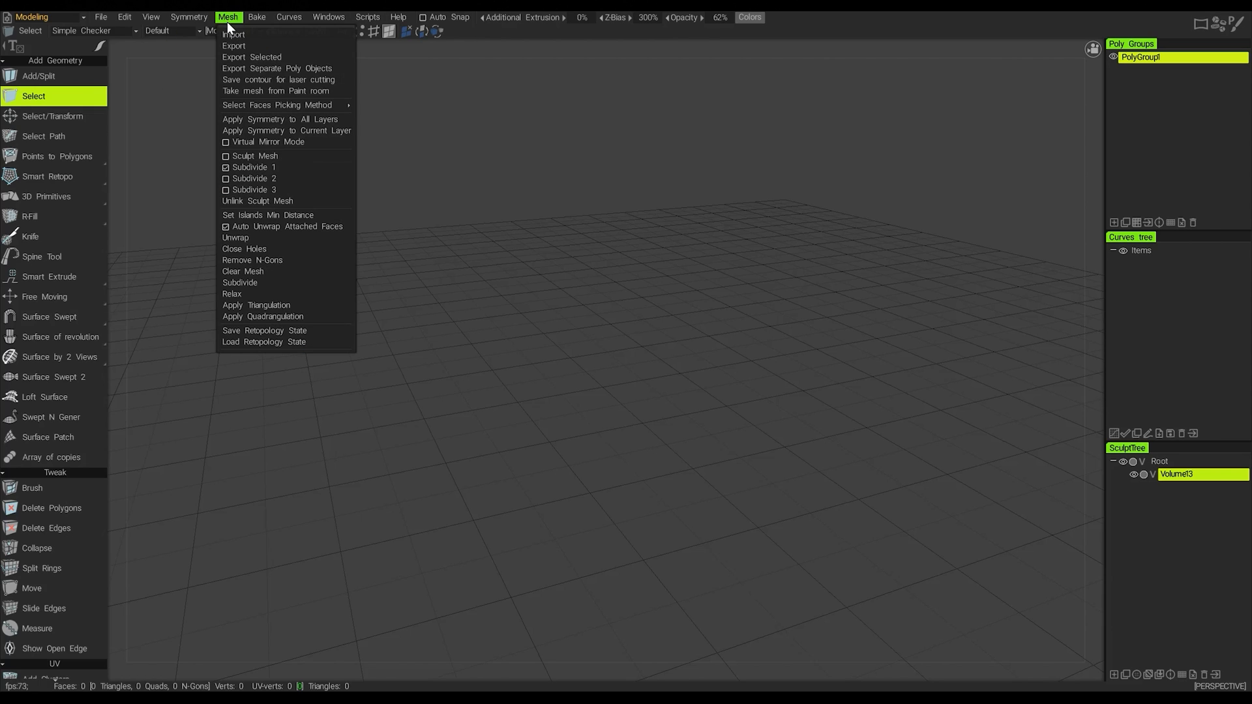
pyautogui.moveTo(256, 313)
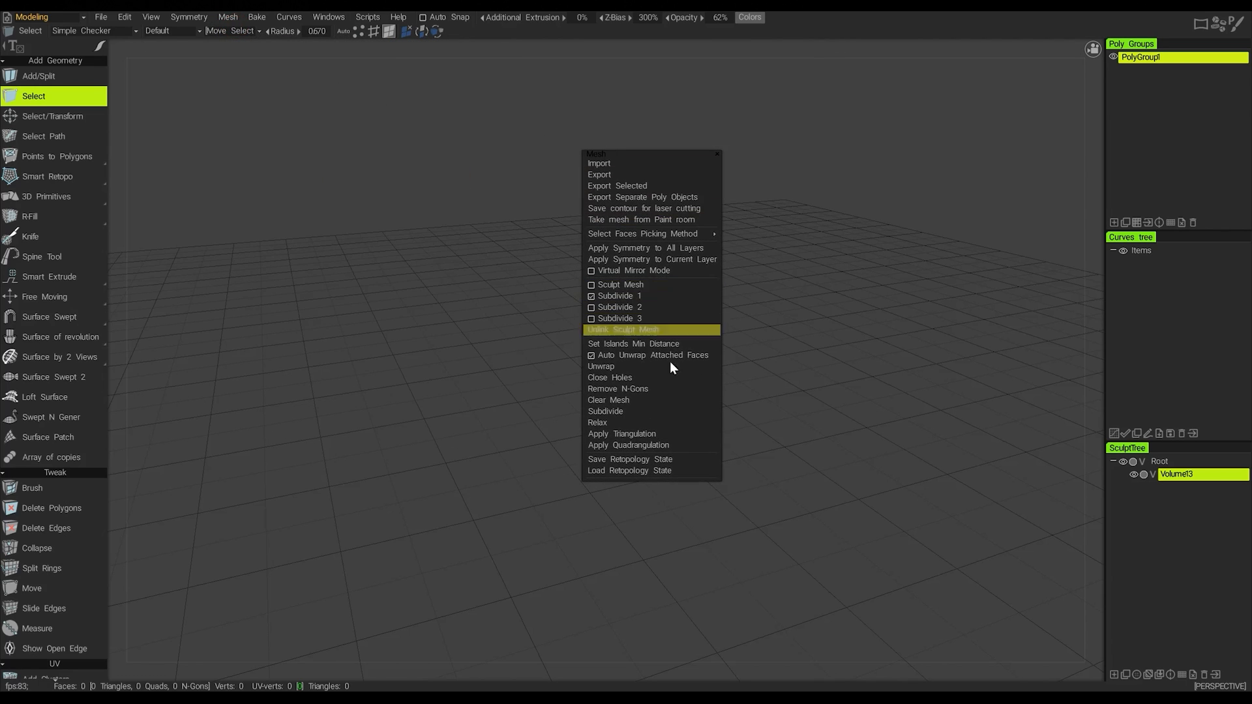
pyautogui.moveTo(650, 163)
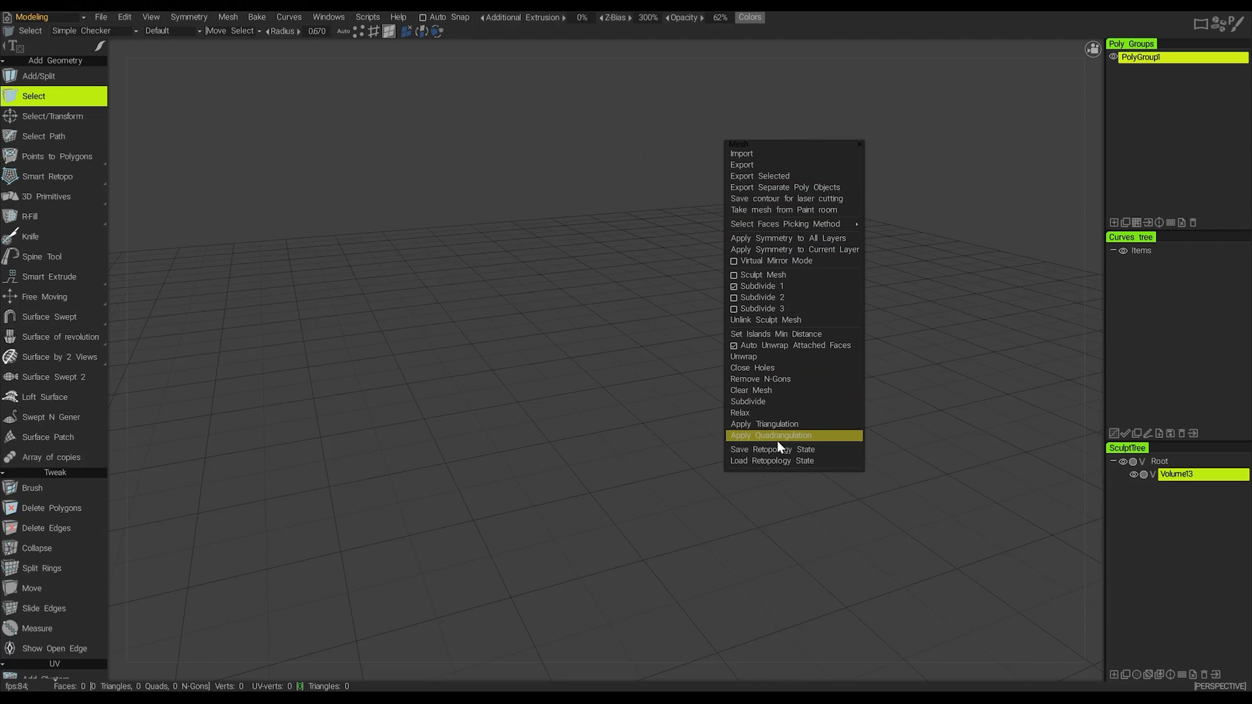
pyautogui.moveTo(781, 145)
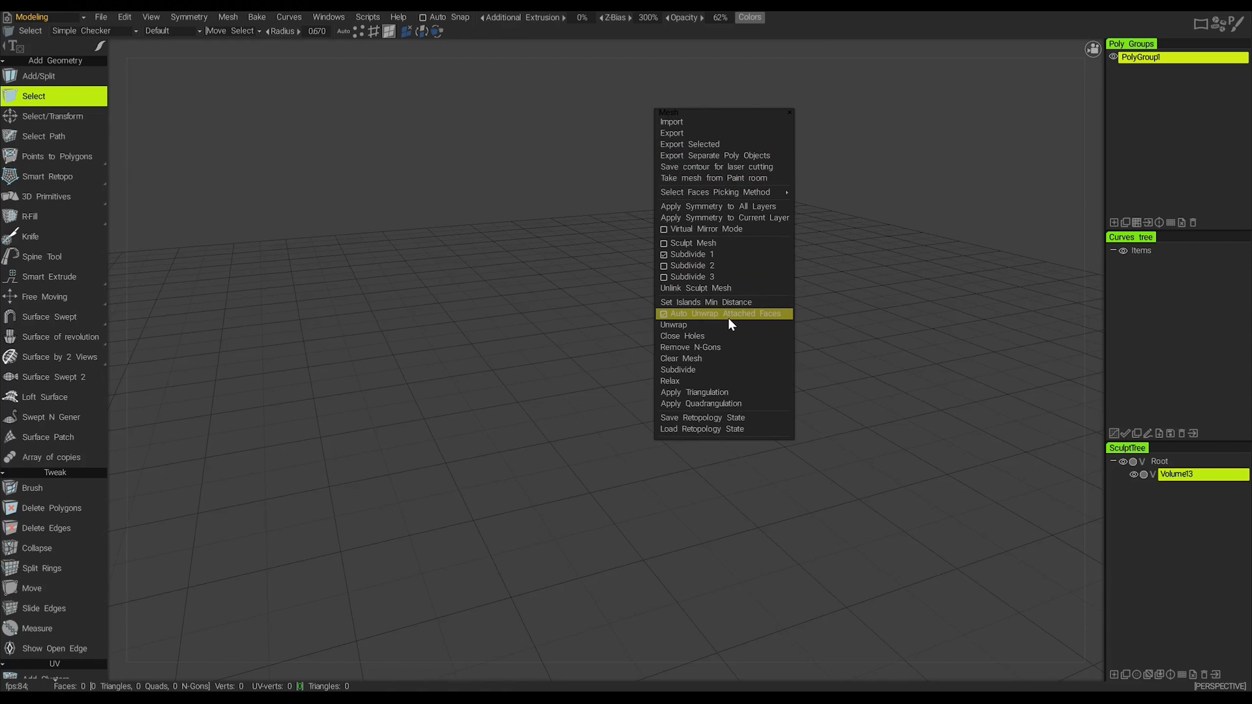
pyautogui.moveTo(703, 276)
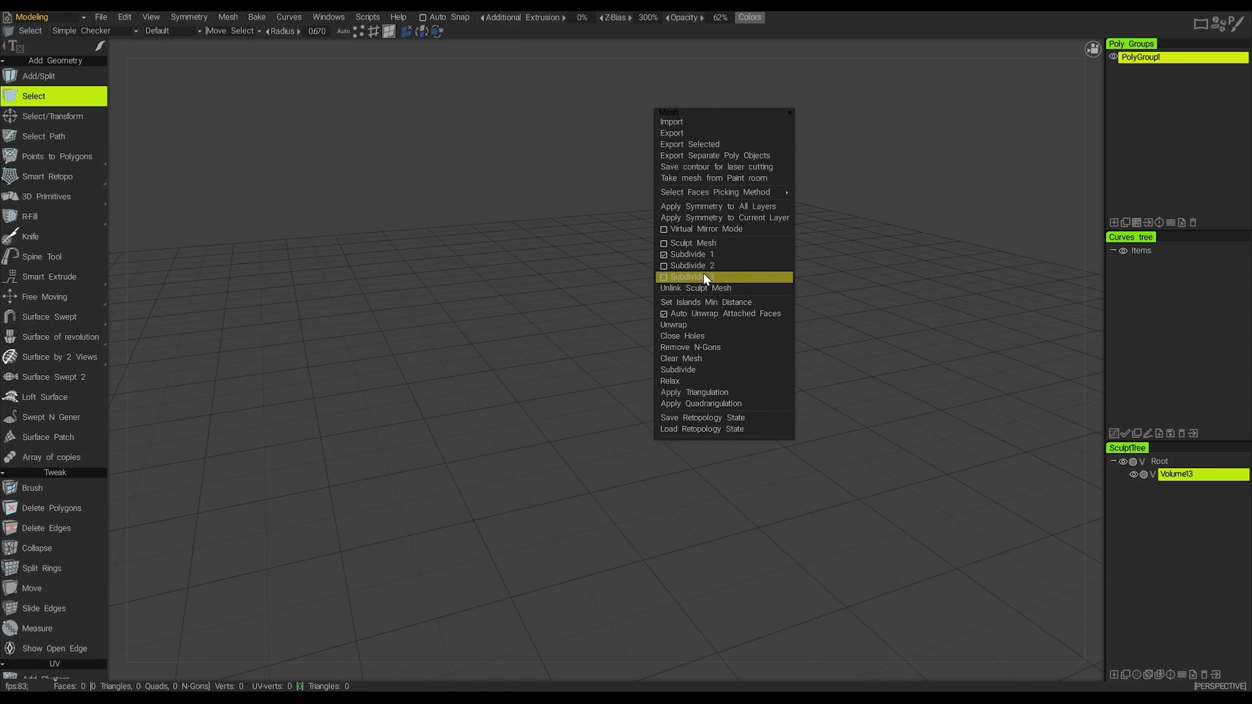
pyautogui.moveTo(682, 247)
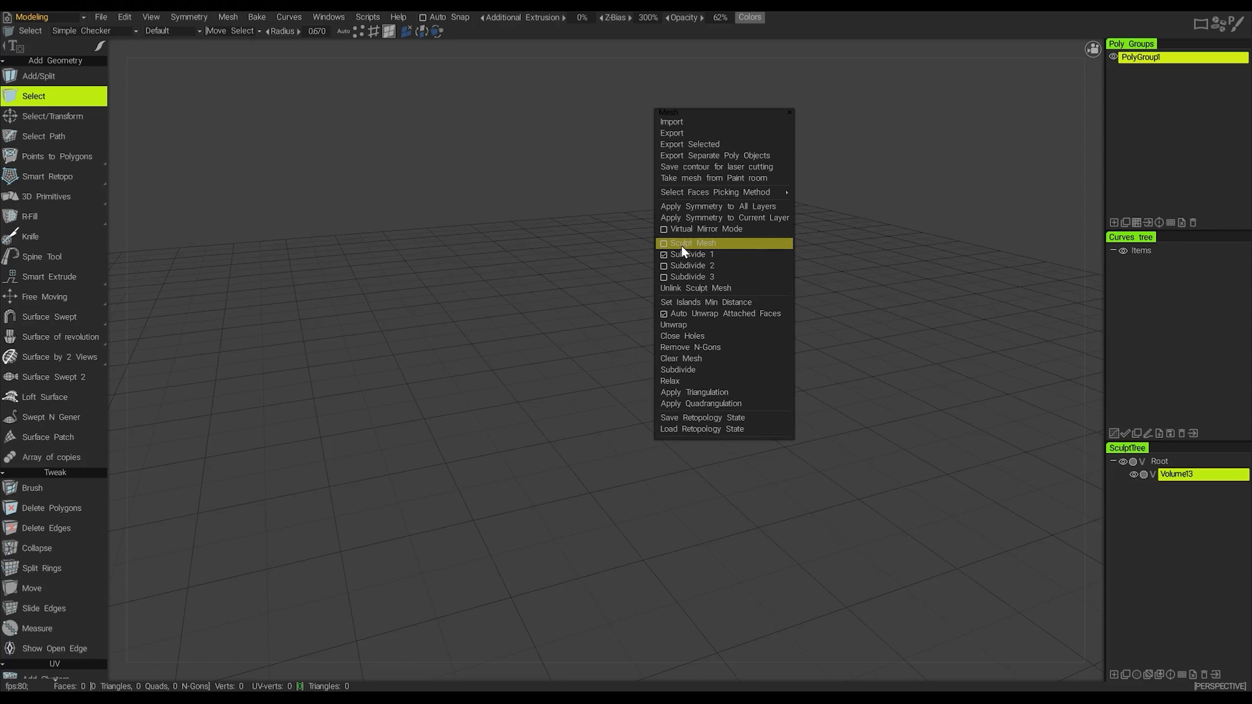
pyautogui.moveTo(701, 252)
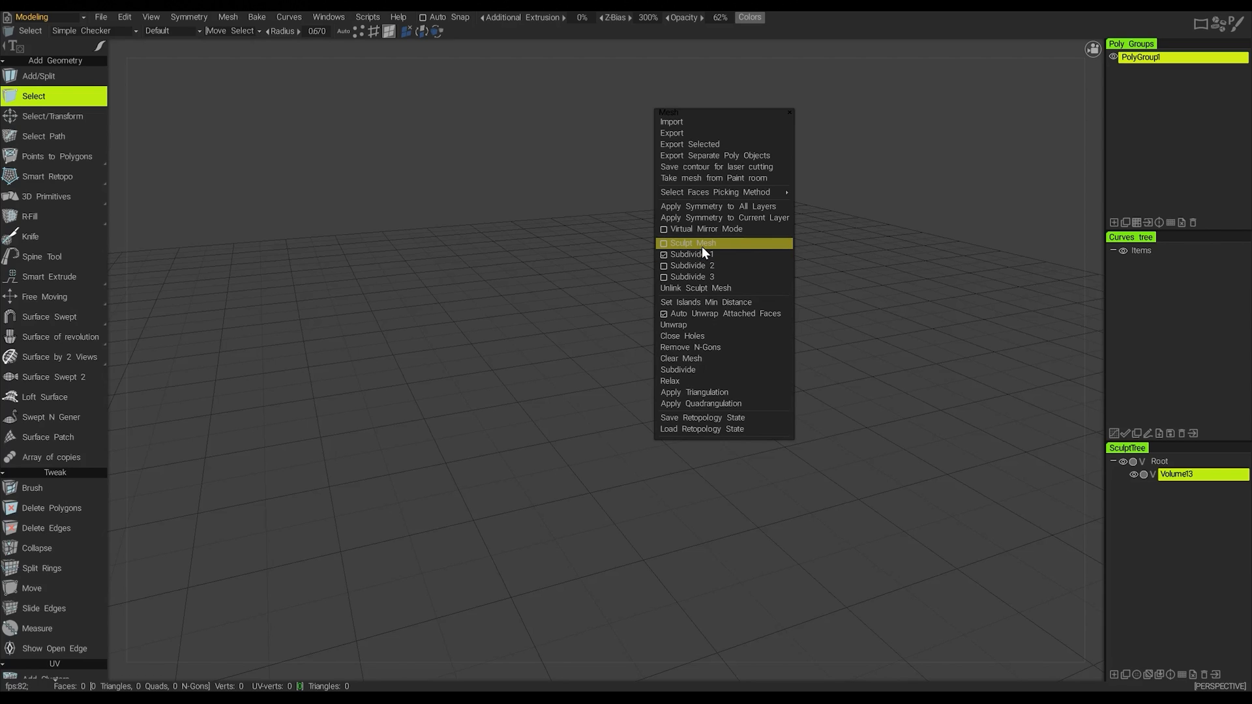
pyautogui.moveTo(714, 218)
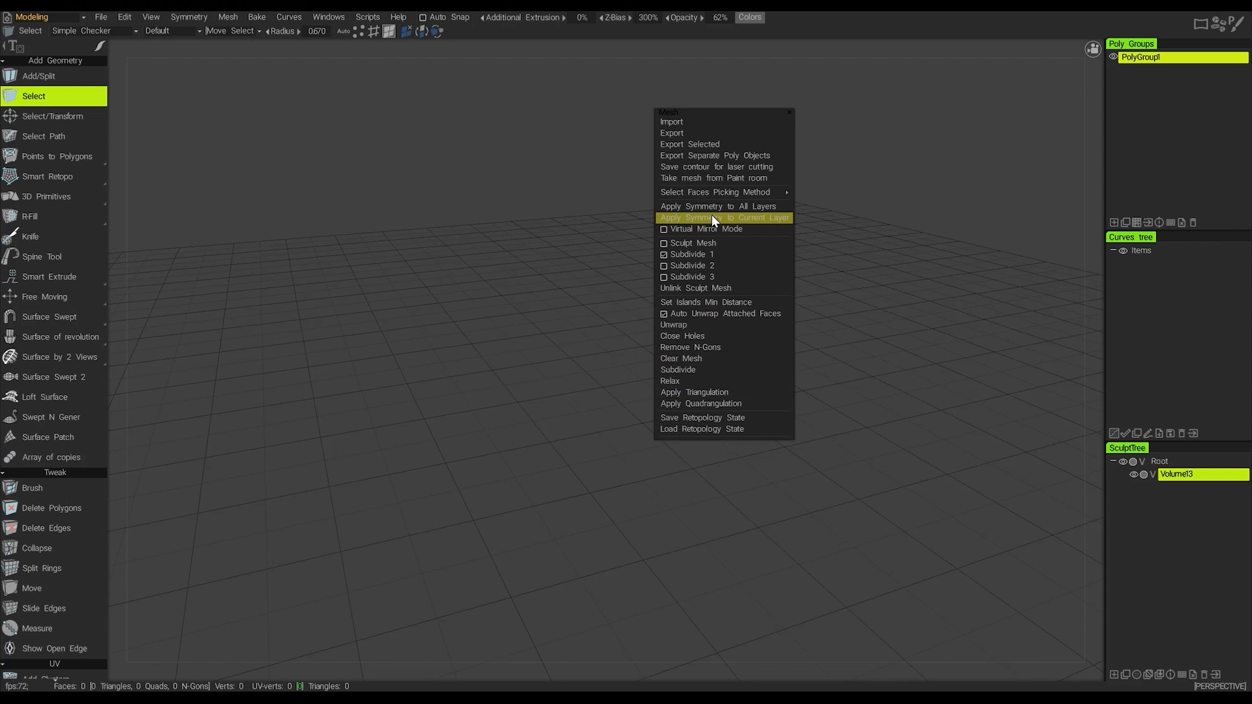
pyautogui.moveTo(702, 222)
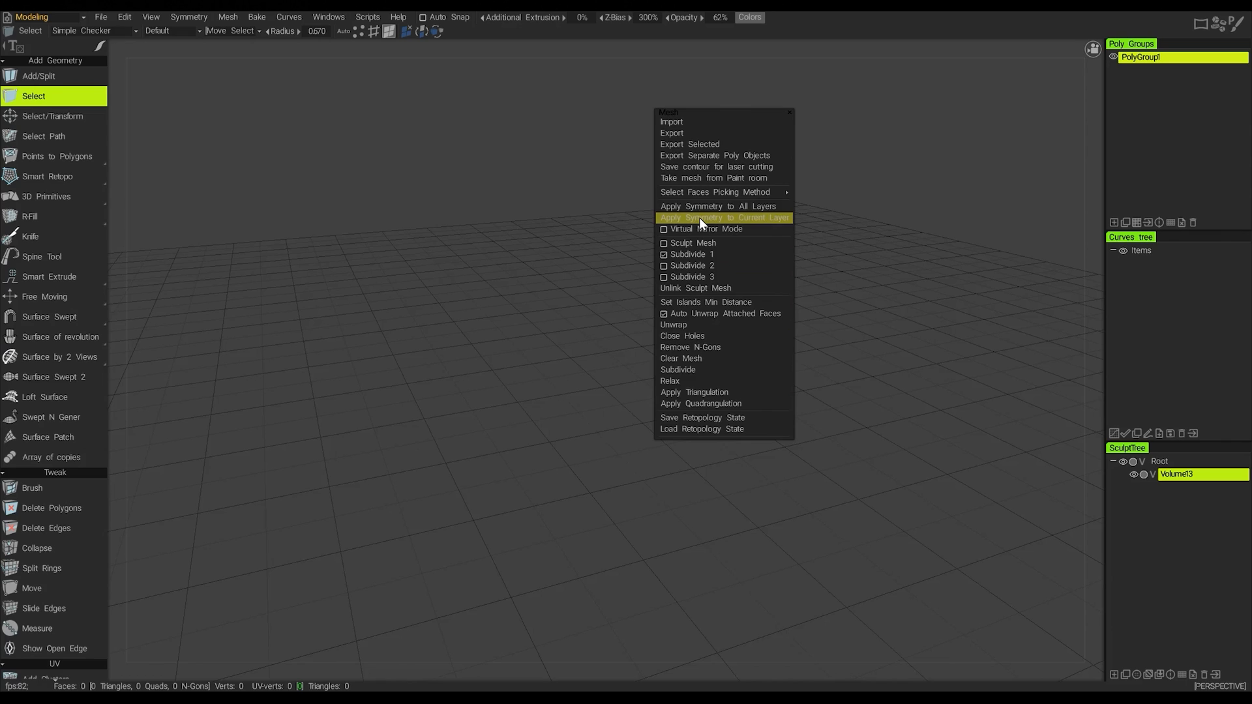
pyautogui.moveTo(702, 147)
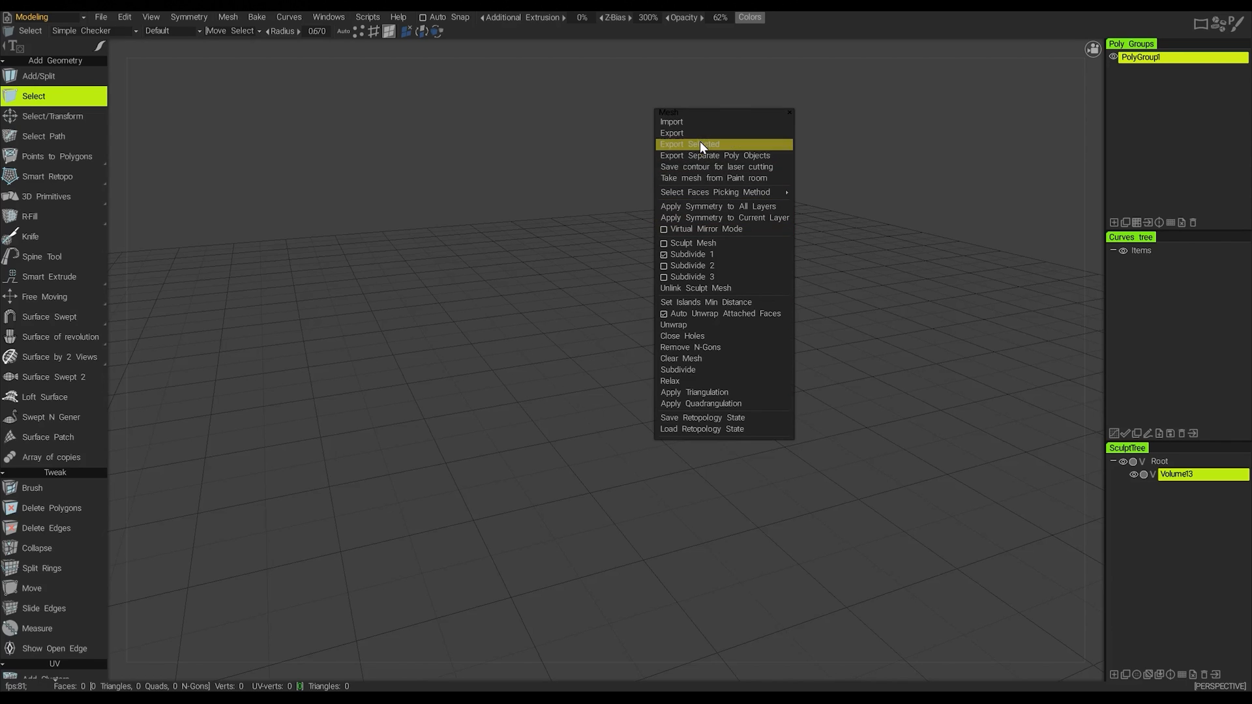
pyautogui.moveTo(732, 218)
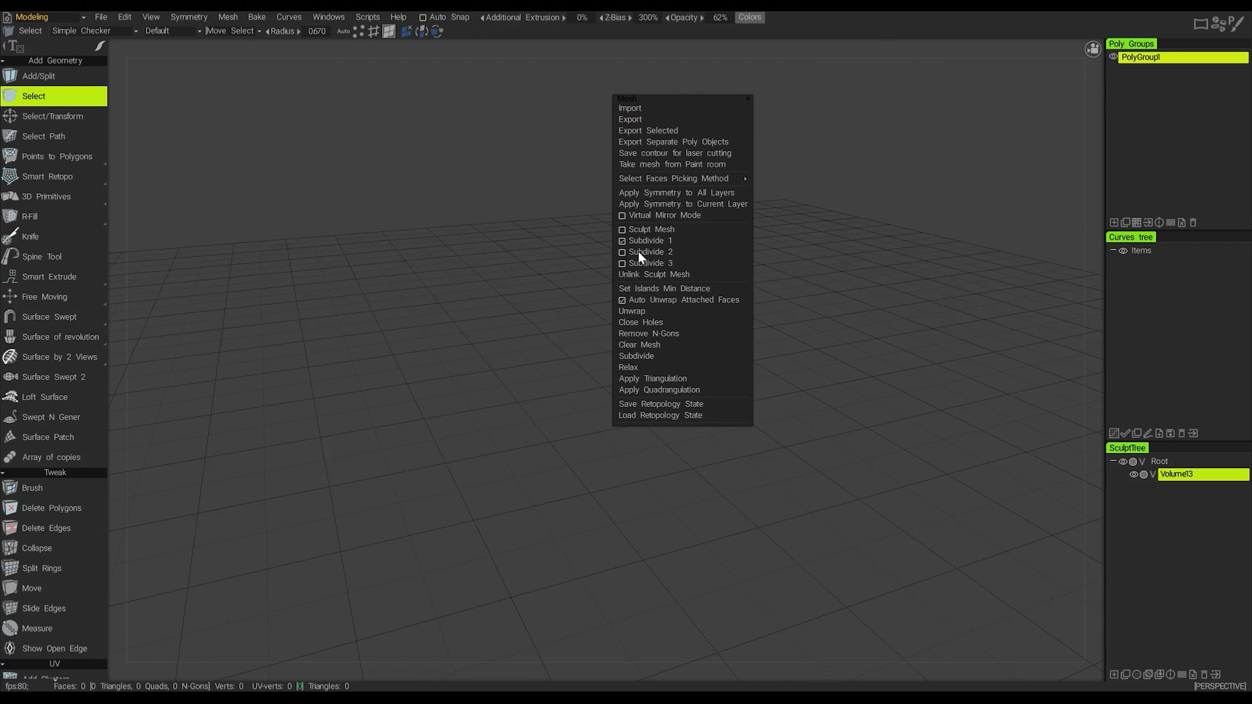
# - Bring up the Bake menu with normal map and PTEX baking options
pyautogui.click(257, 17)
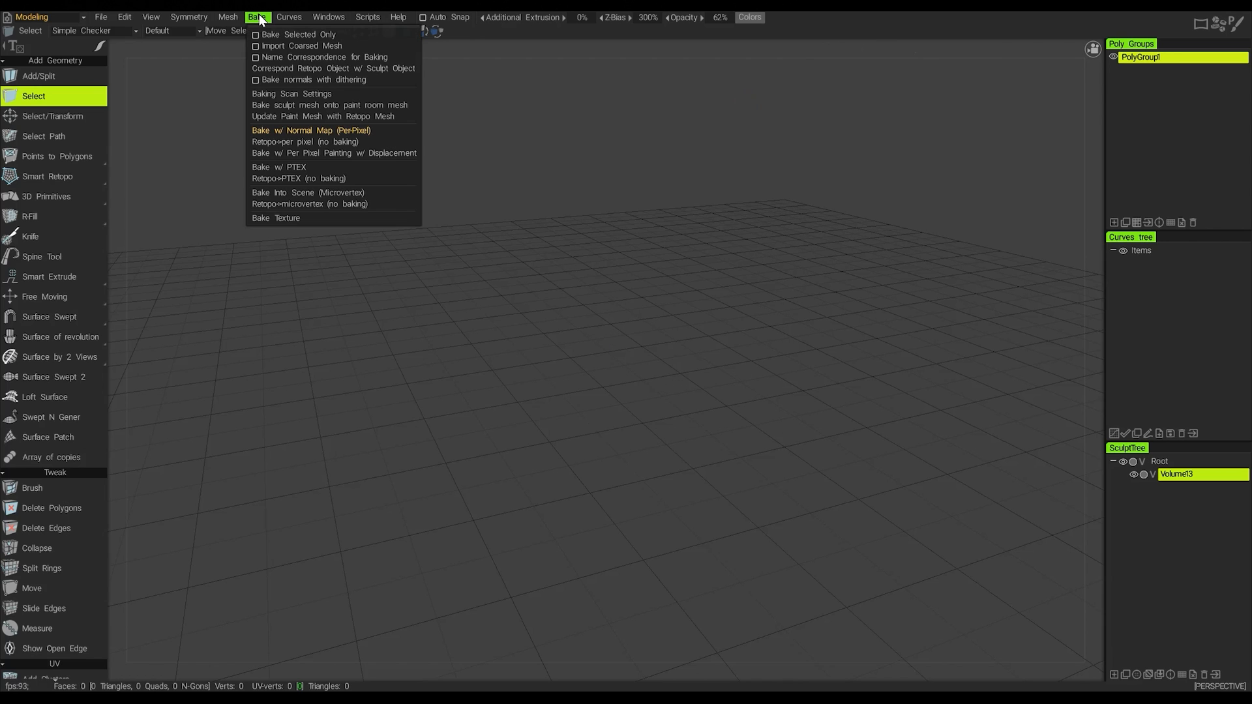
pyautogui.moveTo(269, 22)
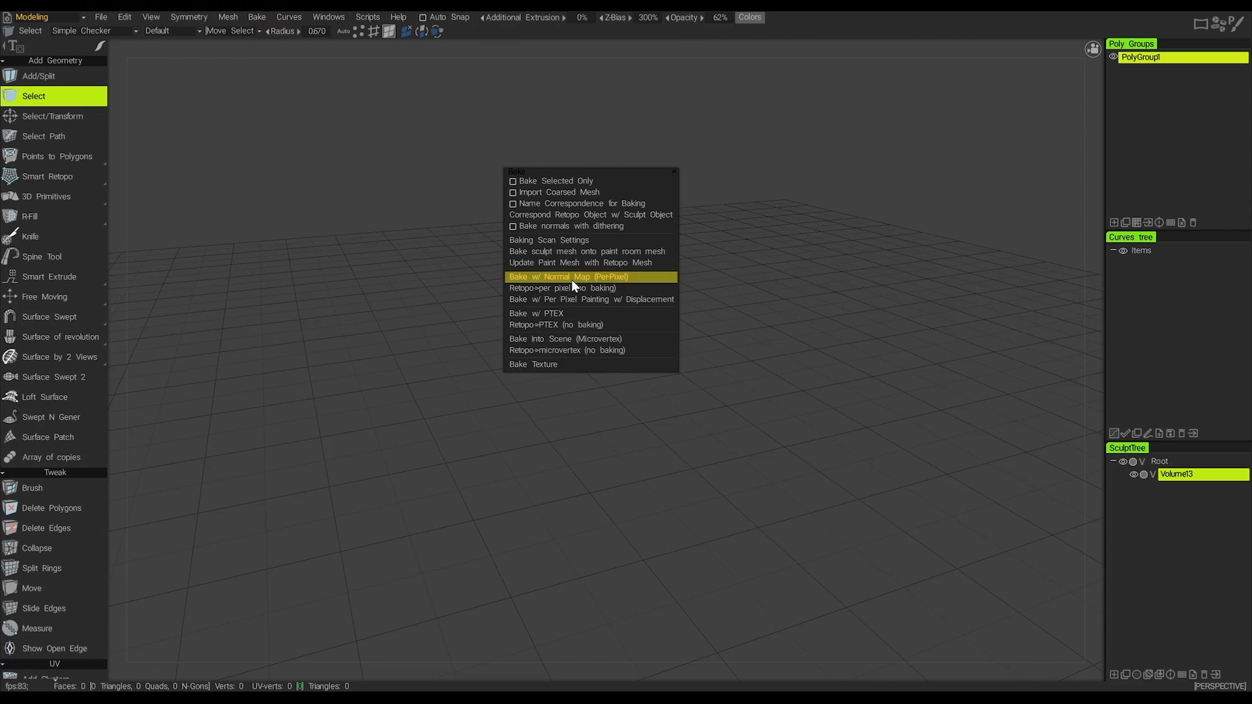
pyautogui.moveTo(535, 303)
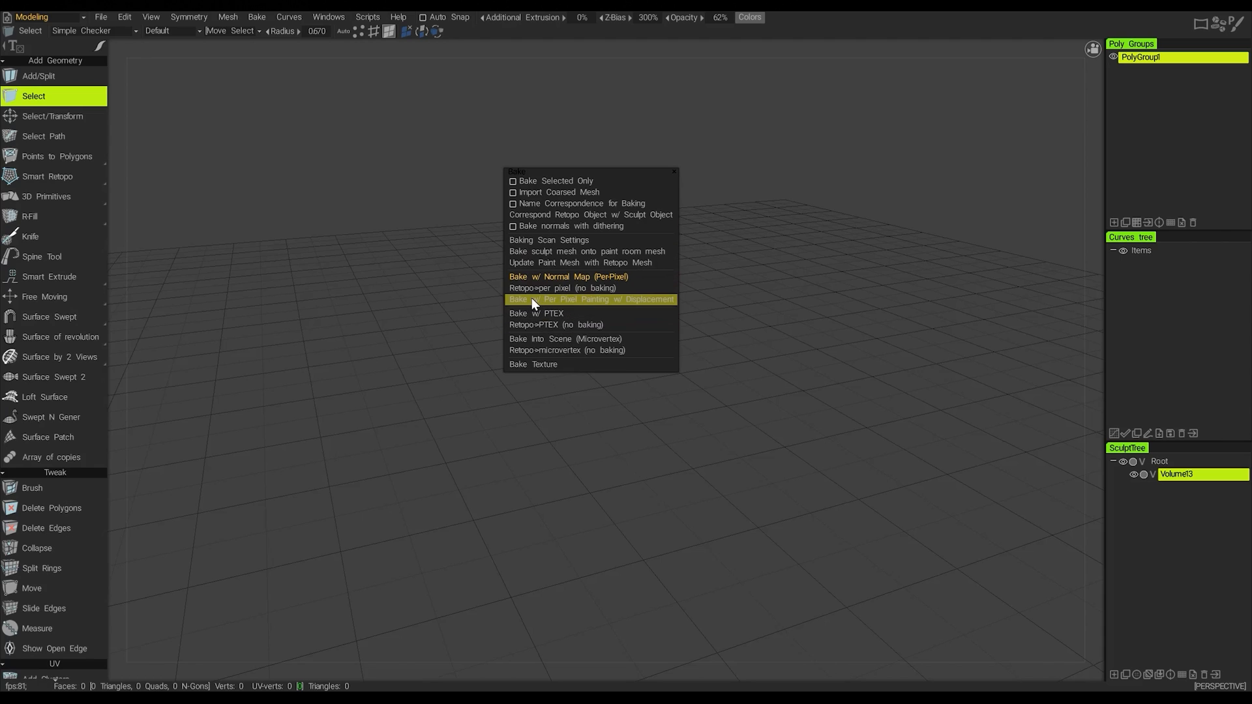
pyautogui.moveTo(549, 313)
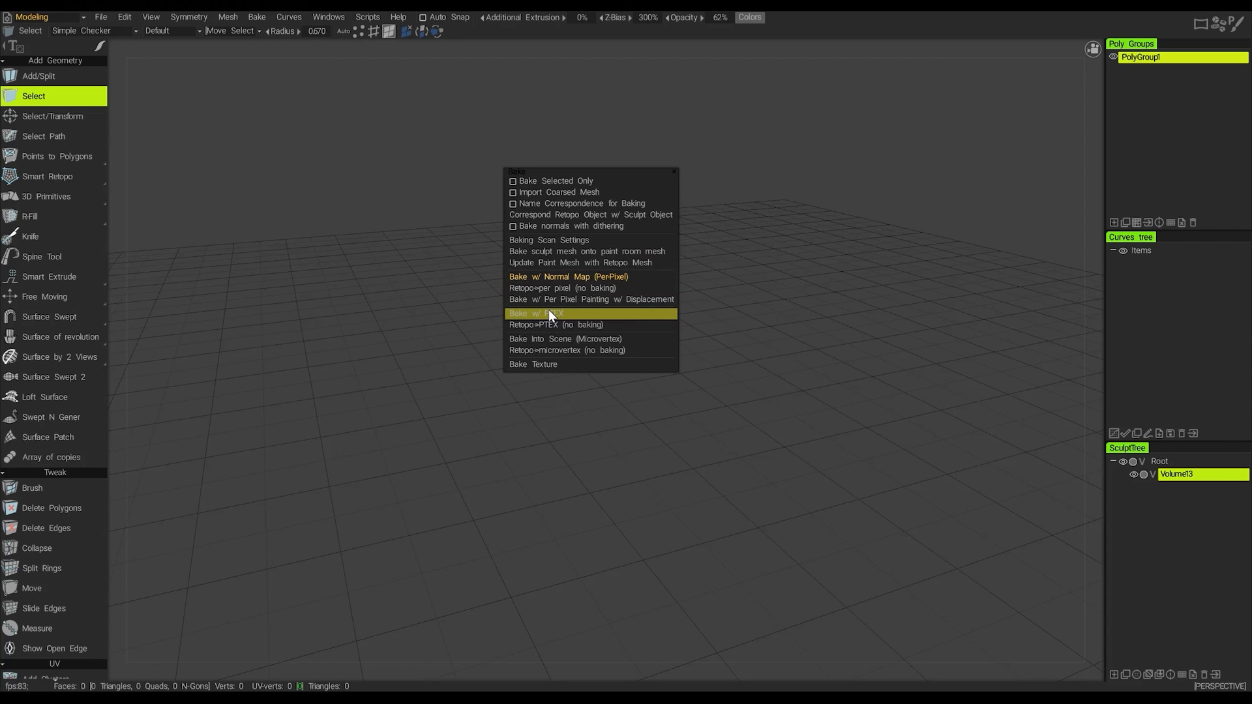
pyautogui.moveTo(567, 300)
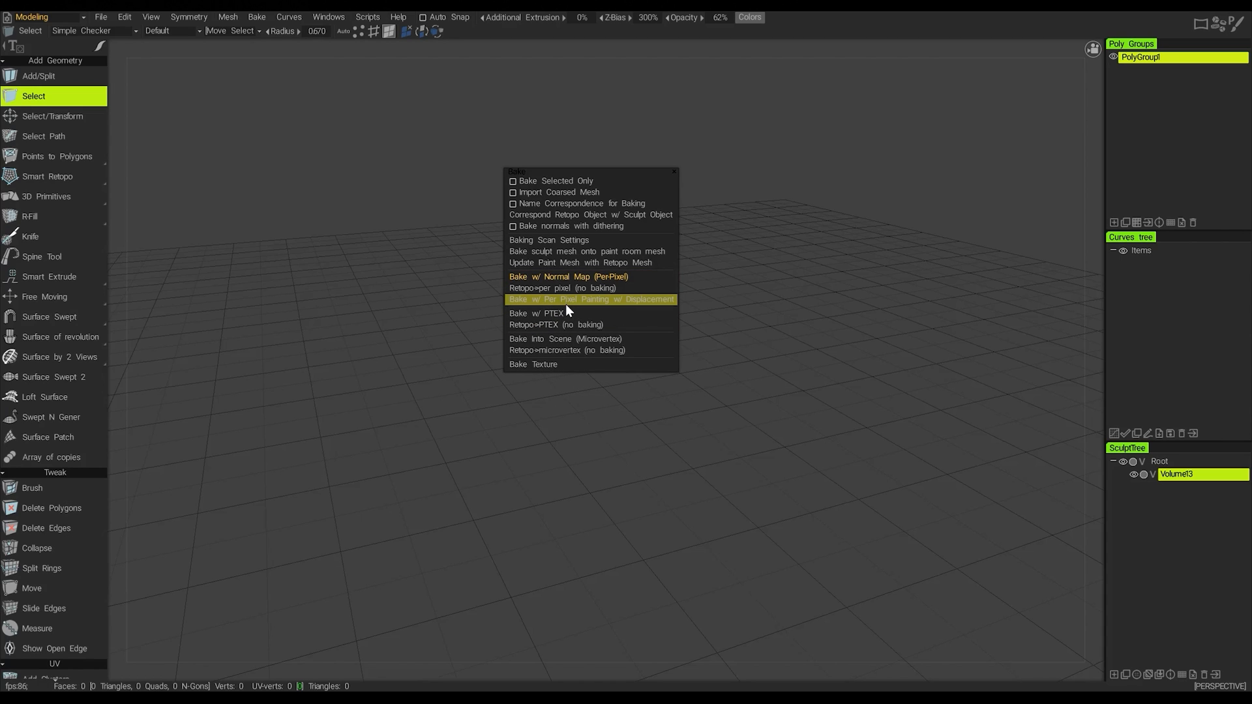
pyautogui.moveTo(591, 298)
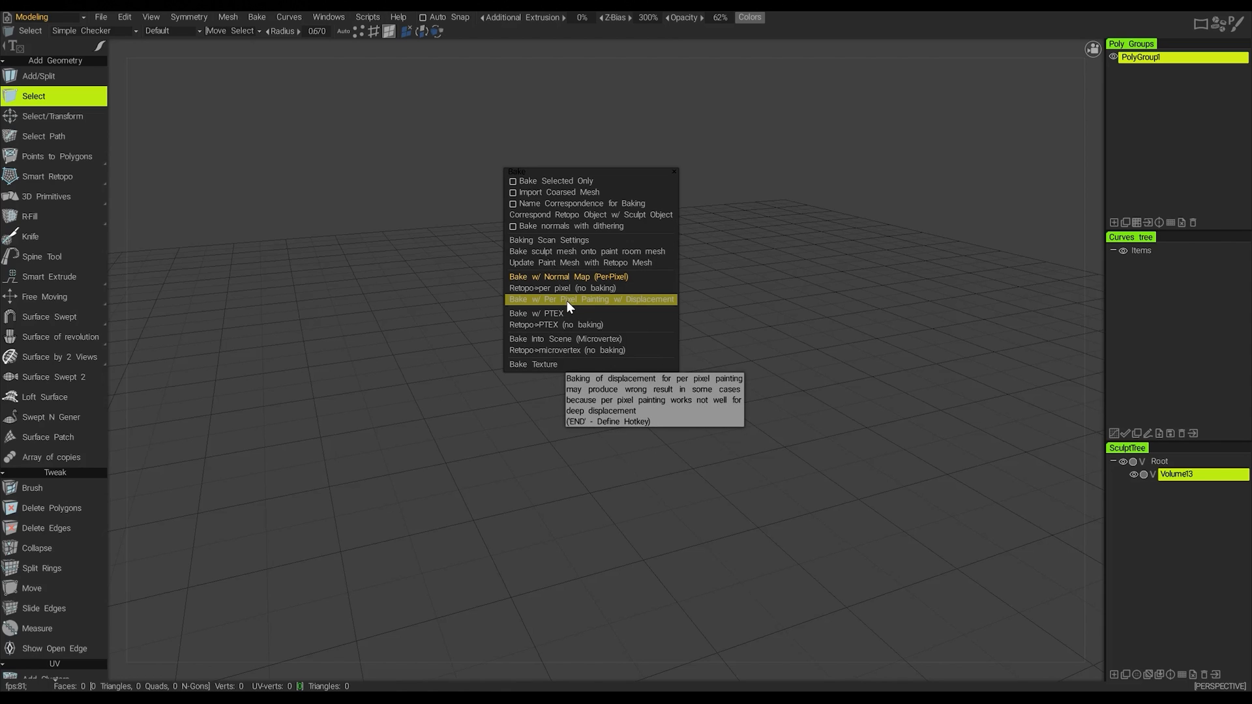
pyautogui.moveTo(570, 214)
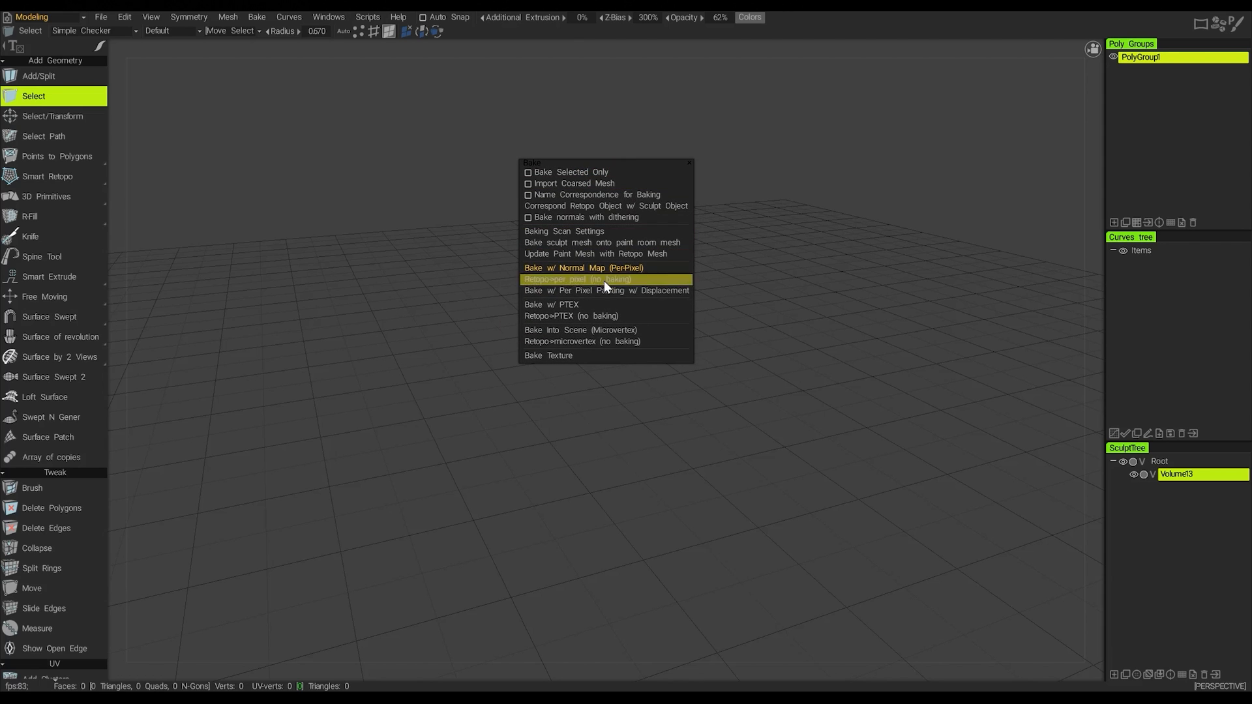
pyautogui.moveTo(603, 340)
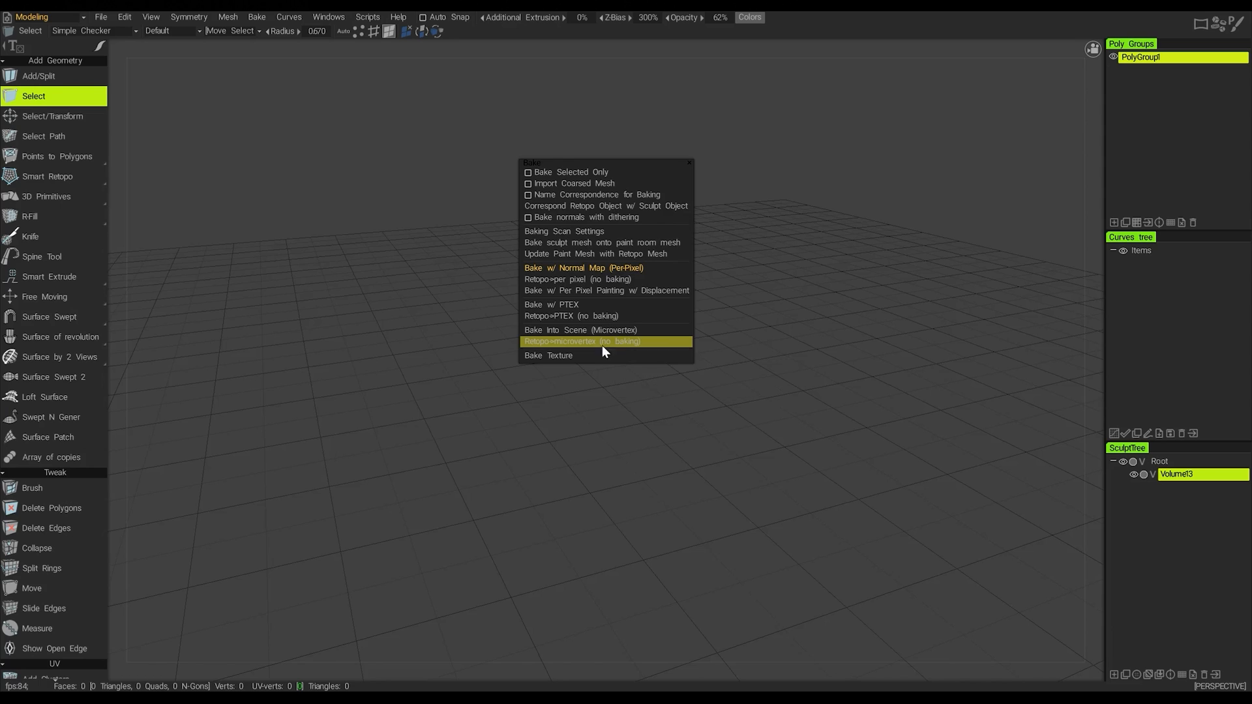
pyautogui.moveTo(557, 354)
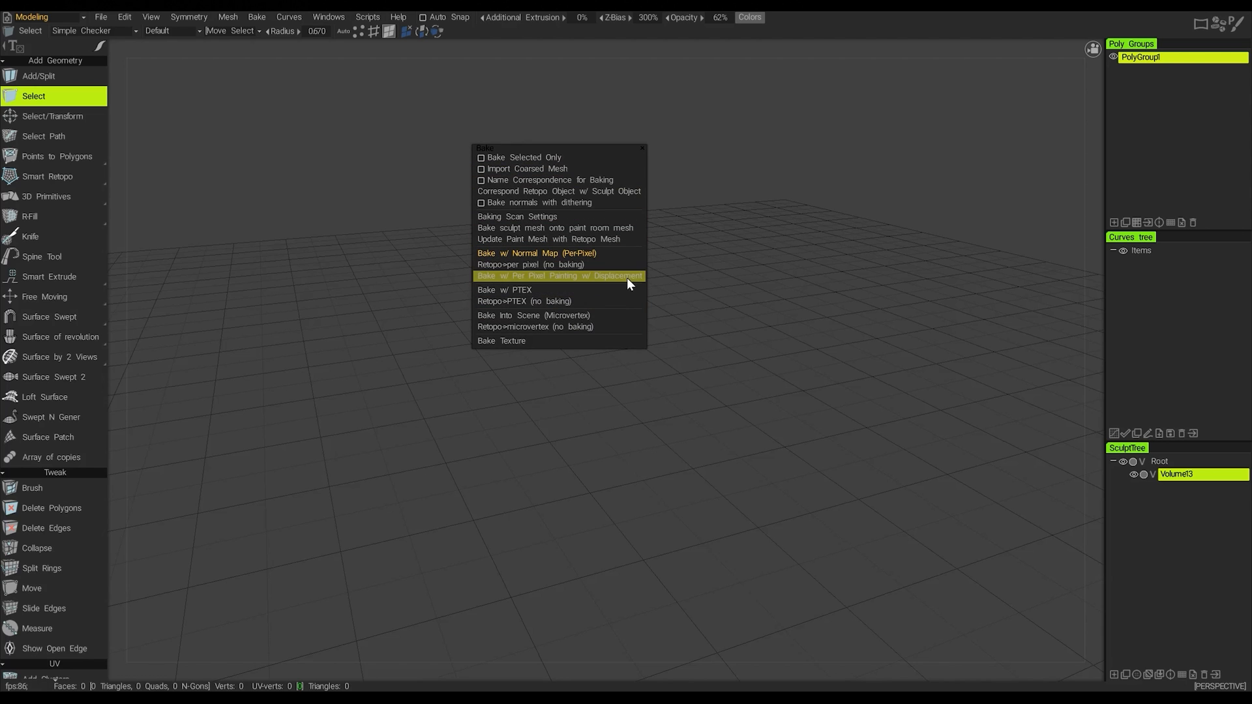
# - Review the Curves menu commands, then bring up the Windows menu with layout and workspace options
pyautogui.click(289, 17)
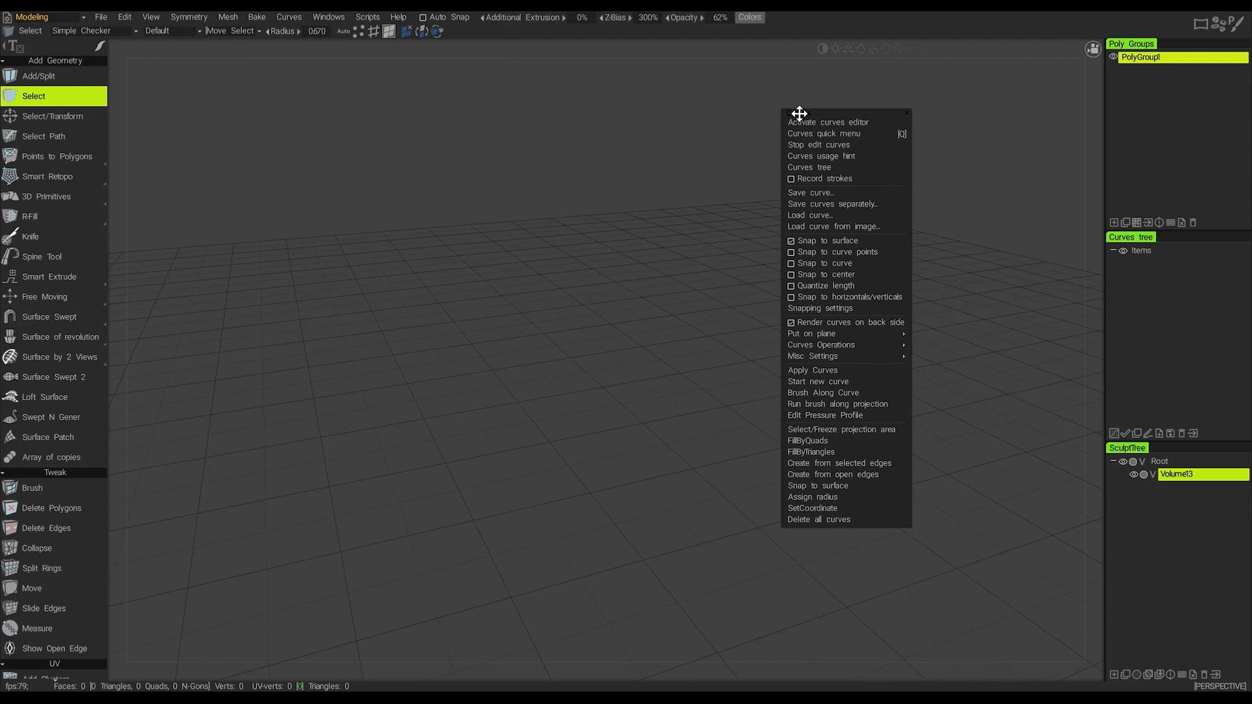
pyautogui.moveTo(813, 454)
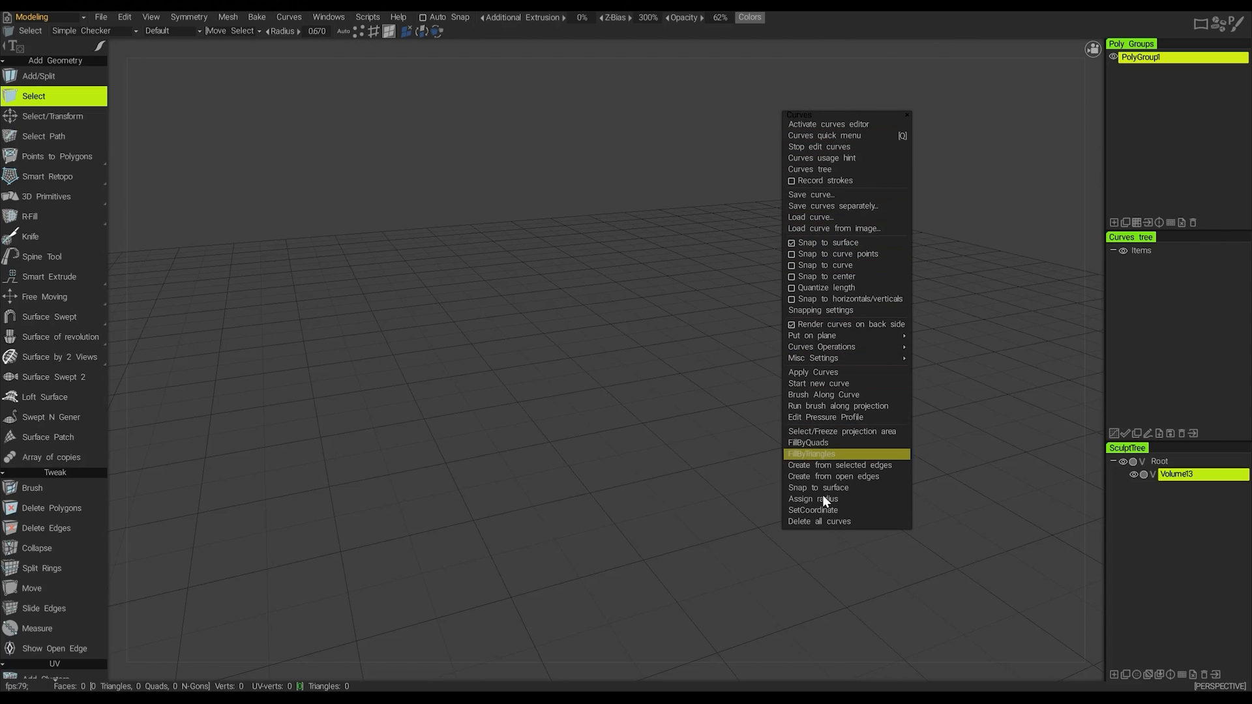
pyautogui.moveTo(1148, 266)
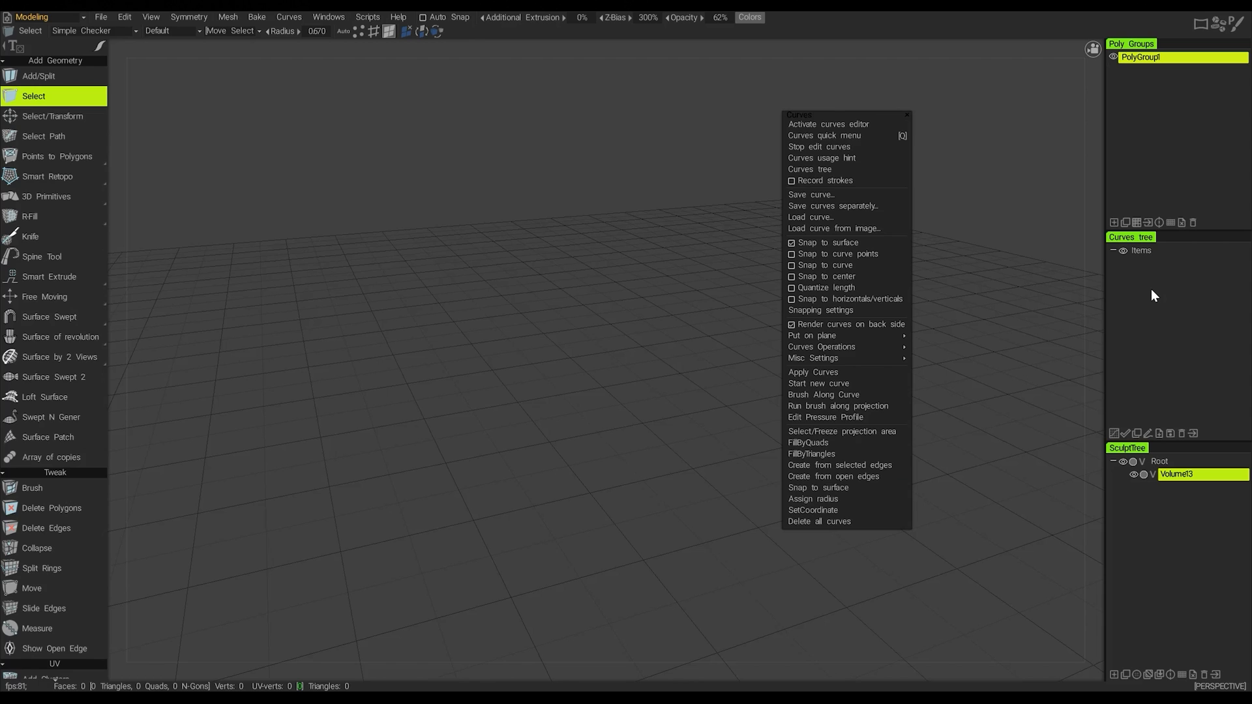
pyautogui.click(287, 17)
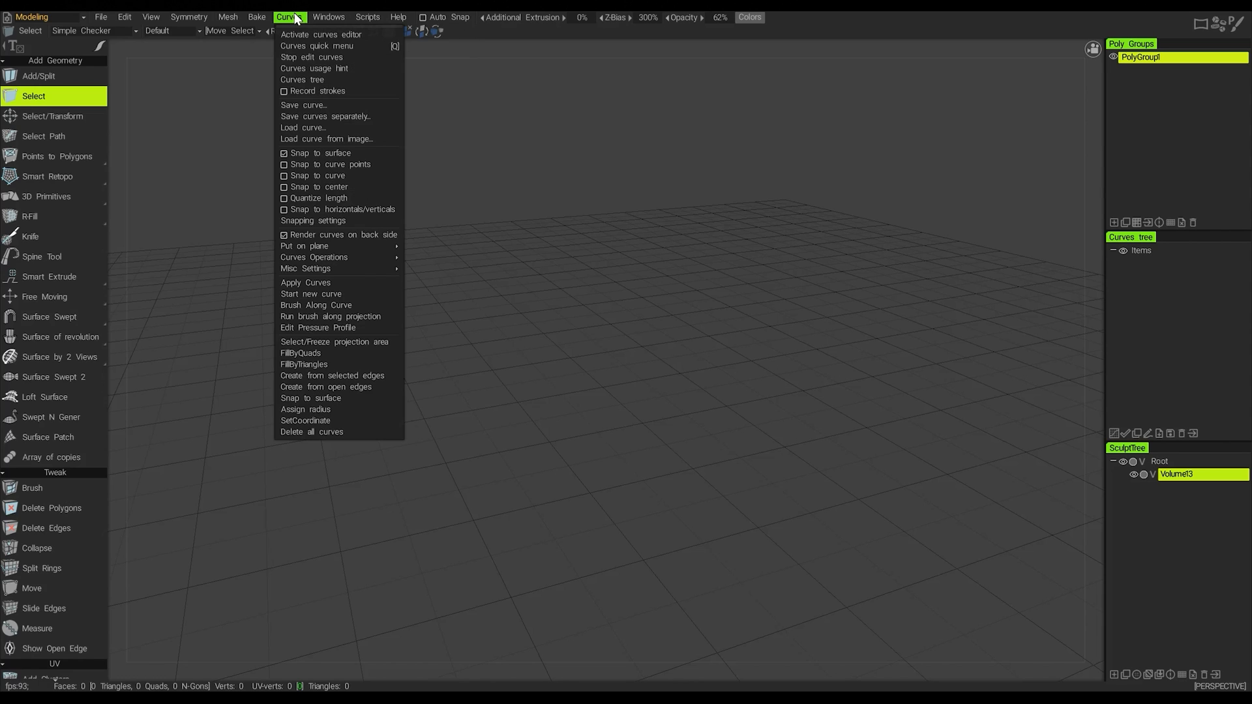
pyautogui.click(328, 17)
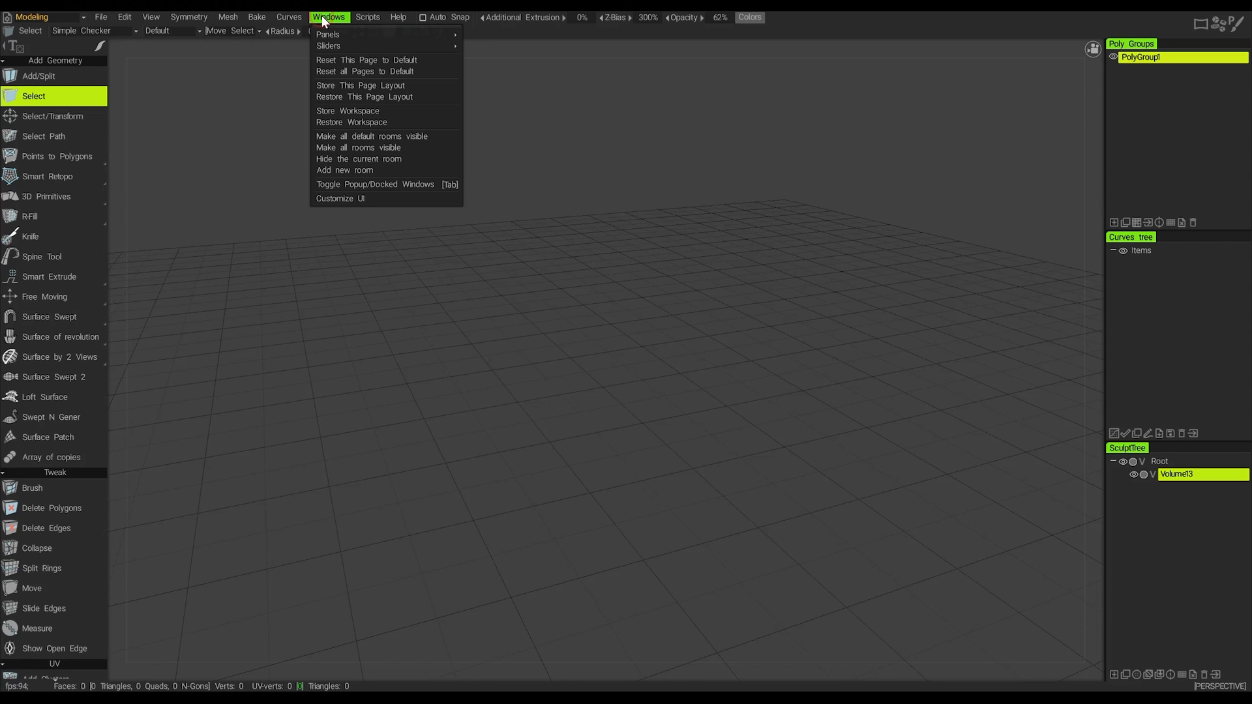
pyautogui.moveTo(359, 71)
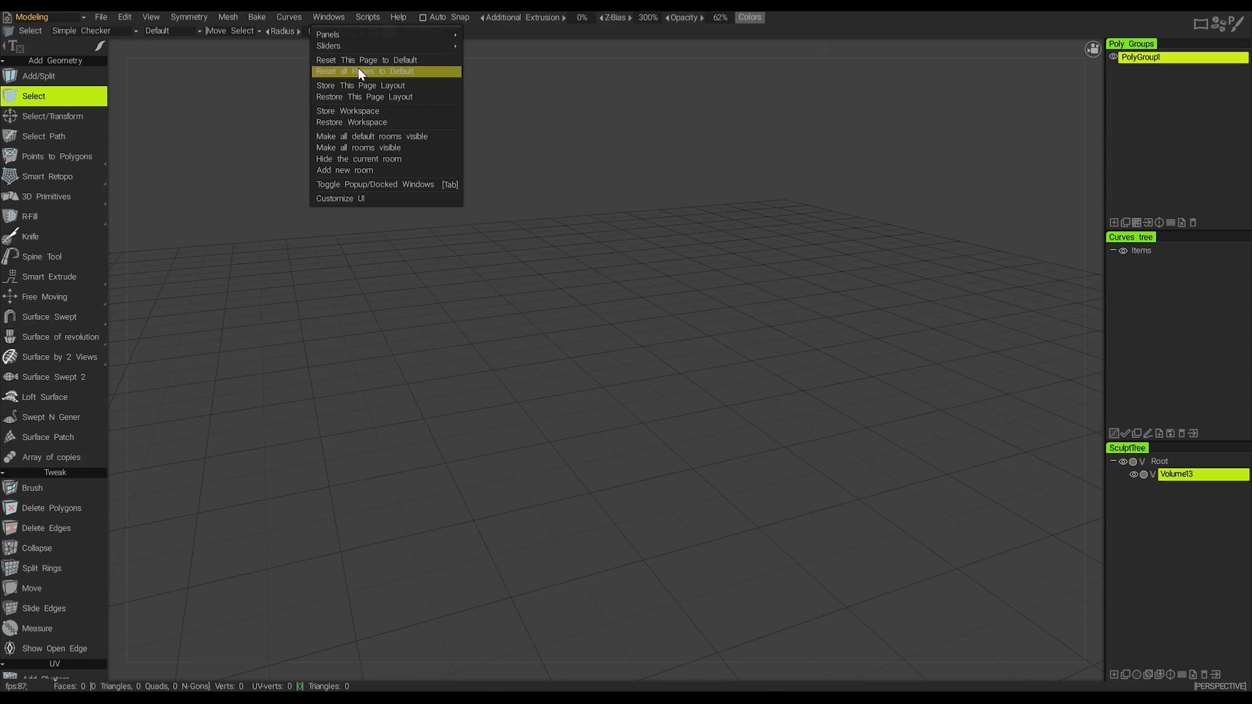
pyautogui.moveTo(368, 188)
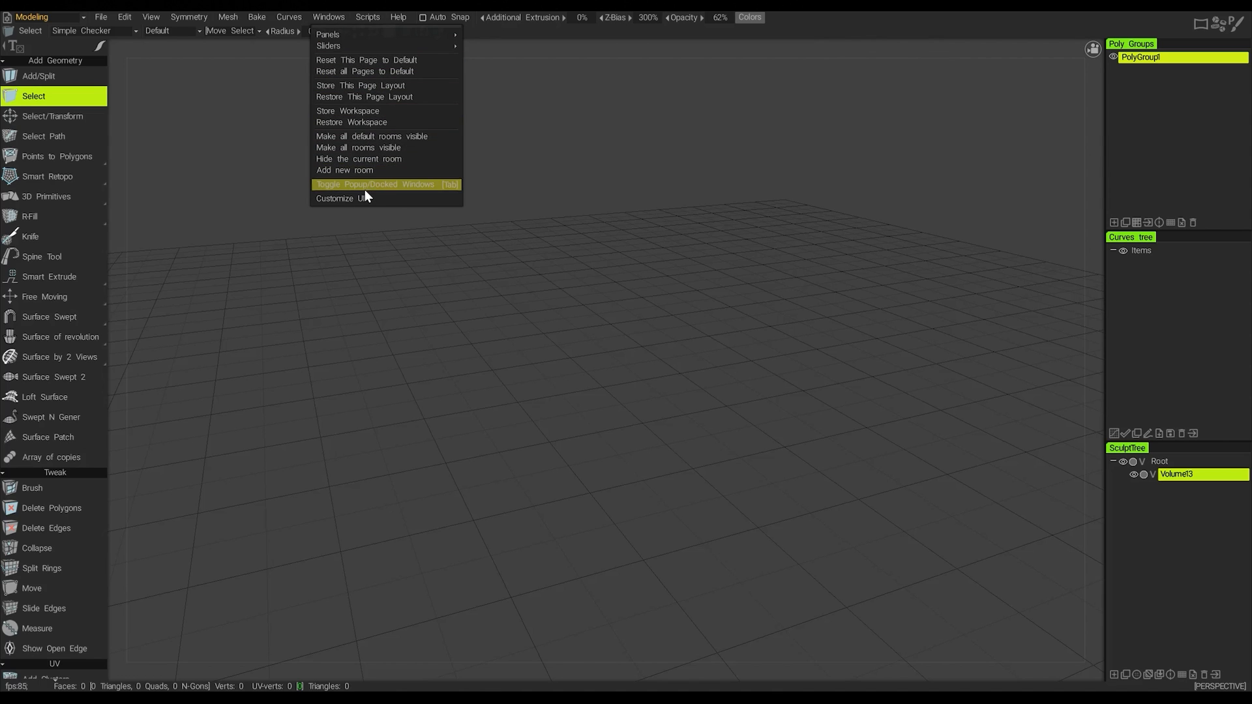
# - Show the Scripts menu with its run, create and record script commands
pyautogui.click(368, 17)
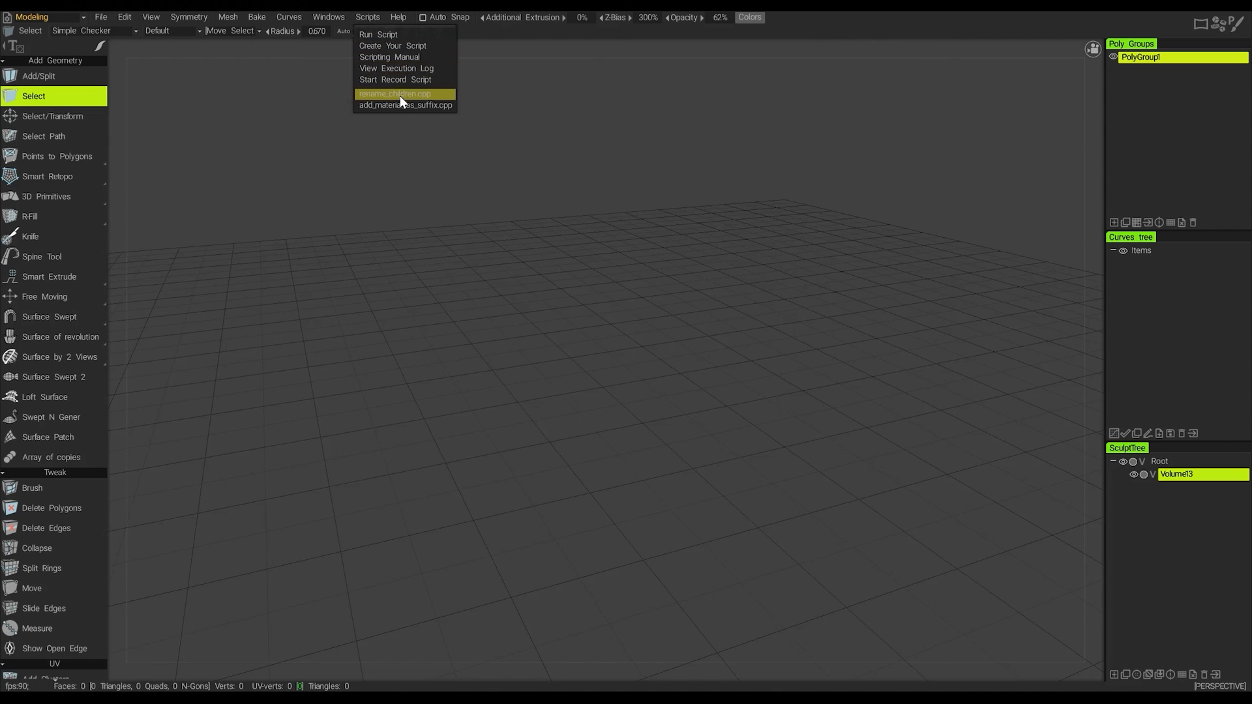
pyautogui.moveTo(407, 46)
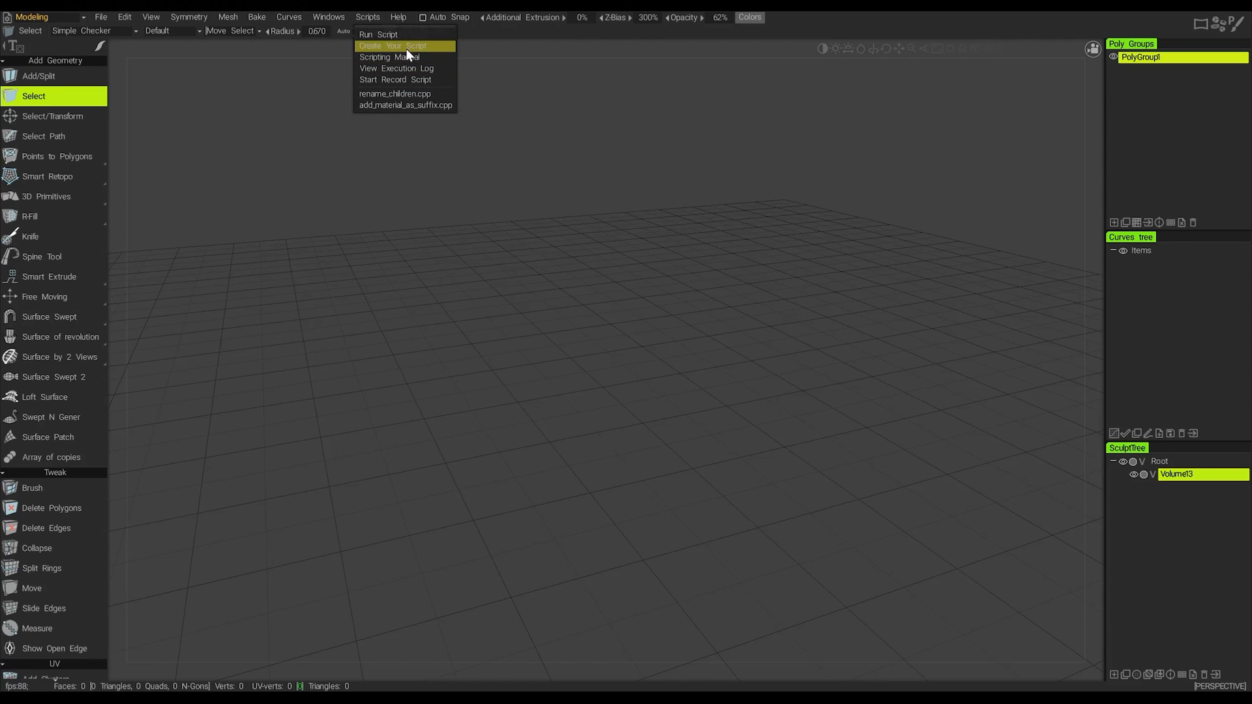
pyautogui.moveTo(403, 56)
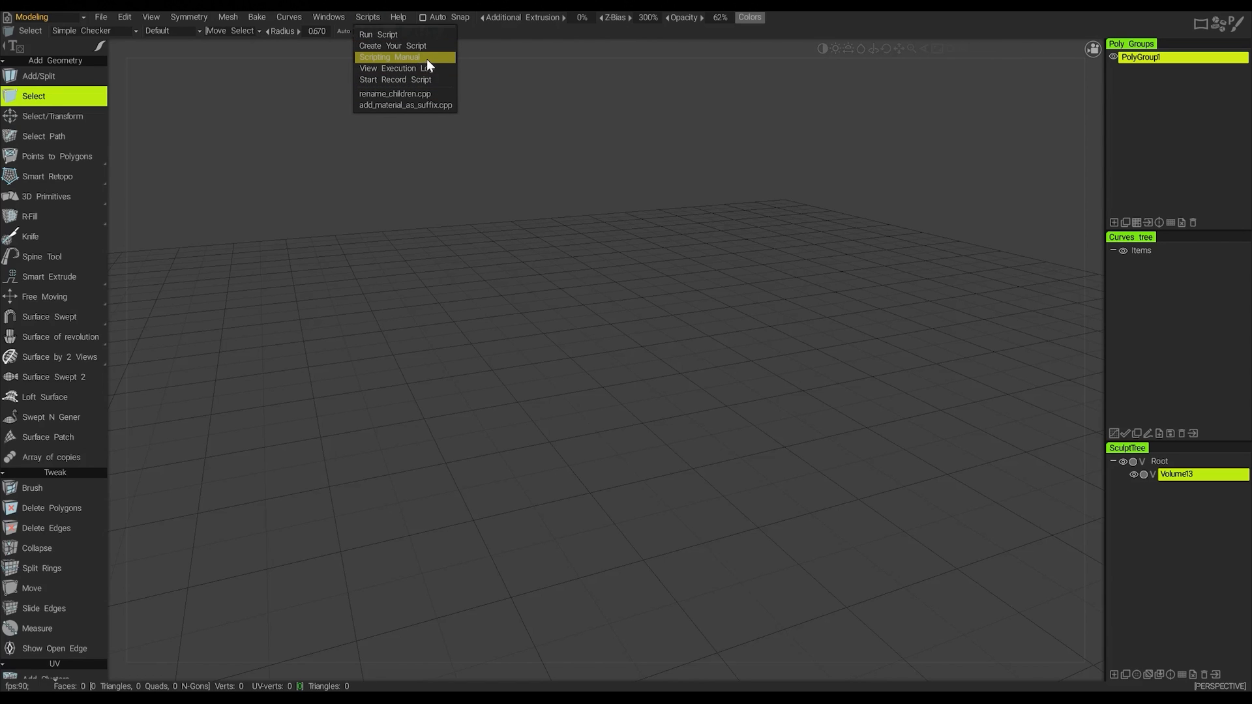
pyautogui.moveTo(403, 80)
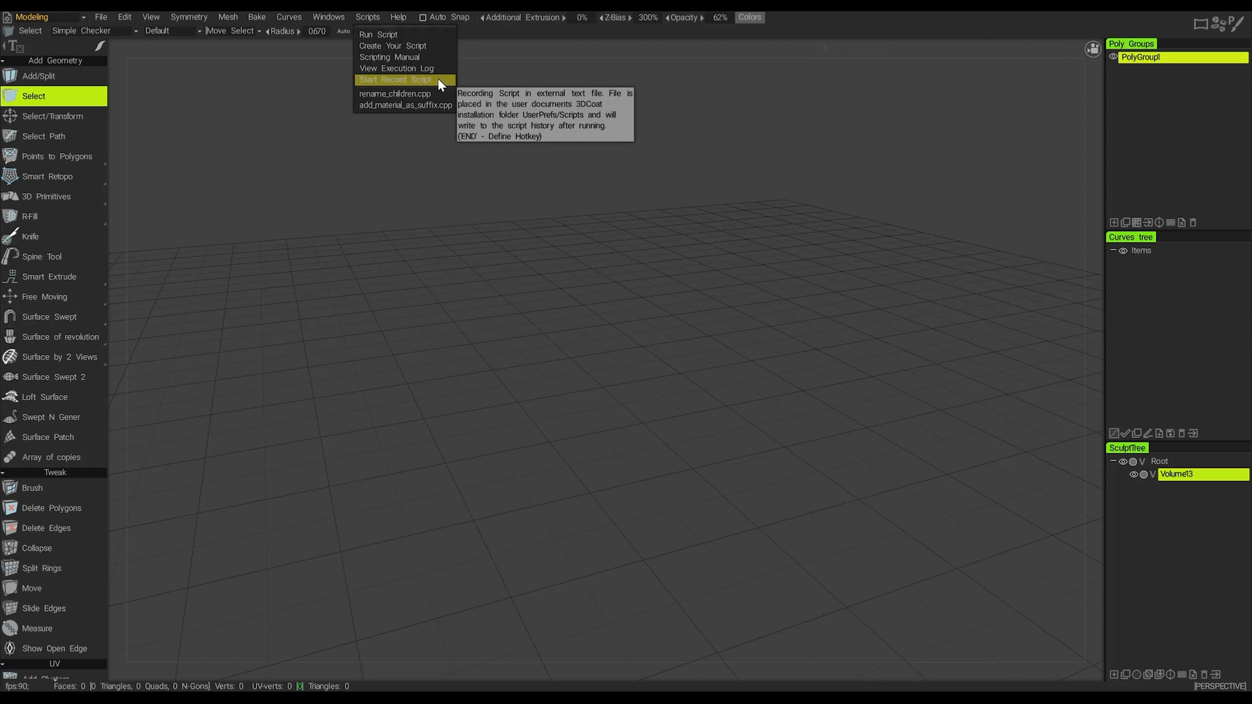
# - Show the Help menu with manual, hotkeys, license and updates entries
pyautogui.click(399, 17)
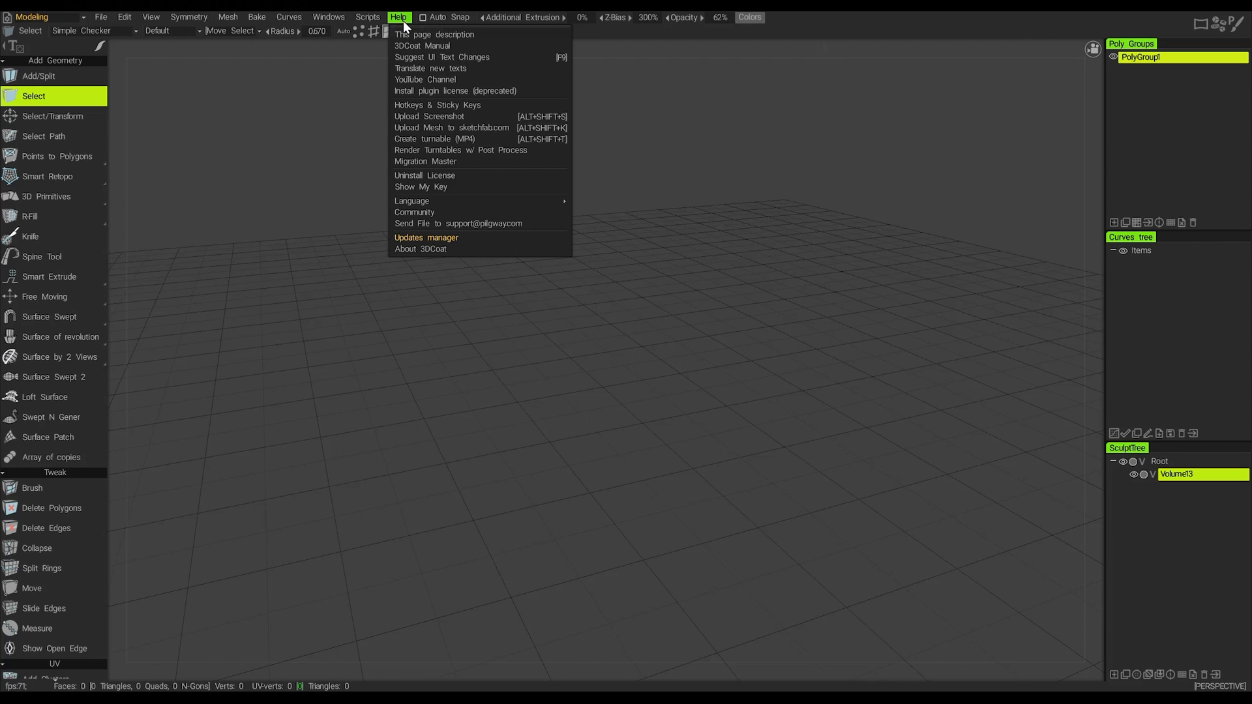
pyautogui.moveTo(419, 238)
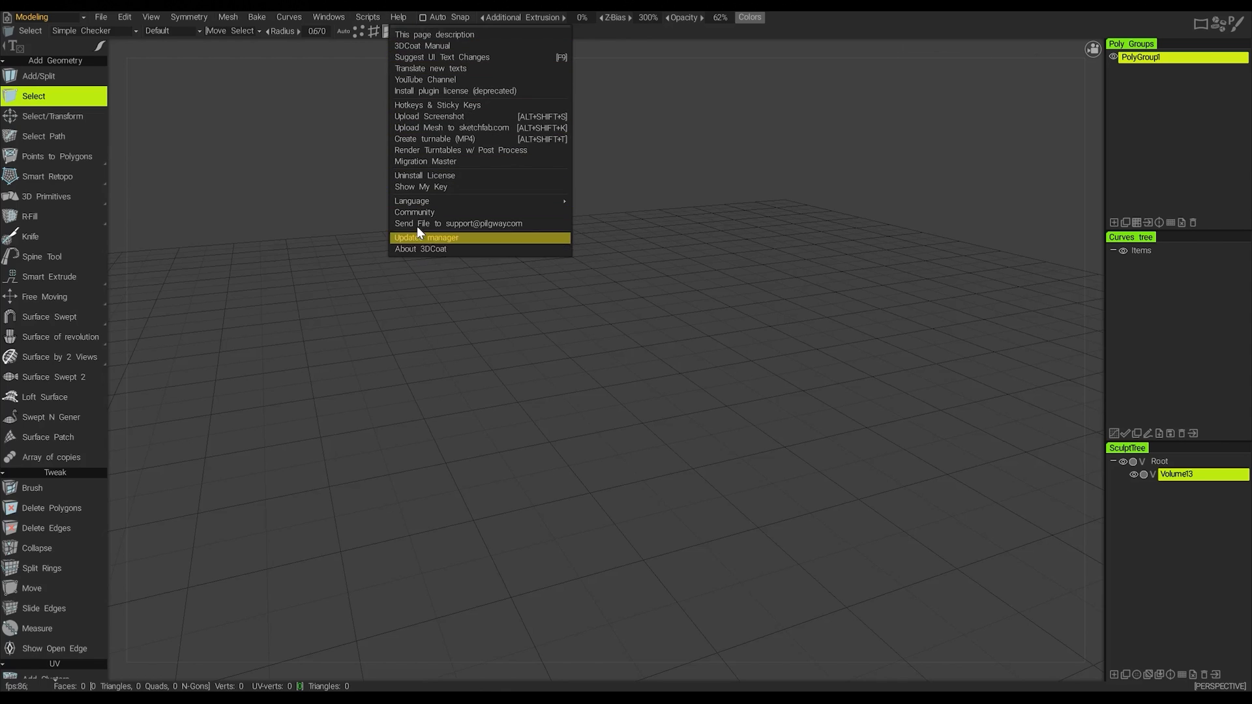
pyautogui.moveTo(468, 250)
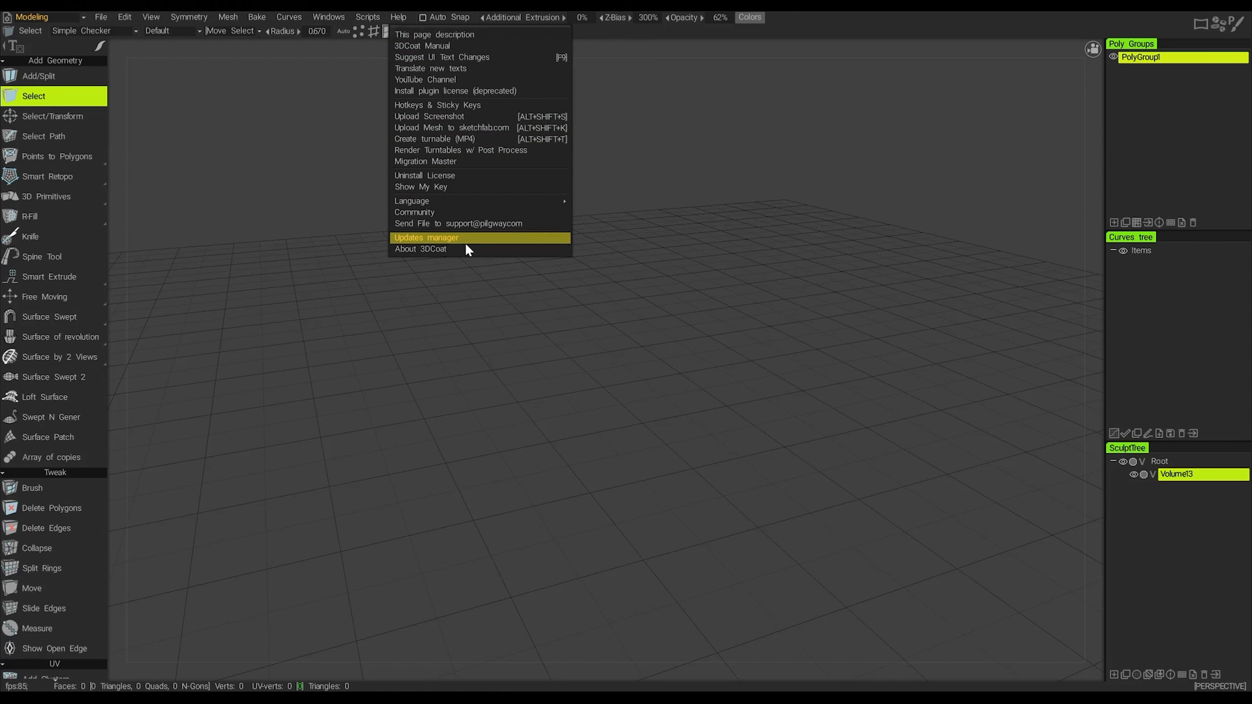
pyautogui.moveTo(442, 45)
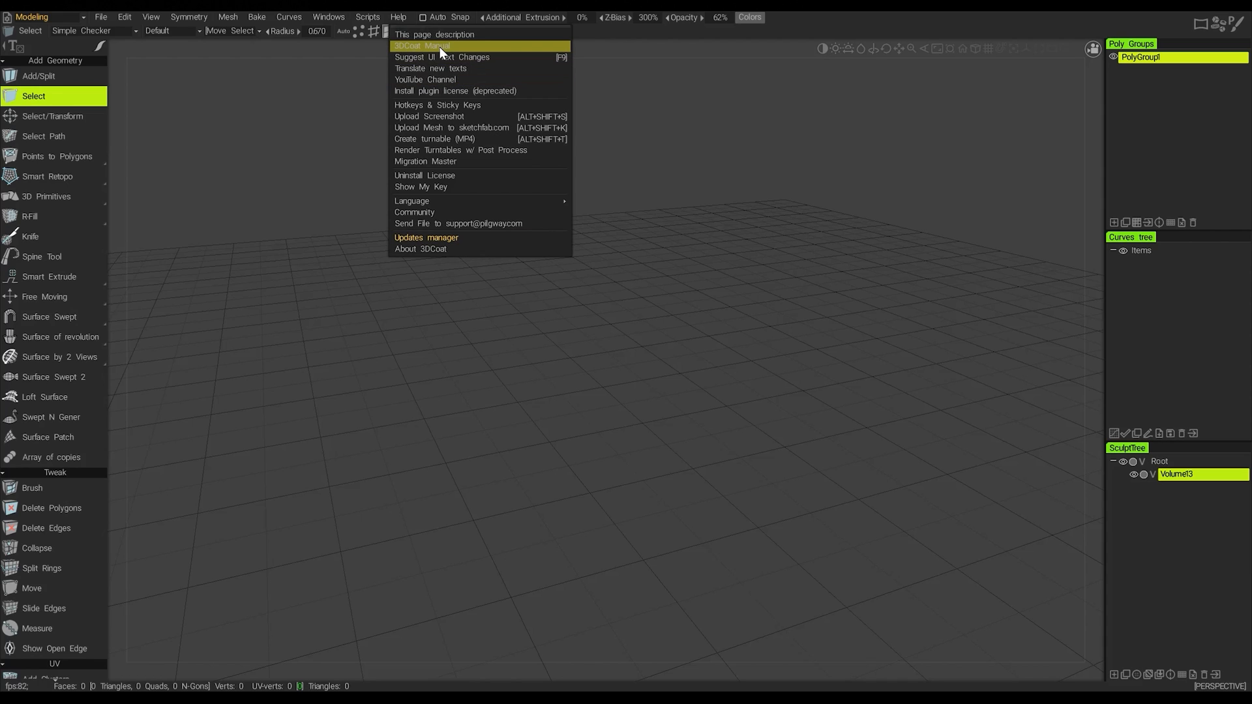
pyautogui.moveTo(442, 79)
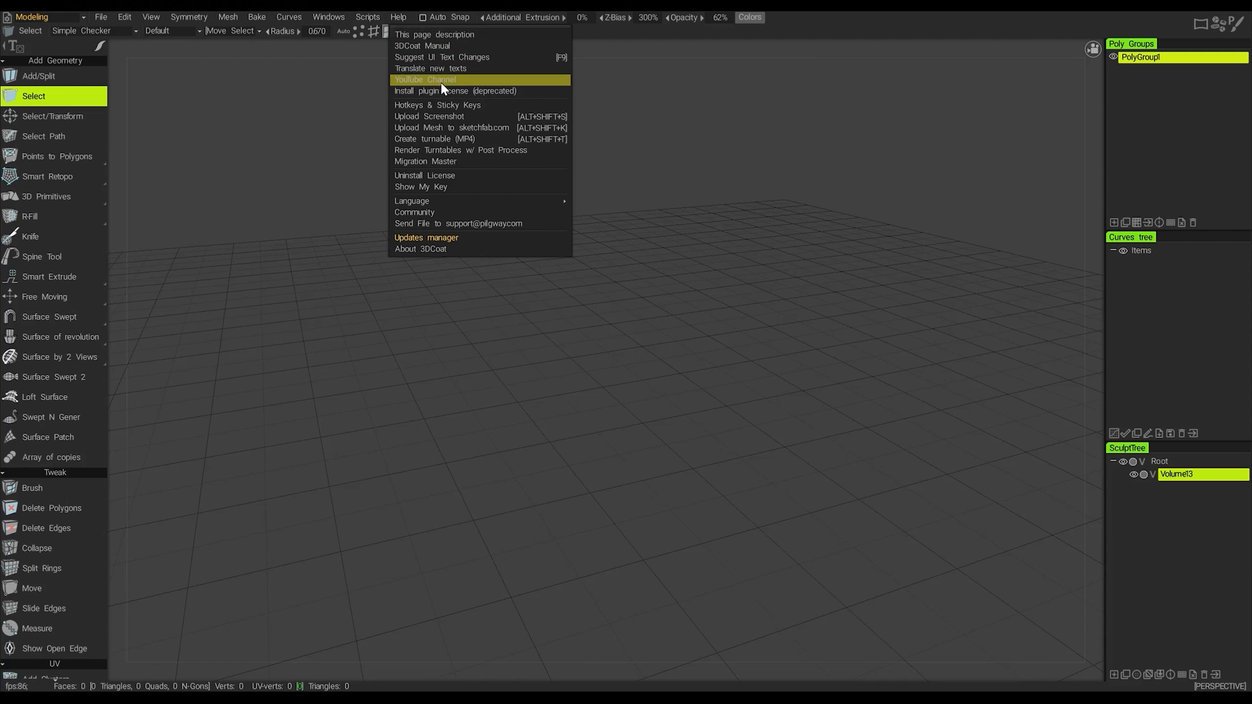
pyautogui.moveTo(451, 116)
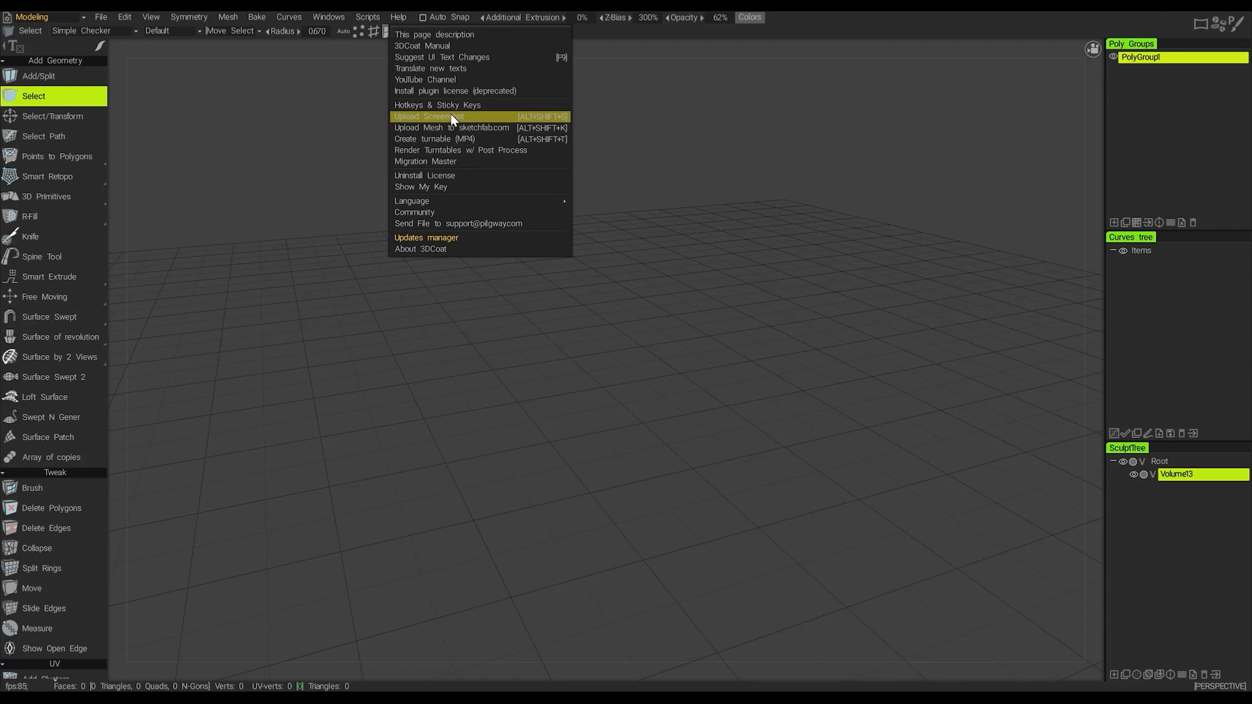
pyautogui.moveTo(545, 174)
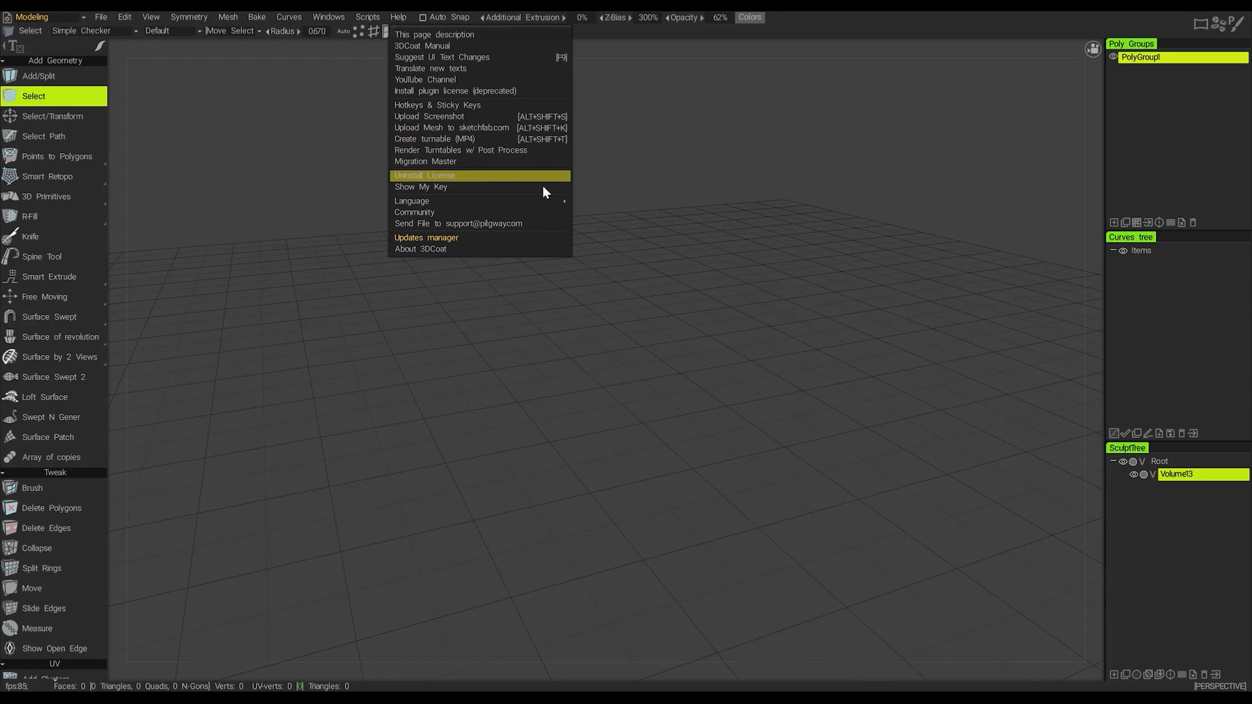
# - Dismiss the Help menu and hover the Opacity field in the top bar
pyautogui.click(339, 217)
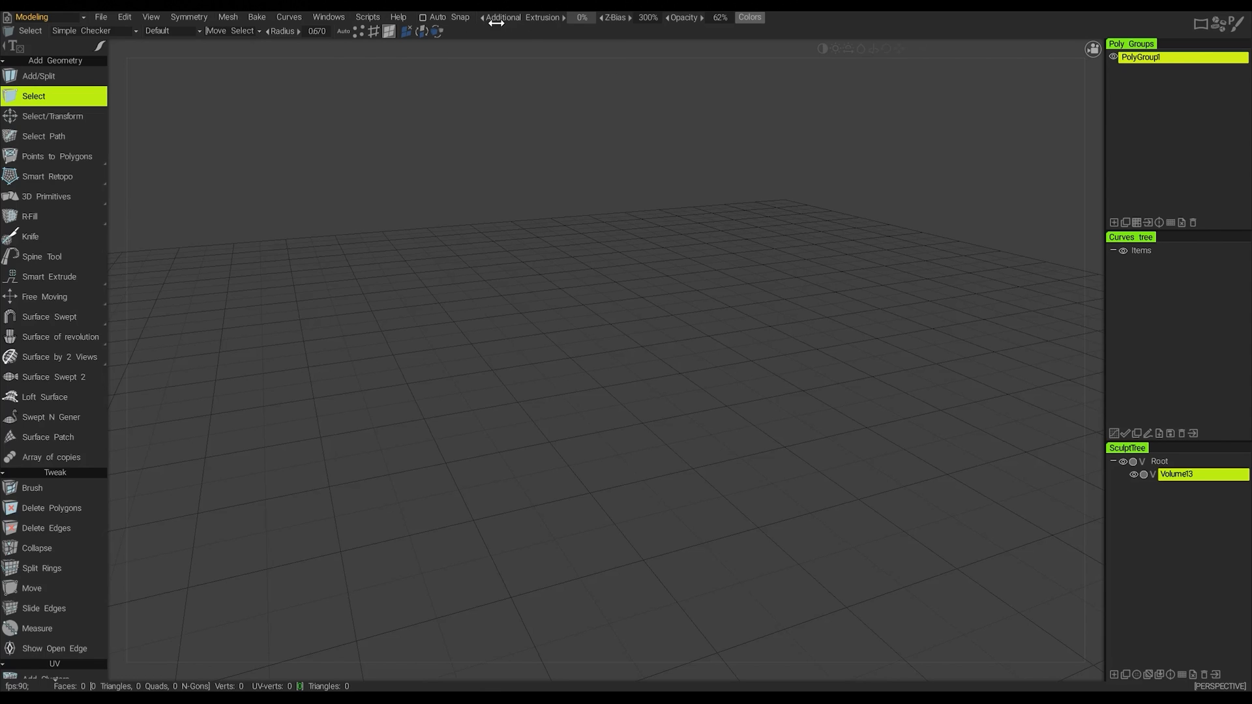
pyautogui.click(422, 17)
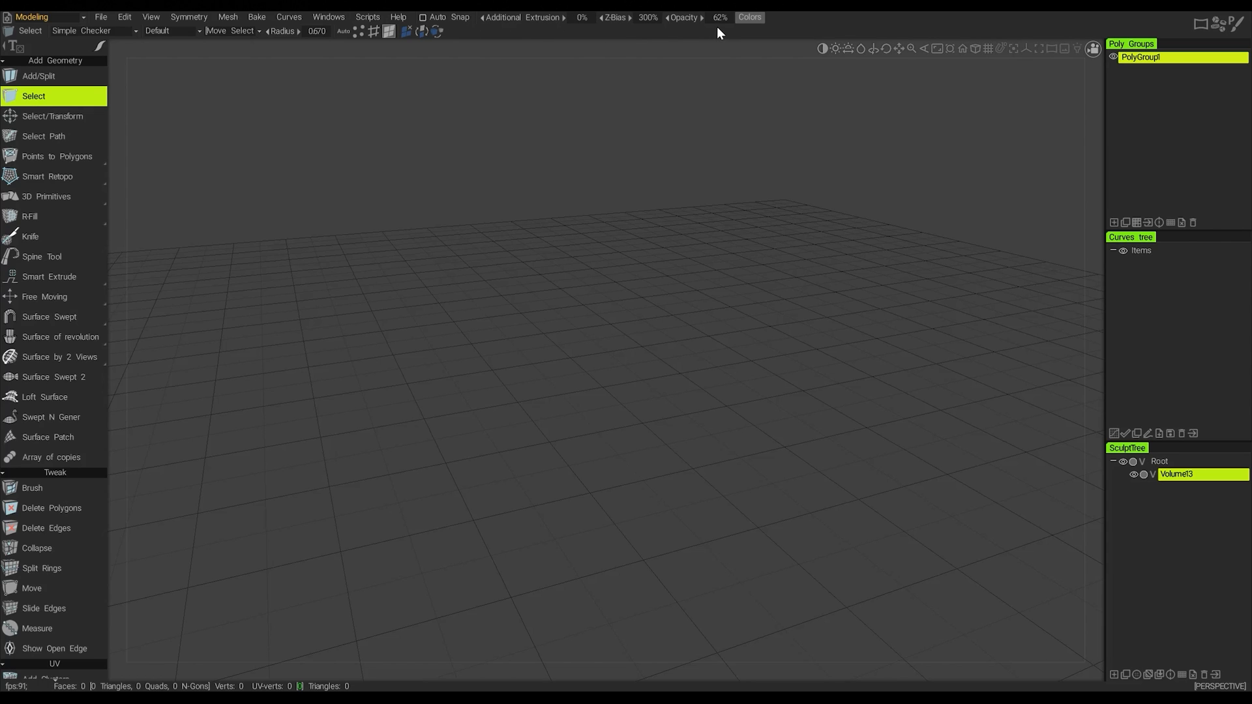
pyautogui.moveTo(718, 17)
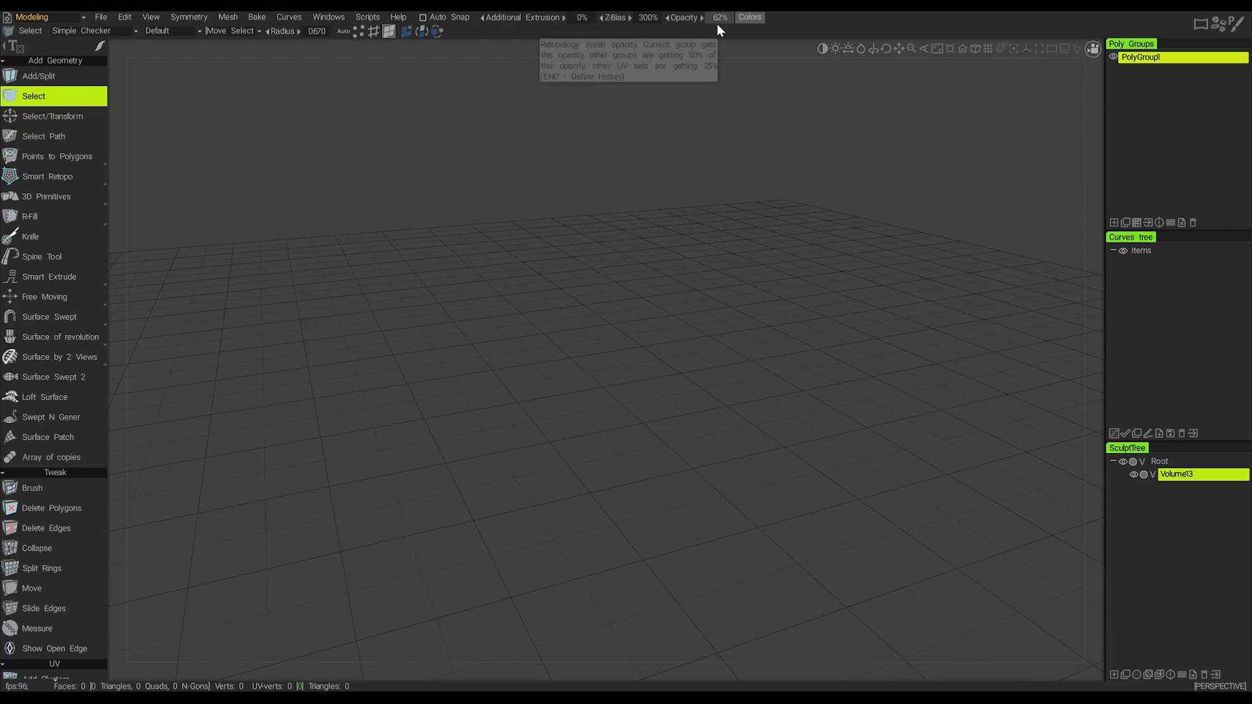
pyautogui.moveTo(657, 422)
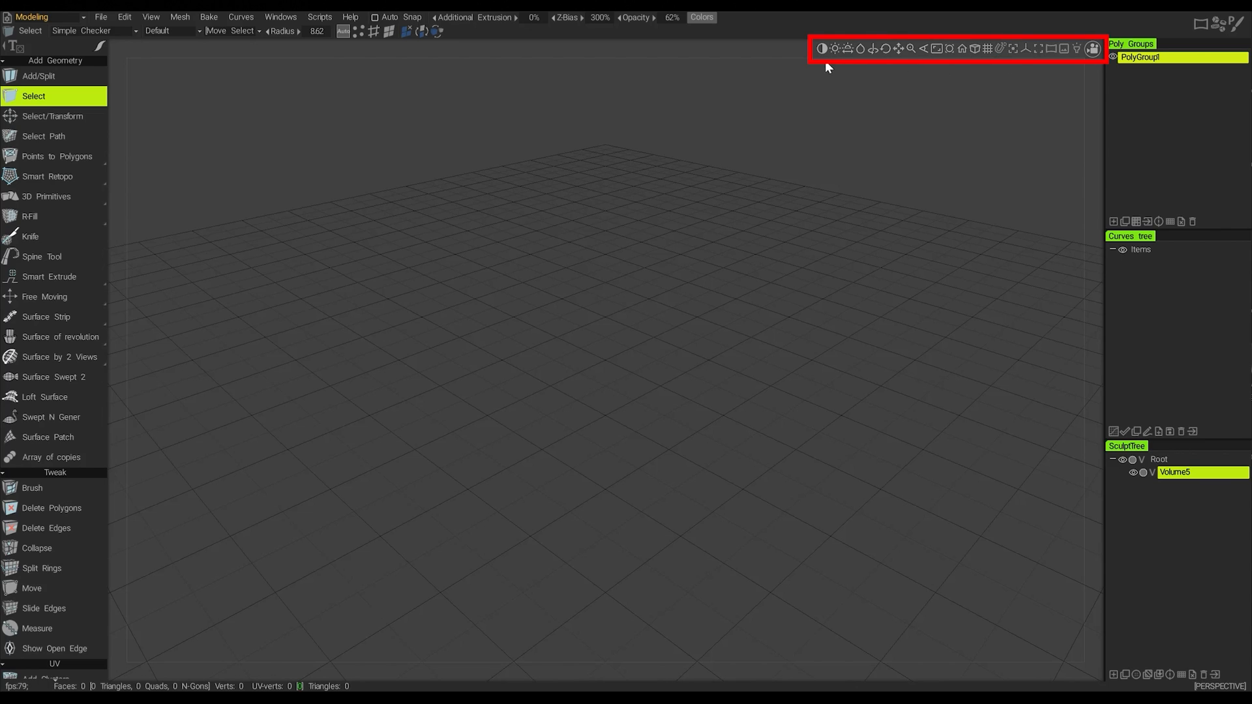
pyautogui.moveTo(1066, 64)
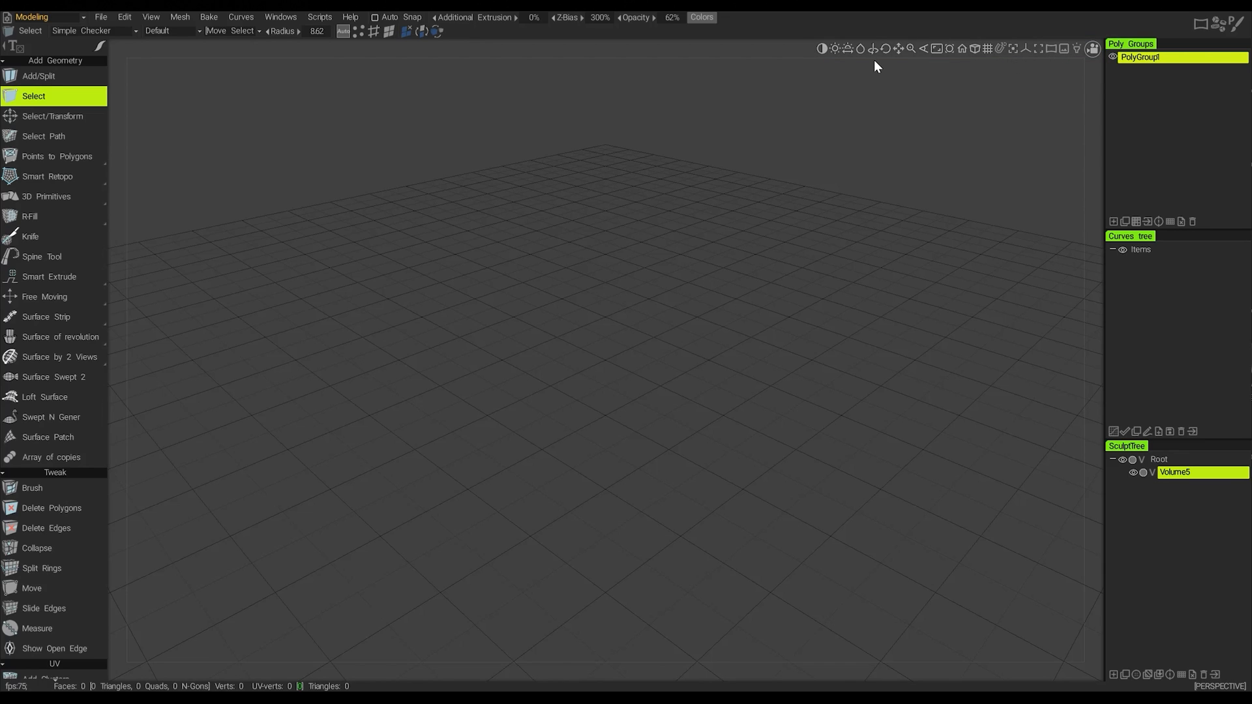
pyautogui.moveTo(910, 65)
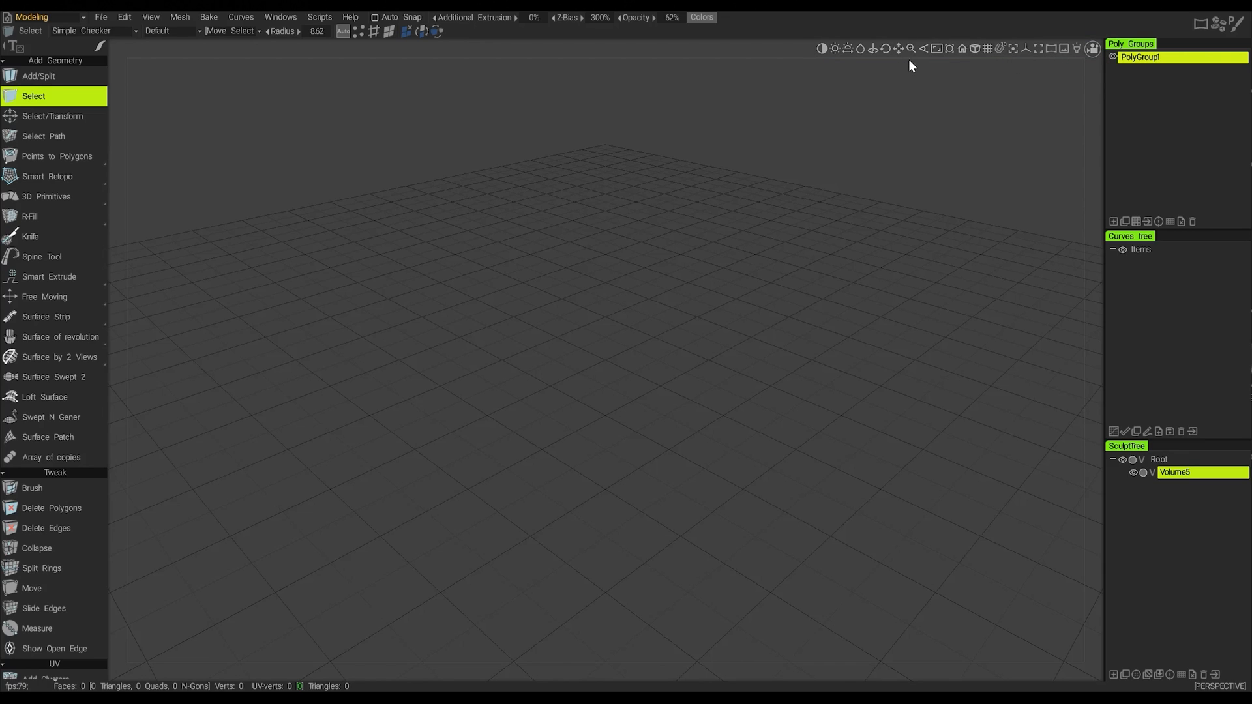
pyautogui.moveTo(974, 62)
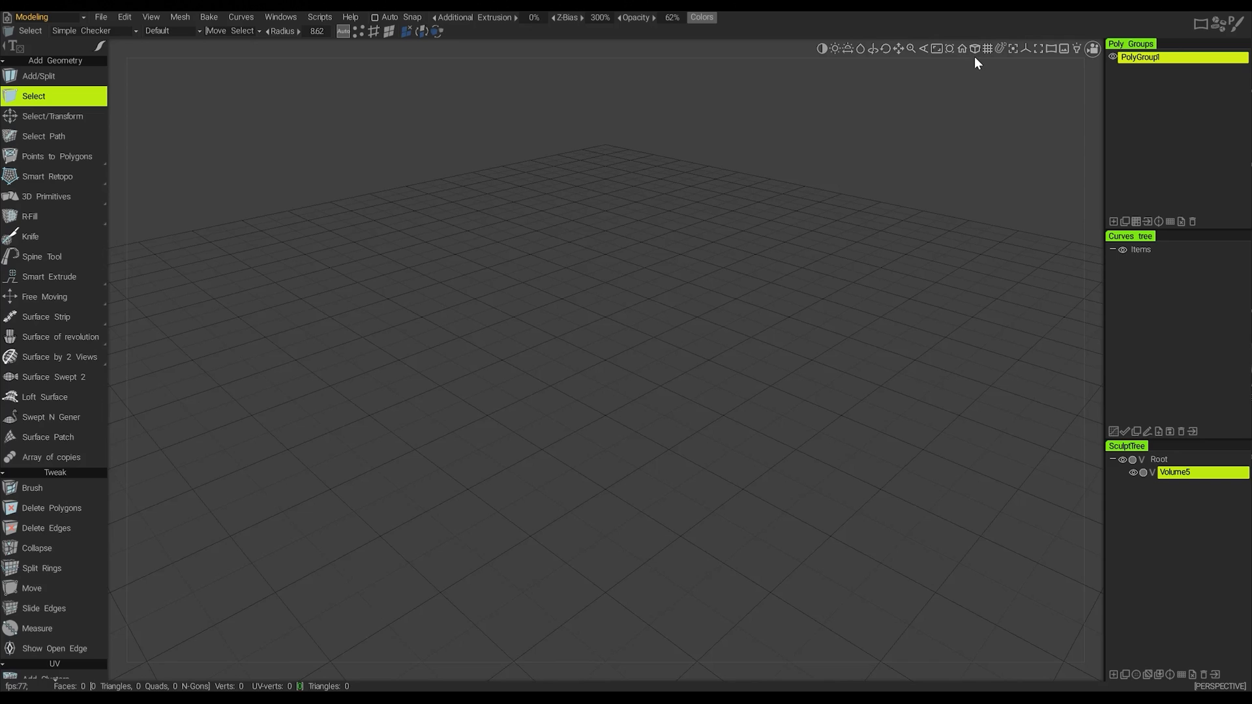
pyautogui.moveTo(974, 48)
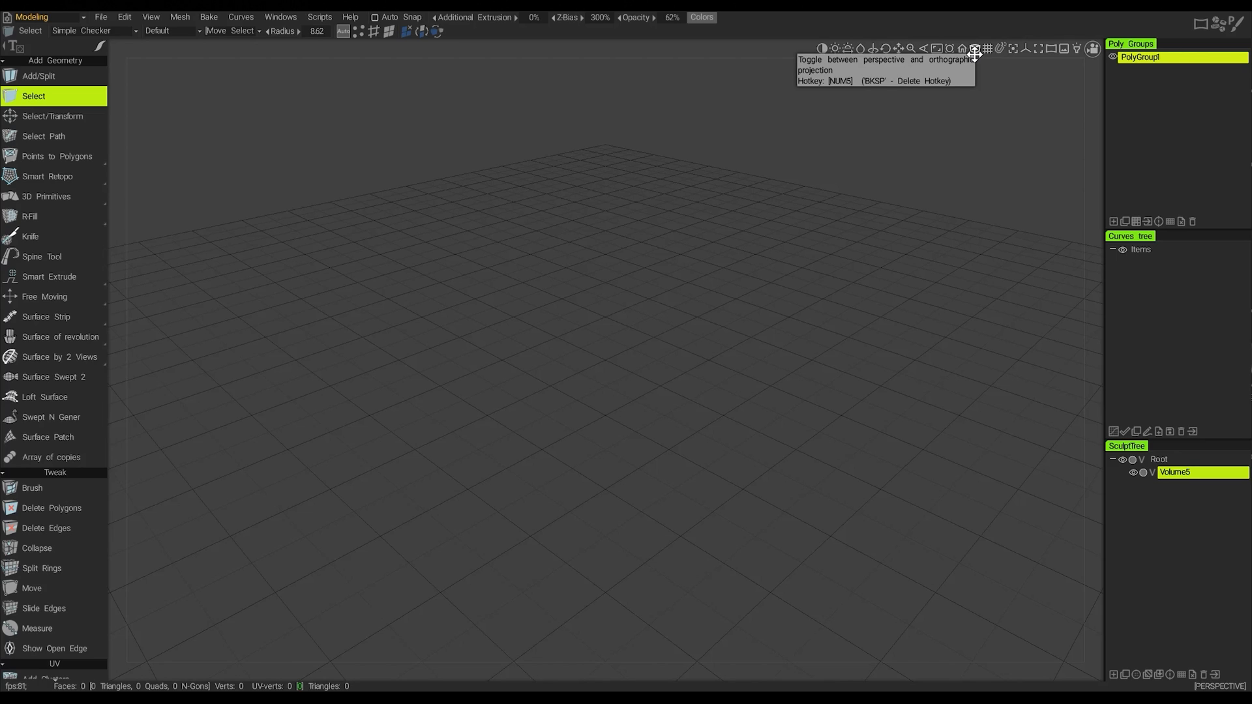
pyautogui.moveTo(994, 55)
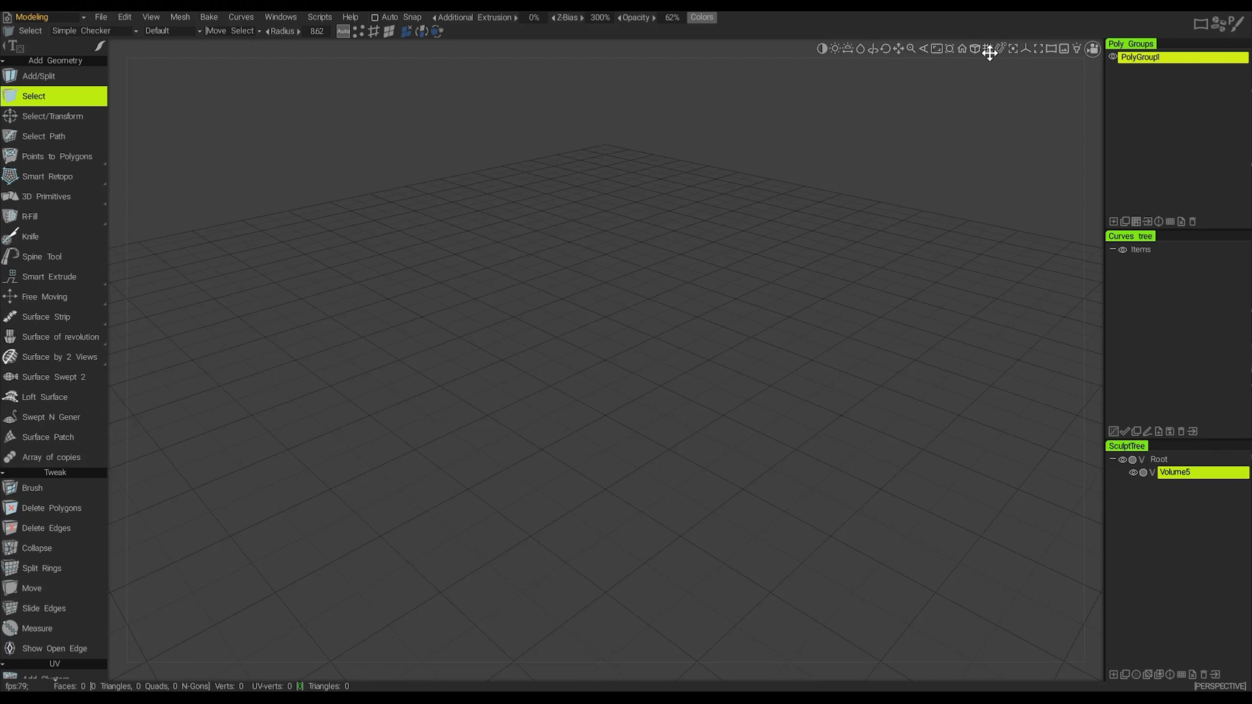
pyautogui.moveTo(975, 66)
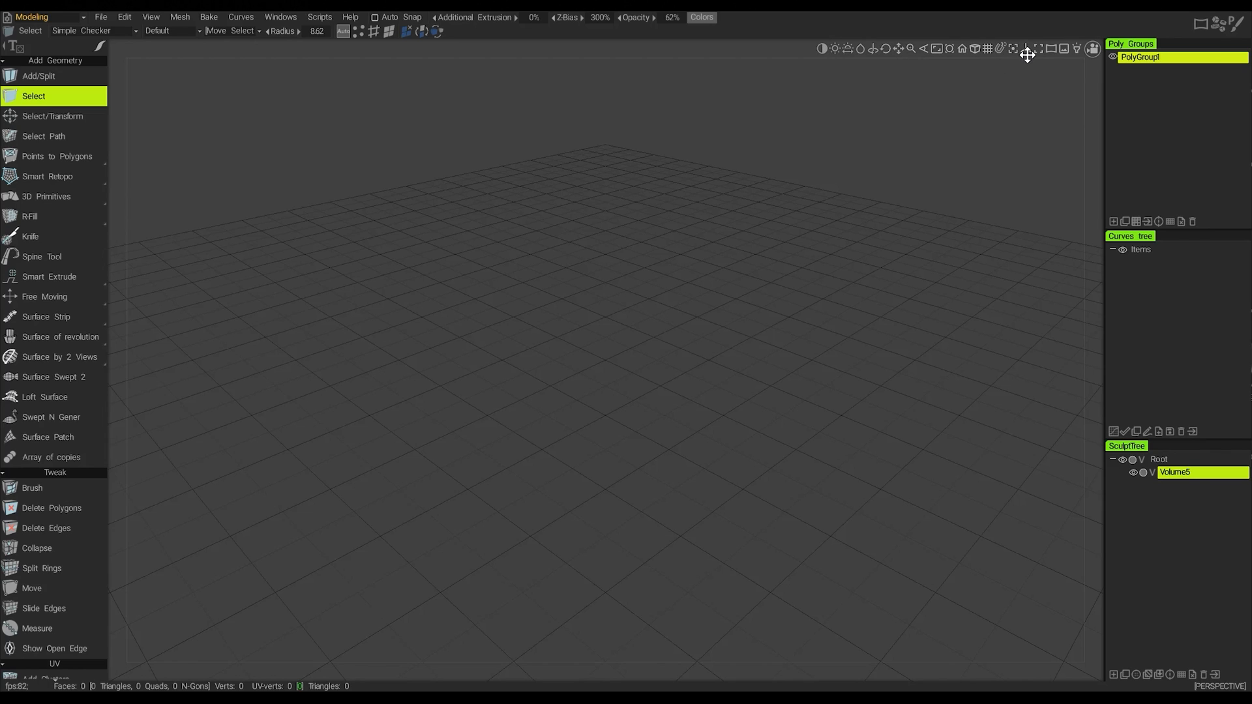
pyautogui.click(1027, 49)
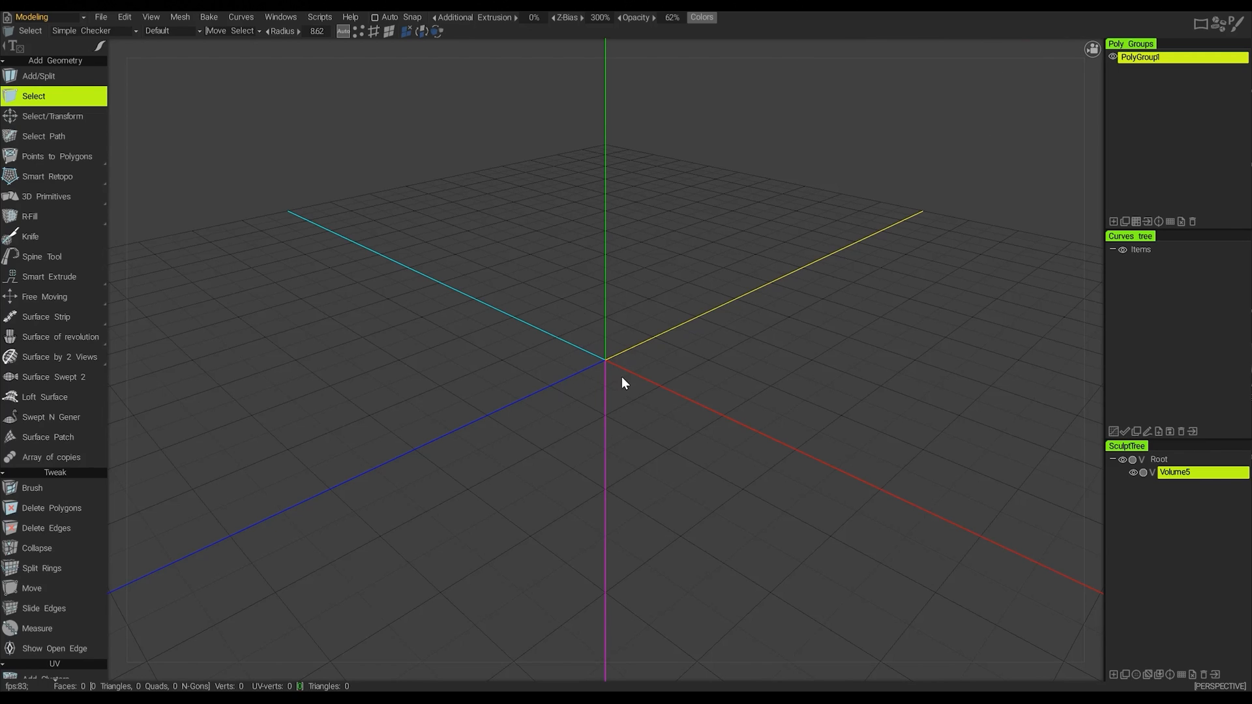
pyautogui.moveTo(993, 89)
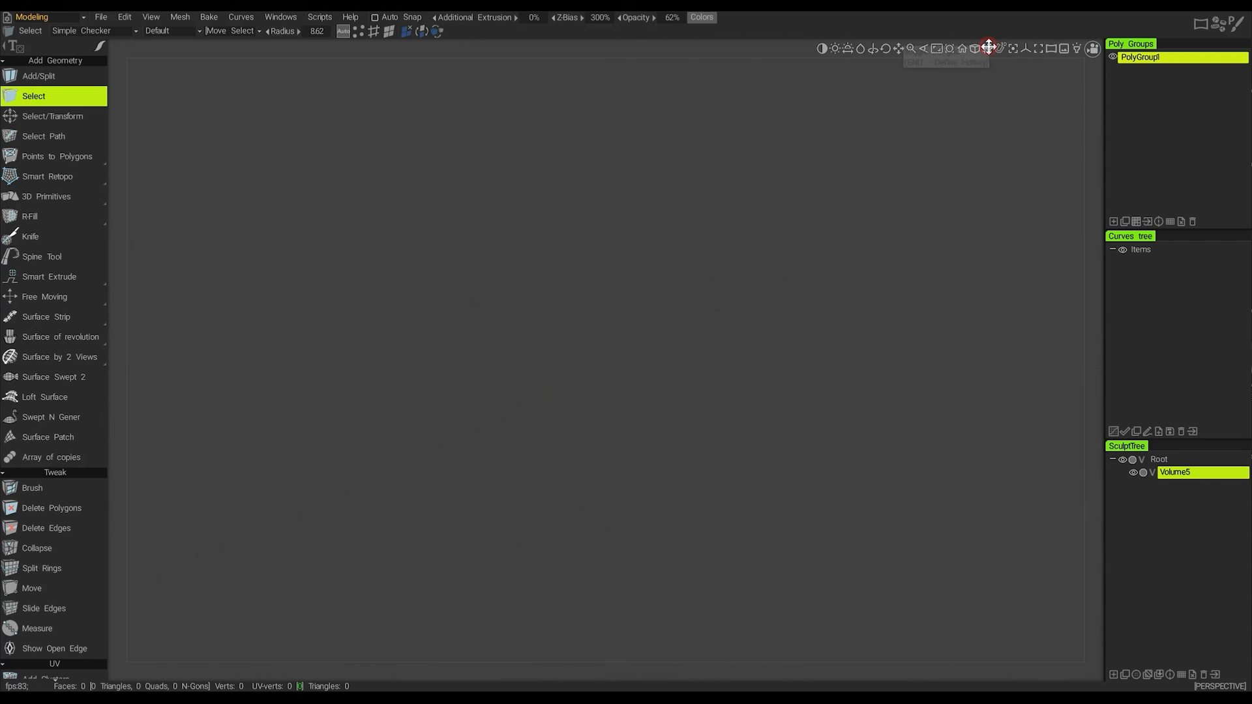
pyautogui.click(986, 49)
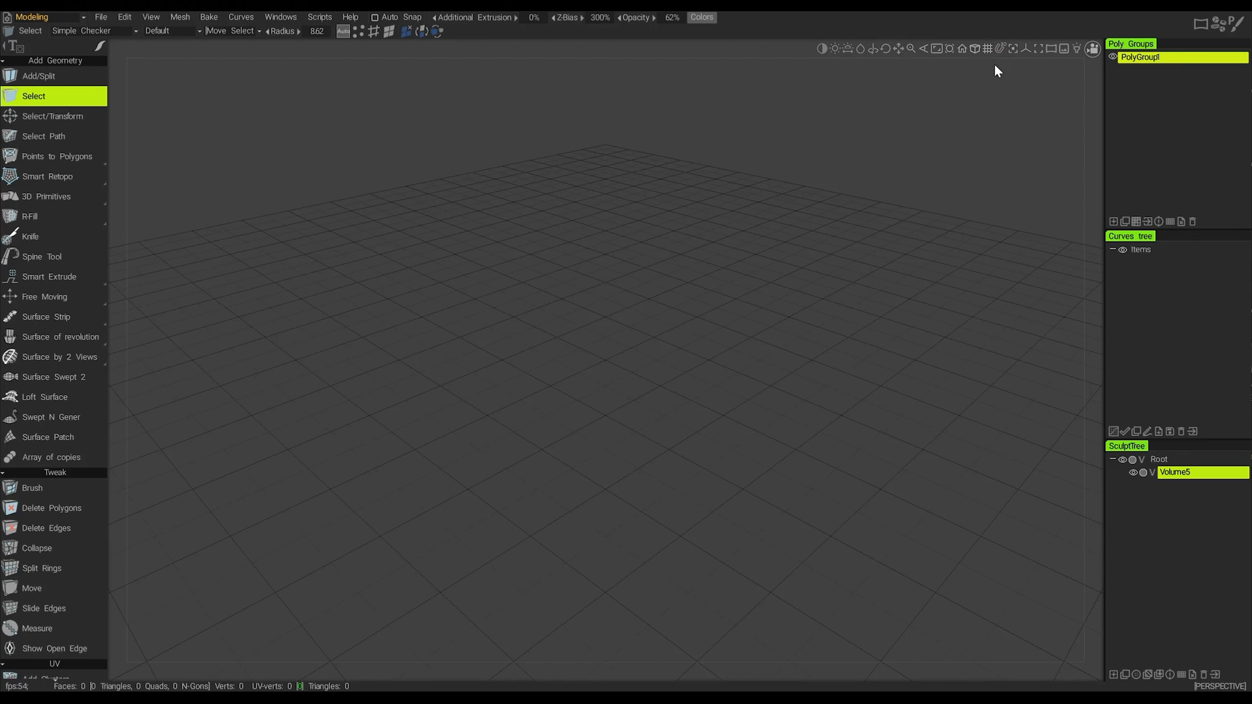
pyautogui.click(1054, 48)
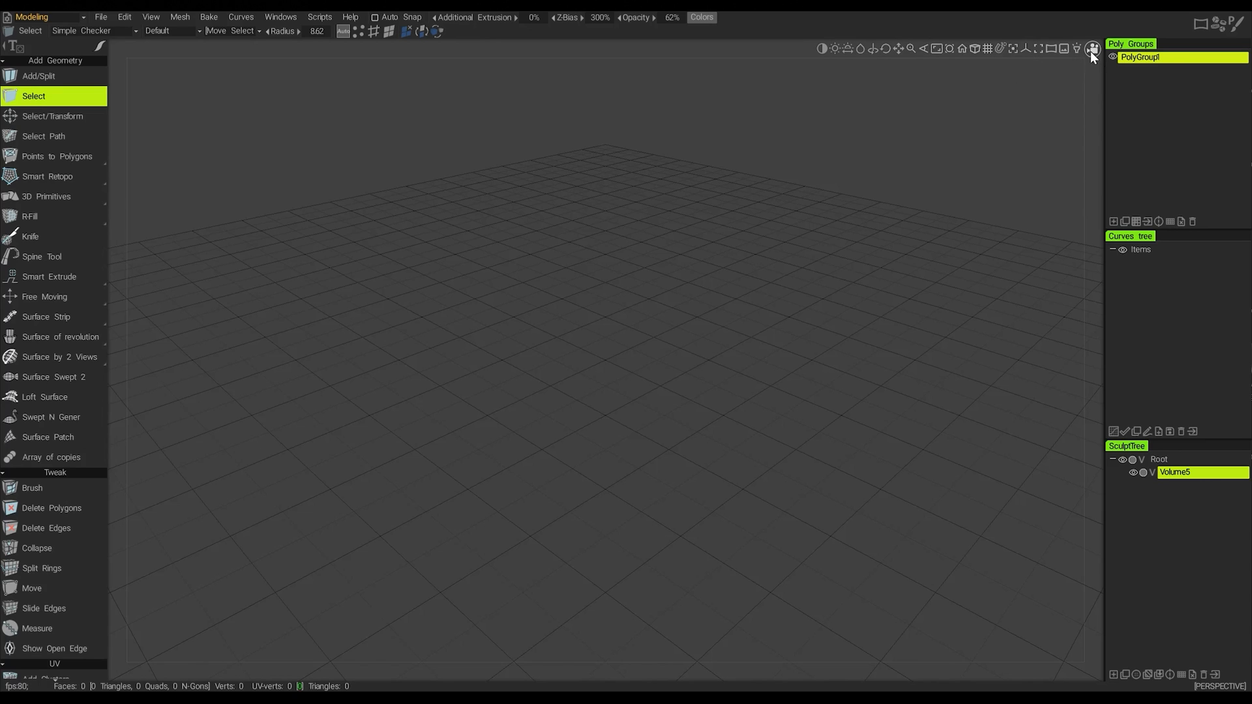
pyautogui.moveTo(1069, 66)
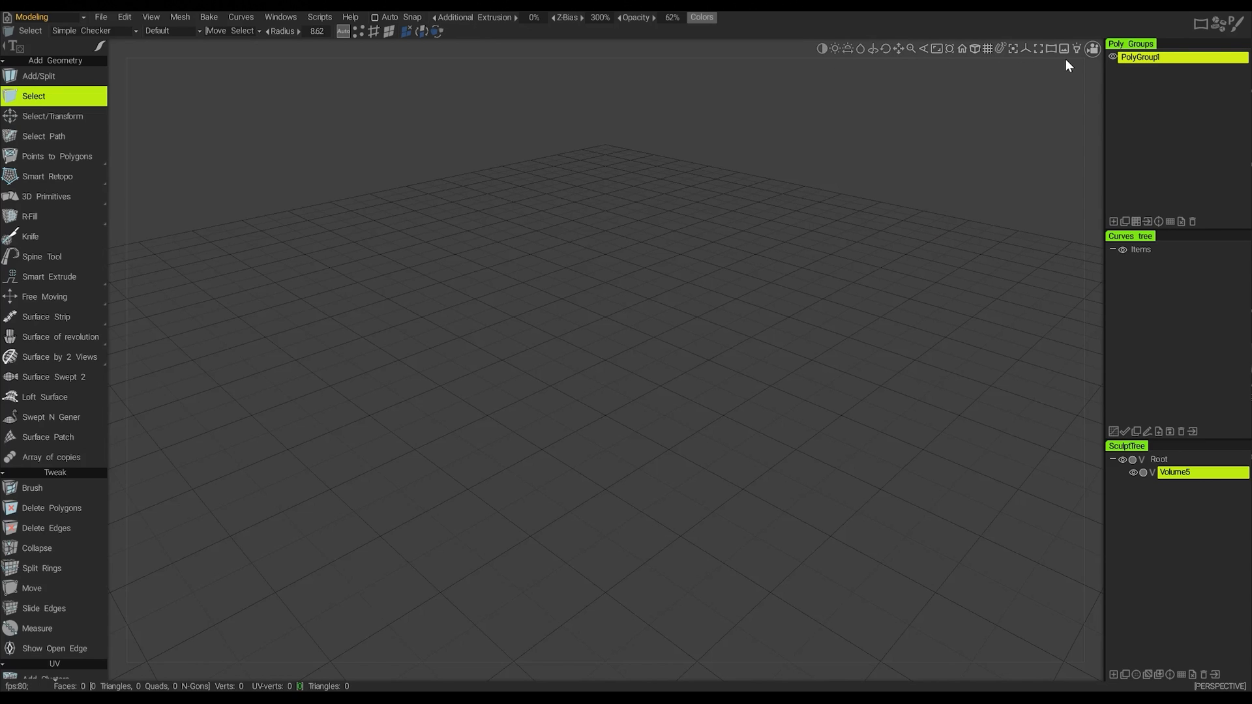
# - Show the camera menu with Front, Back, Left, Top presets and background settings
pyautogui.click(1093, 49)
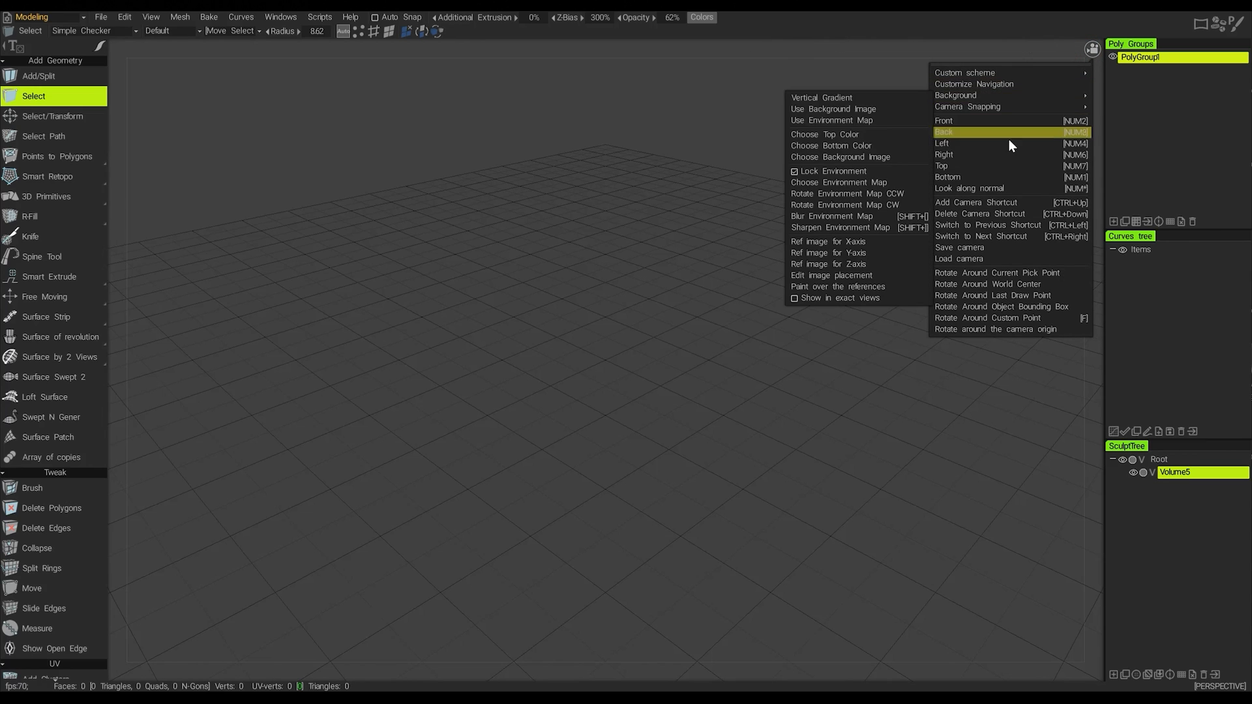
pyautogui.moveTo(979, 141)
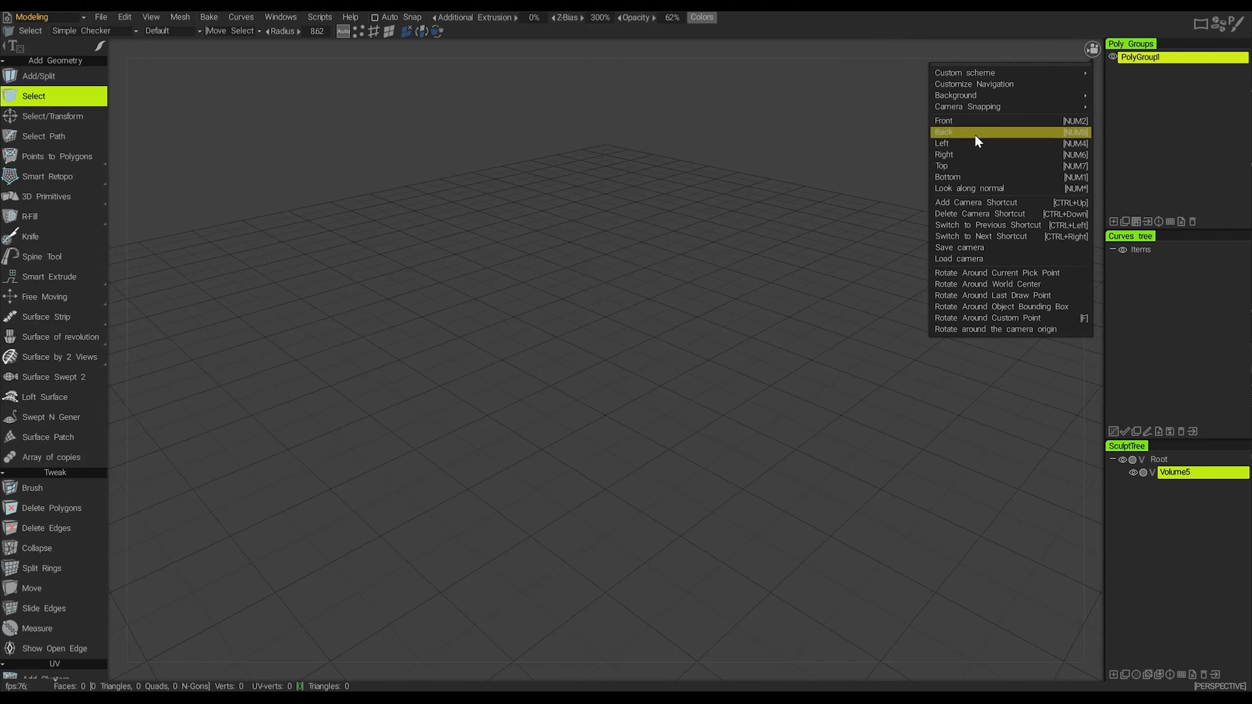
pyautogui.moveTo(973, 188)
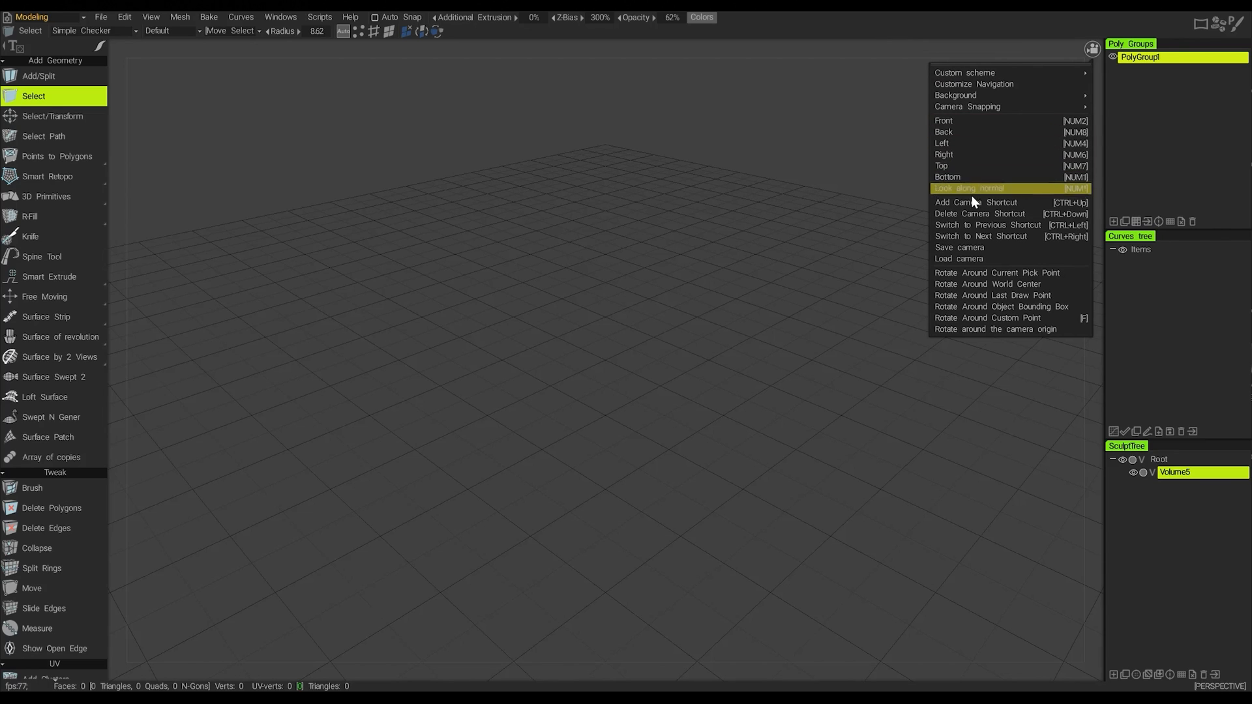
pyautogui.moveTo(966, 214)
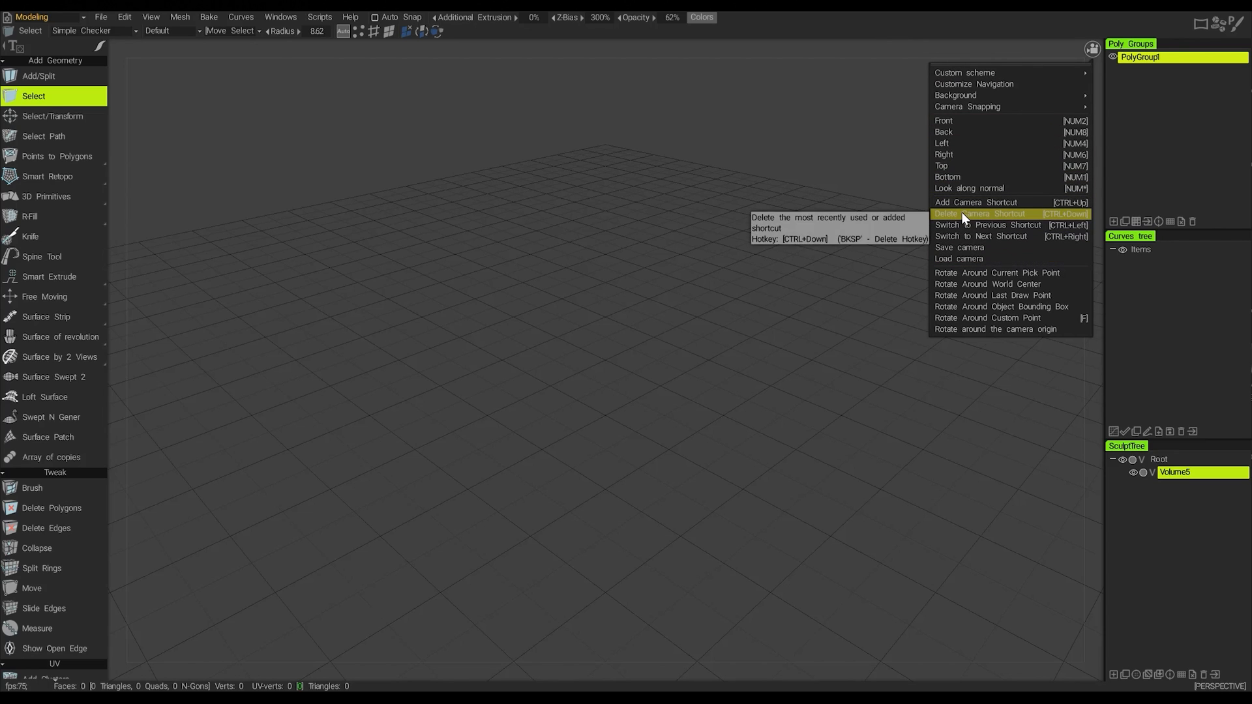
pyautogui.moveTo(966, 216)
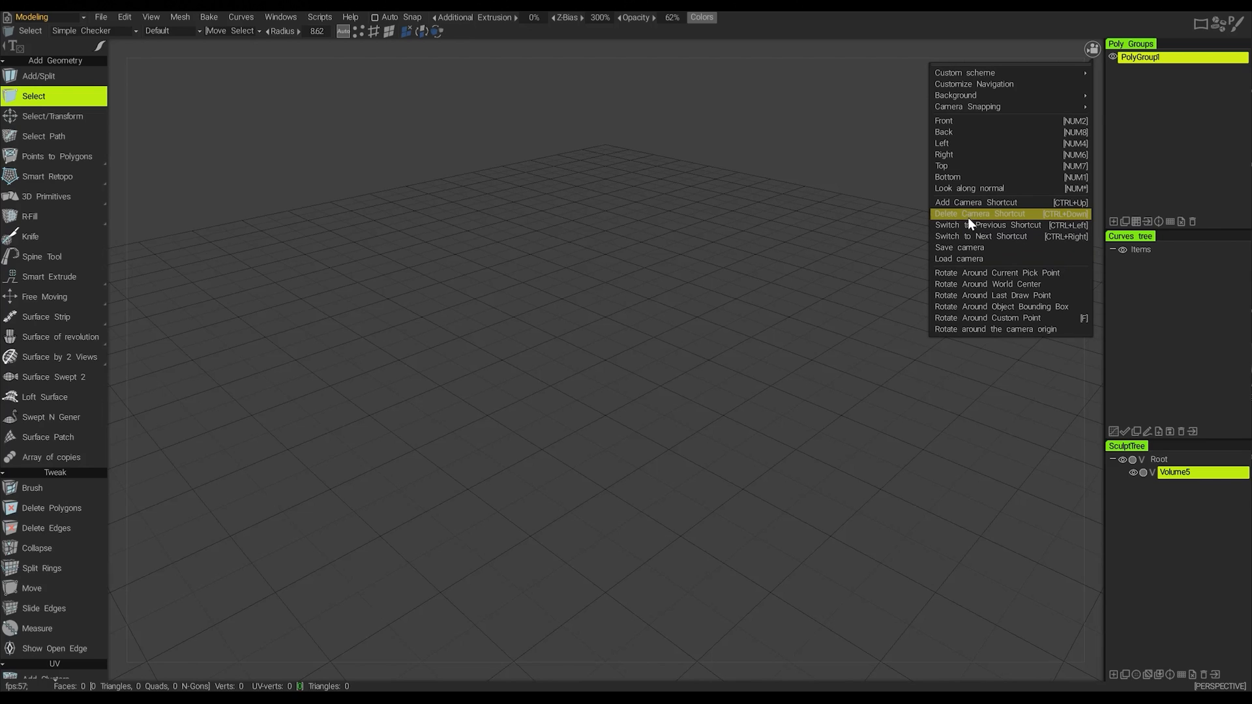
pyautogui.moveTo(959, 318)
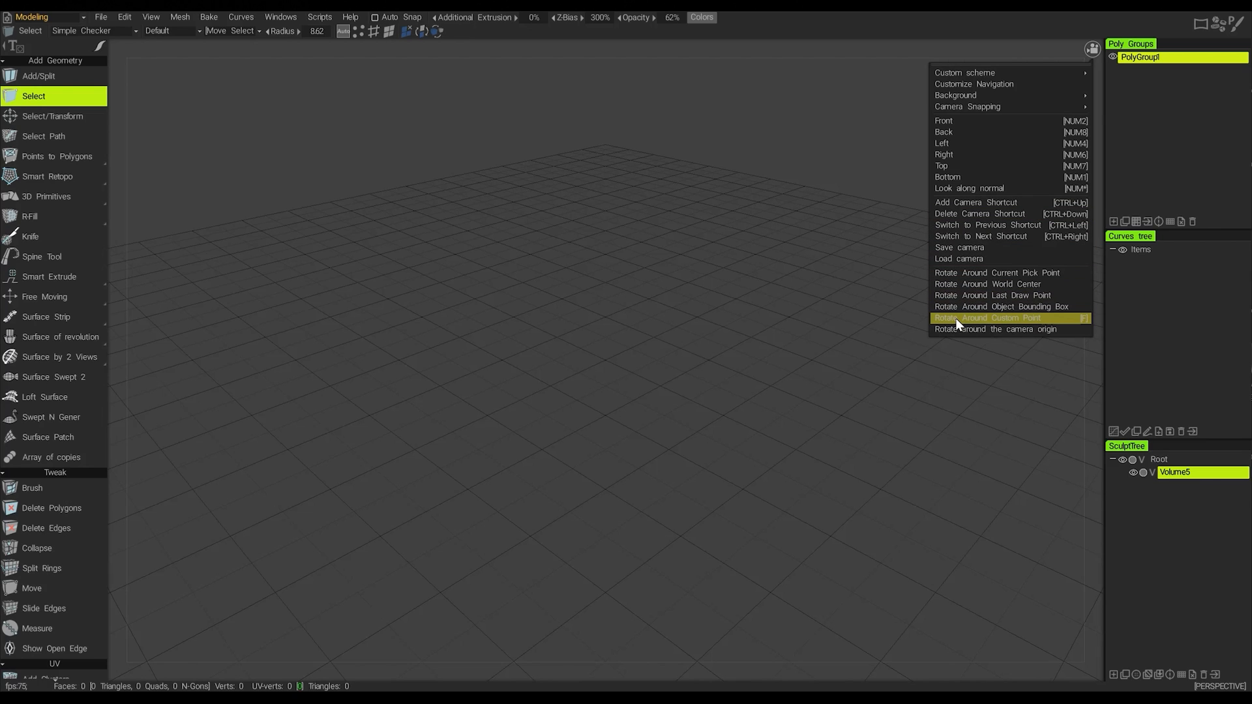
pyautogui.moveTo(1010, 306)
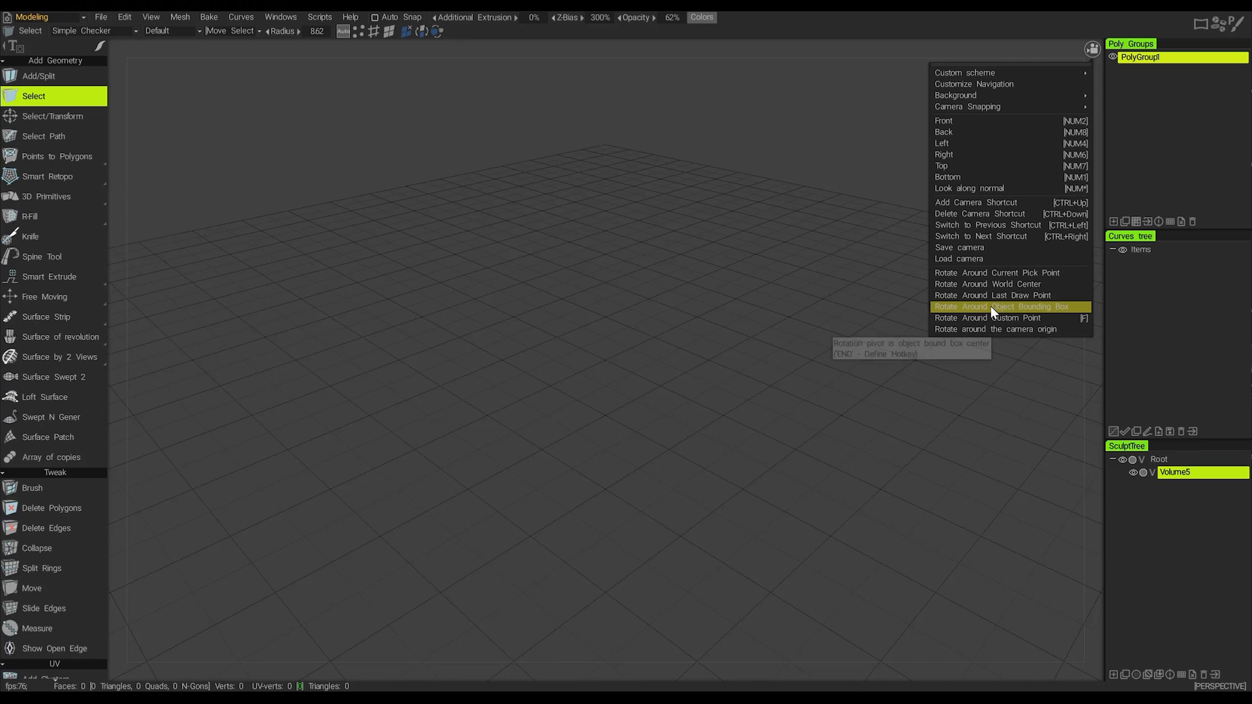
pyautogui.moveTo(992, 311)
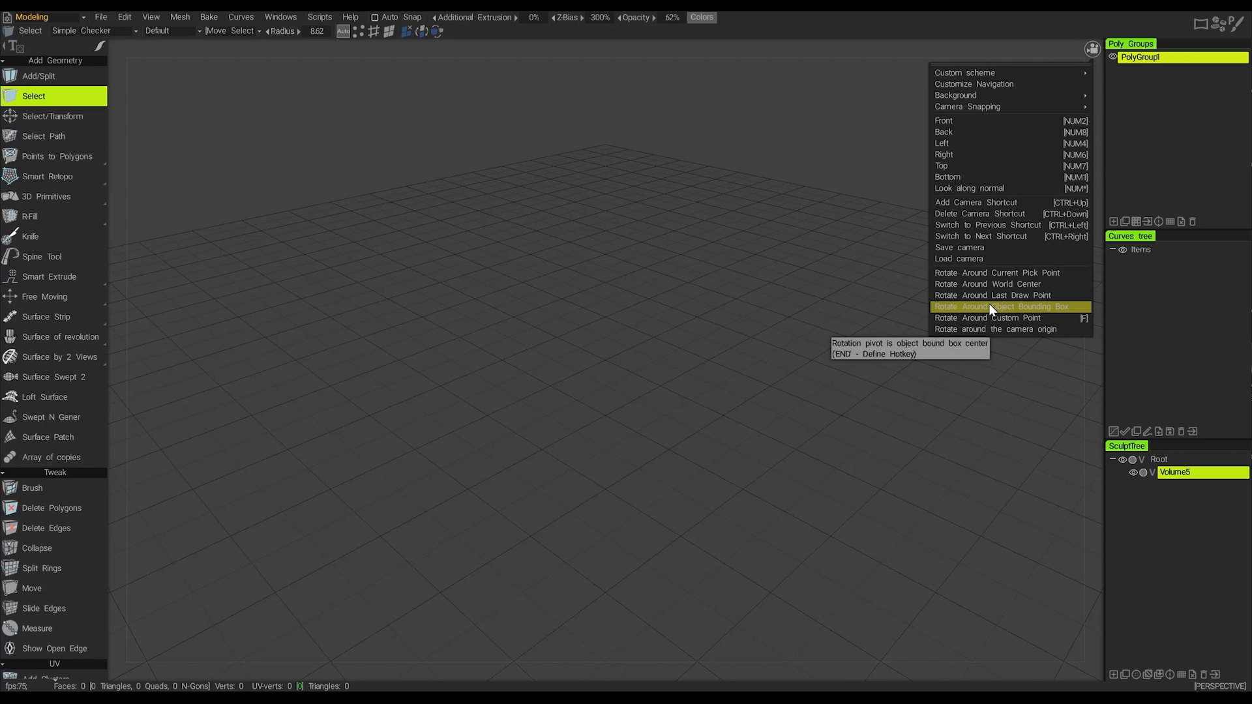
pyautogui.moveTo(994, 272)
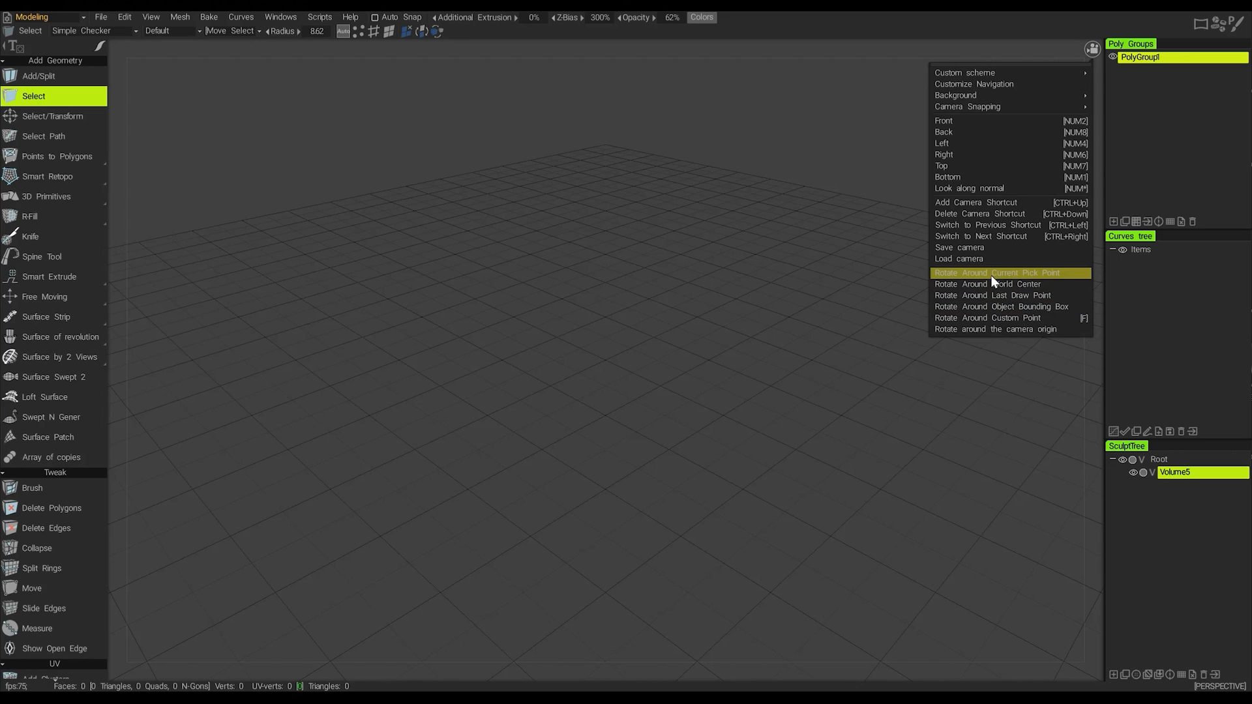
pyautogui.moveTo(955, 96)
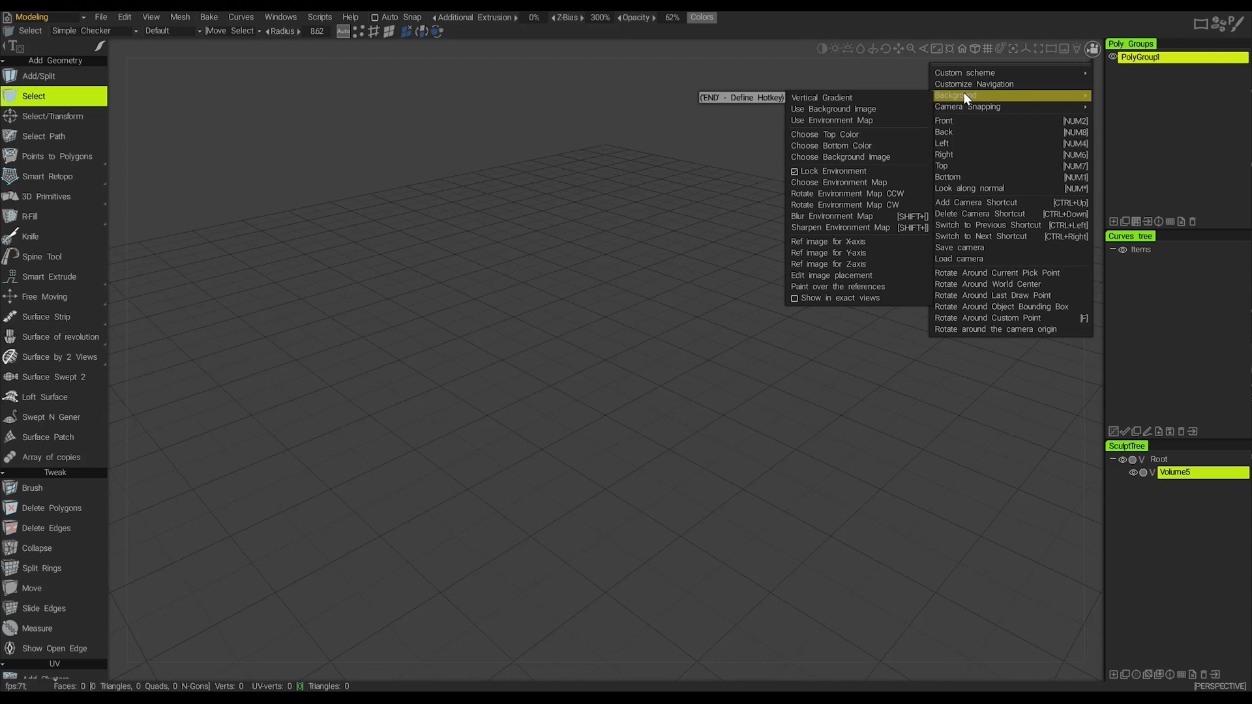
pyautogui.moveTo(964, 96)
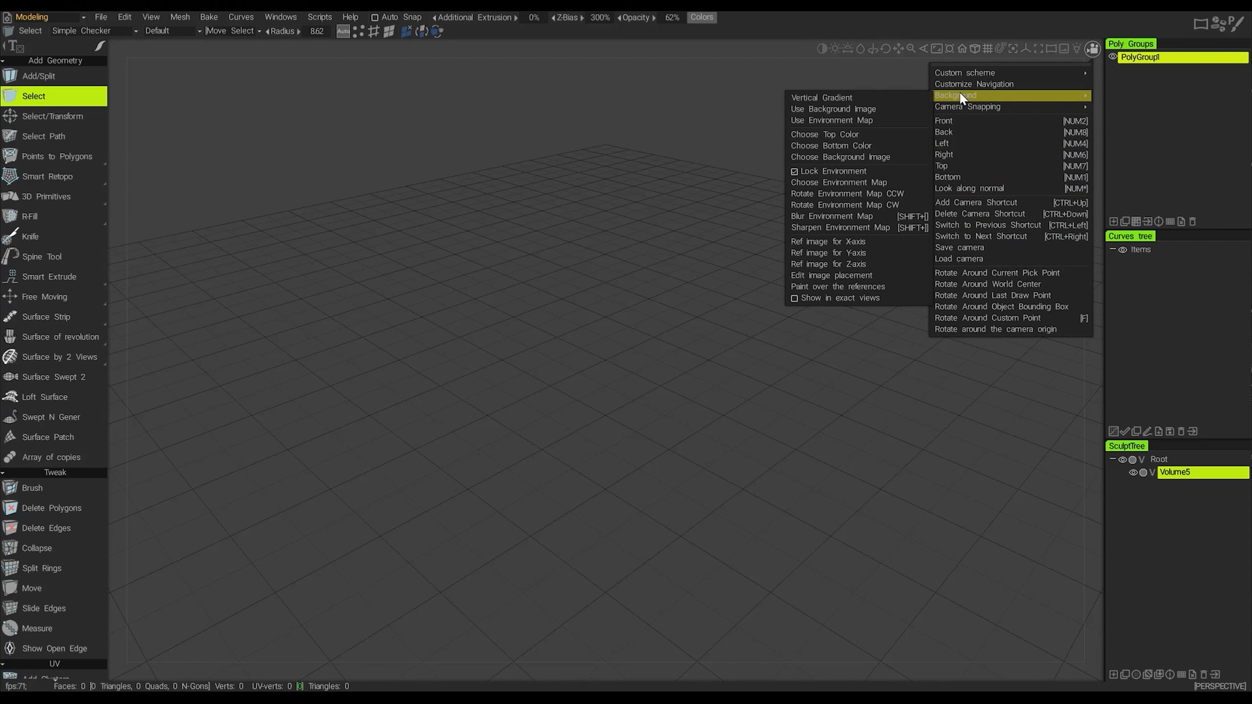
pyautogui.moveTo(967, 106)
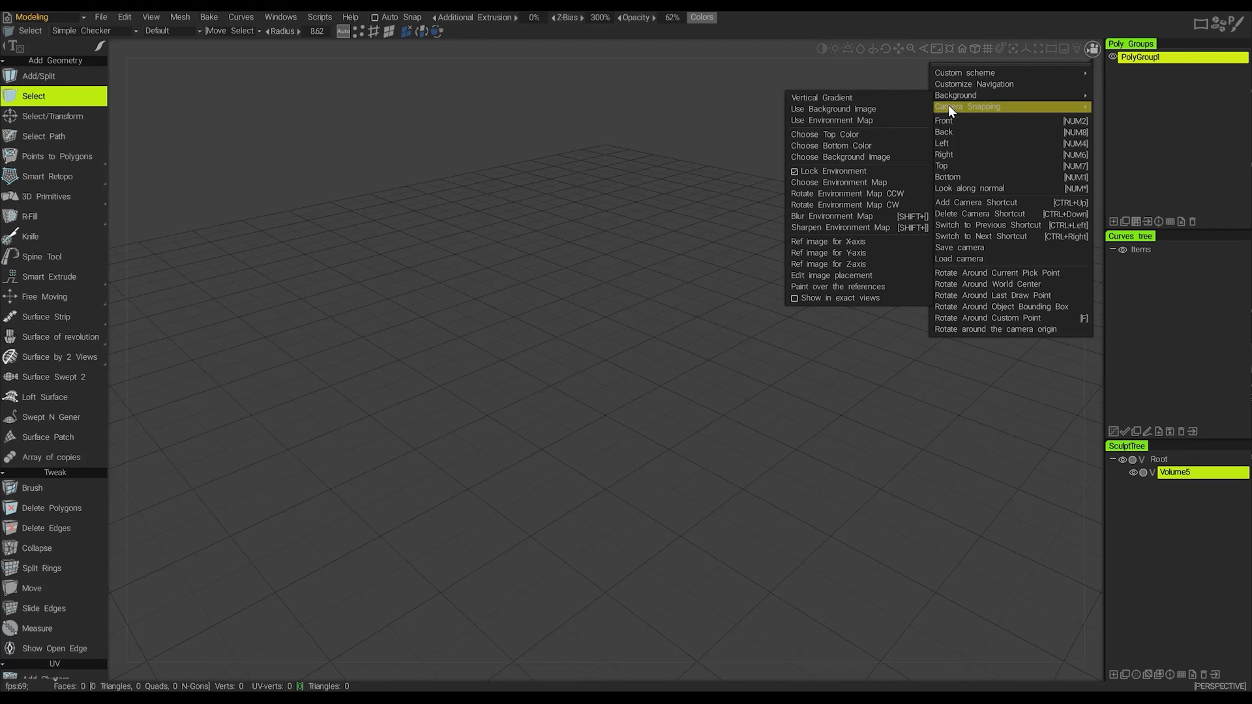